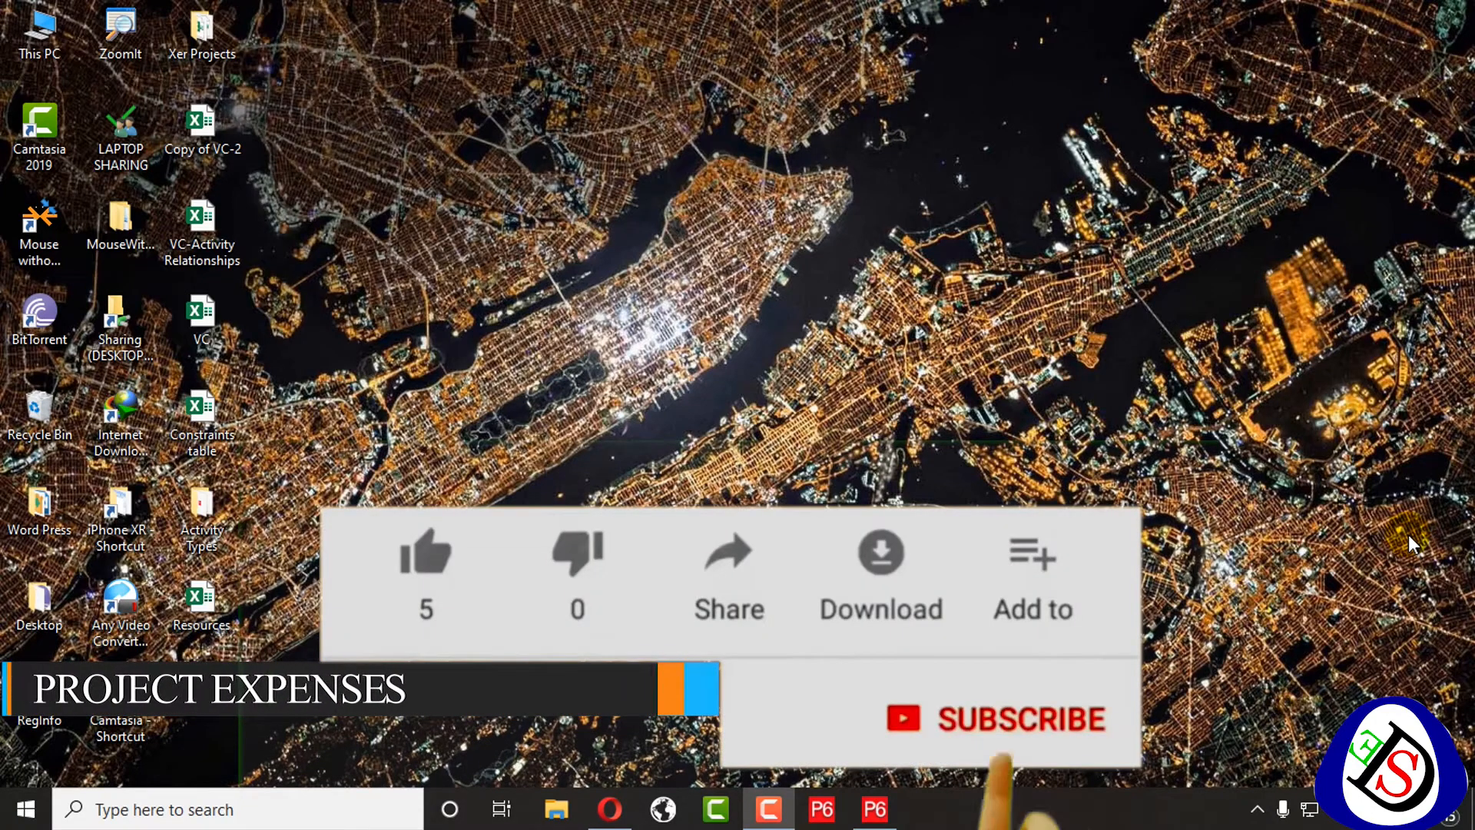
Bring up the Villa Construction project and add an Expenses detail tab after Resources
{"action": "left_click", "coordinate": [994, 718]}
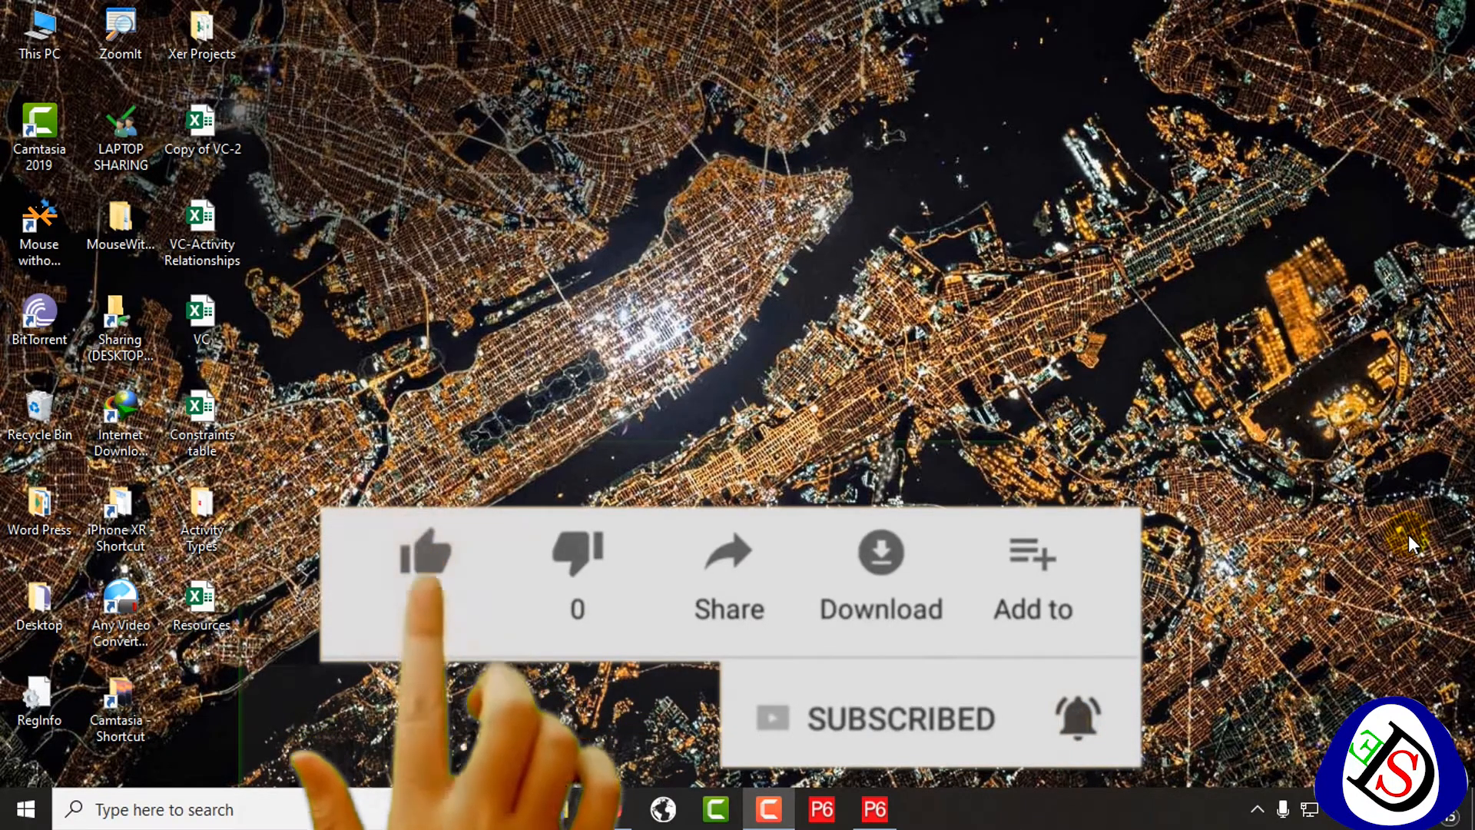
{"action": "left_click", "coordinate": [425, 553]}
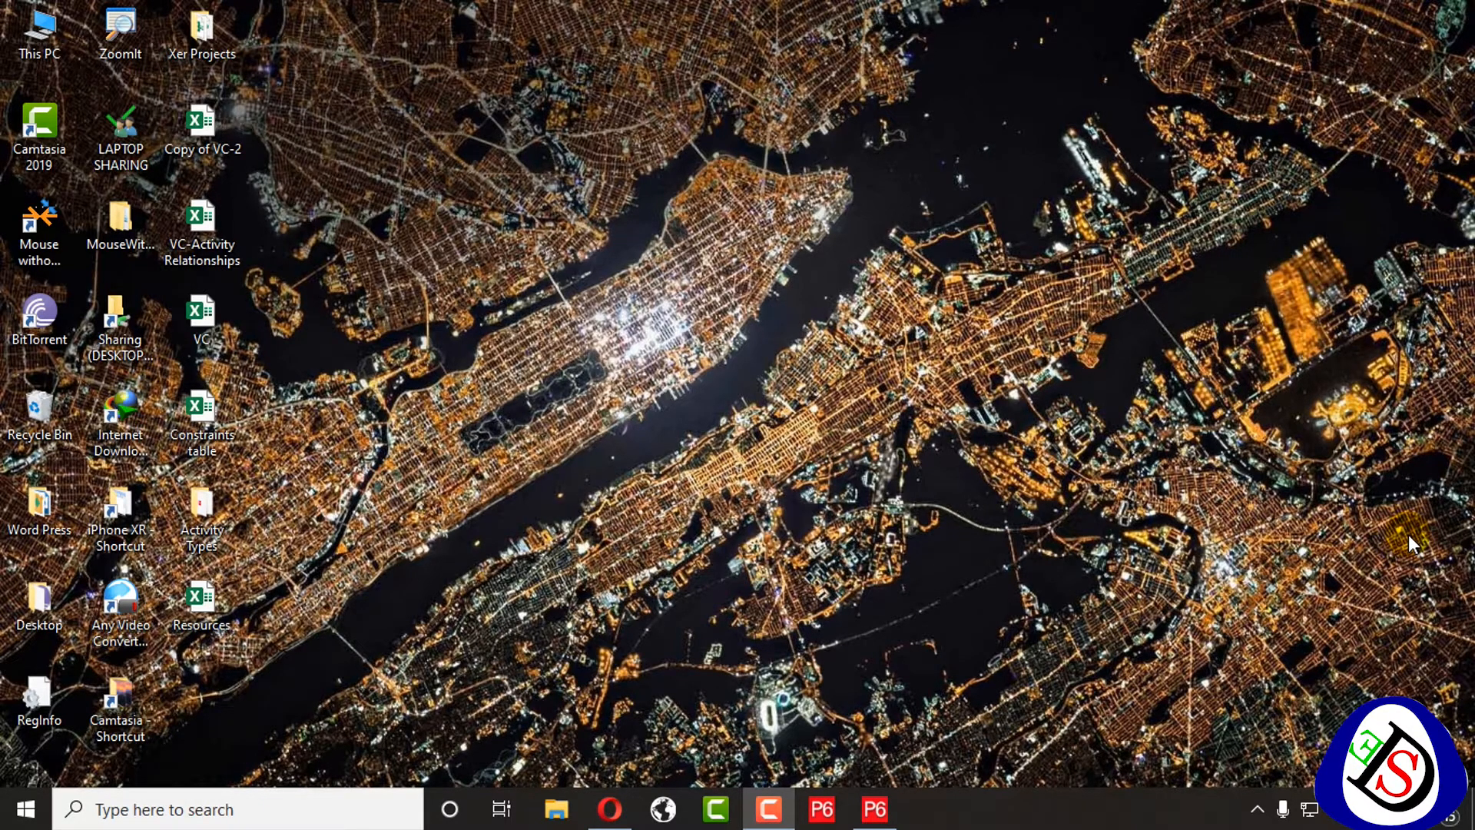
{"action": "mouse_move", "coordinate": [1378, 625]}
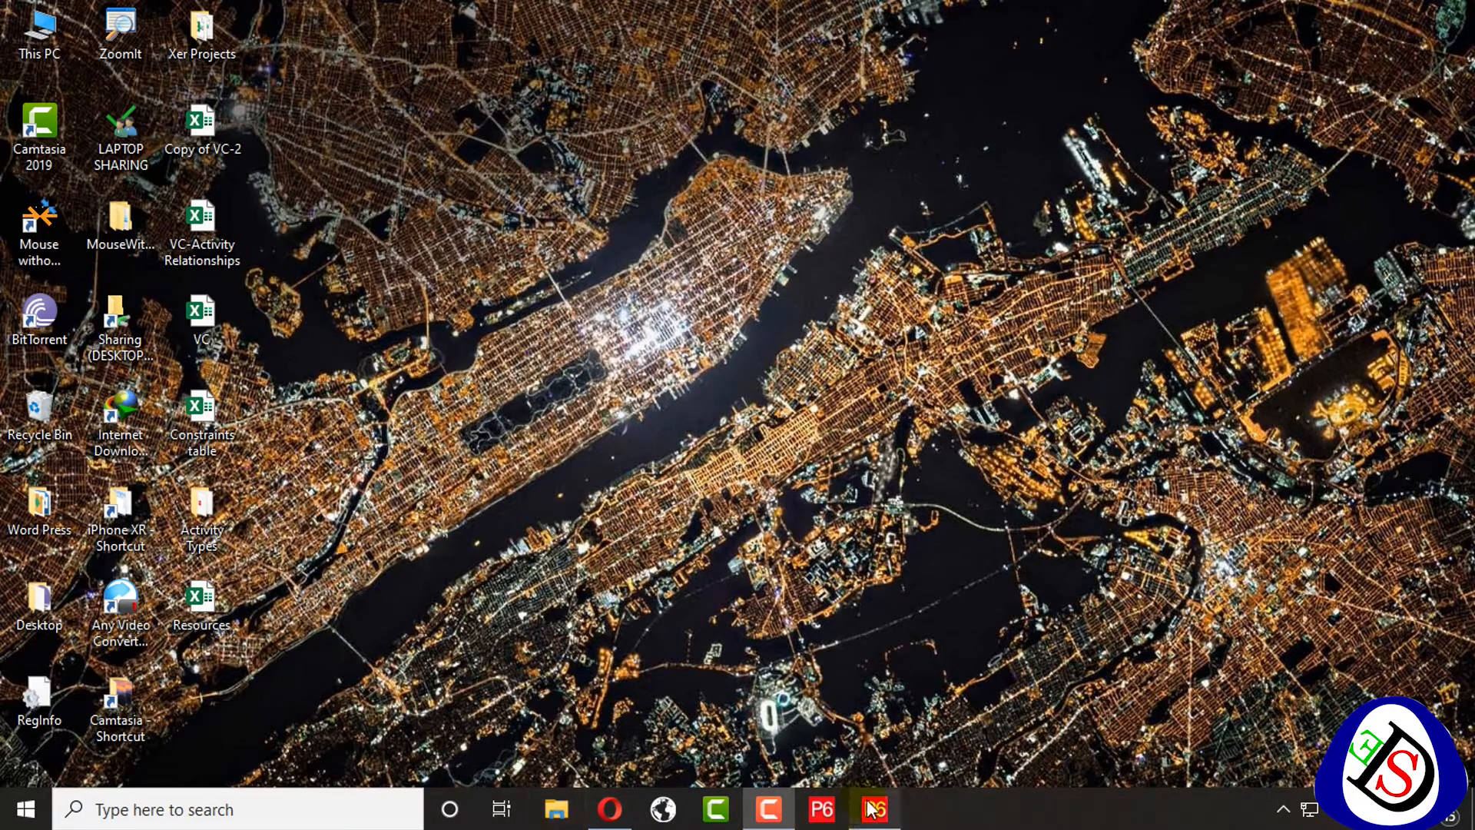
{"action": "left_click", "coordinate": [872, 809]}
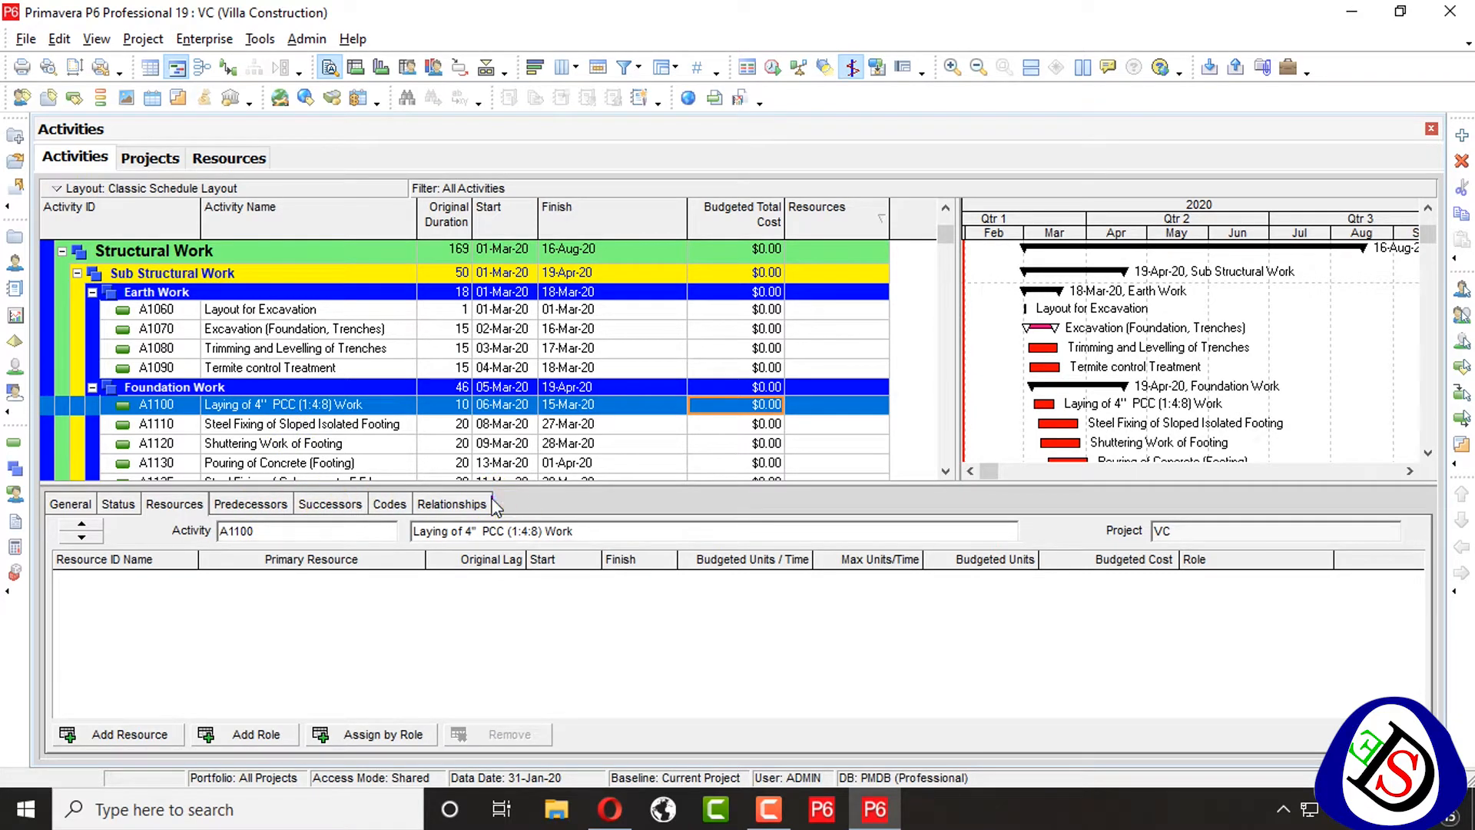
{"action": "right_click", "coordinate": [489, 505]}
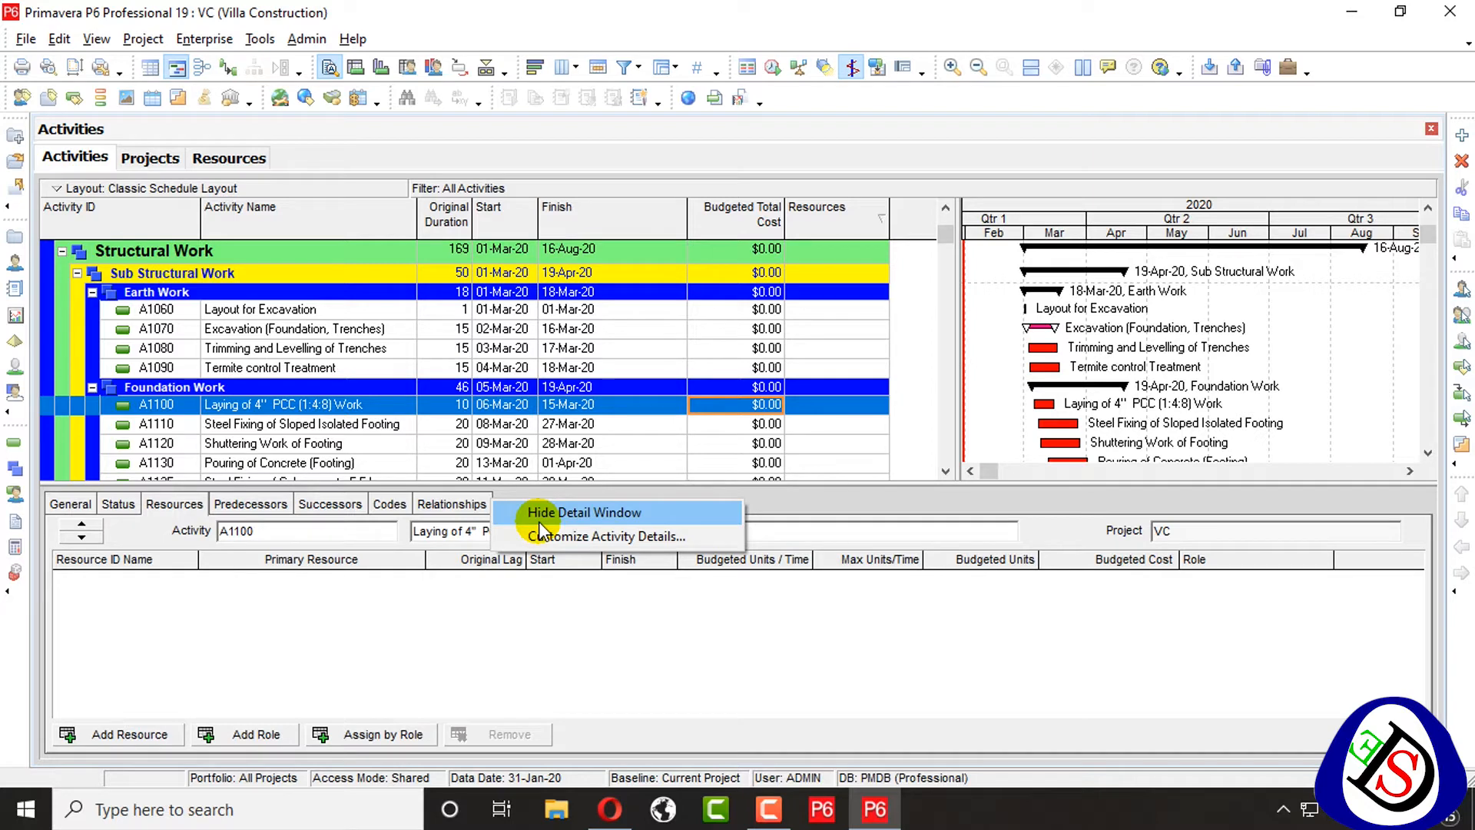
{"action": "left_click", "coordinate": [607, 536]}
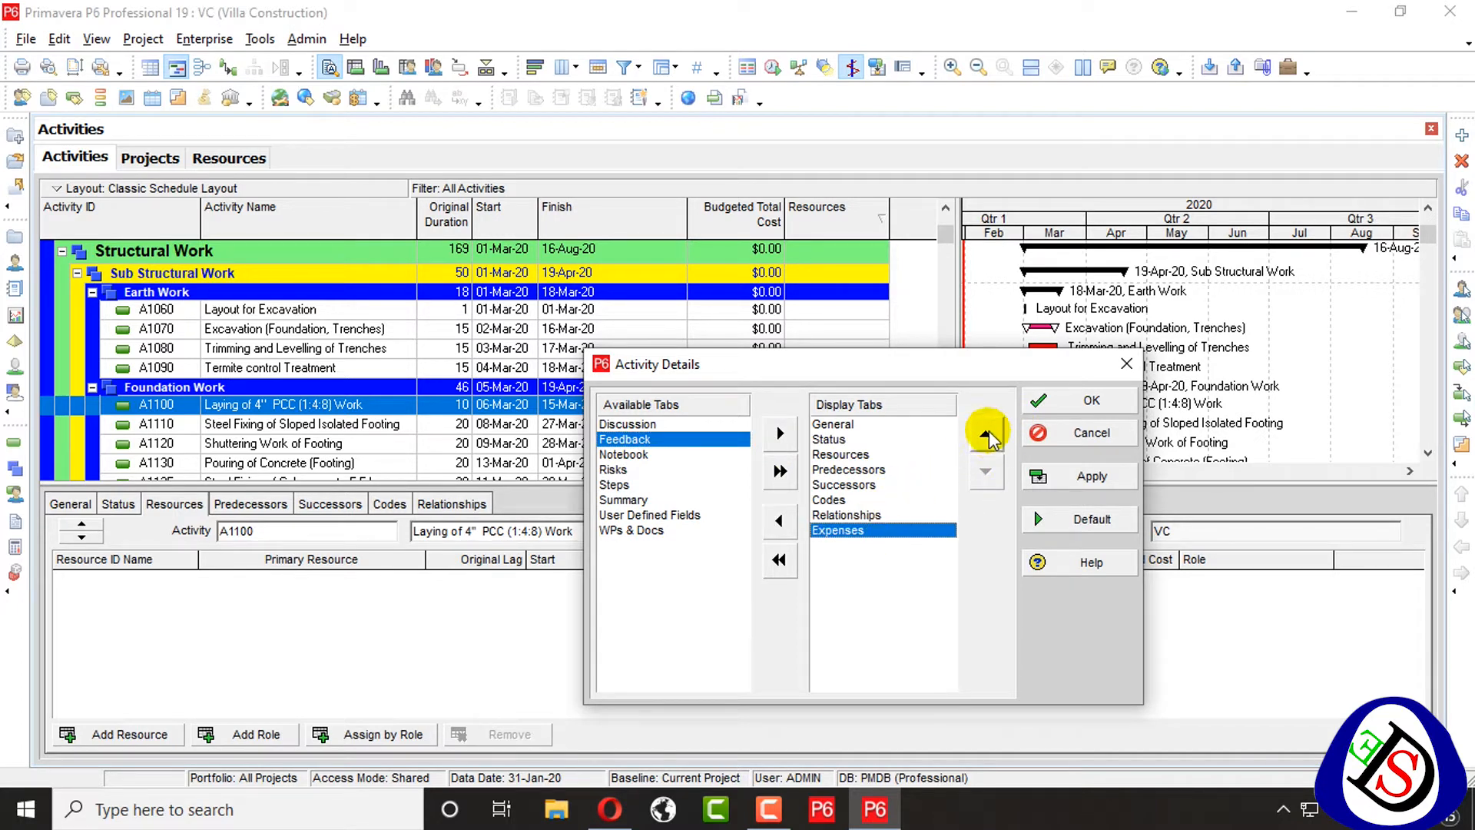
{"action": "left_click", "coordinate": [985, 433]}
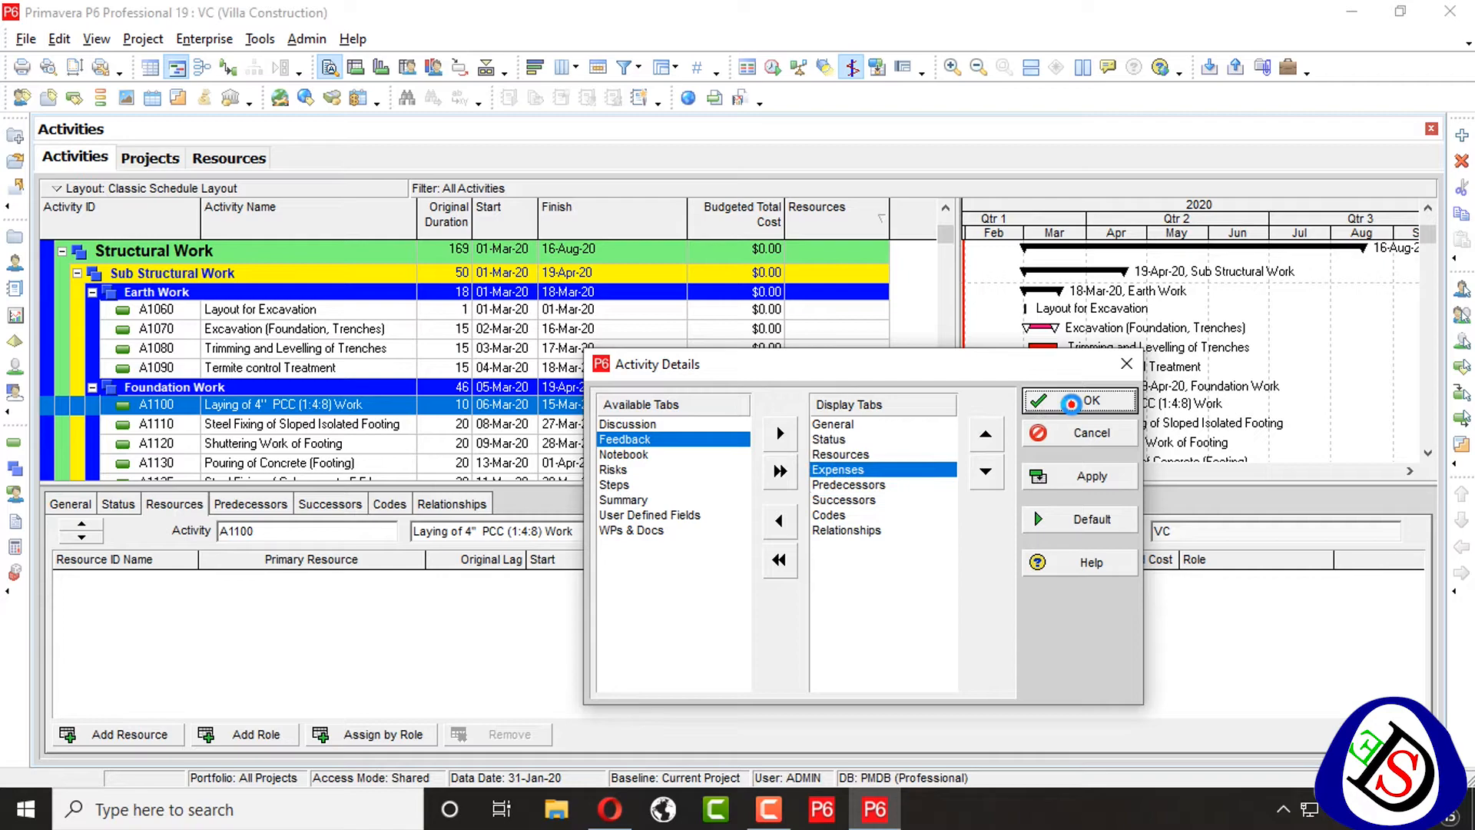
{"action": "left_click", "coordinate": [1090, 399]}
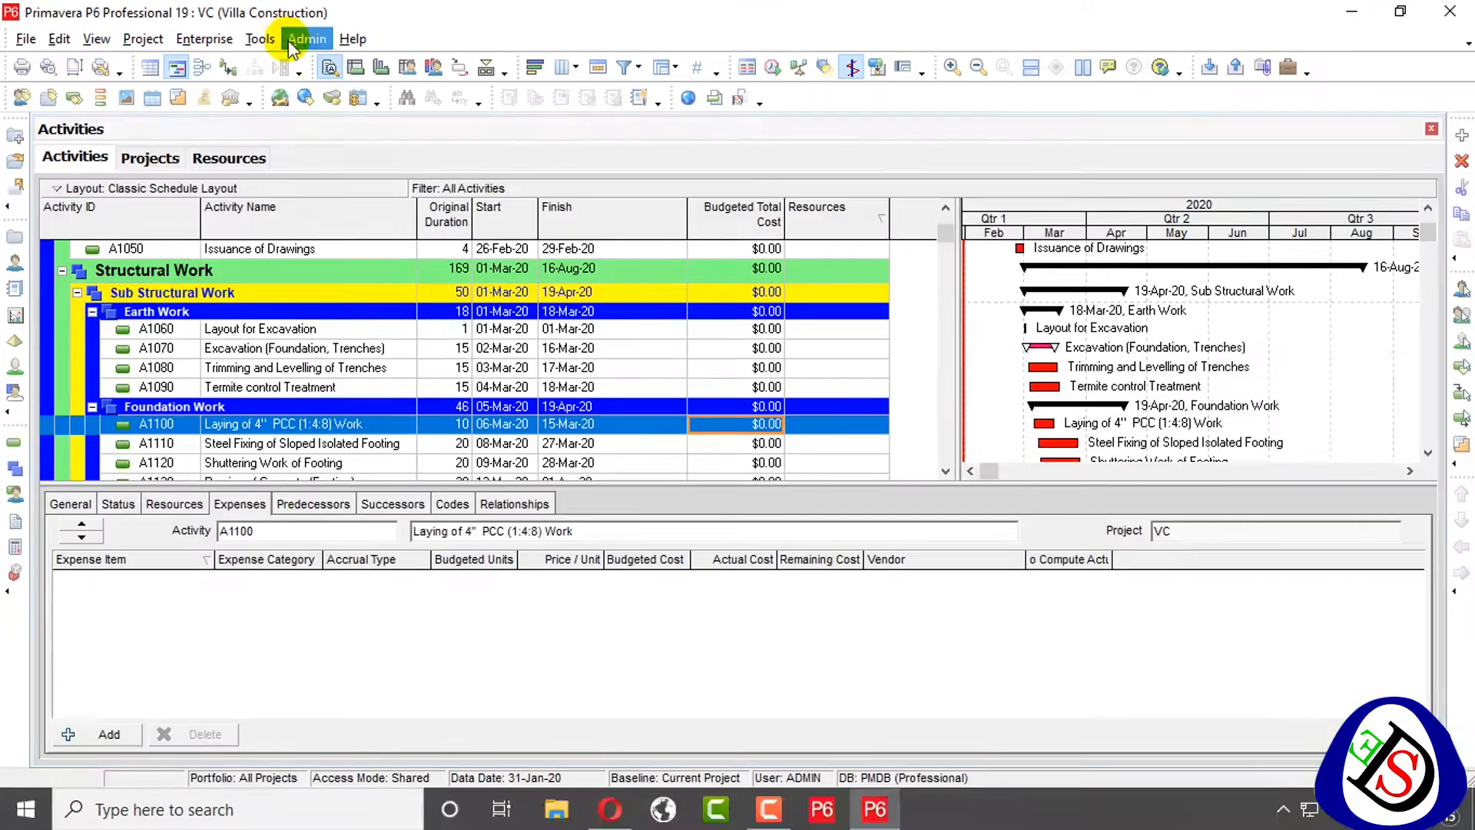
{"action": "mouse_move", "coordinate": [353, 94]}
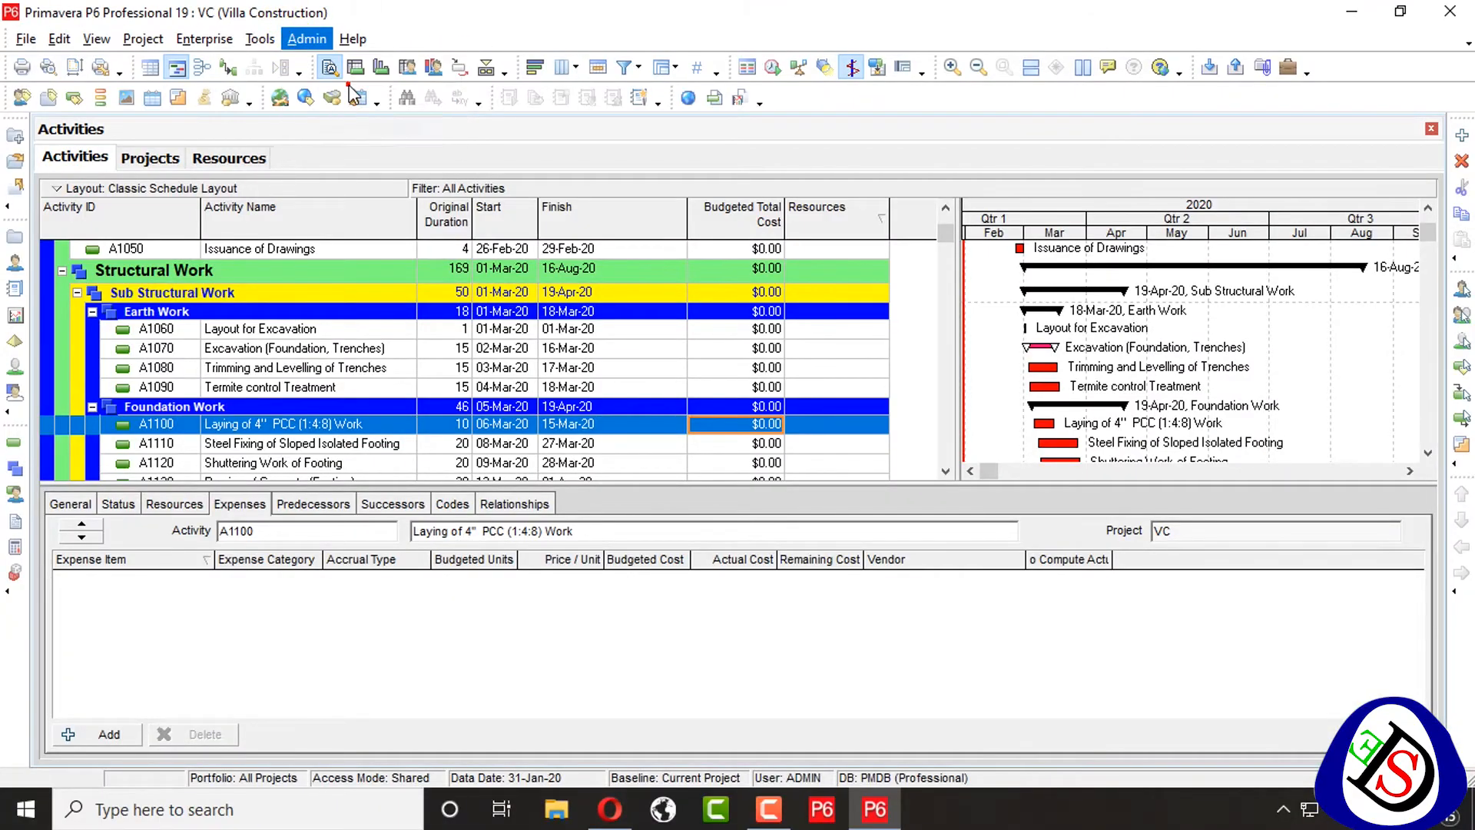
Open Expense Categories and review Equipment, Installation, Software, Materials, Training and other categories
{"action": "left_click", "coordinate": [306, 39]}
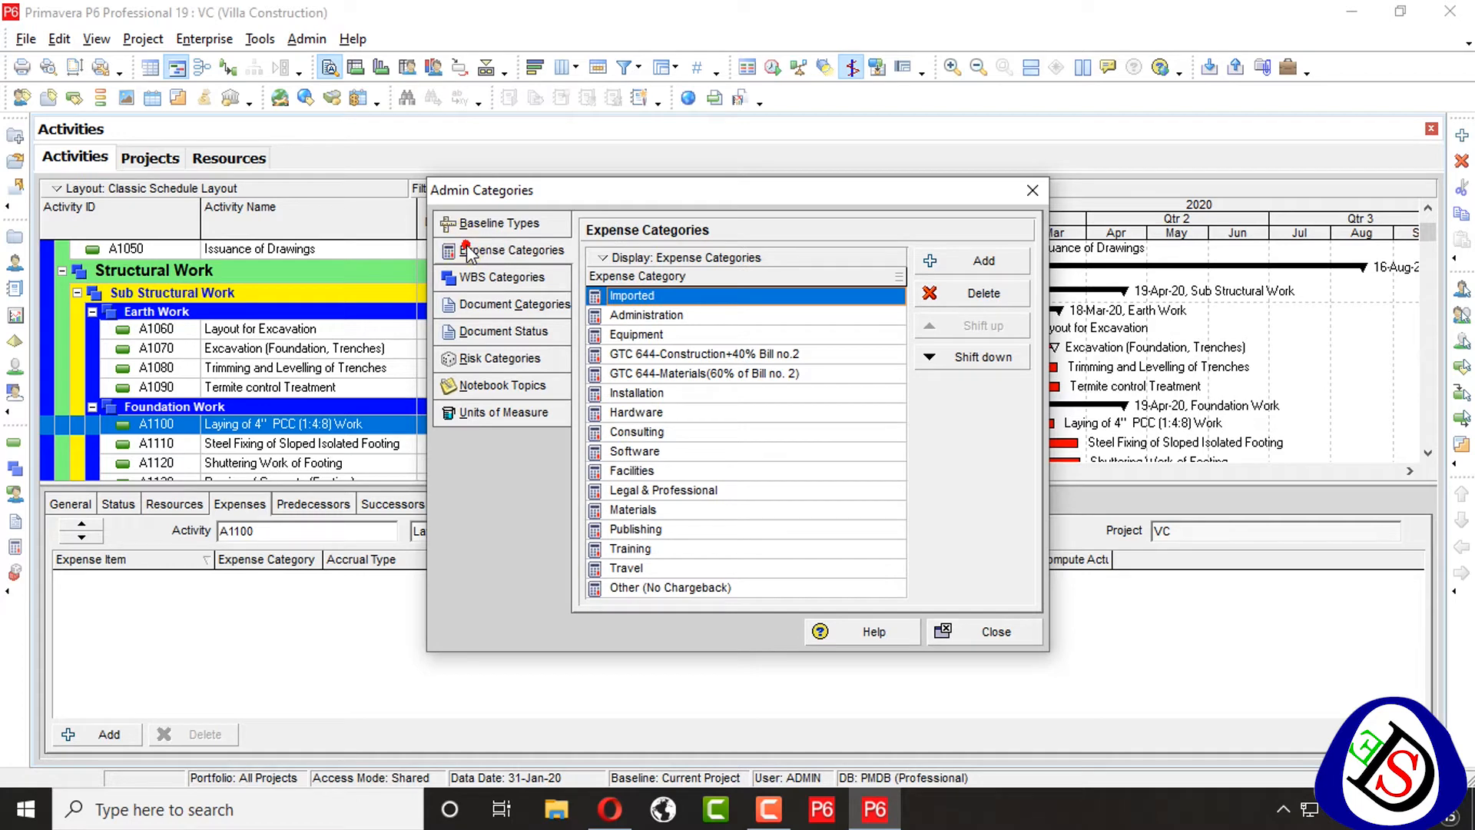
{"action": "mouse_move", "coordinate": [785, 354]}
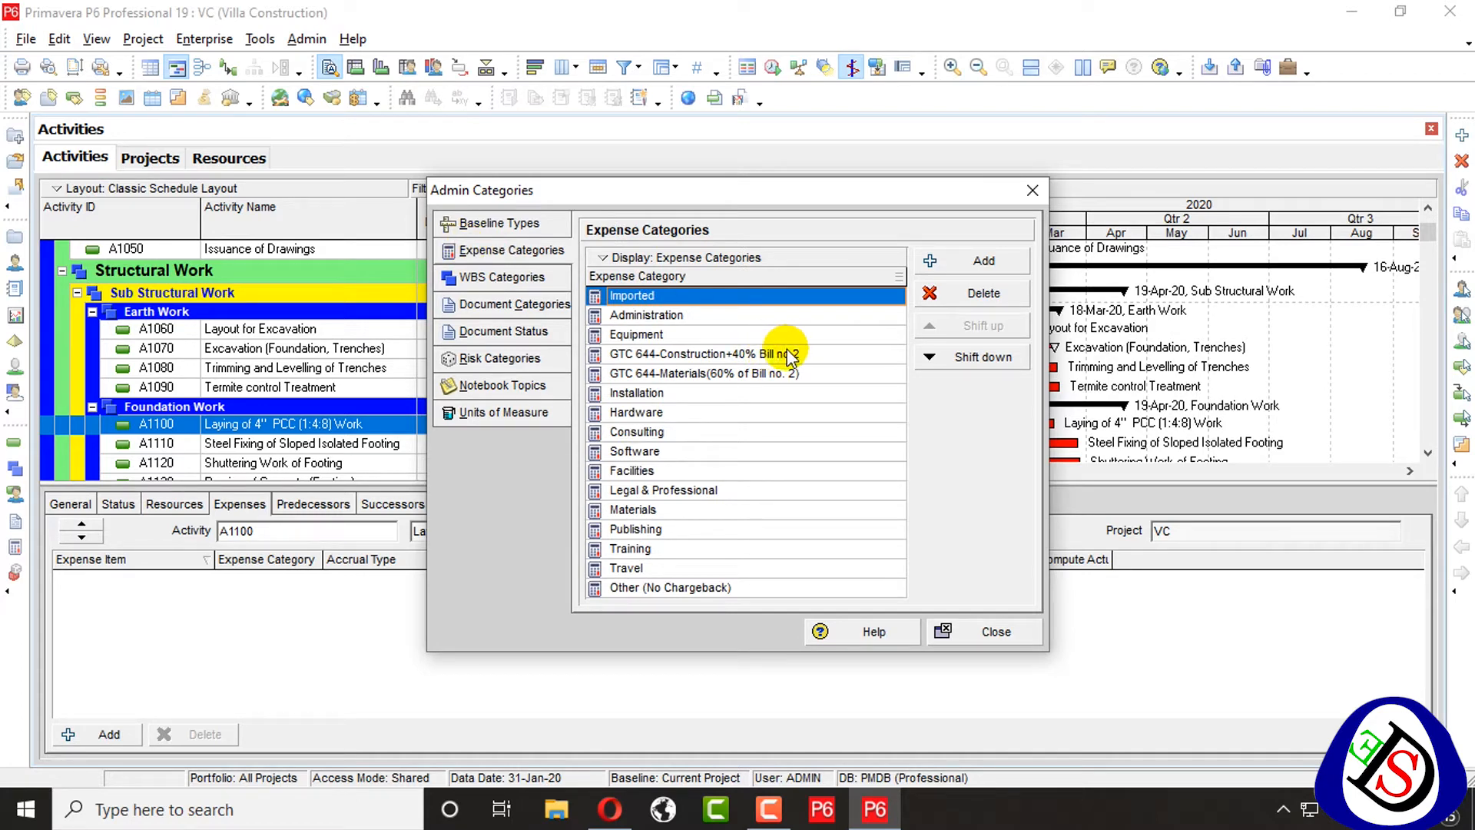
{"action": "left_click", "coordinate": [703, 353]}
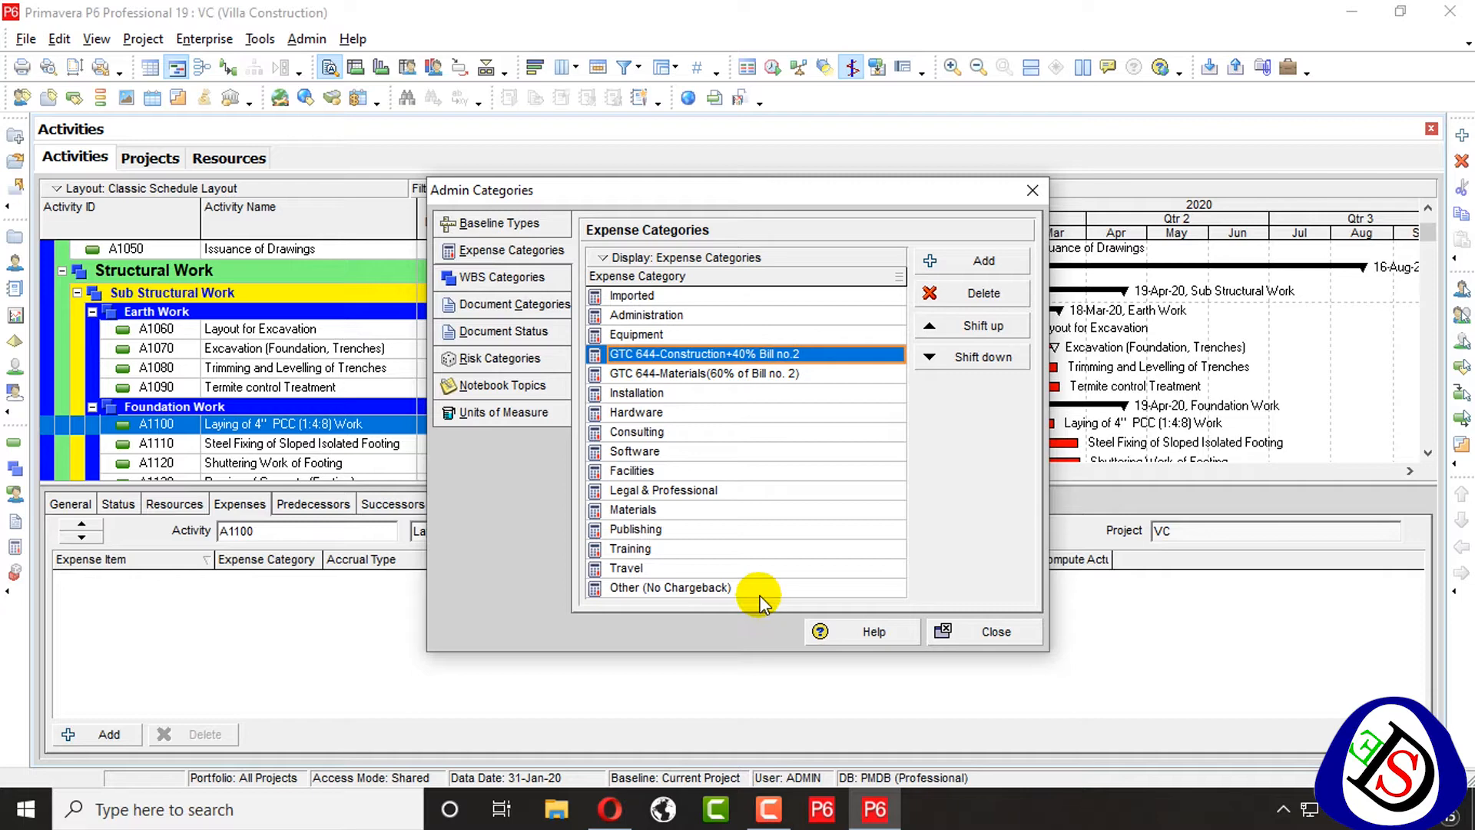
{"action": "left_click", "coordinate": [649, 334]}
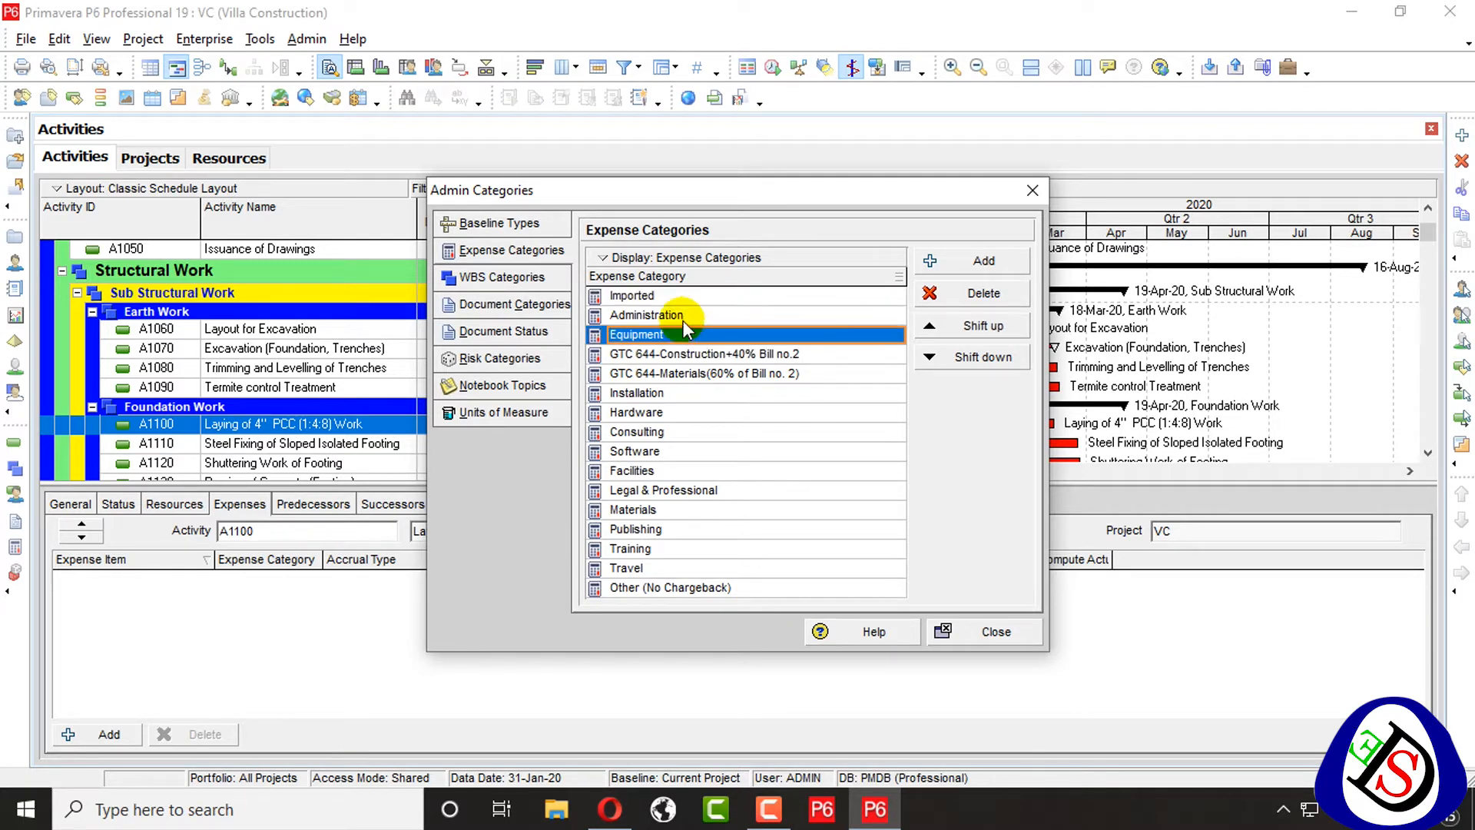
{"action": "left_click", "coordinate": [636, 393]}
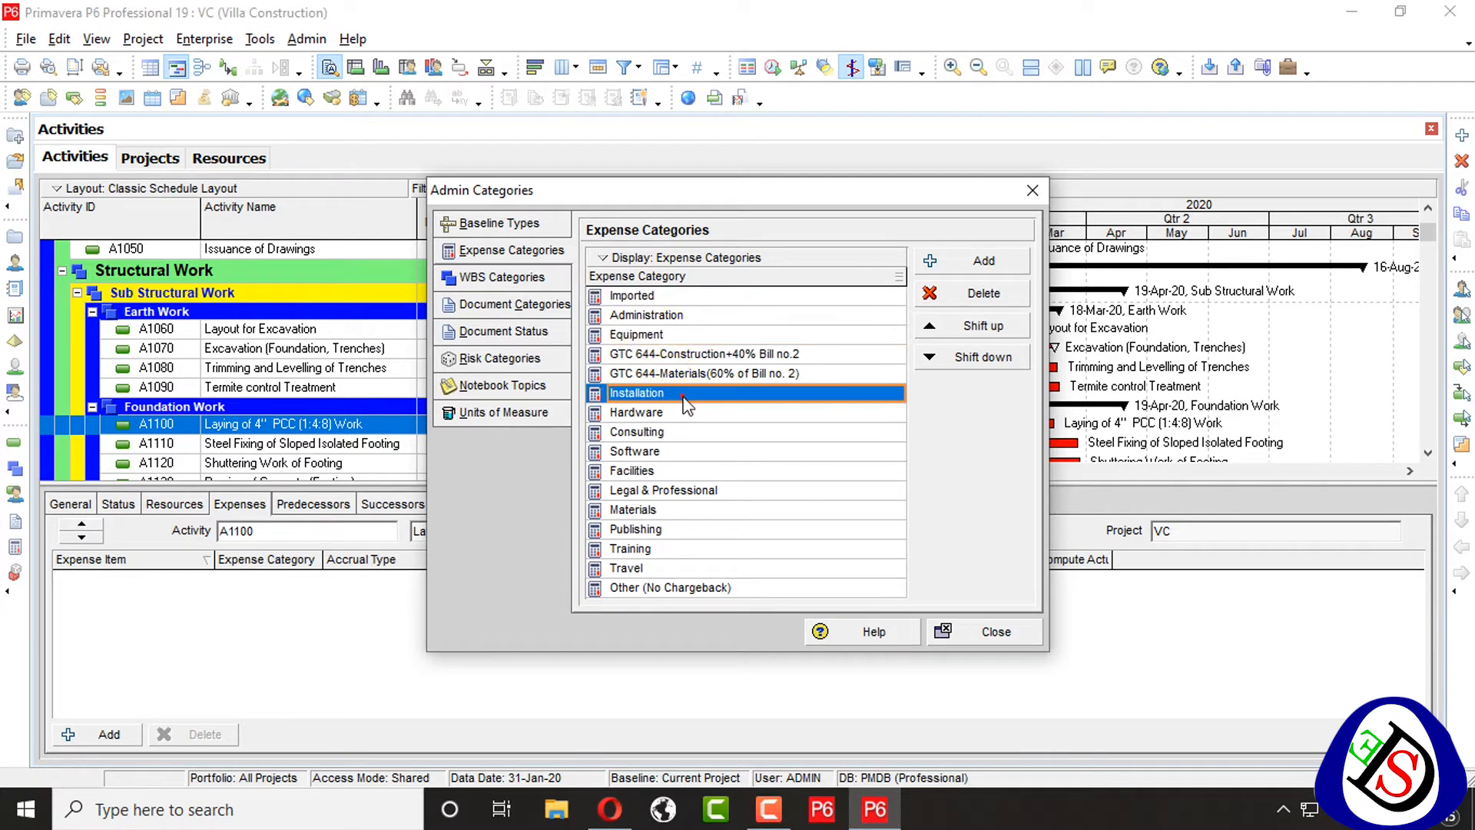
{"action": "left_click", "coordinate": [635, 451]}
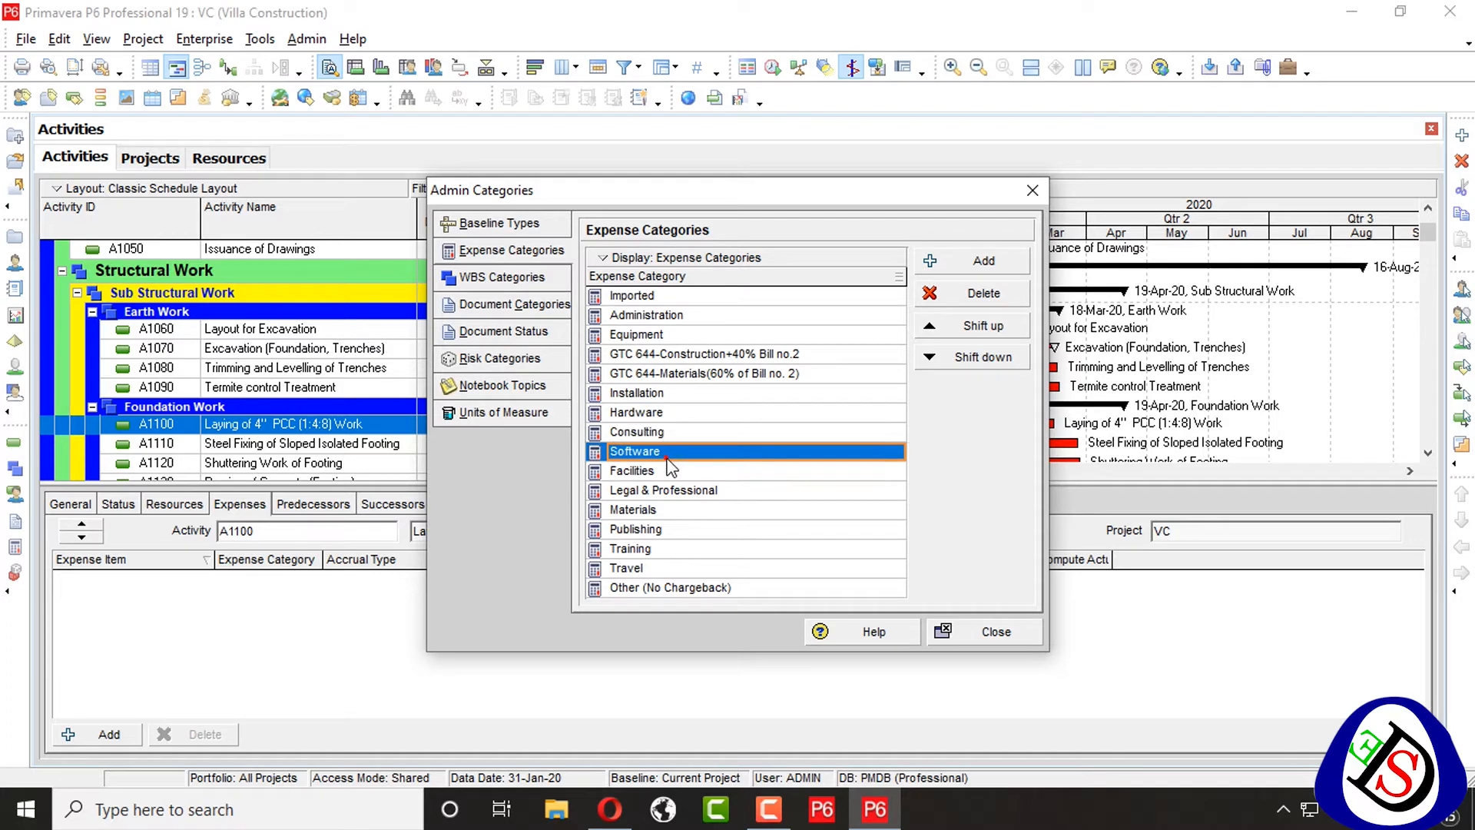
{"action": "left_click", "coordinate": [632, 470]}
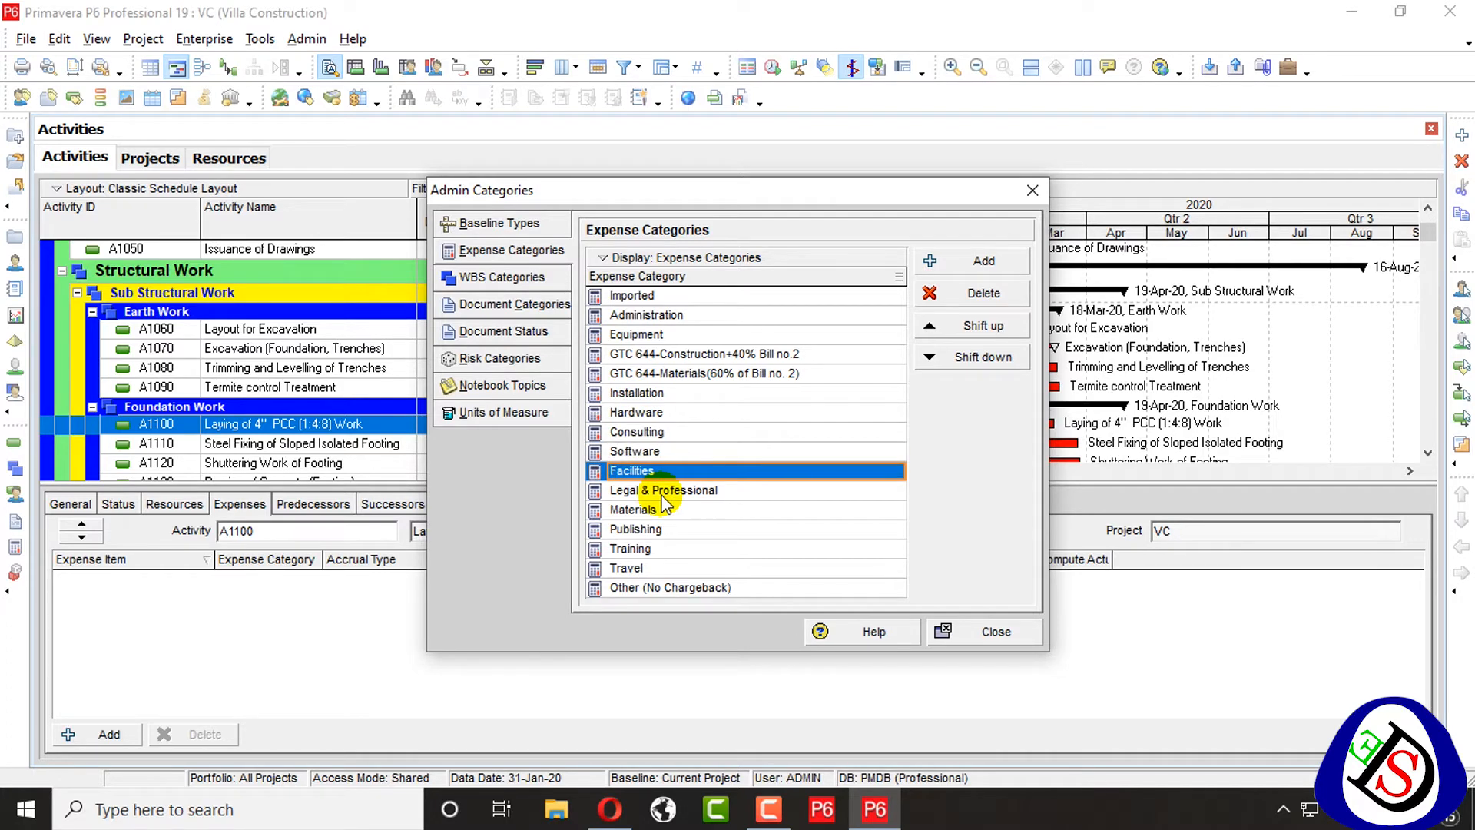
{"action": "left_click", "coordinate": [632, 508]}
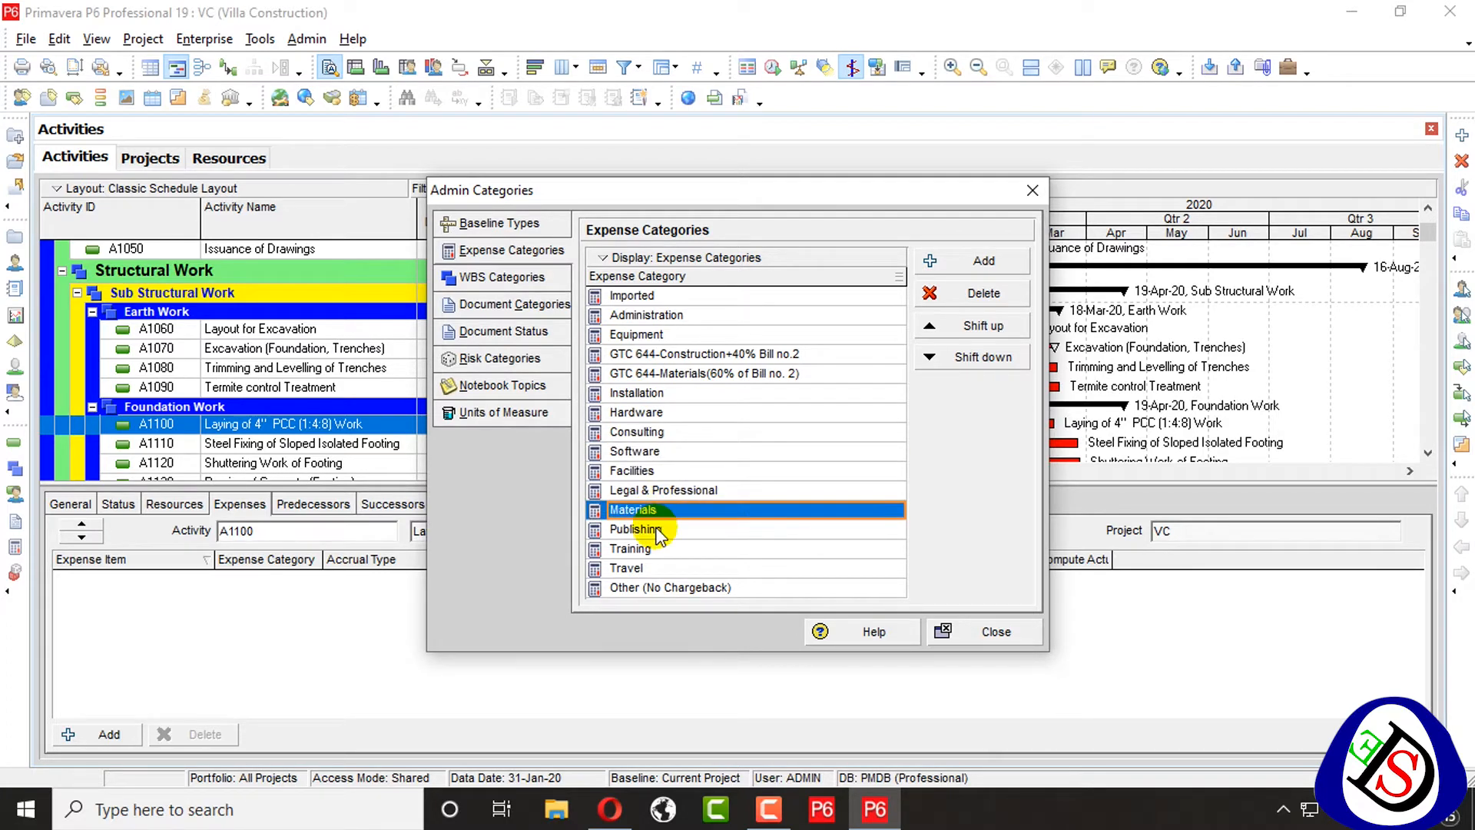
{"action": "left_click", "coordinate": [632, 548]}
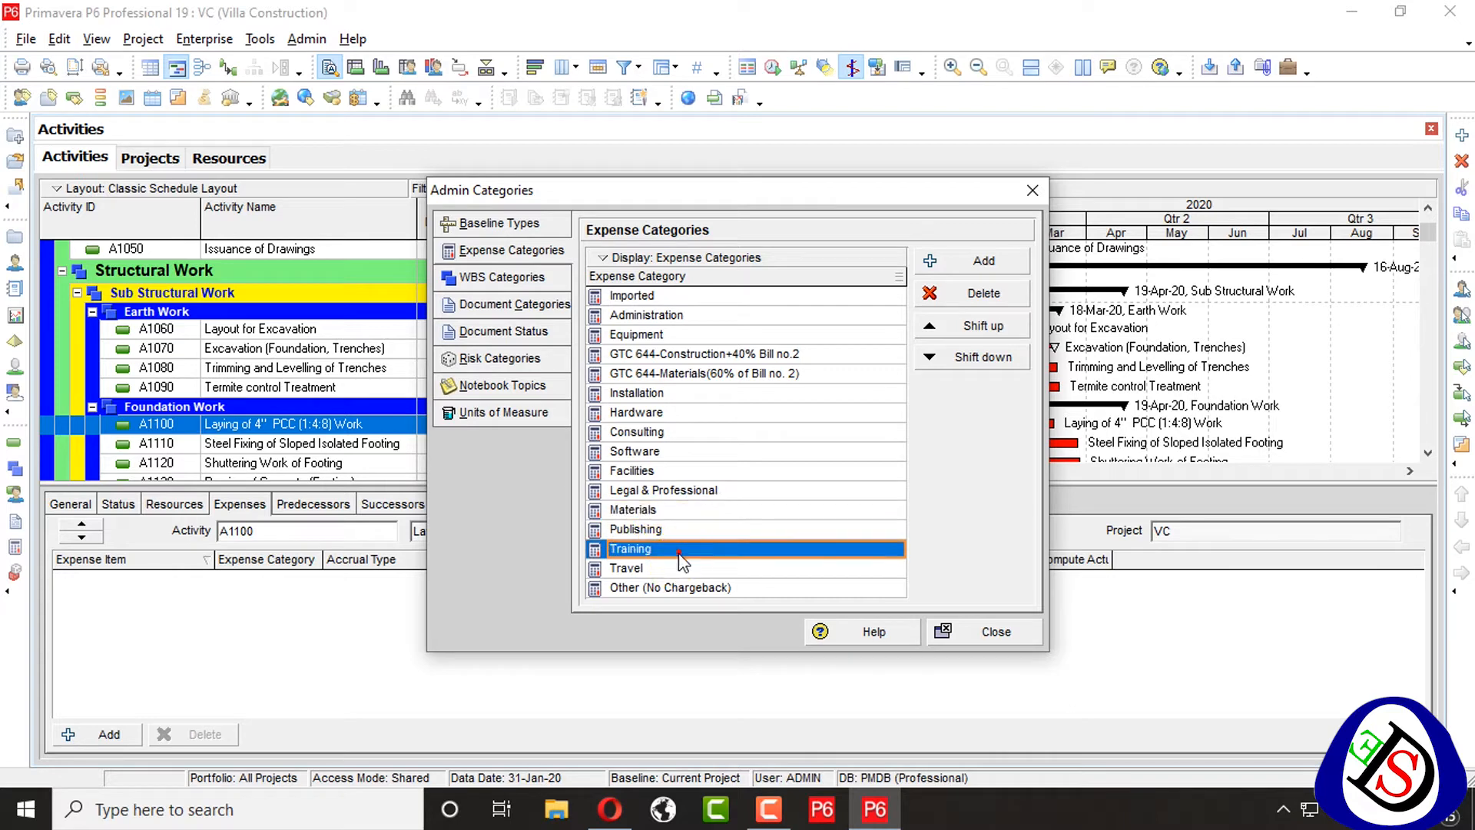
{"action": "left_click", "coordinate": [669, 587]}
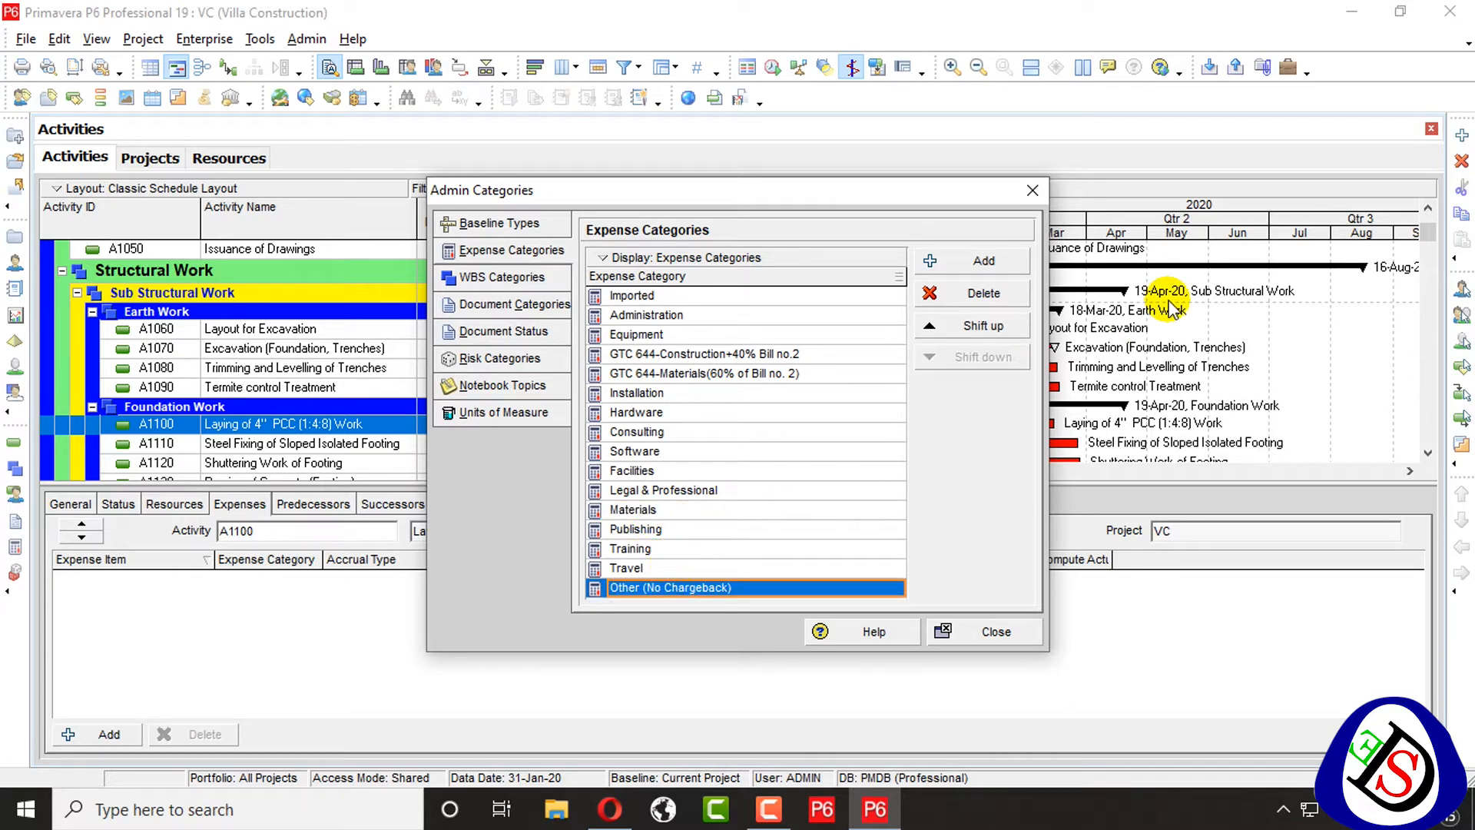
{"action": "mouse_move", "coordinate": [863, 462]}
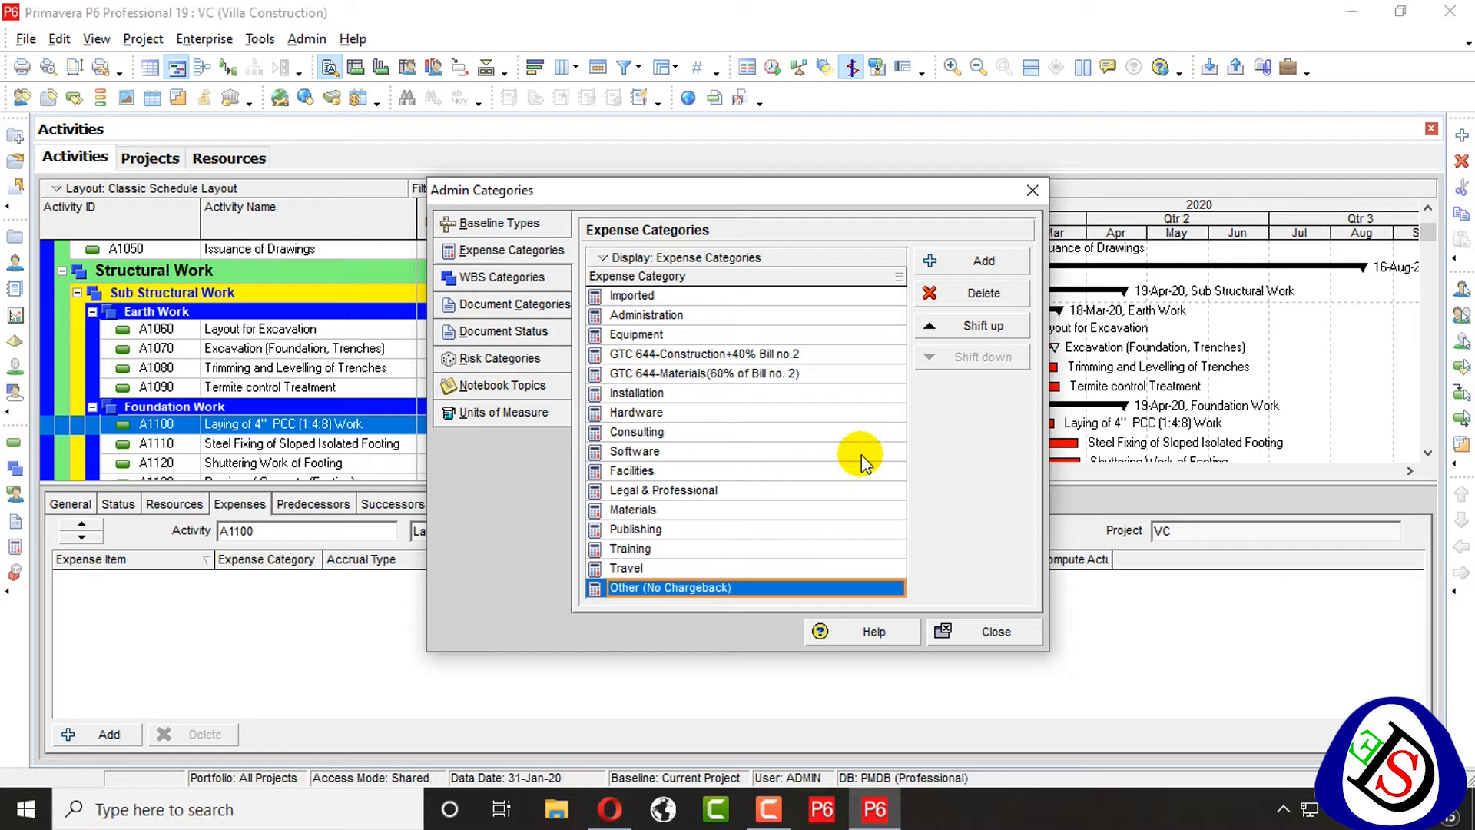
{"action": "mouse_move", "coordinate": [1031, 190]}
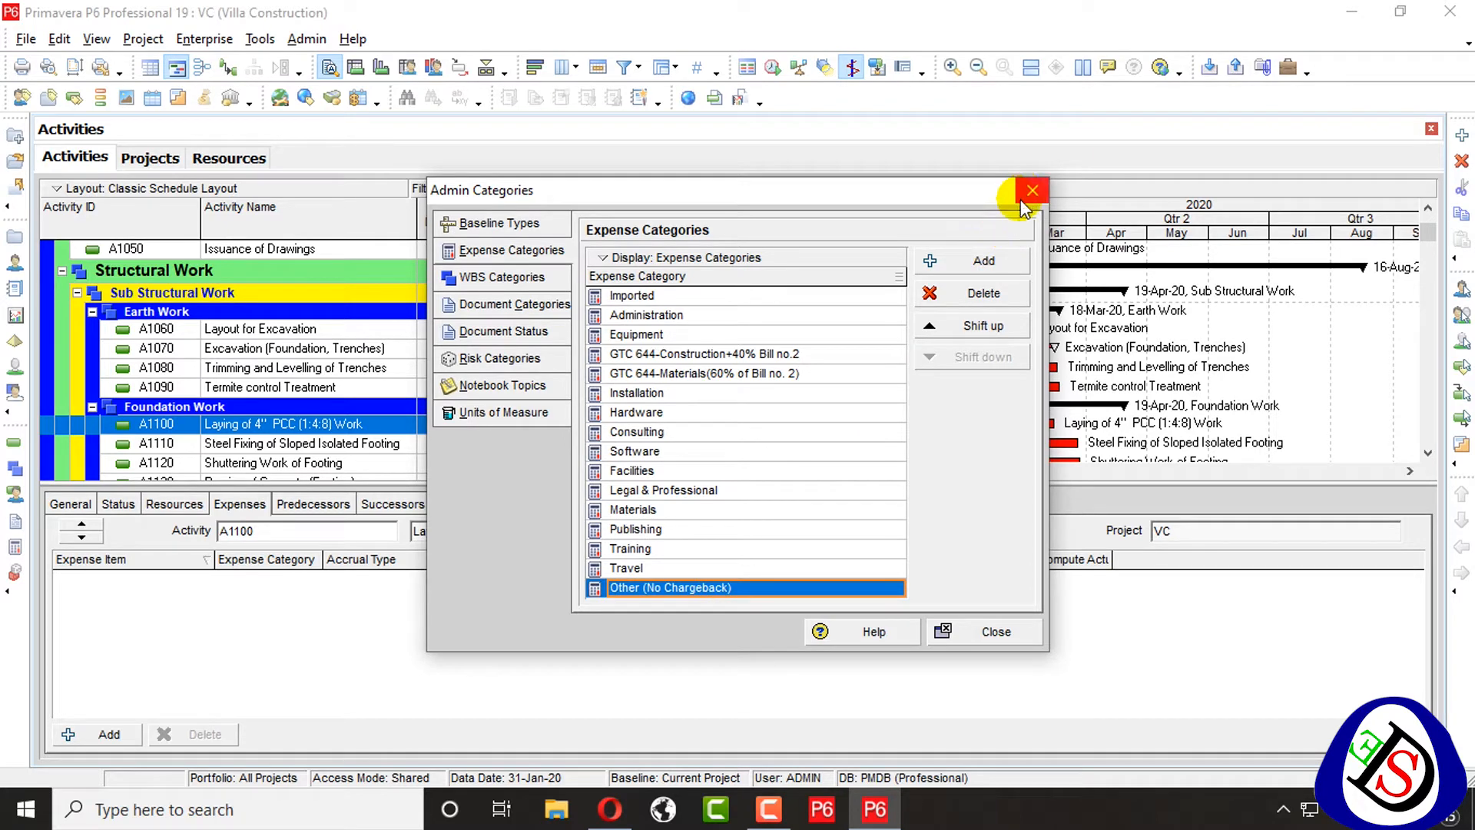
Add a General expense category above Other (No Chargeback) and close the dialog
{"action": "left_click", "coordinate": [982, 260]}
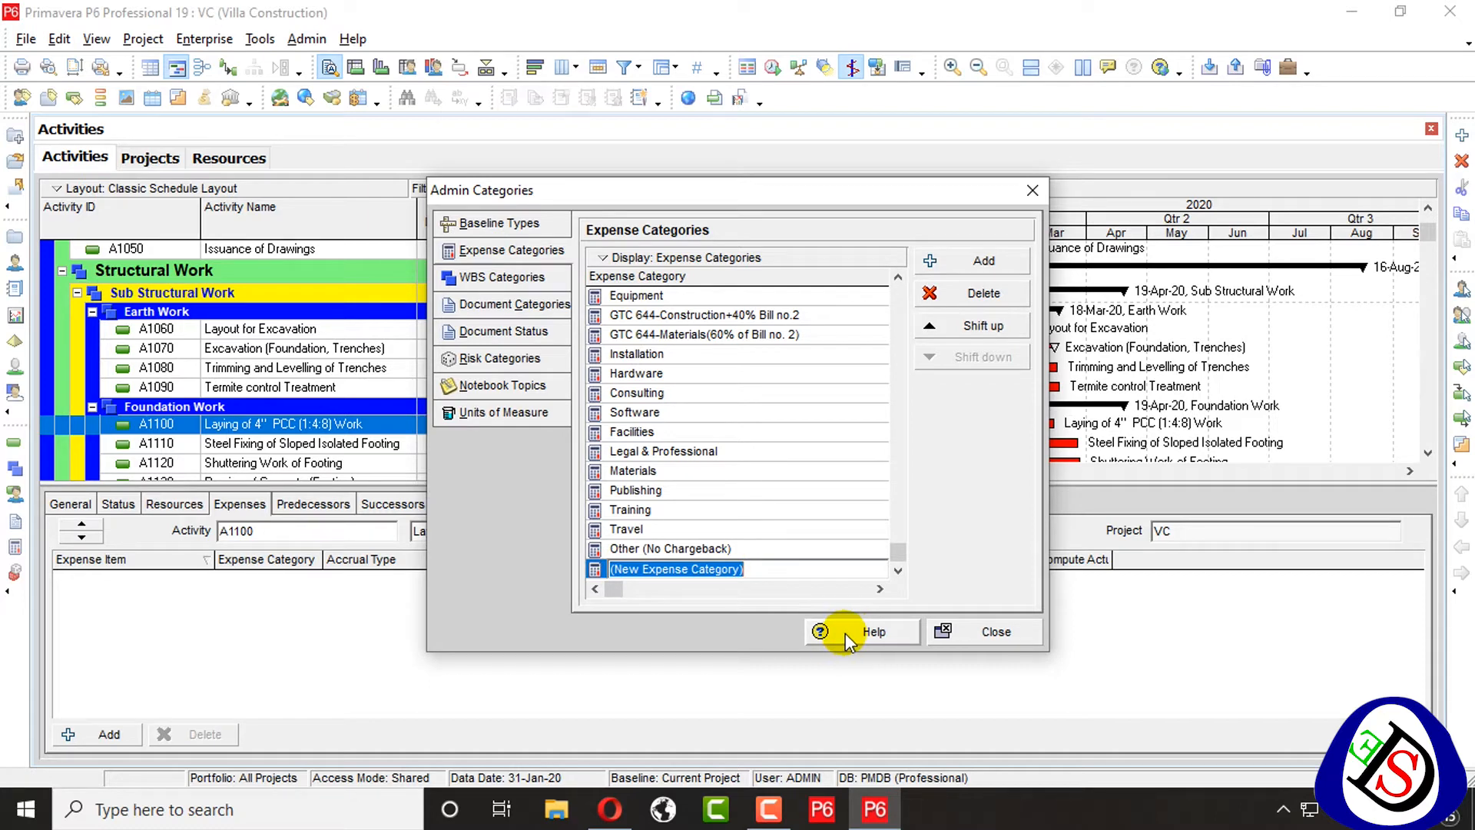
{"action": "type", "text": "Genera"}
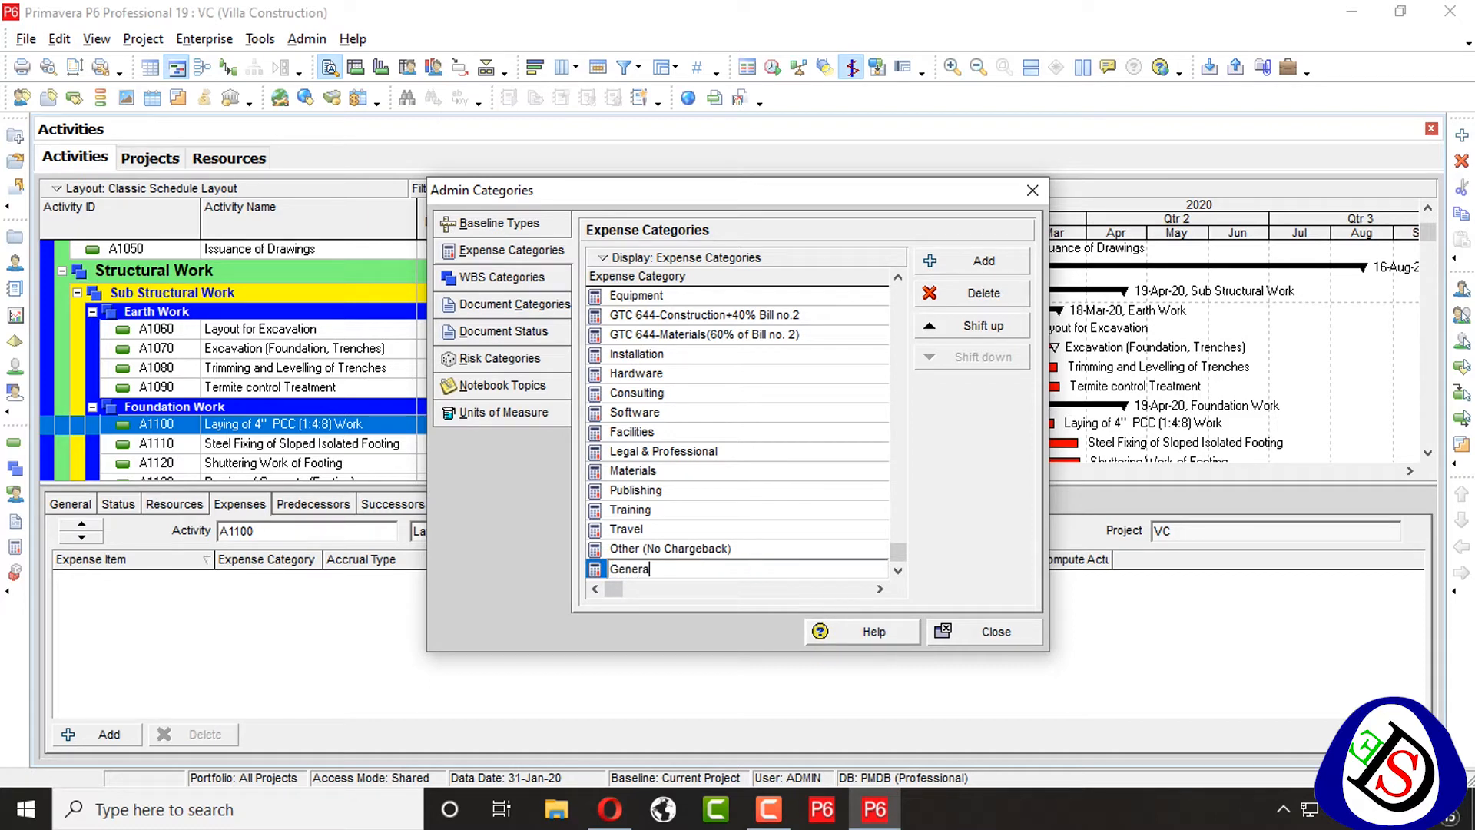
{"action": "mouse_move", "coordinate": [1052, 607]}
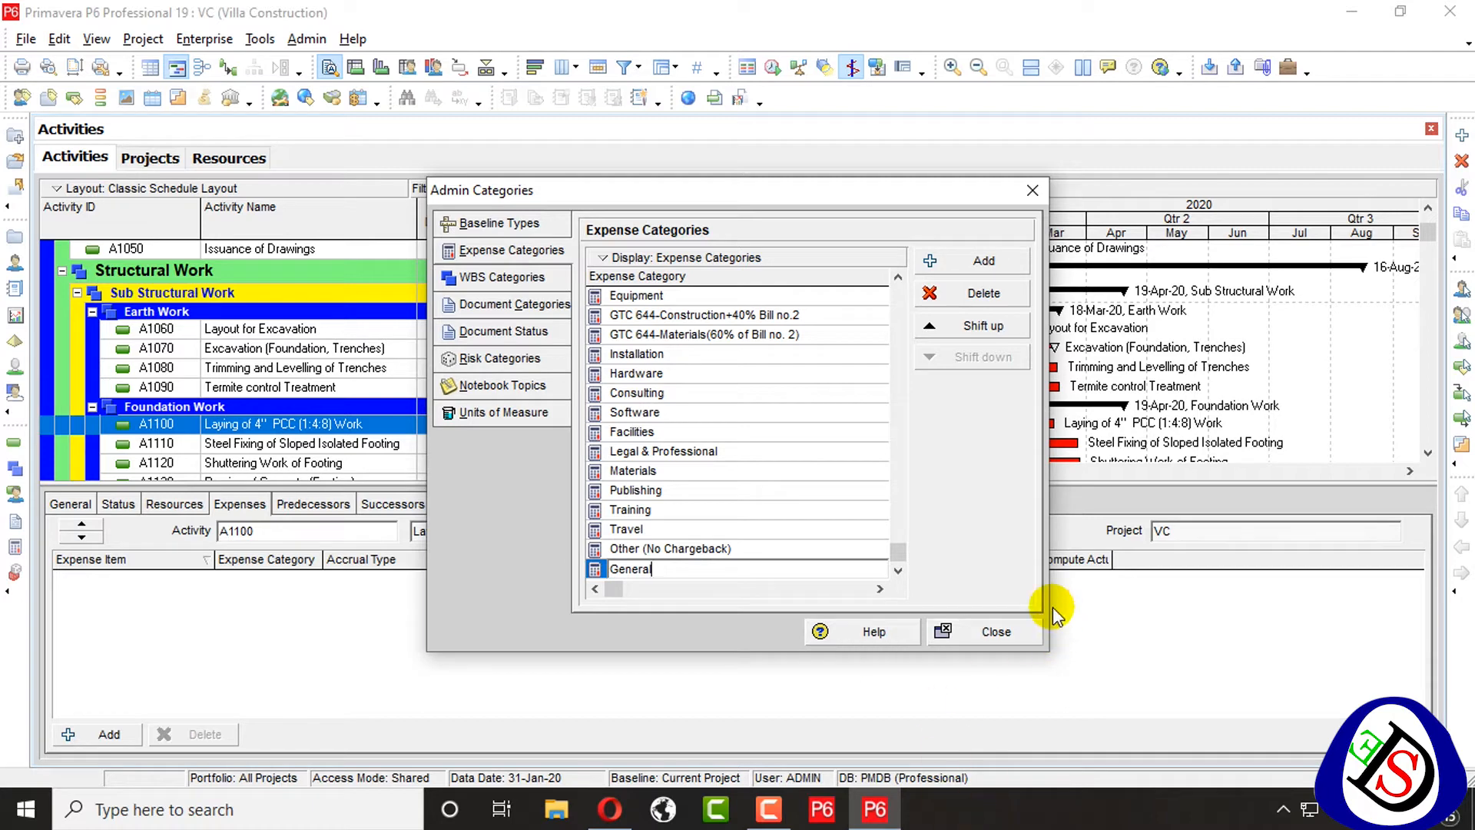
{"action": "mouse_move", "coordinate": [985, 293]}
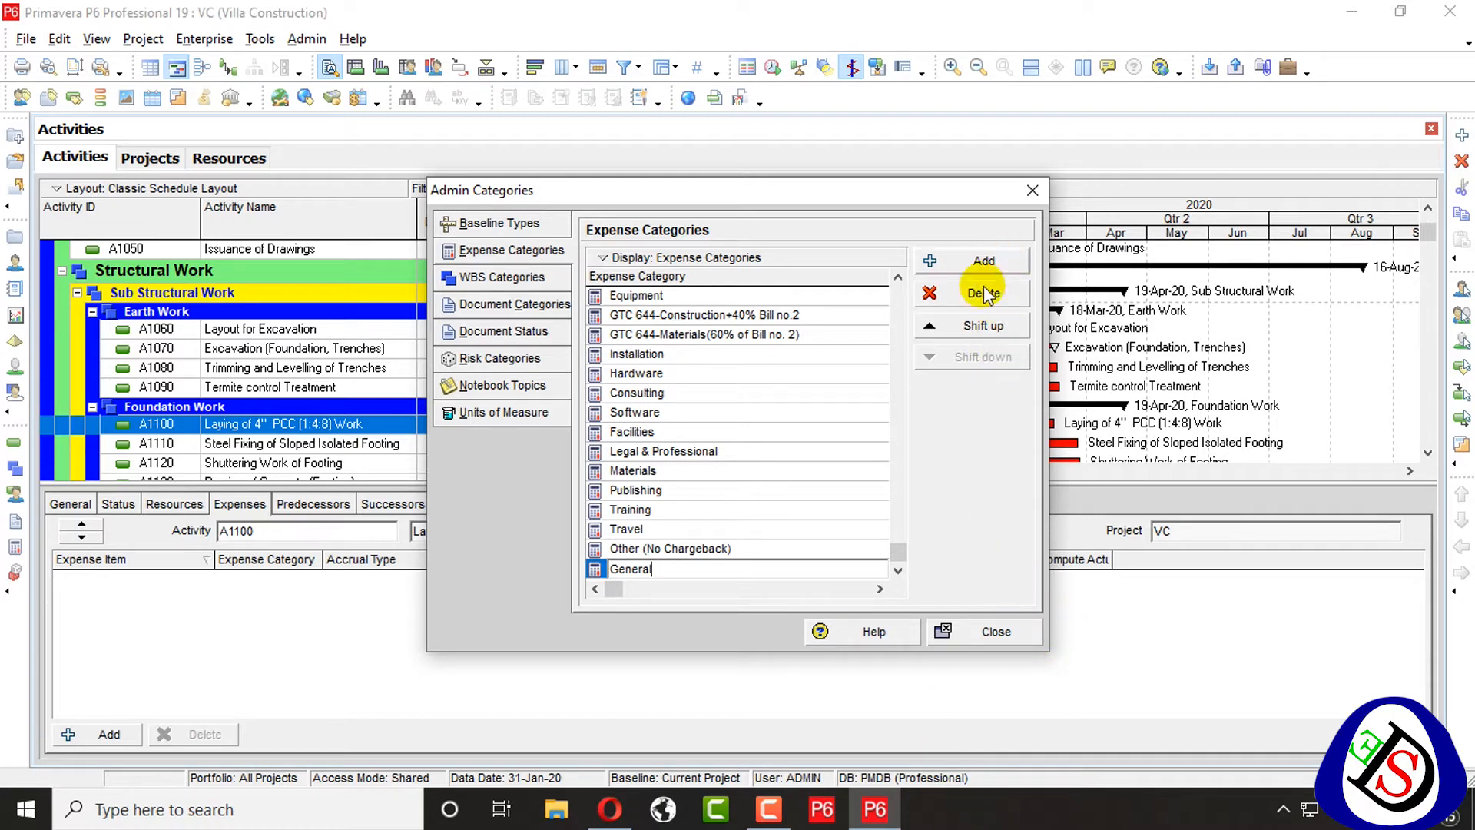
{"action": "left_click", "coordinate": [981, 356]}
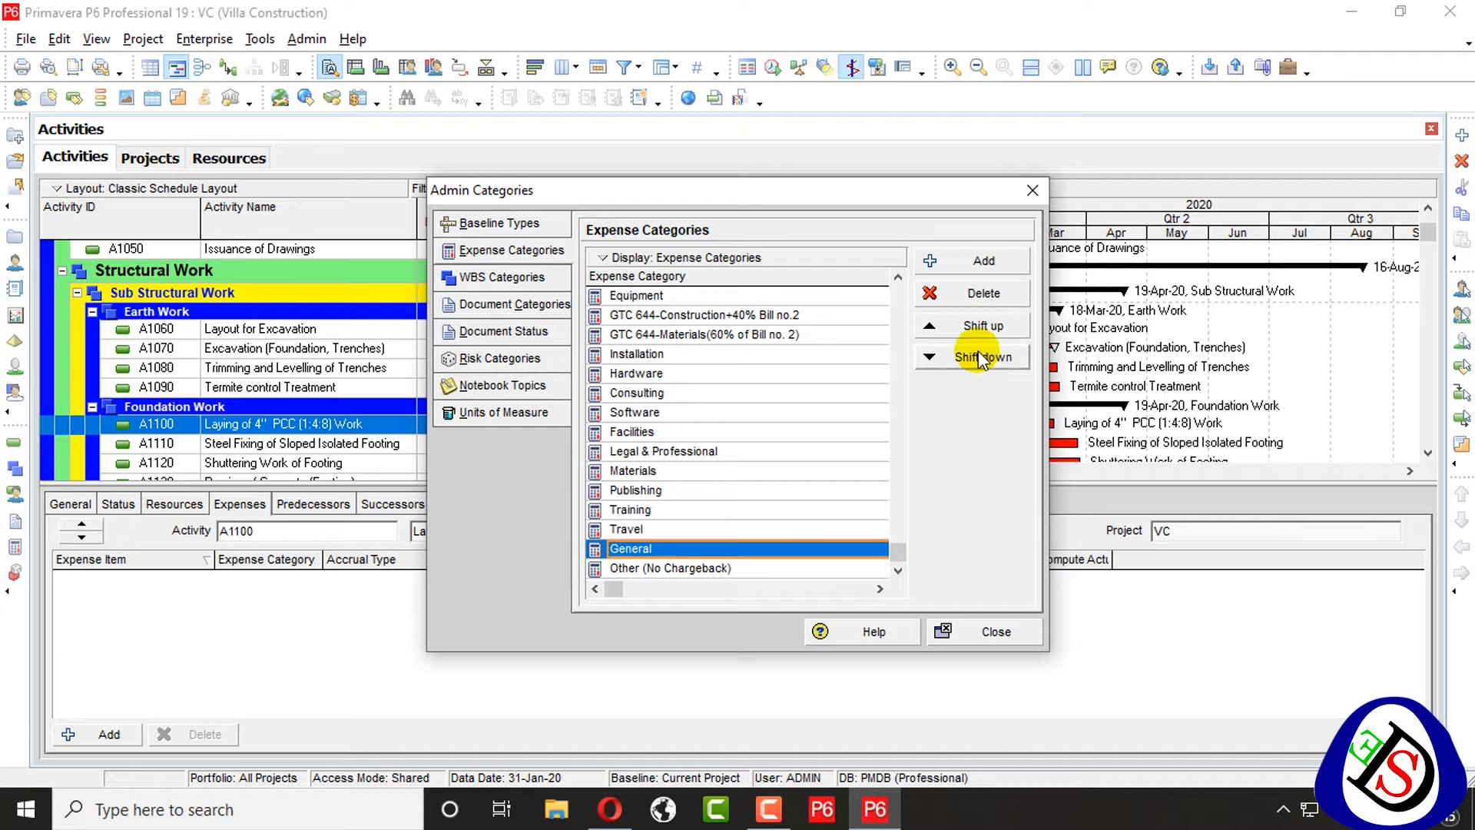
{"action": "left_click", "coordinate": [994, 631]}
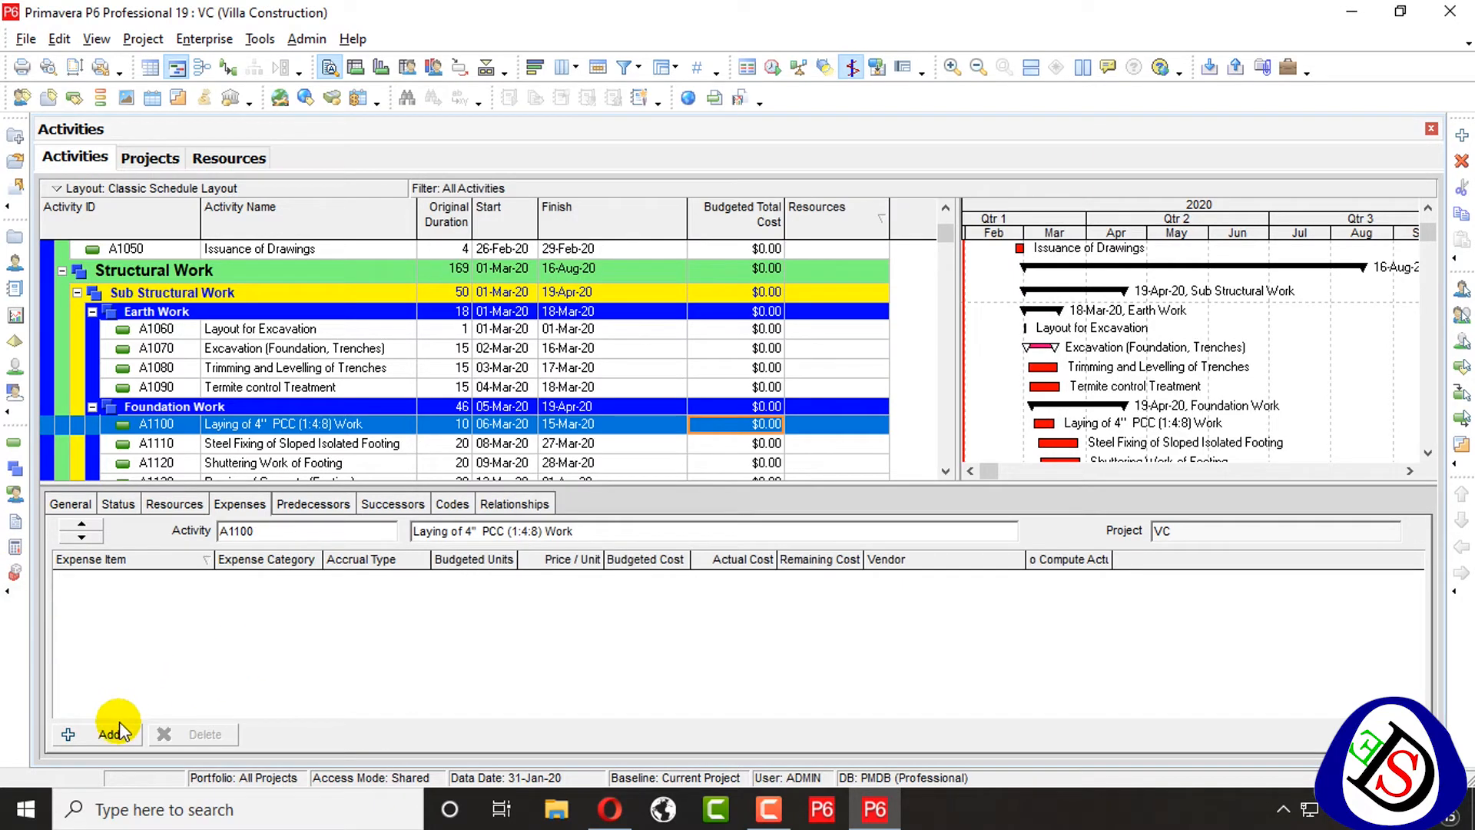
Add a Refreshment /Services expense line to activity A1100
{"action": "left_click", "coordinate": [106, 734]}
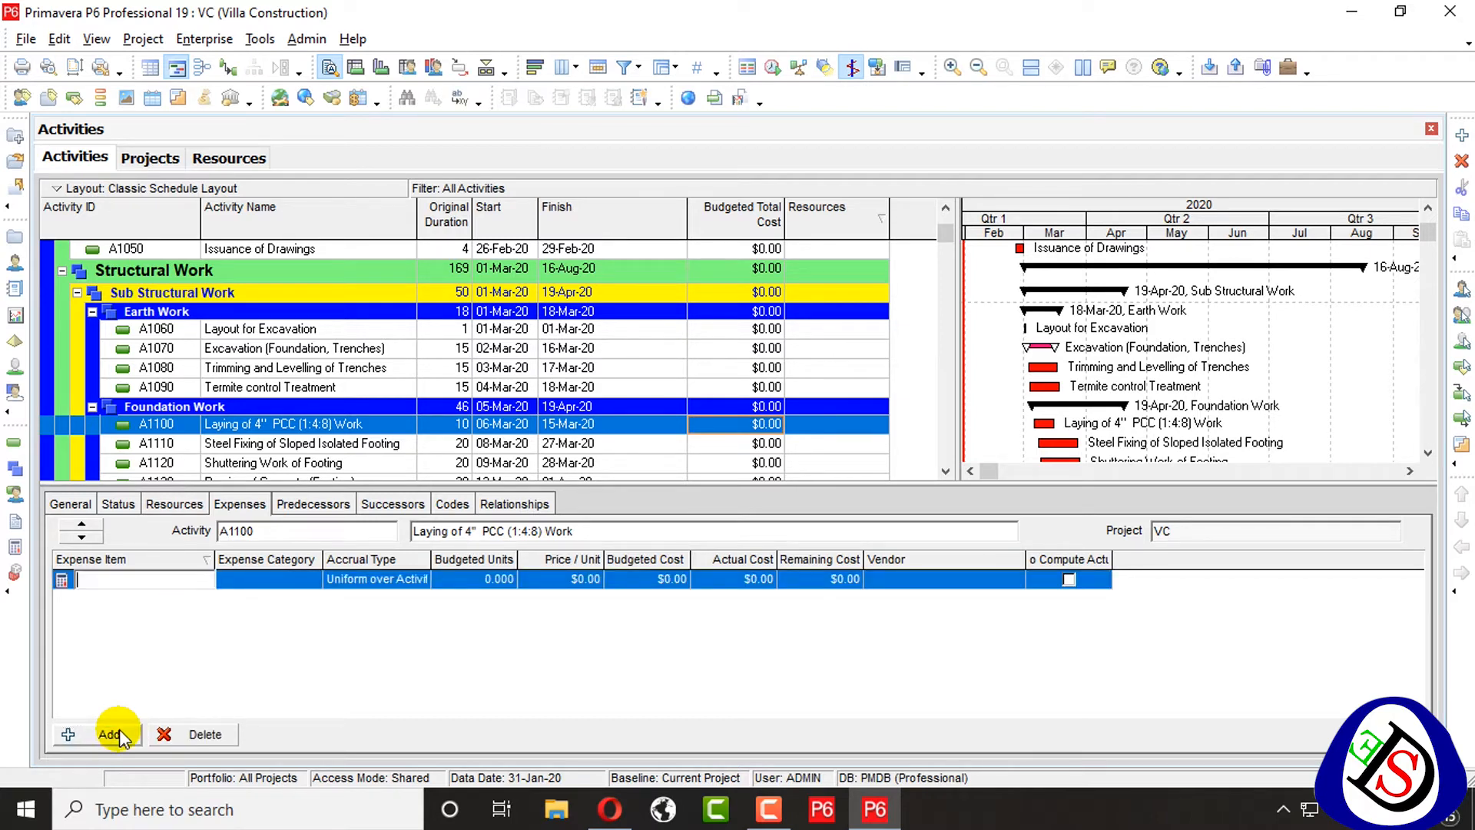
{"action": "type", "text": "Refreshment"}
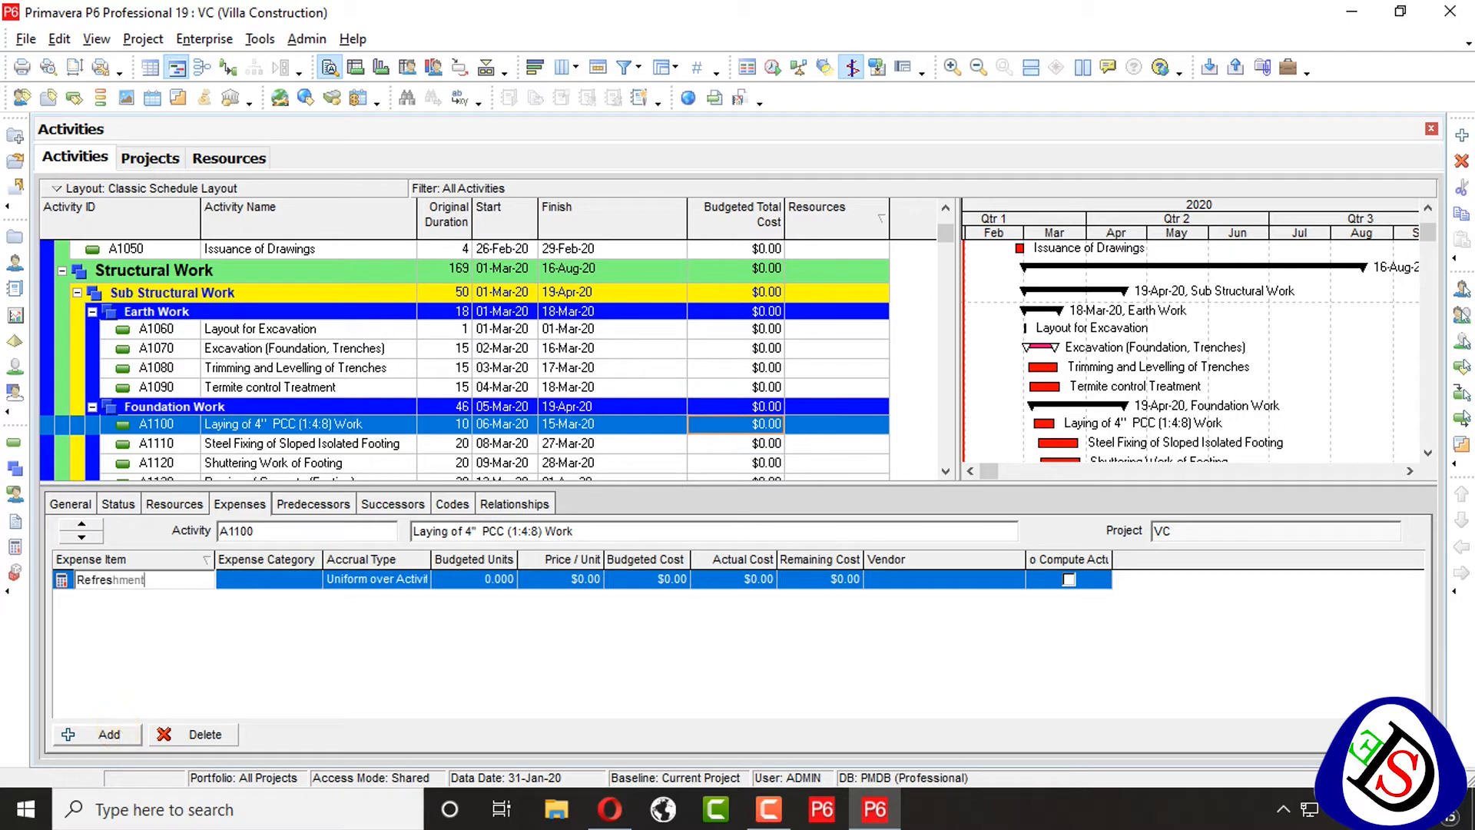
{"action": "type", "text": "/S"}
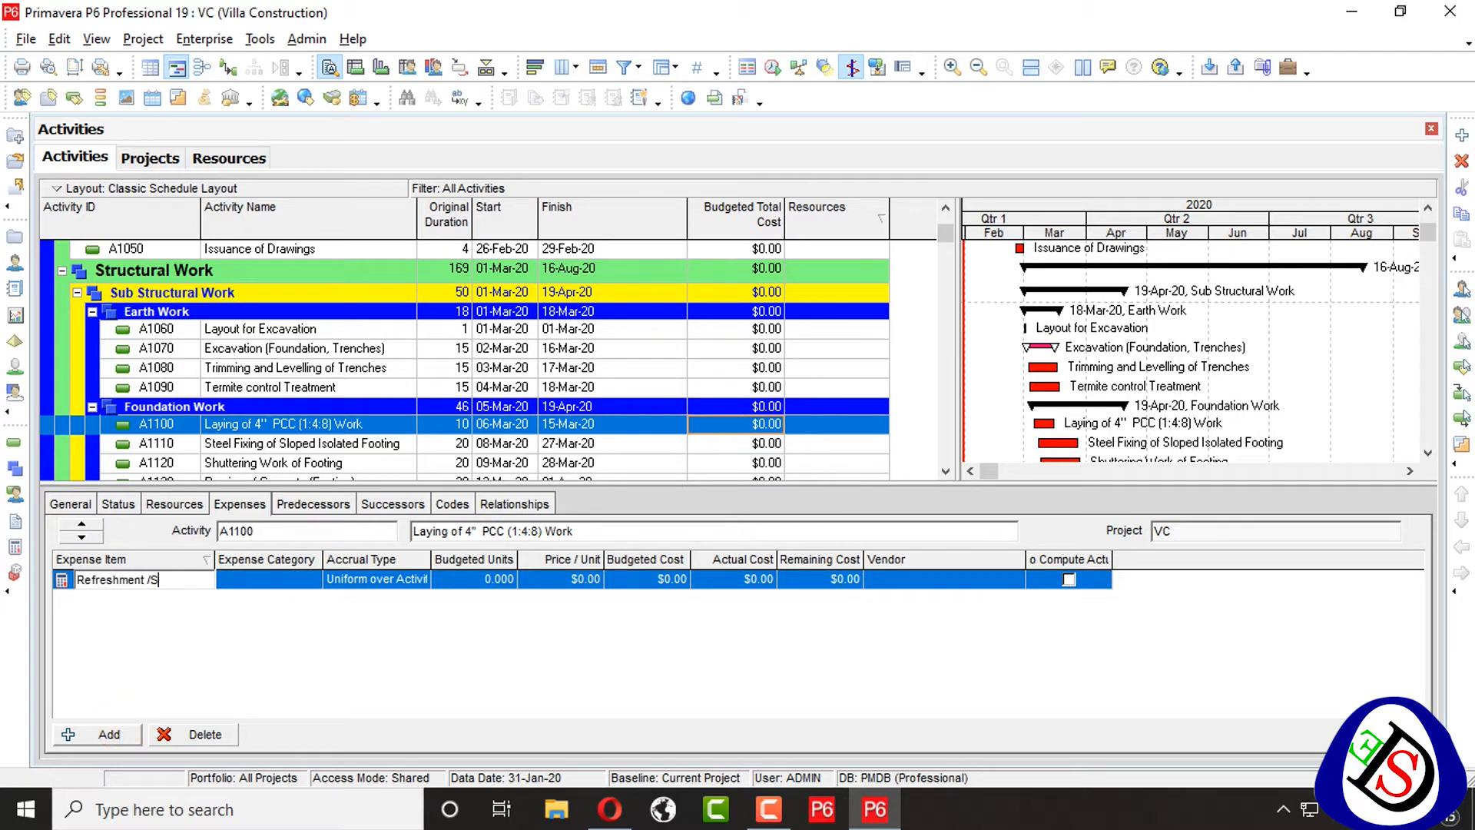
{"action": "type", "text": "ervices"}
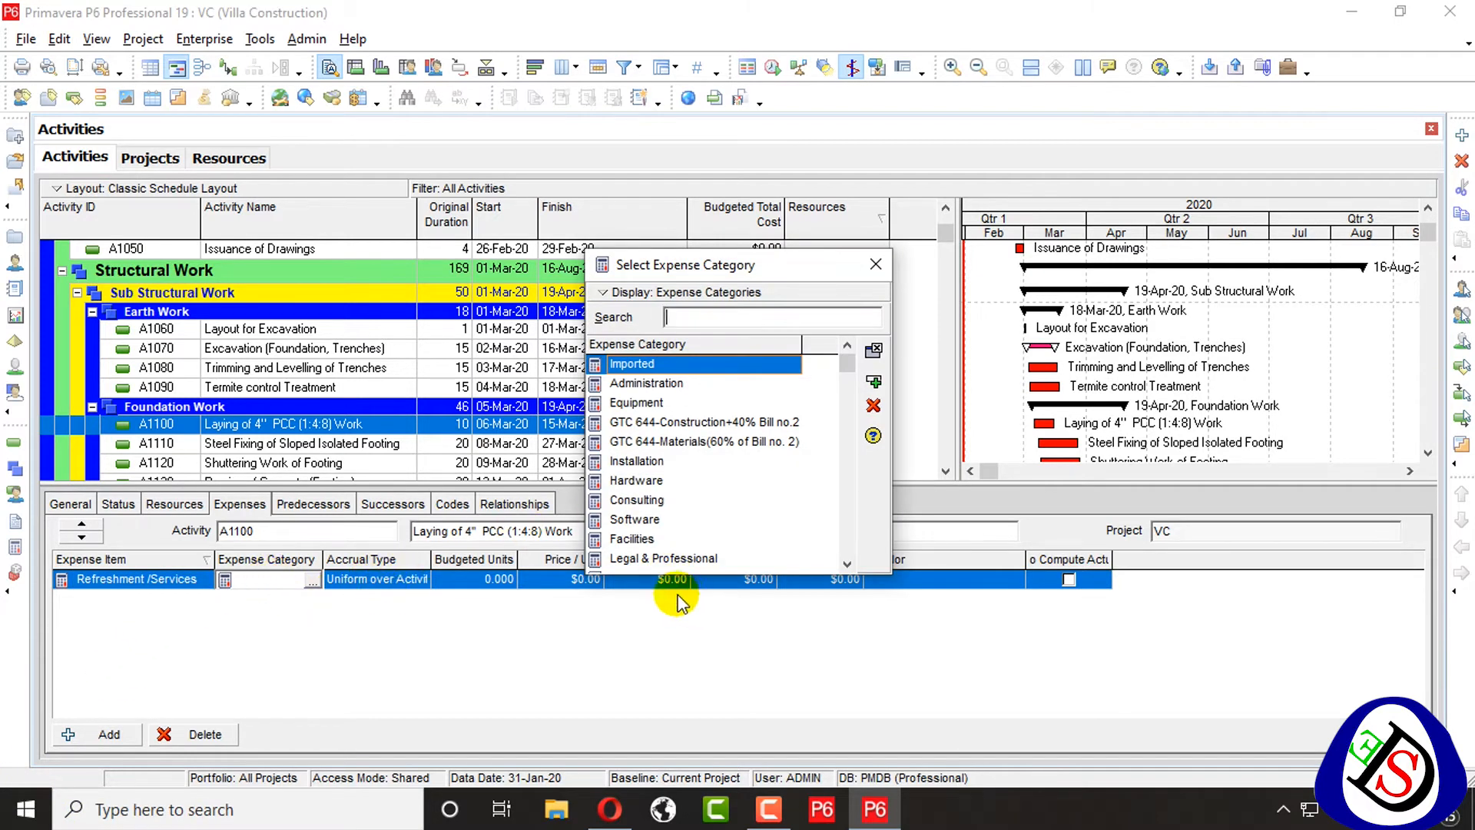
{"action": "scroll", "scroll_direction": "down", "scroll_amount": 3}
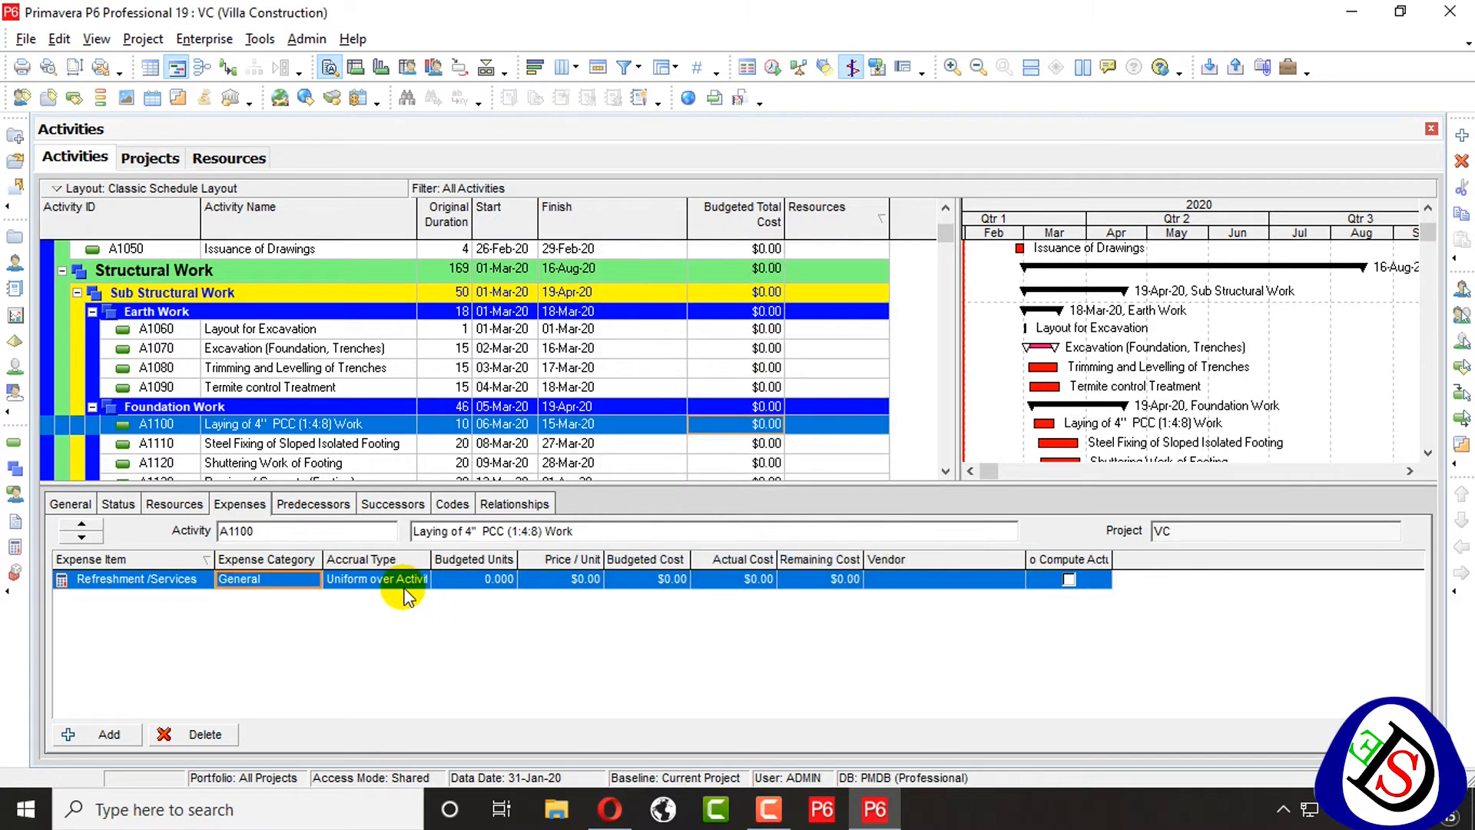
Set its accrual type to Uniform over Activity and widen the Budgeted Units column
{"action": "left_click", "coordinate": [422, 581]}
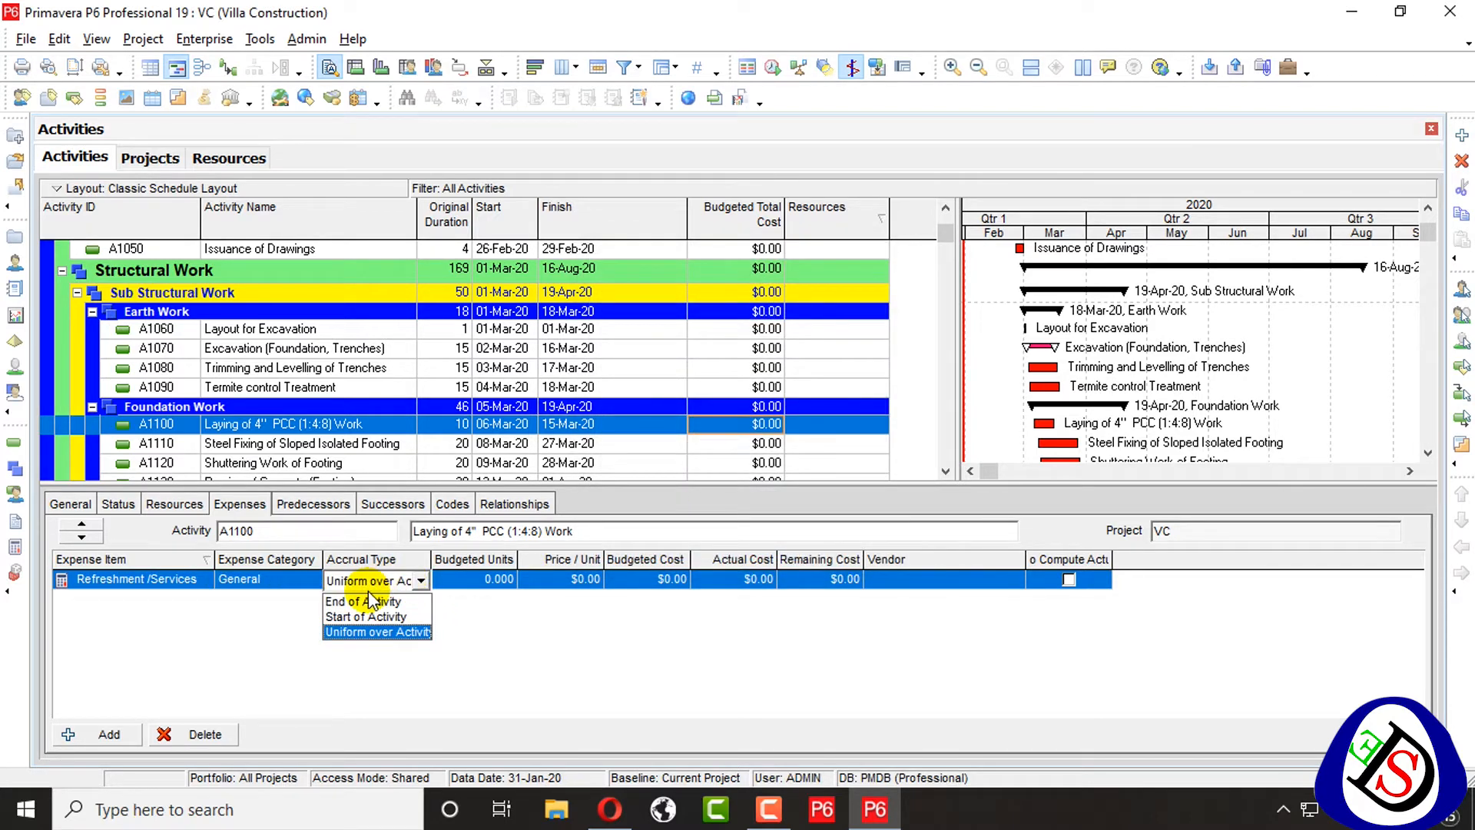
{"action": "left_click", "coordinate": [365, 616]}
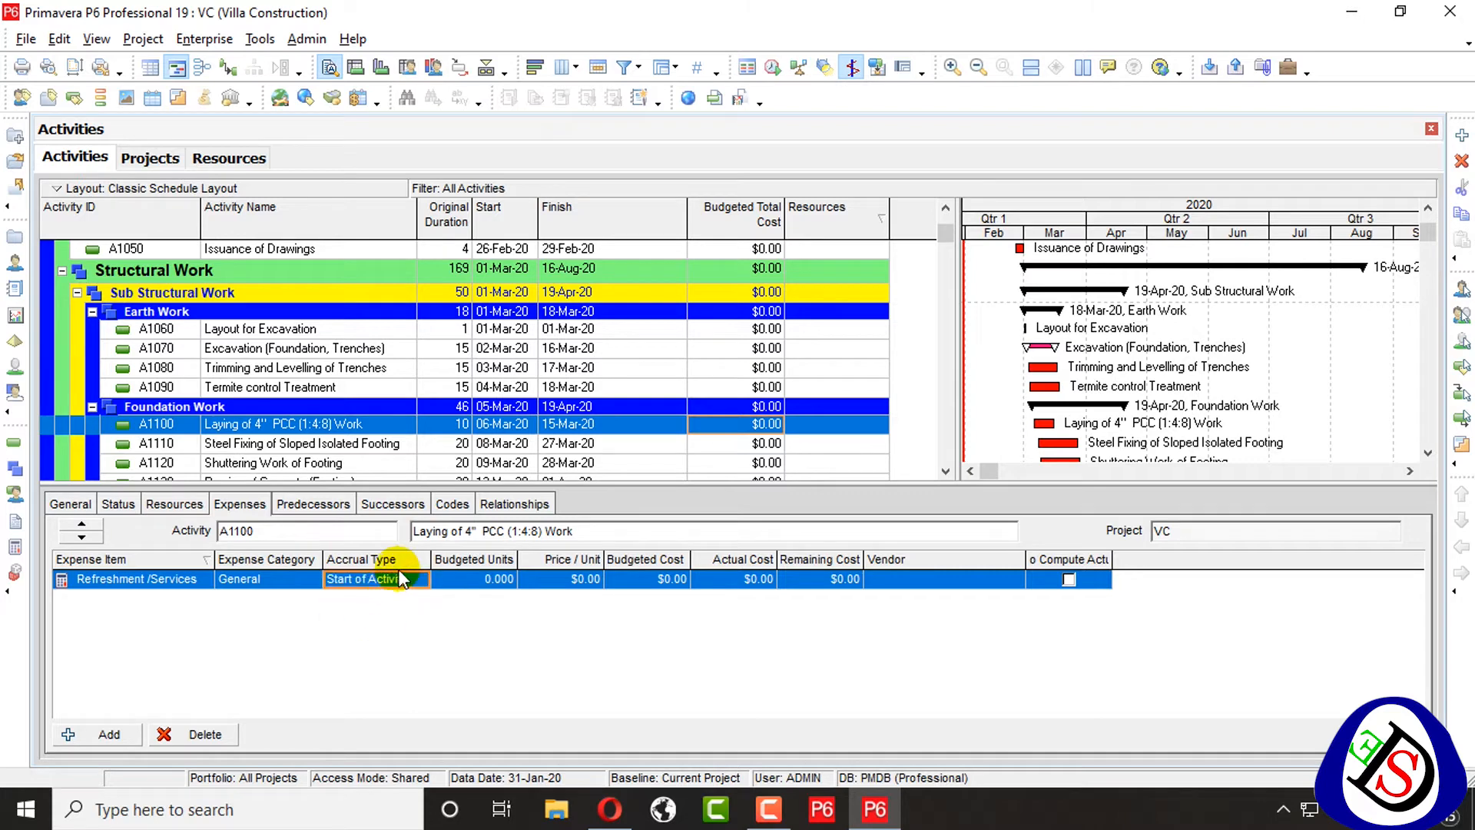
{"action": "left_click", "coordinate": [367, 578]}
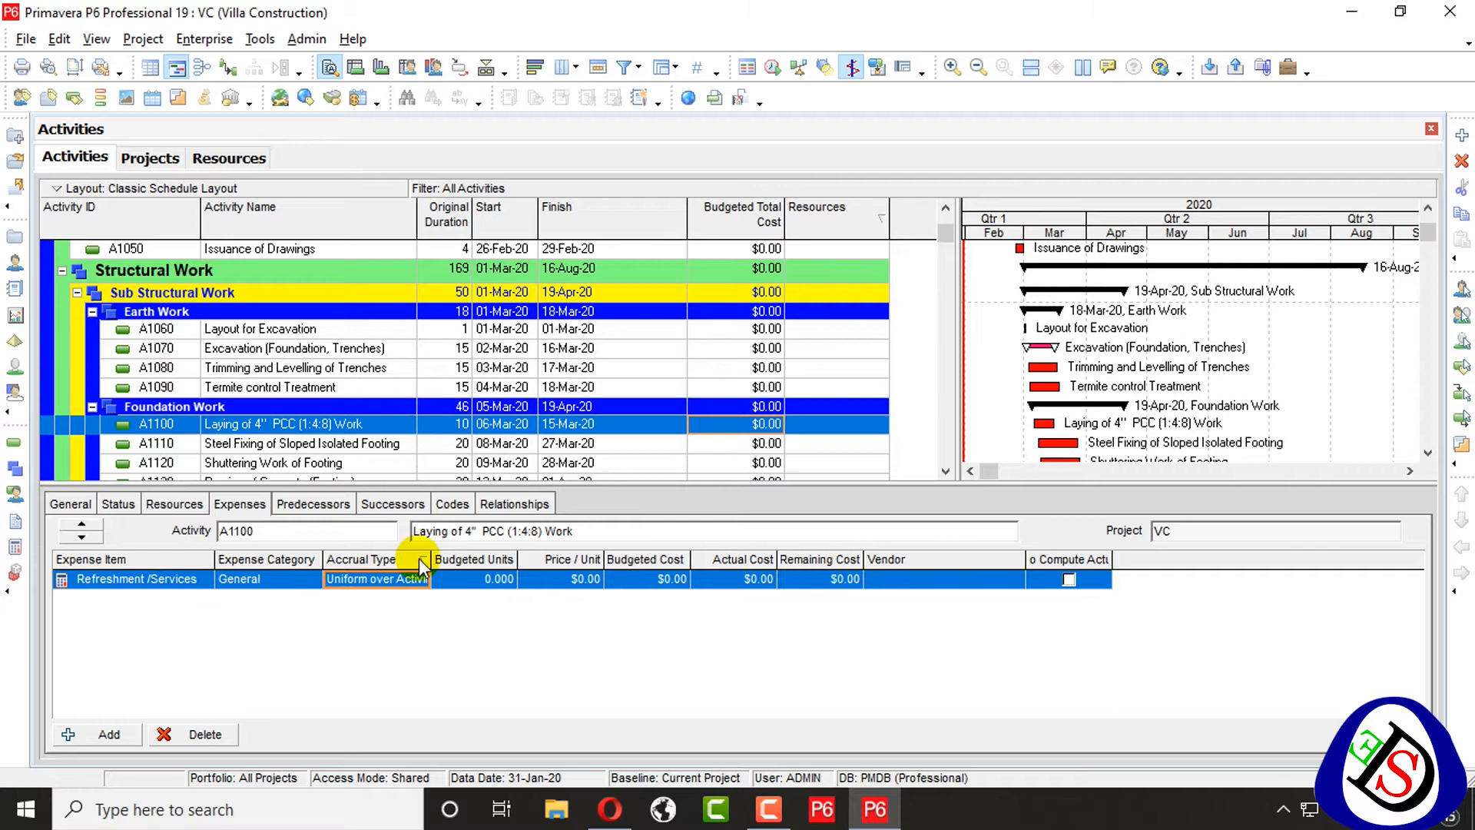
{"action": "left_click", "coordinate": [475, 578]}
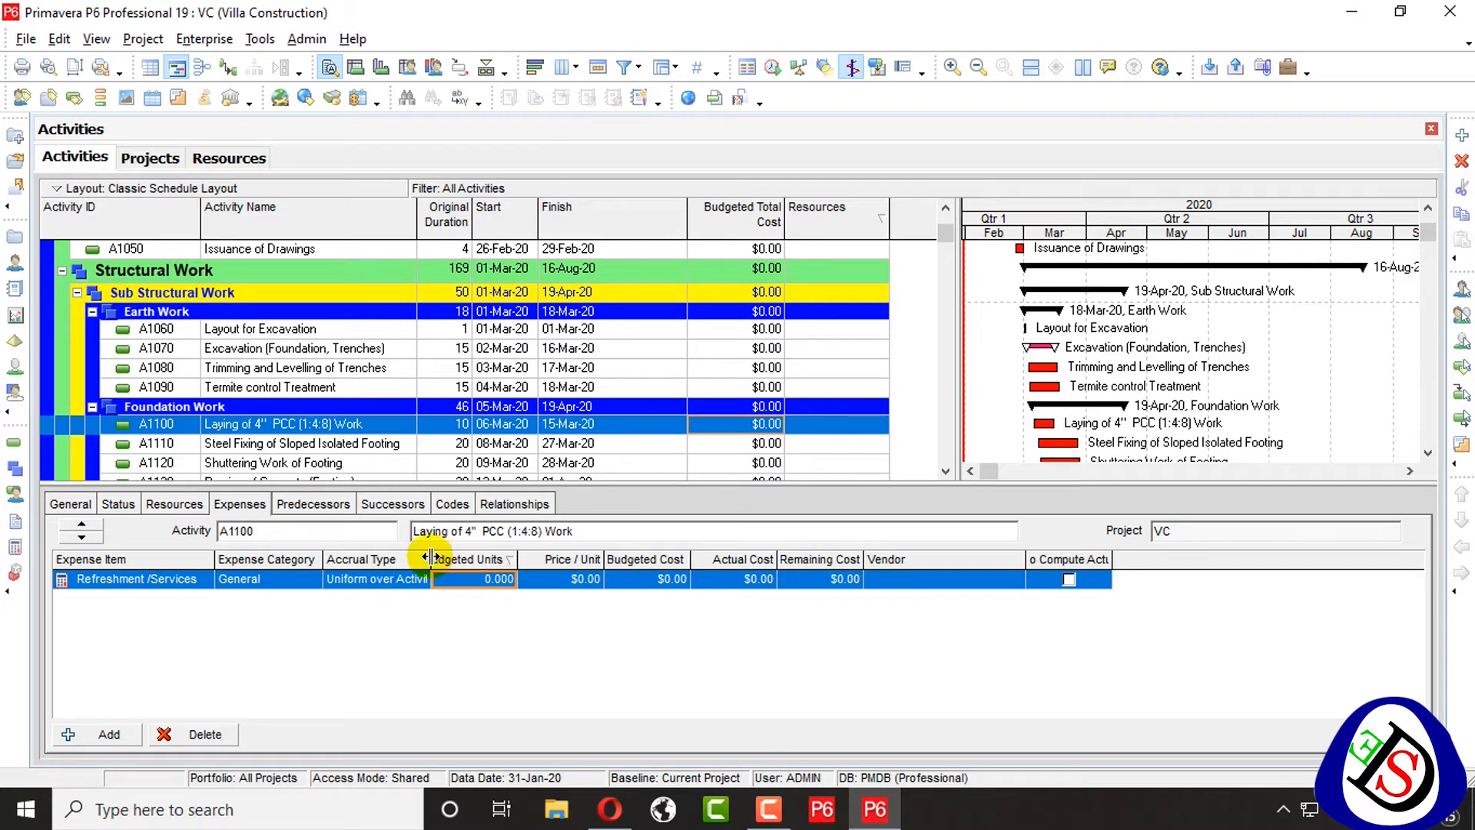
{"action": "left_click", "coordinate": [99, 734]}
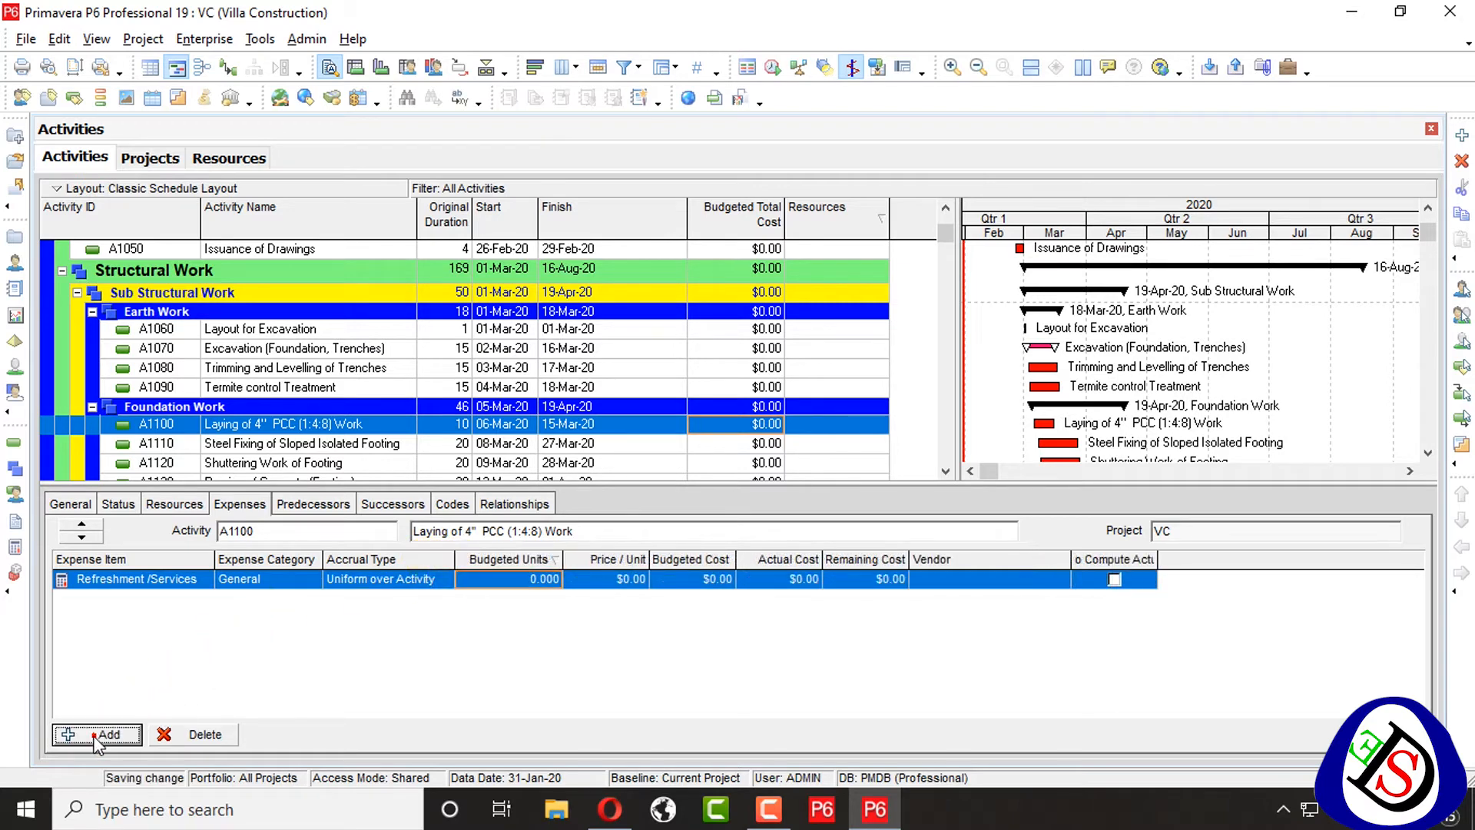
Add a Compactor Repair expense to A1100 in the Equipment category
{"action": "left_click", "coordinate": [98, 733]}
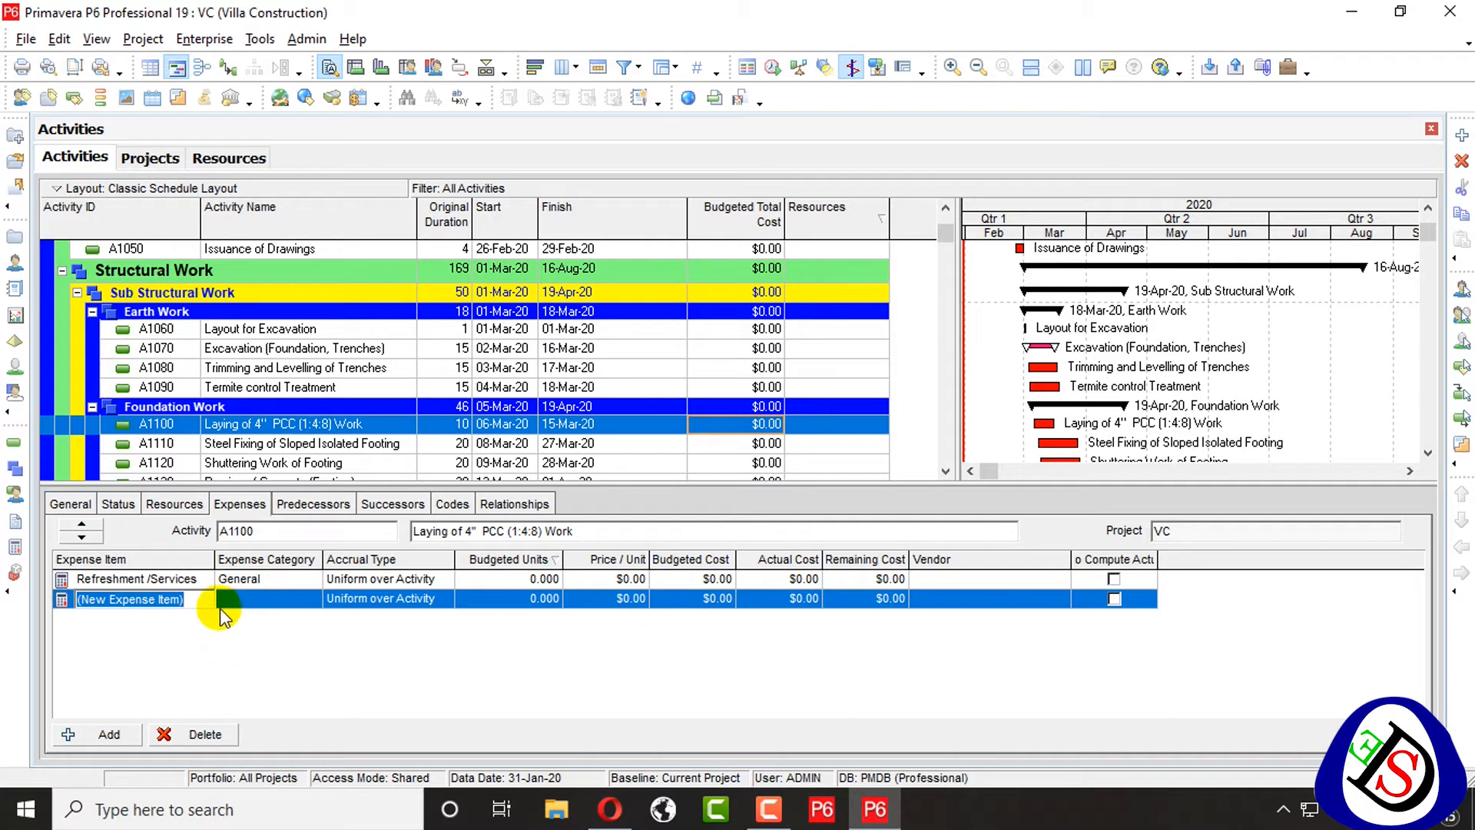
{"action": "type", "text": "Com"}
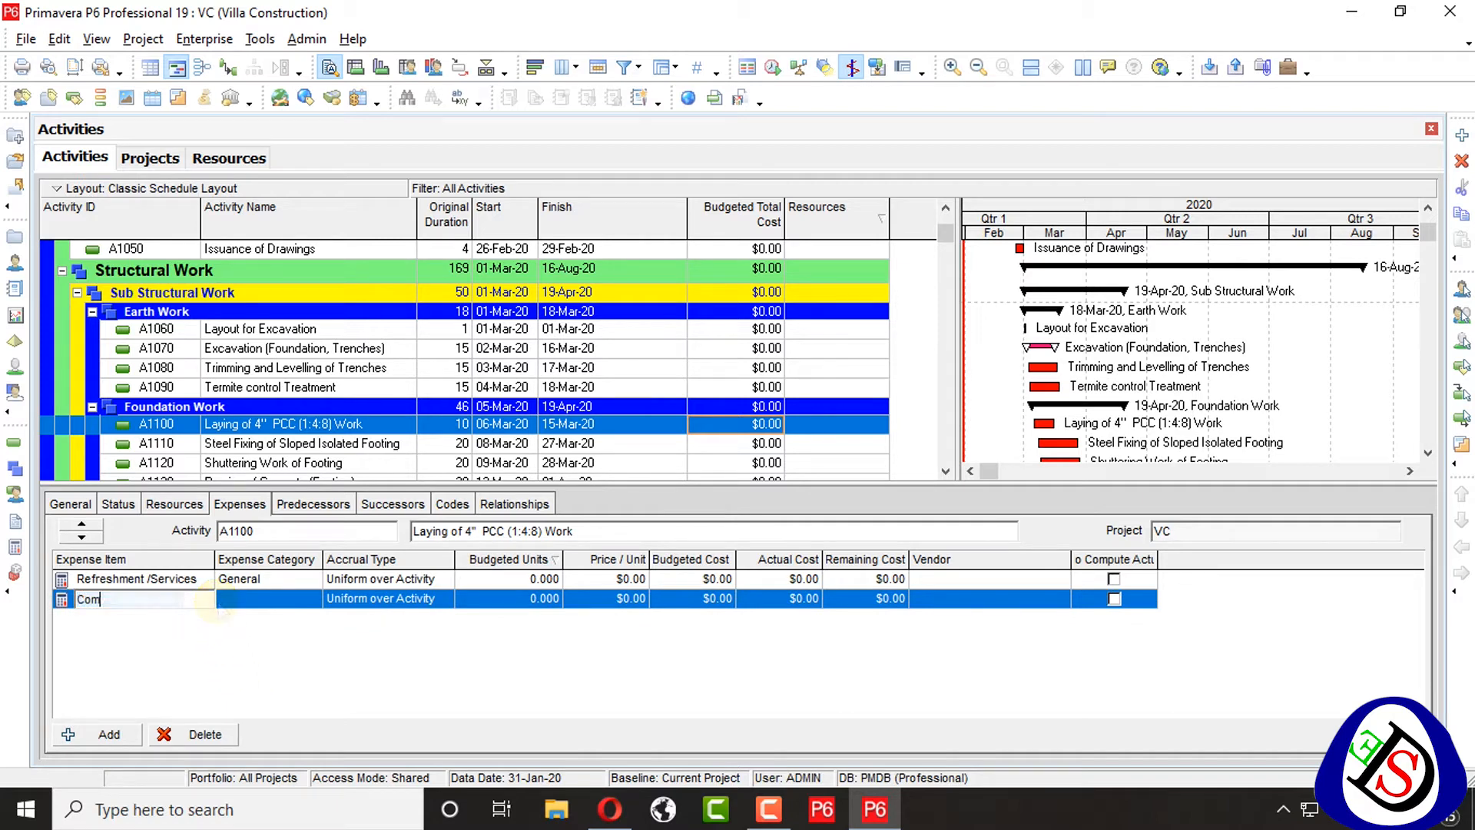
{"action": "type", "text": "pactor Repair"}
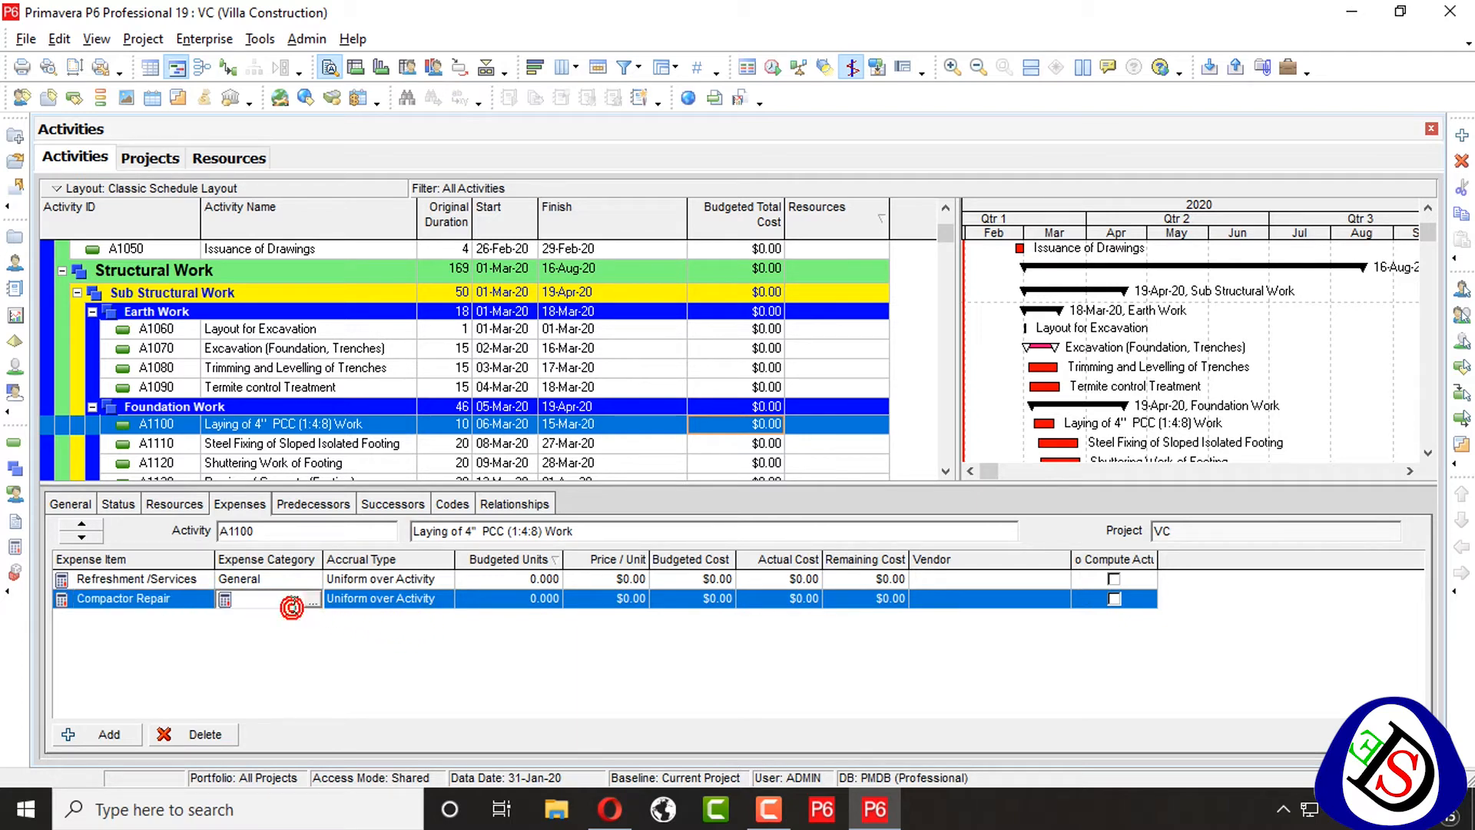
{"action": "left_click", "coordinate": [313, 602]}
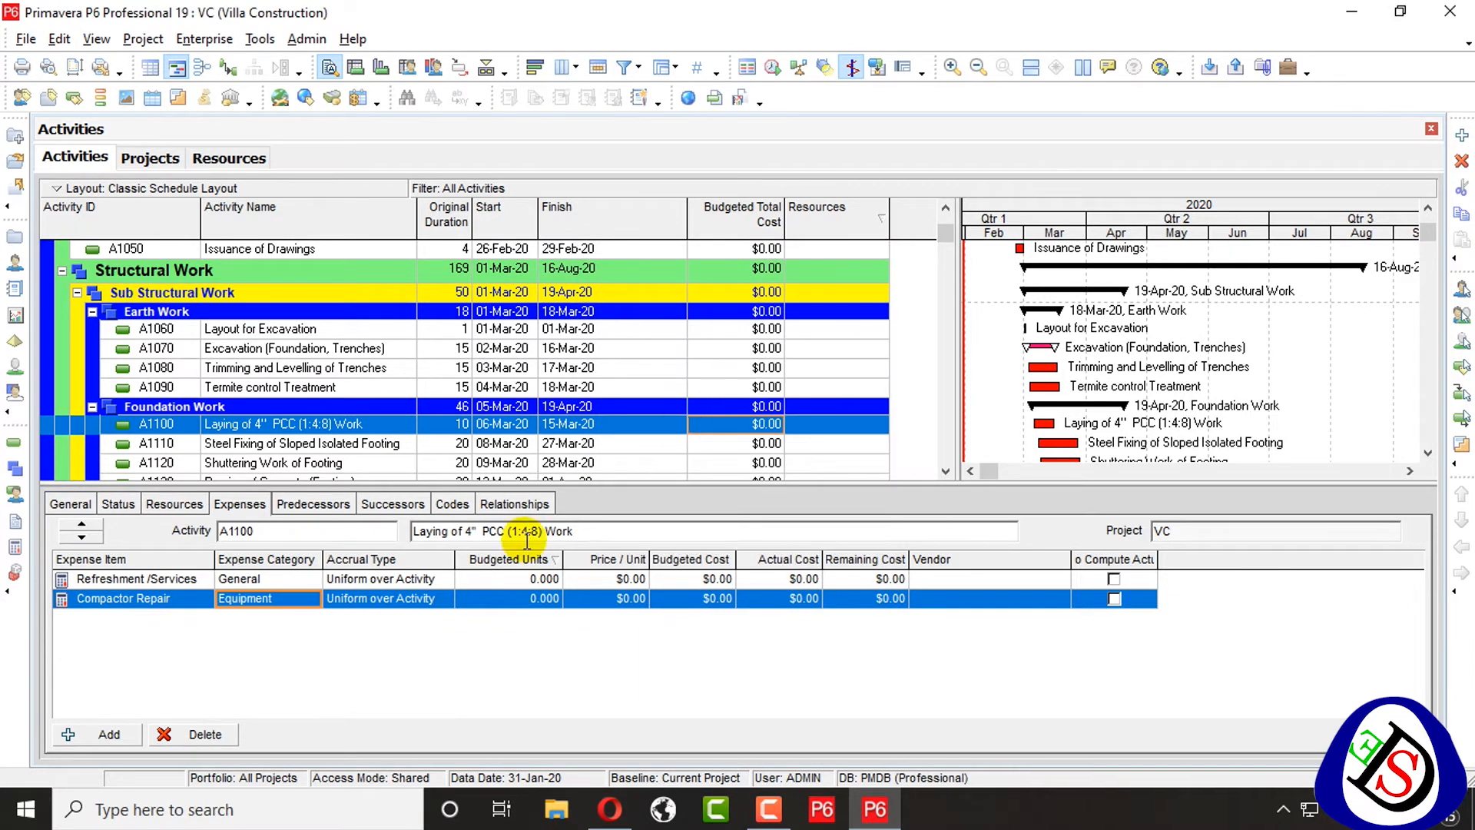
{"action": "left_click", "coordinate": [98, 734]}
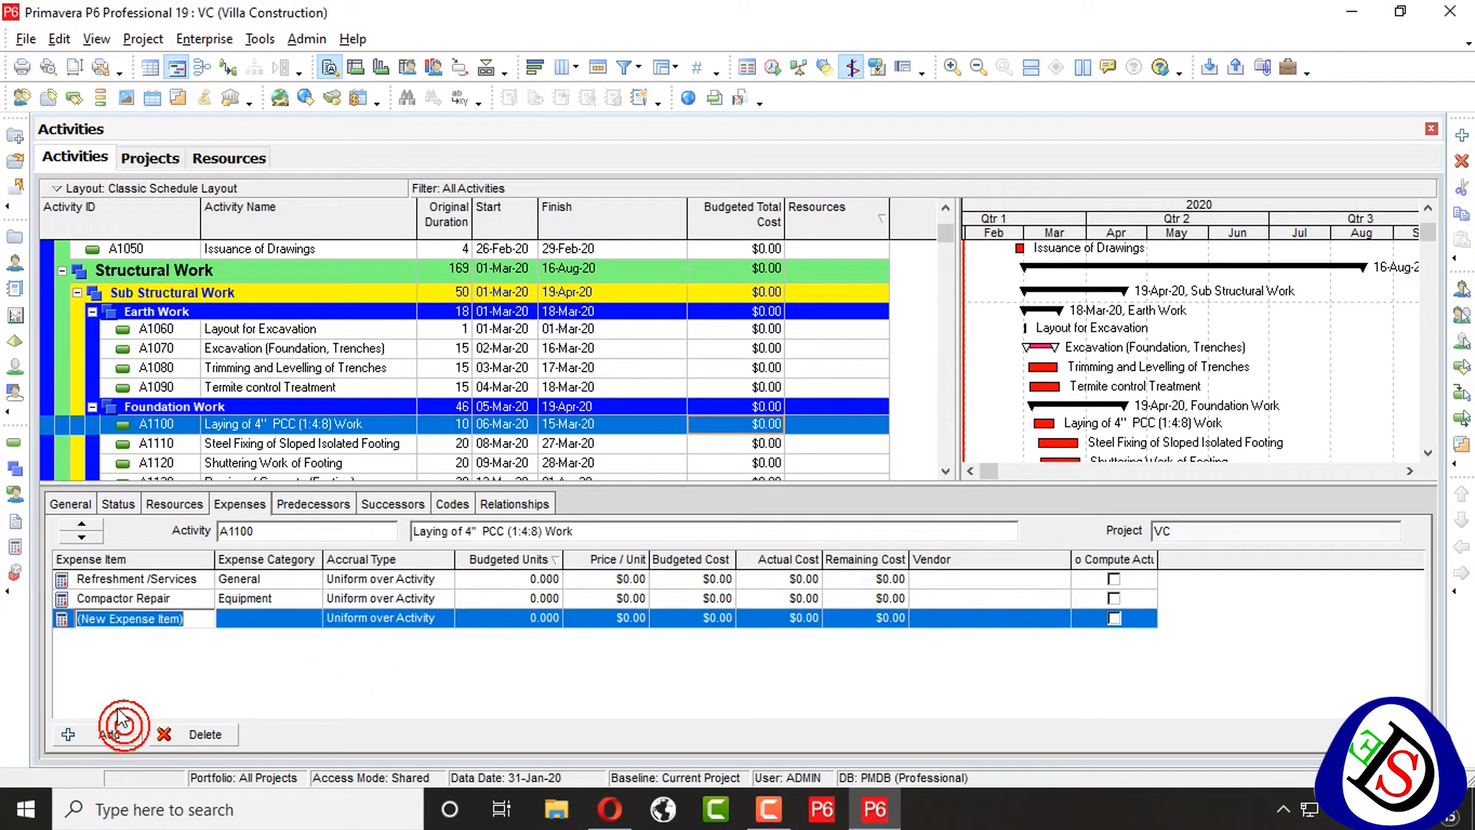
Name the next expense Oil of Machines and assign it the Equipment category
{"action": "type", "text": "O"}
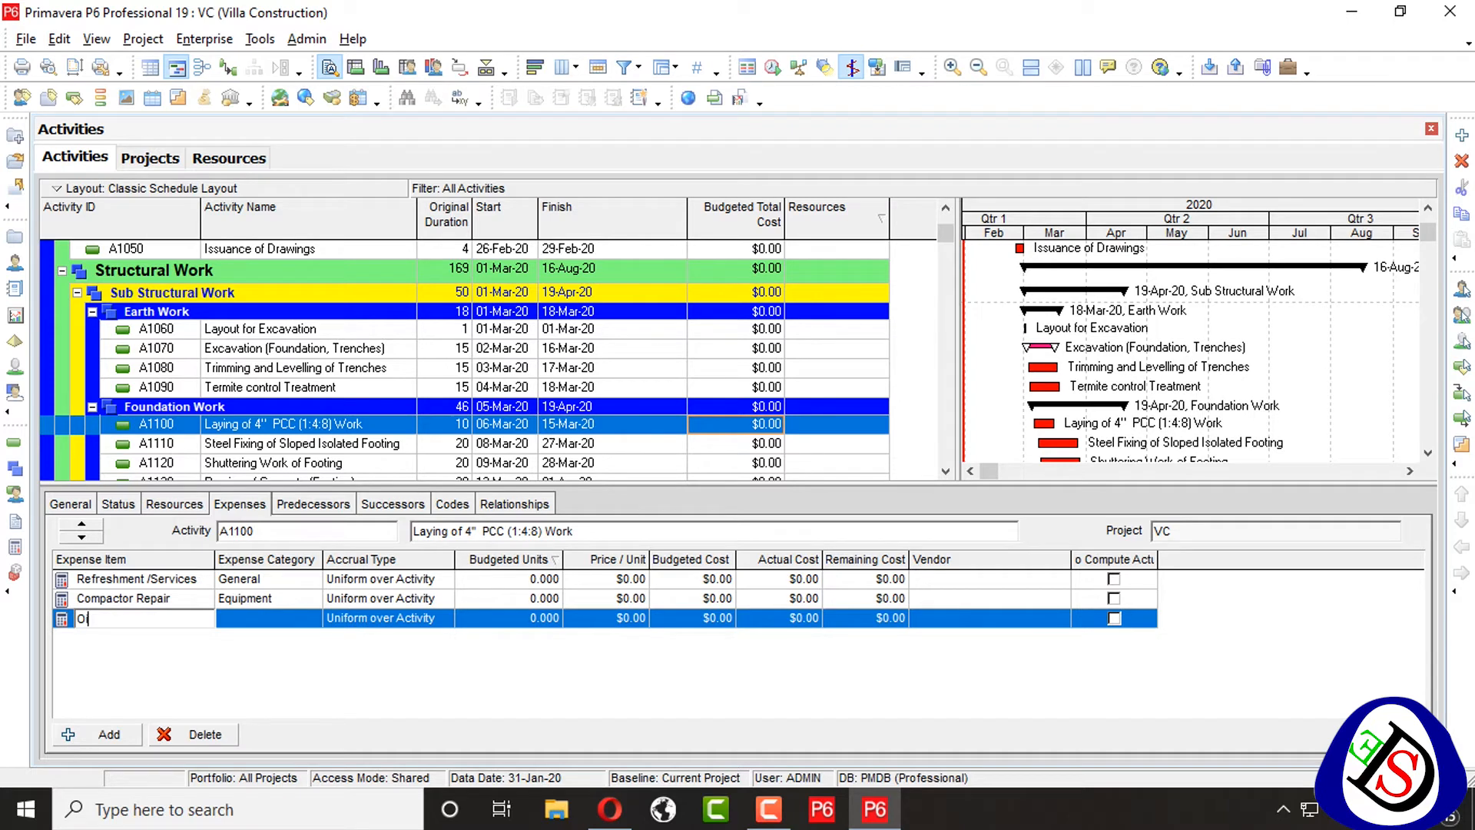
{"action": "type", "text": "il of Mac"}
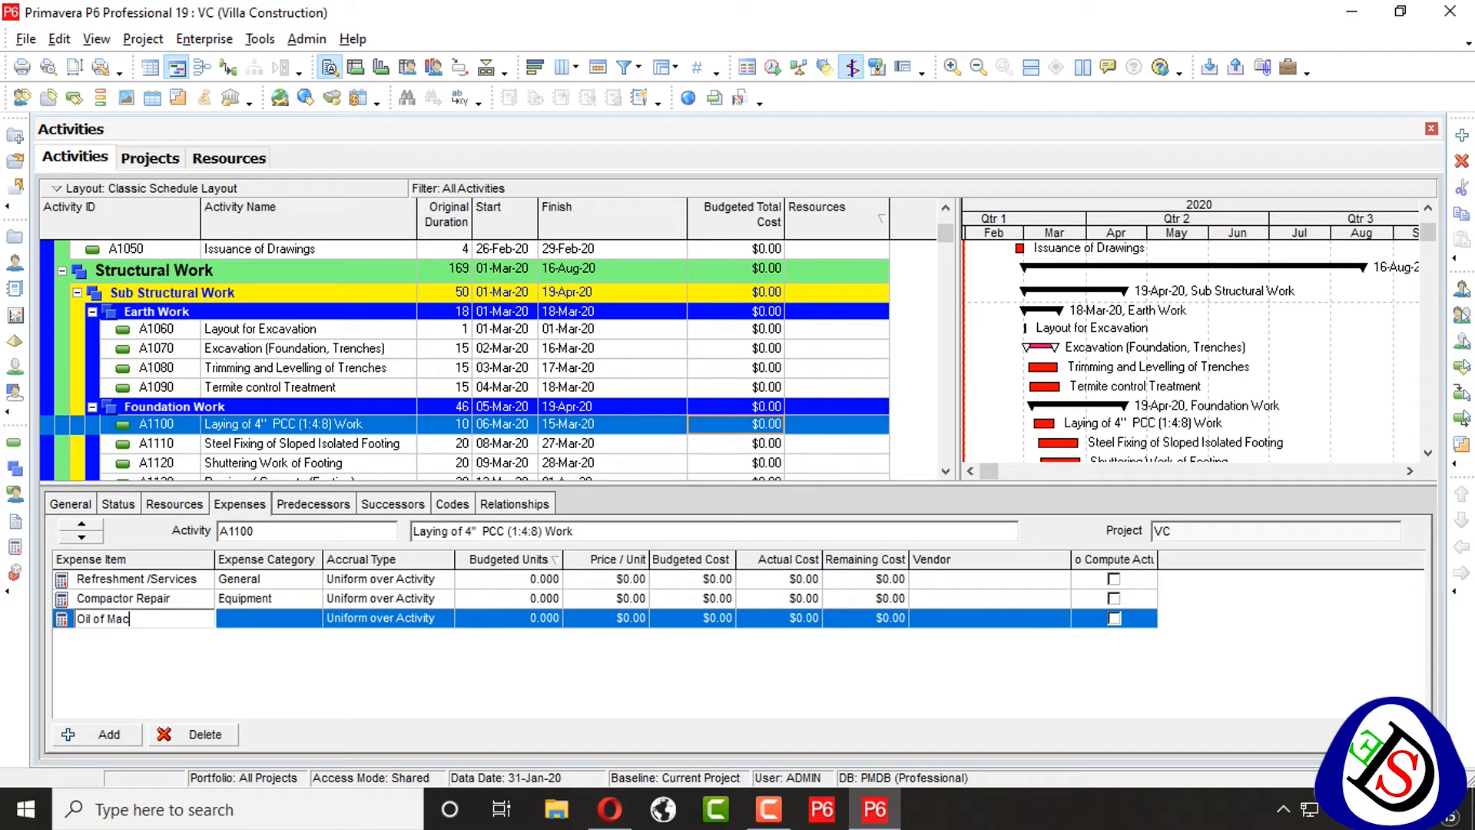
{"action": "type", "text": "hines"}
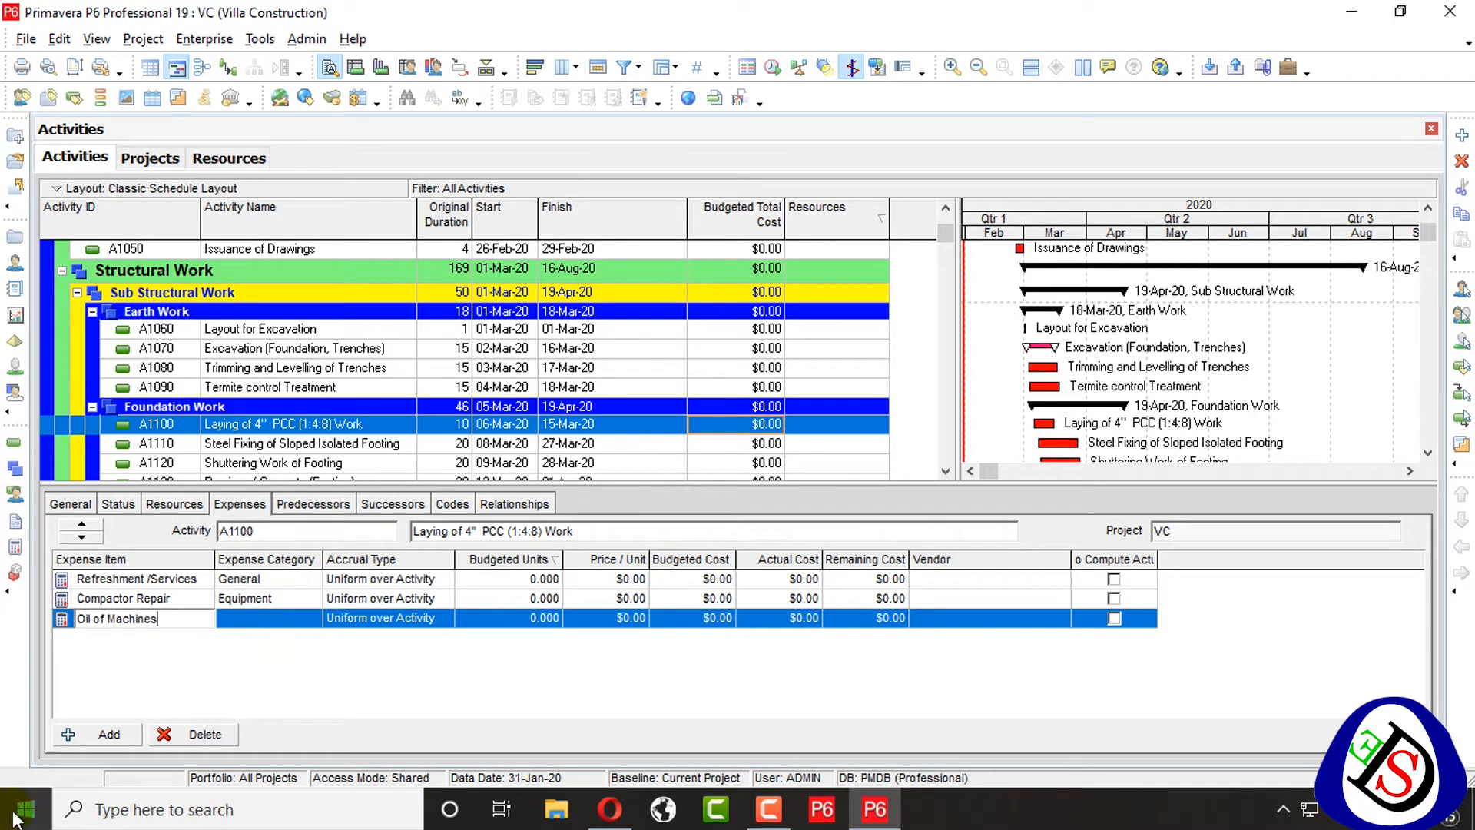
{"action": "mouse_move", "coordinate": [267, 642]}
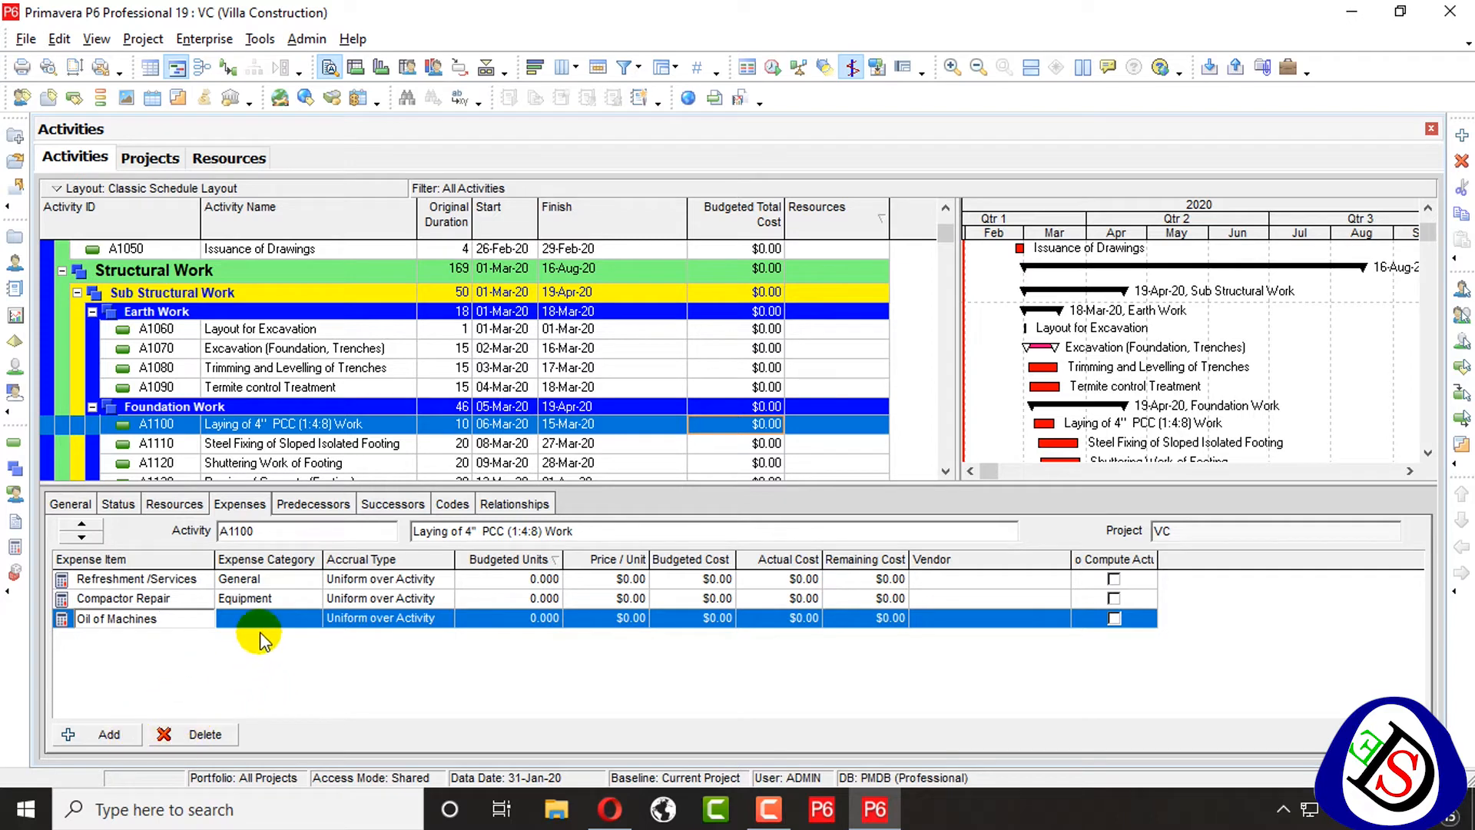
{"action": "left_click", "coordinate": [307, 616]}
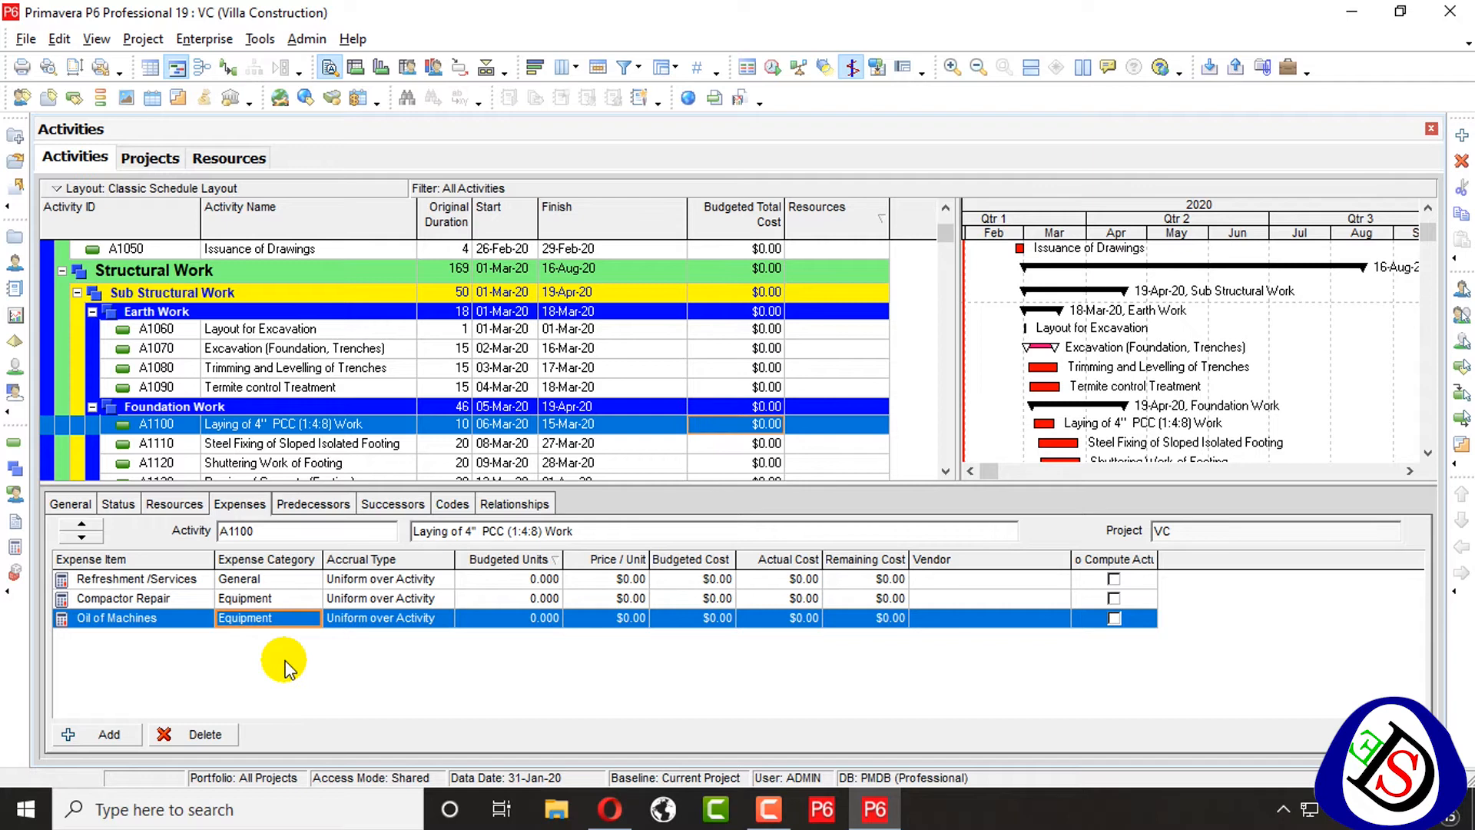
{"action": "left_click", "coordinate": [141, 579]}
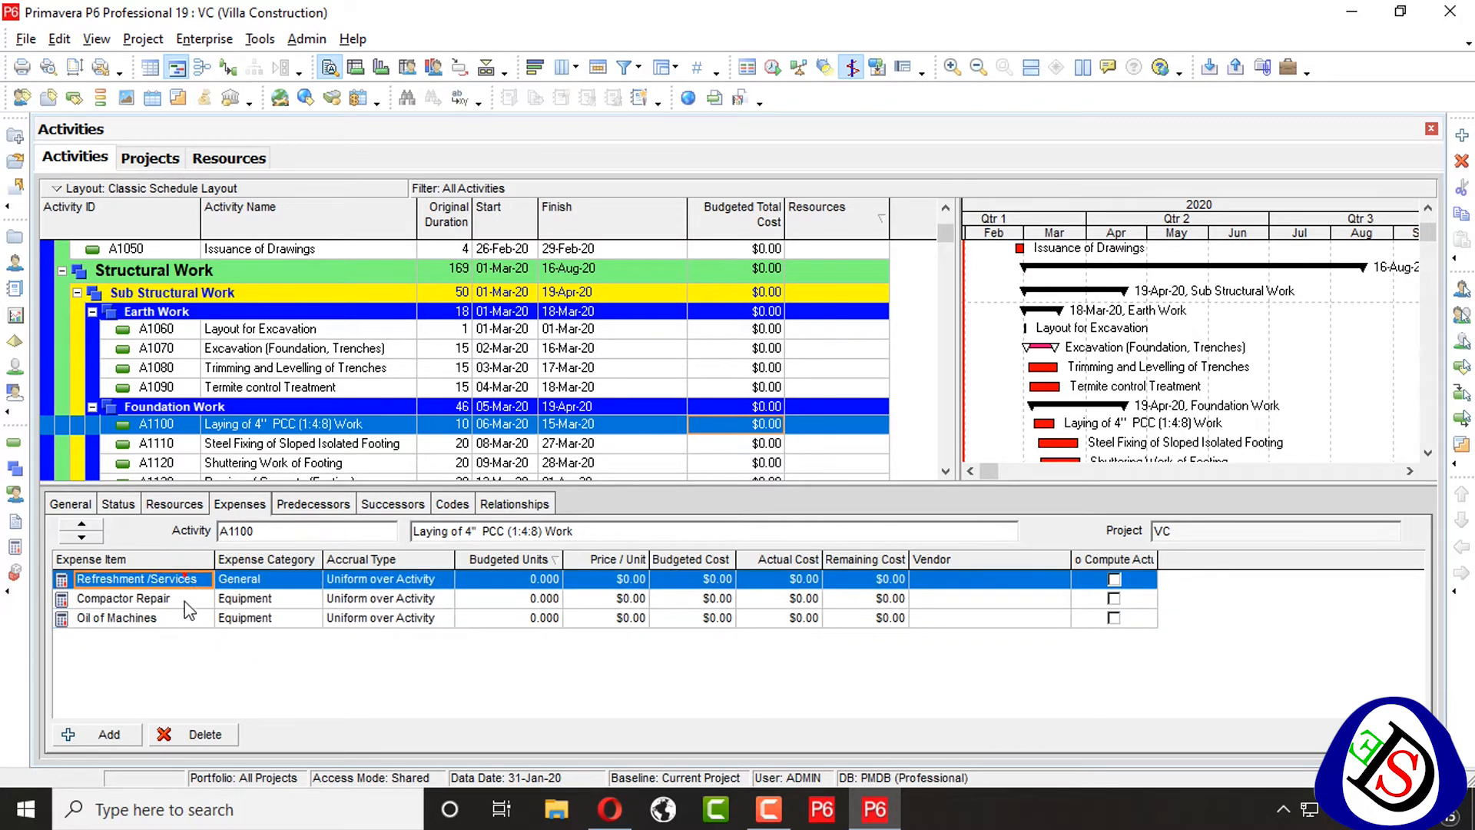
{"action": "left_click", "coordinate": [116, 617]}
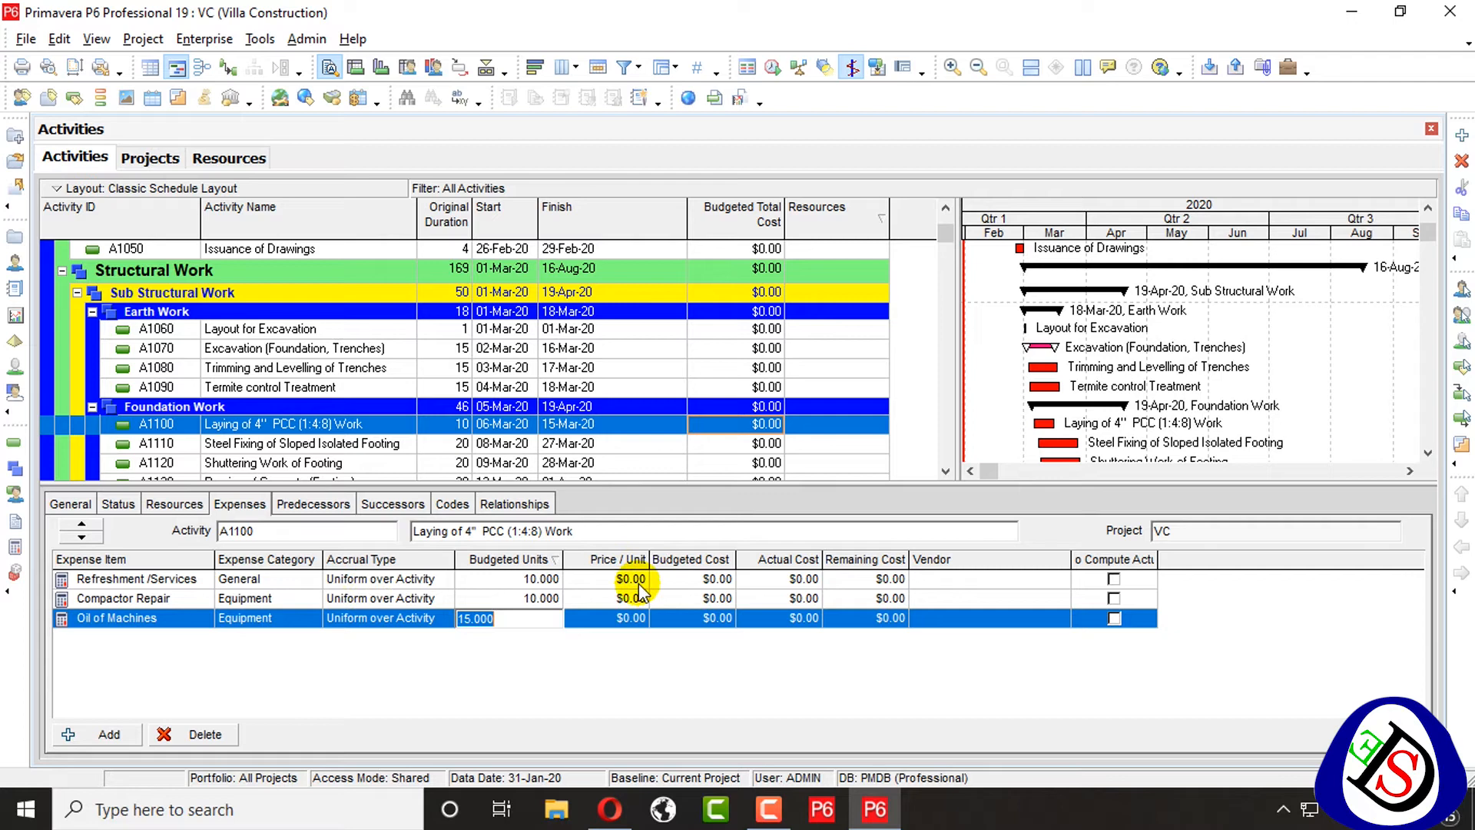
{"action": "mouse_move", "coordinate": [809, 532]}
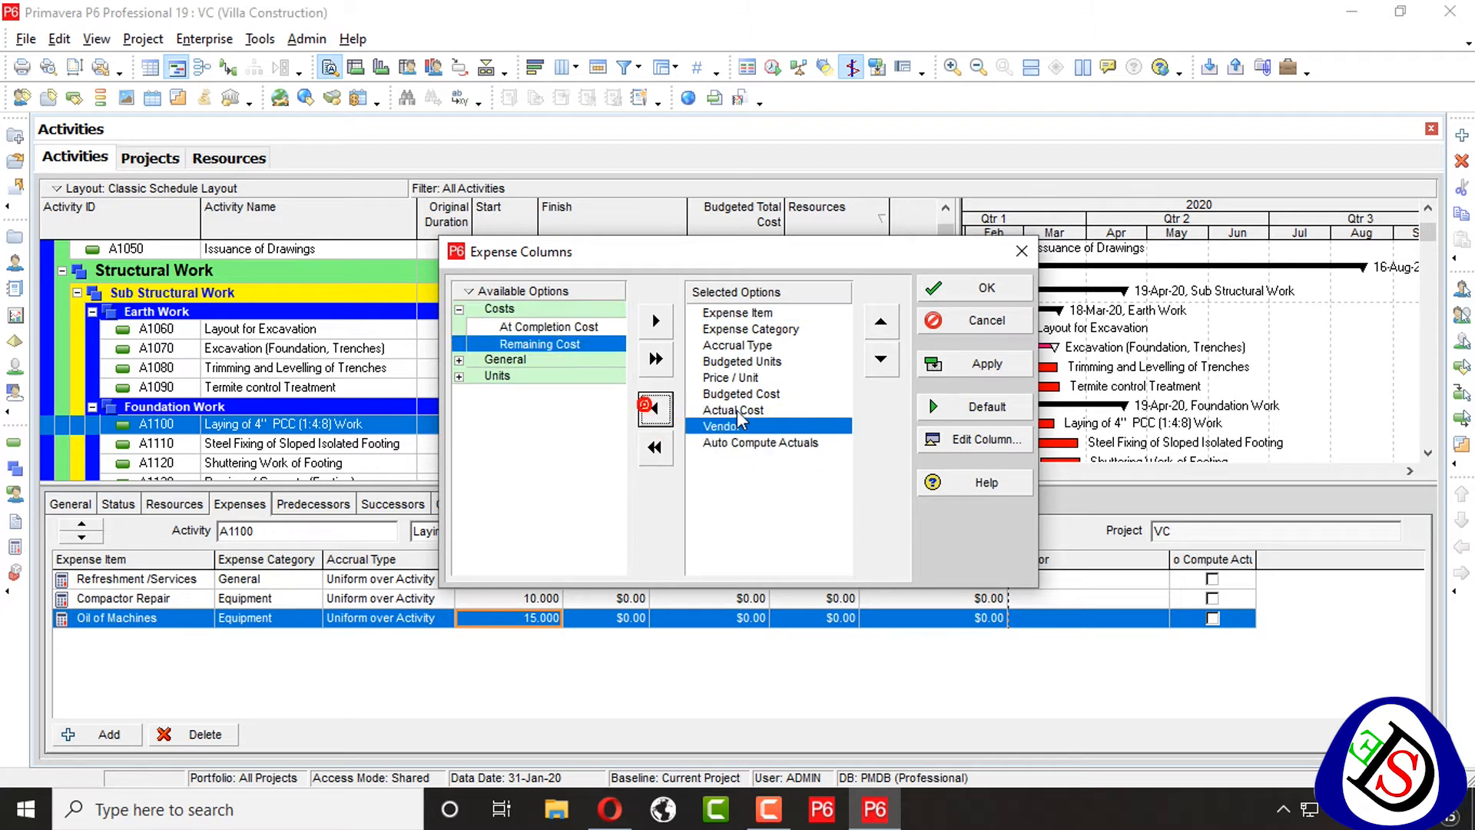
Remove the Actual Cost and Remaining Cost columns from the expense table
{"action": "left_click", "coordinate": [654, 410]}
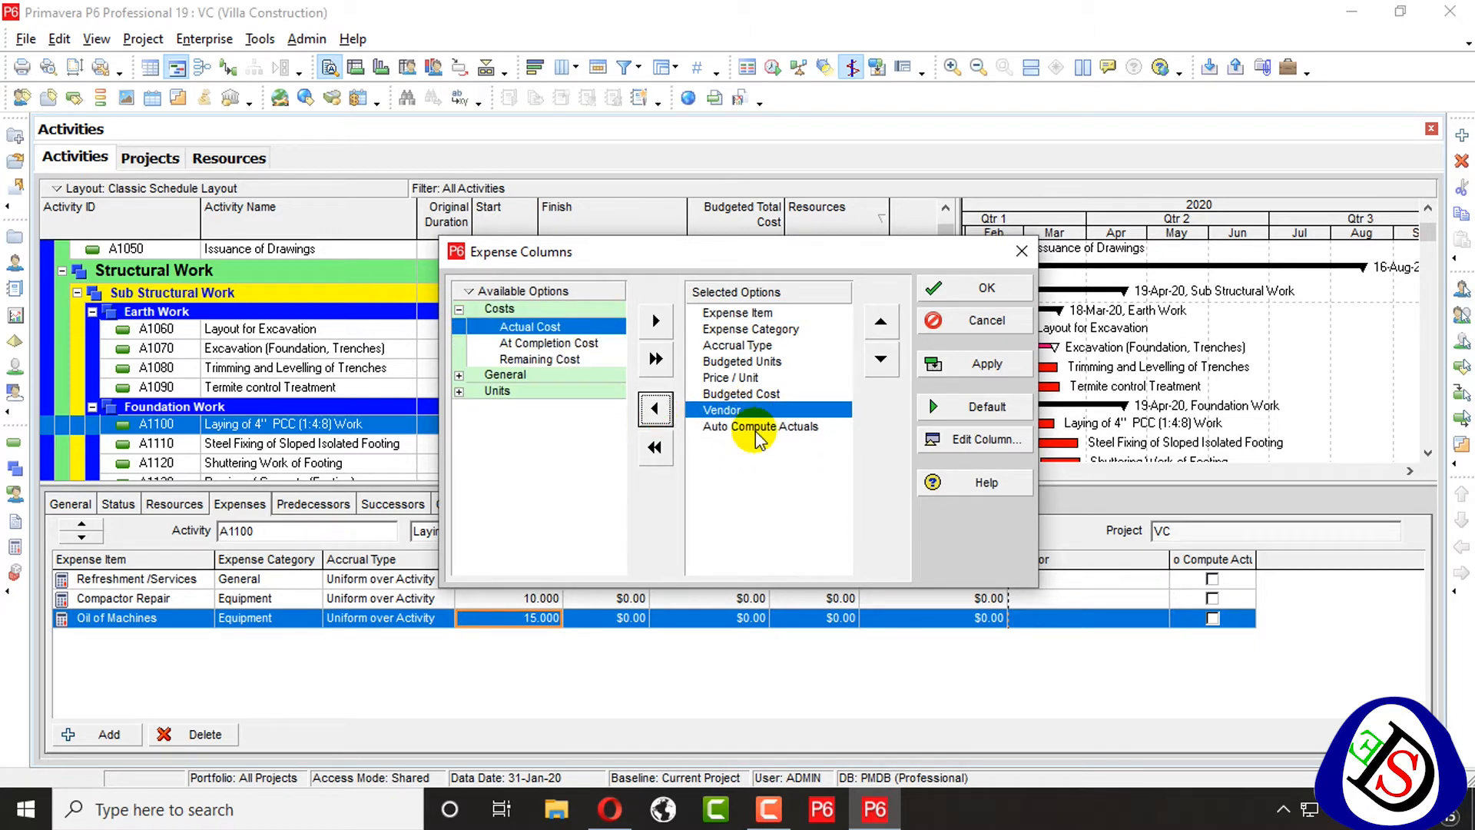
{"action": "left_click", "coordinate": [985, 287]}
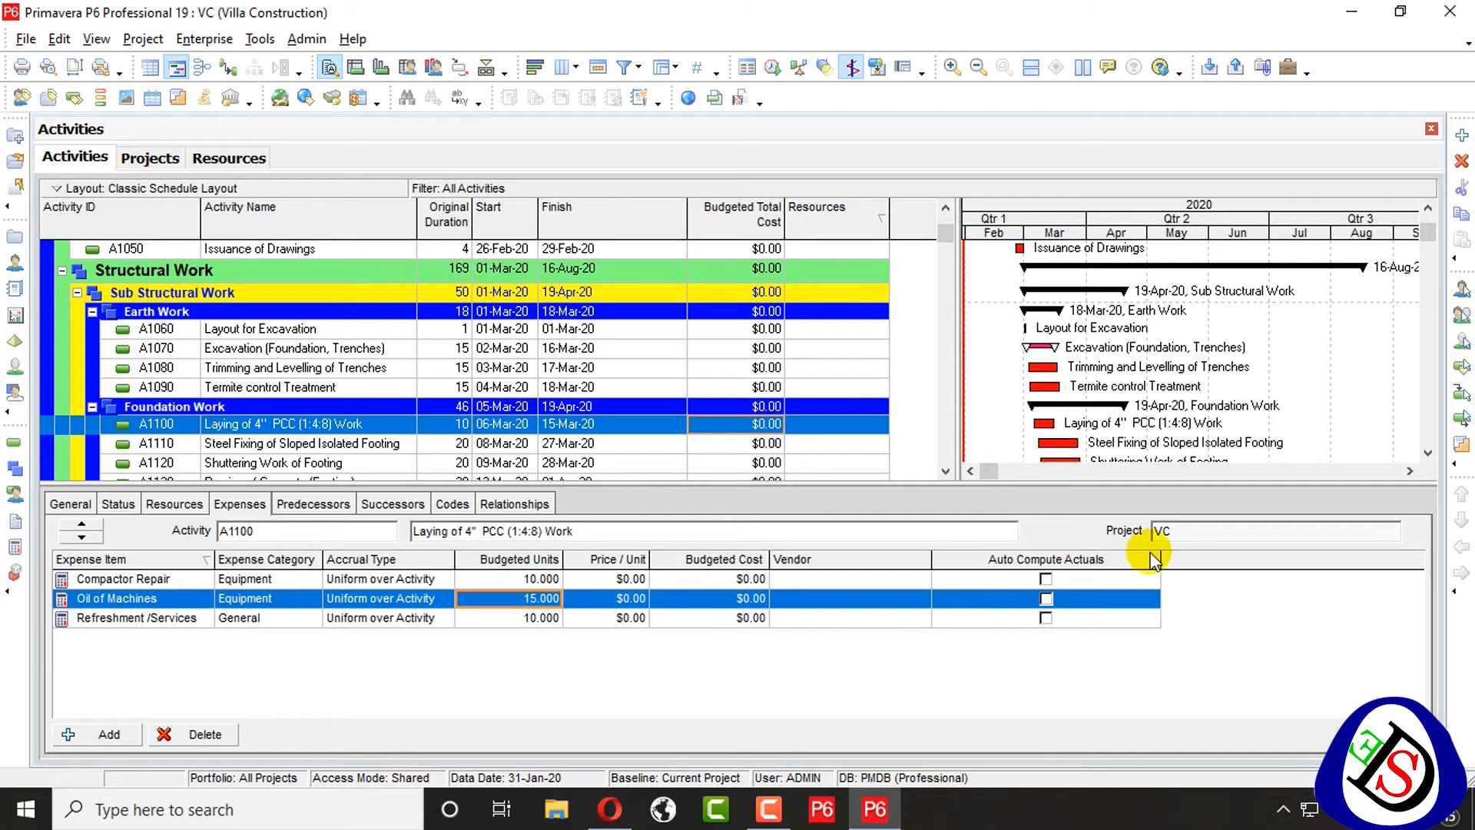
{"action": "mouse_move", "coordinate": [560, 591]}
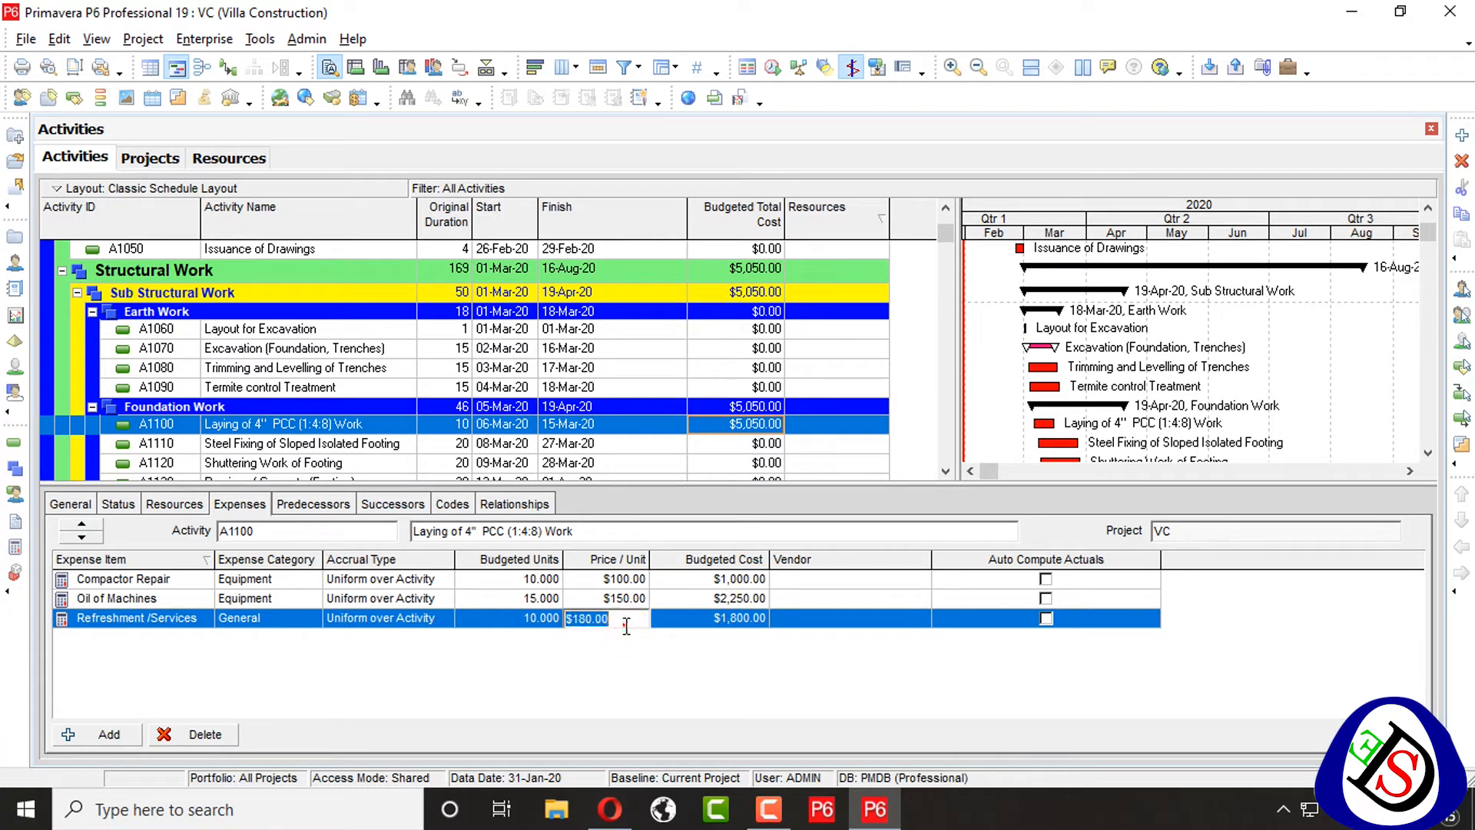
Enter a $2.00 unit price and 20 budgeted units in the expense grid
{"action": "type", "text": "2.00"}
{"action": "left_click", "coordinate": [606, 578]}
{"action": "type", "text": "3"}
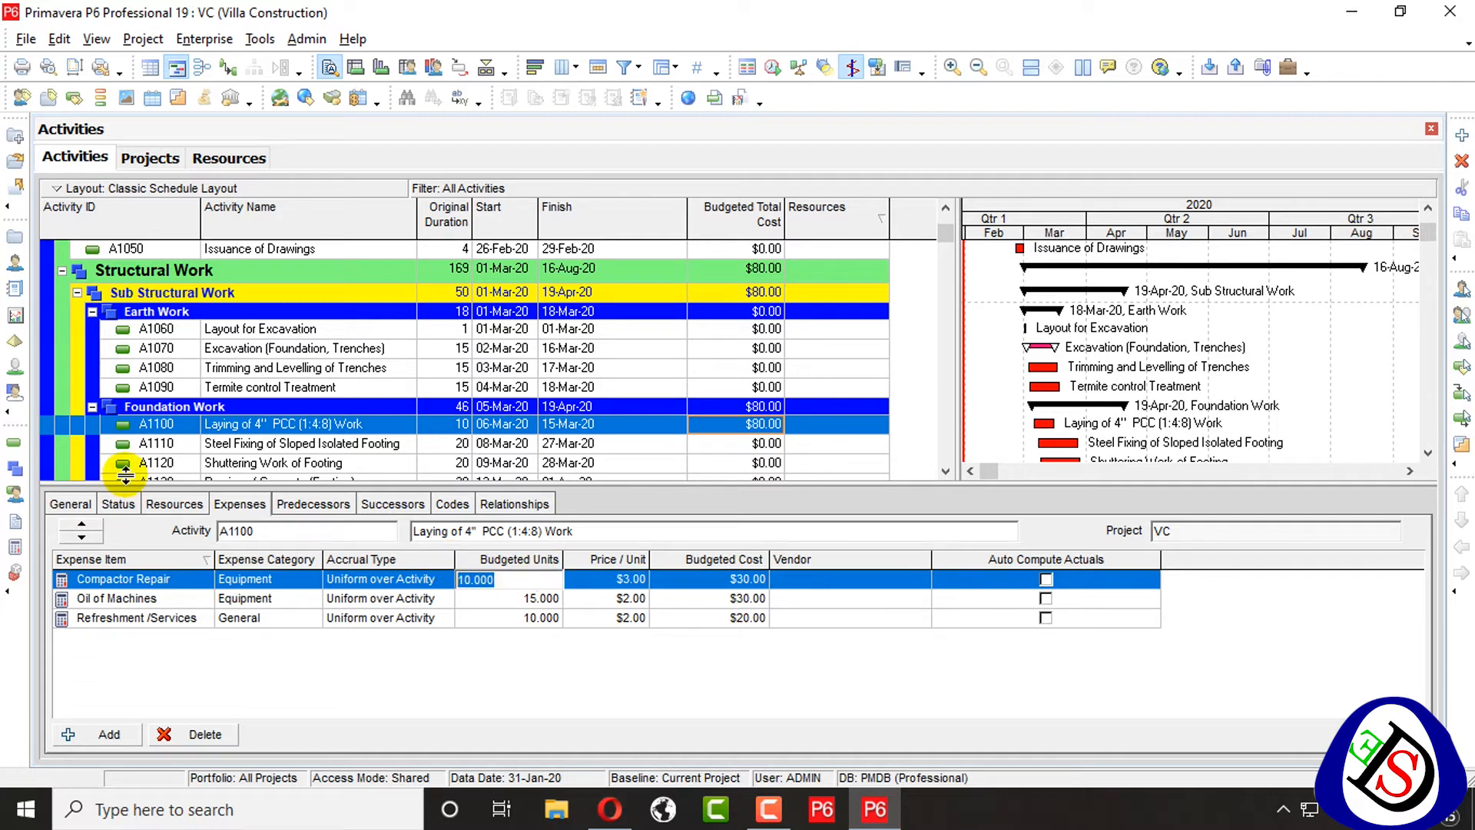
{"action": "type", "text": "20.000"}
{"action": "left_click", "coordinate": [508, 617]}
{"action": "type", "text": "30.000"}
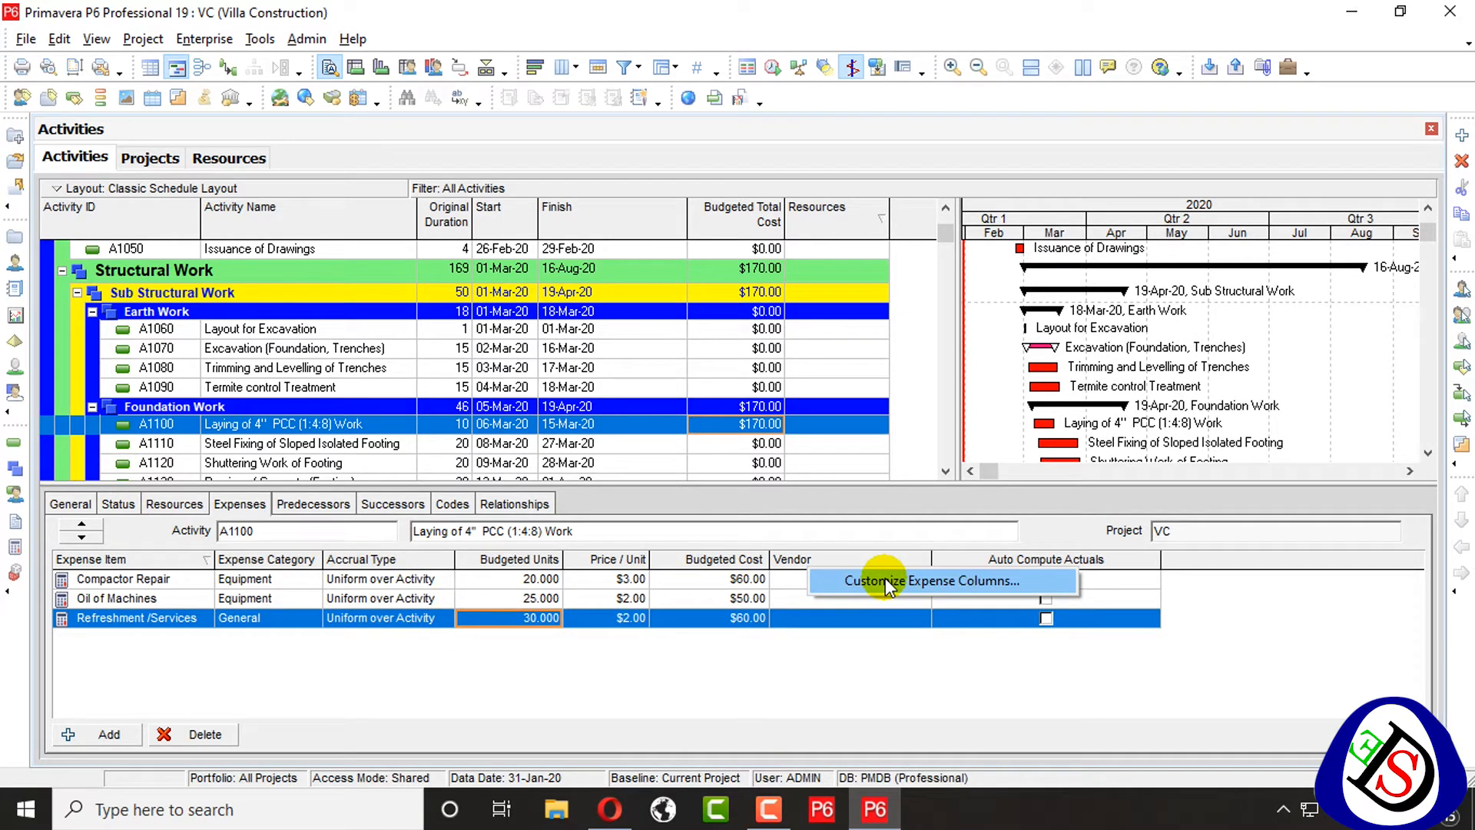
Add the General > Unit of Measure column, placed right after Budgeted Cost
{"action": "left_click", "coordinate": [931, 581]}
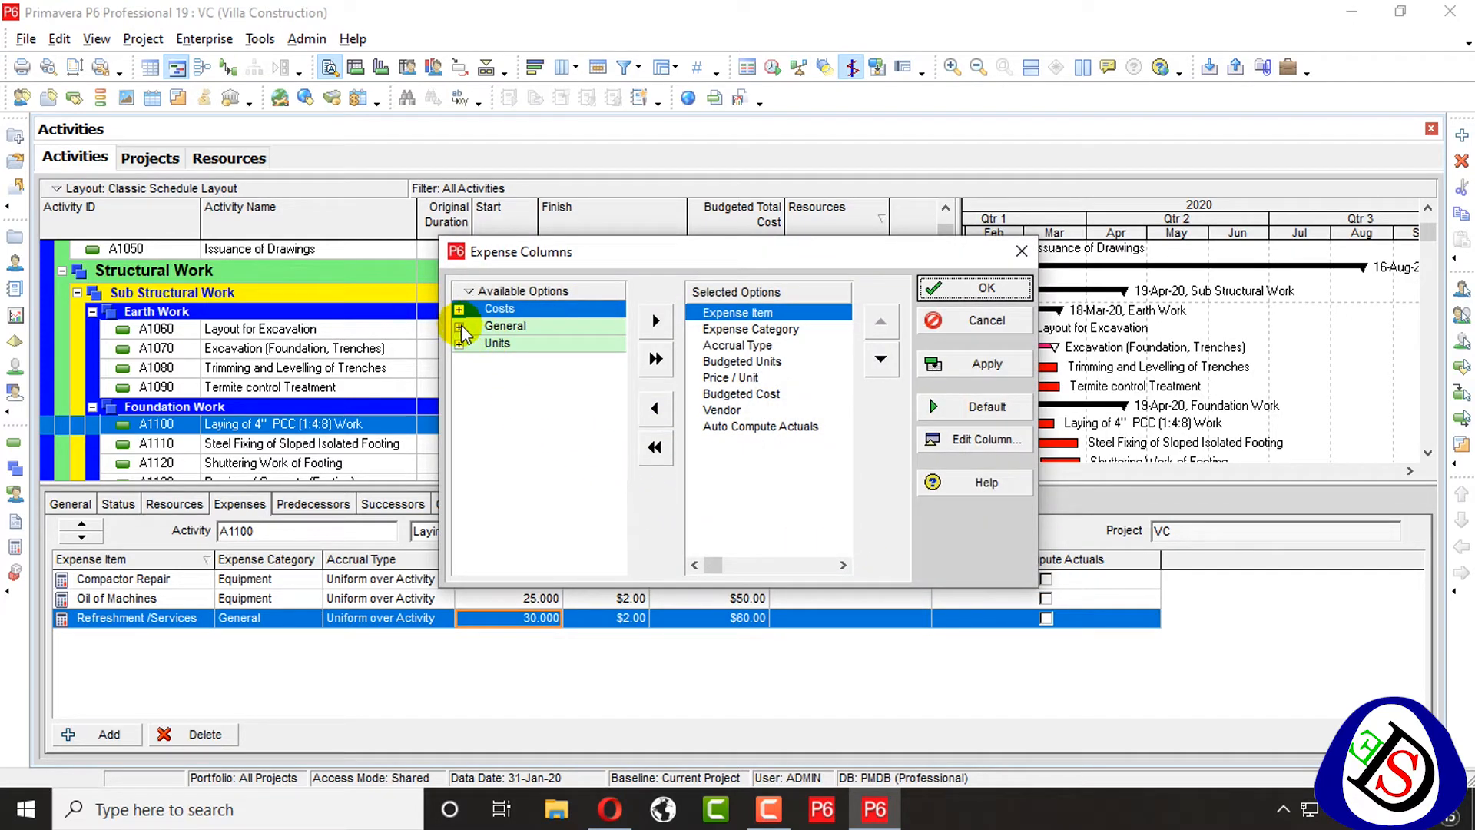
{"action": "left_click", "coordinate": [461, 325]}
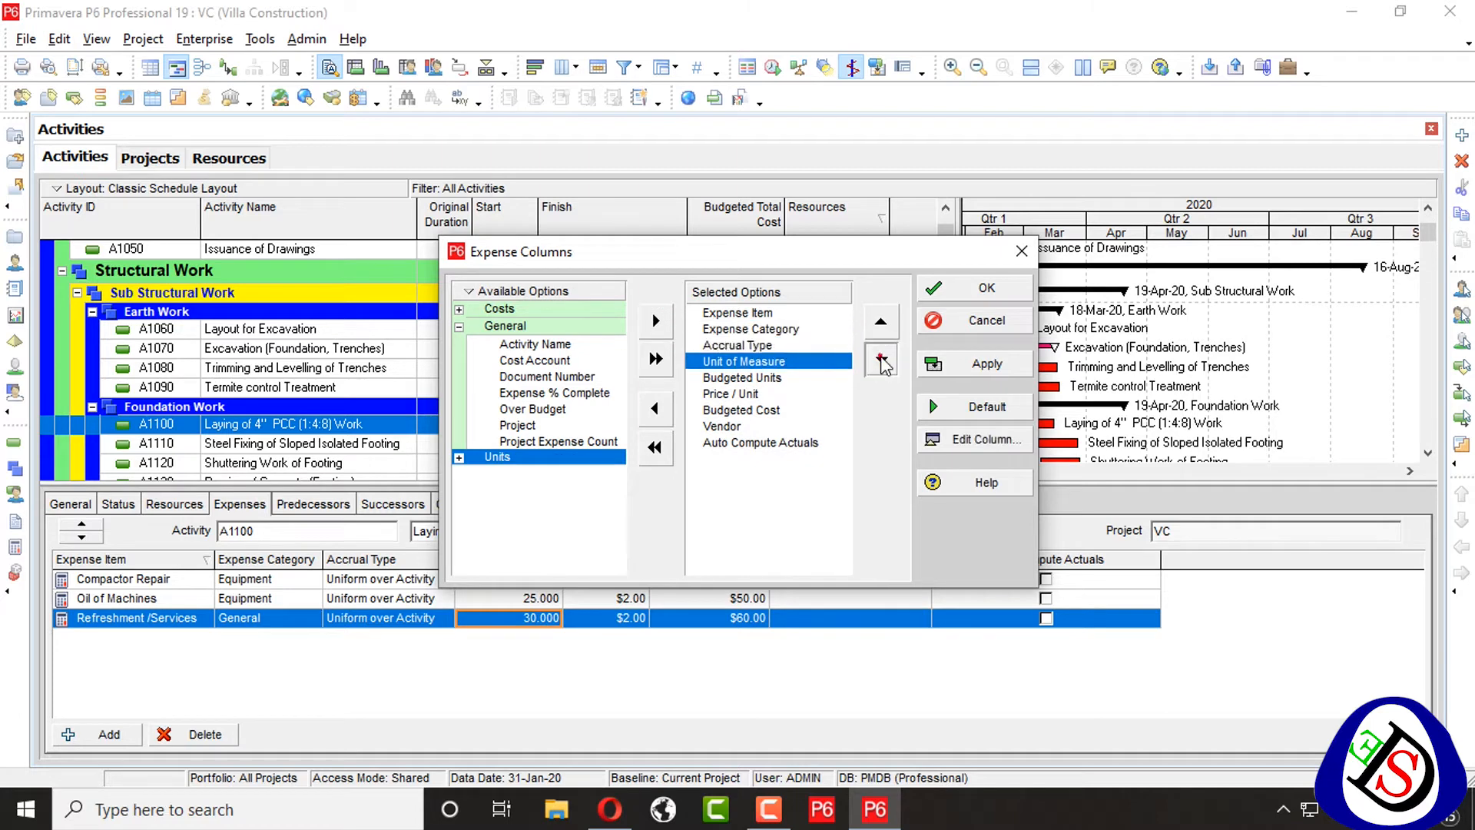
{"action": "left_click", "coordinate": [986, 287]}
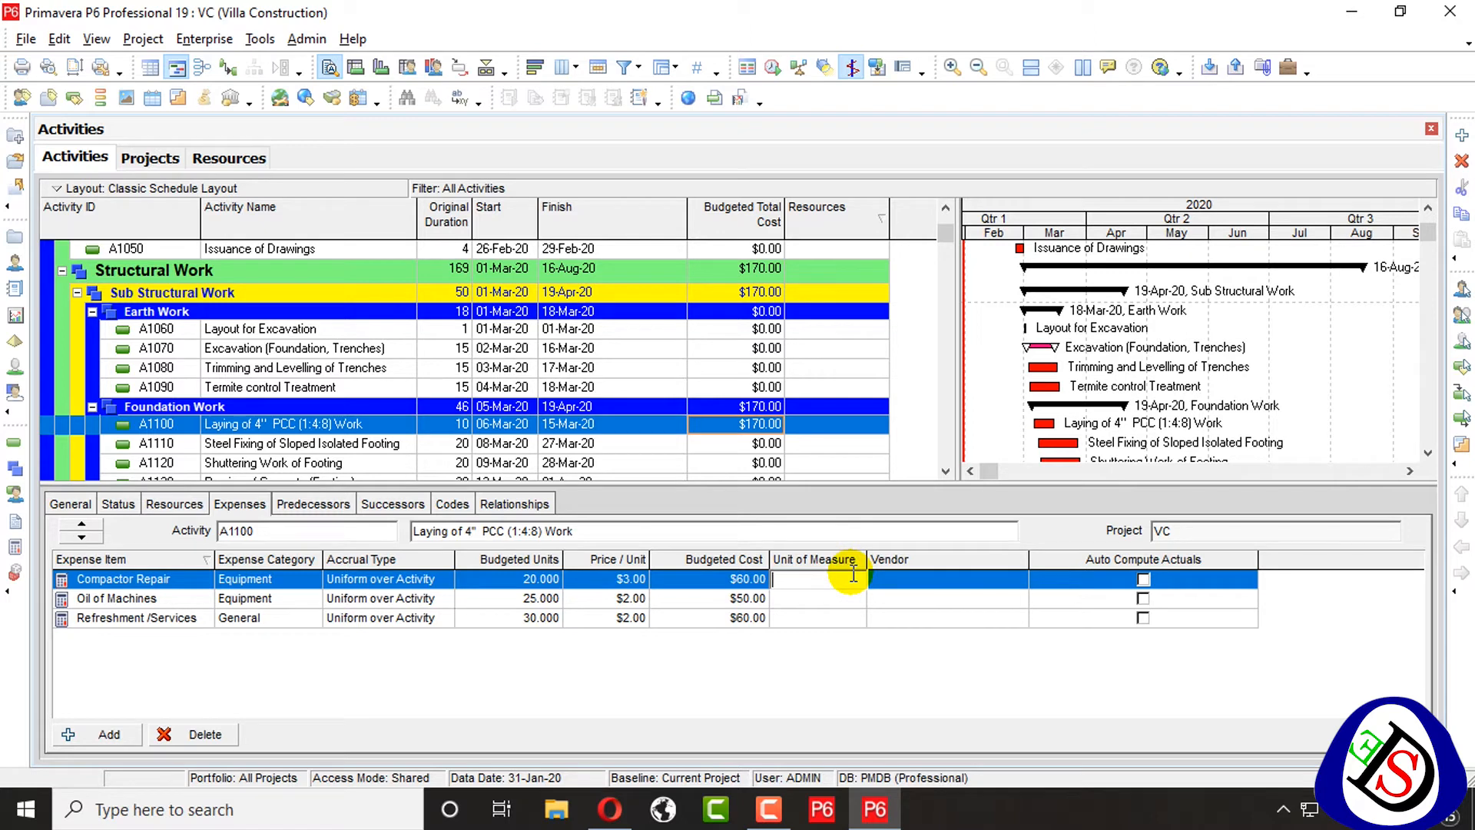
Enter units of measure Lumpsump, Liters and Lumpsum for the three expenses
{"action": "type", "text": "Lum"}
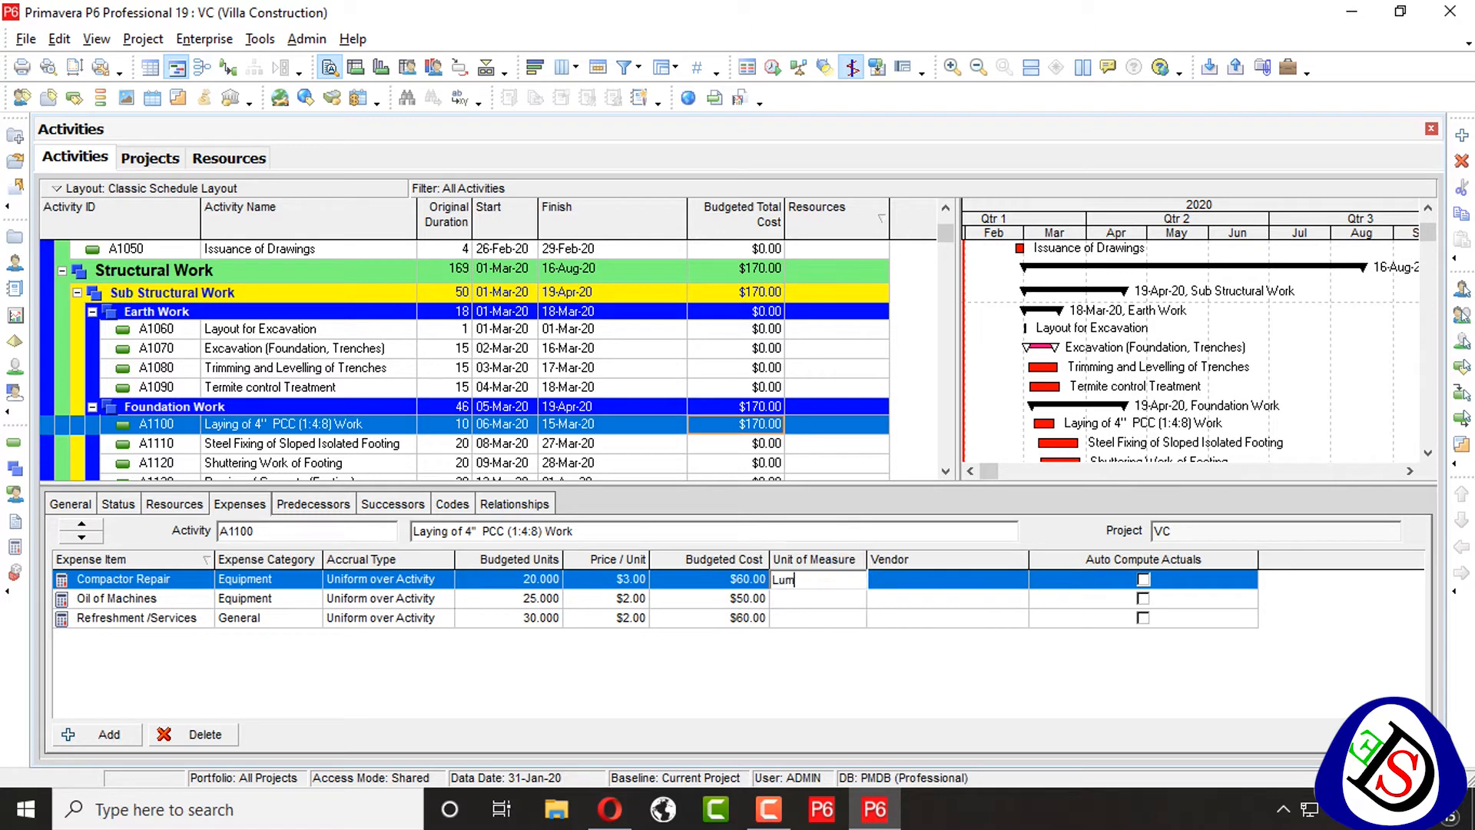
{"action": "type", "text": "ps"}
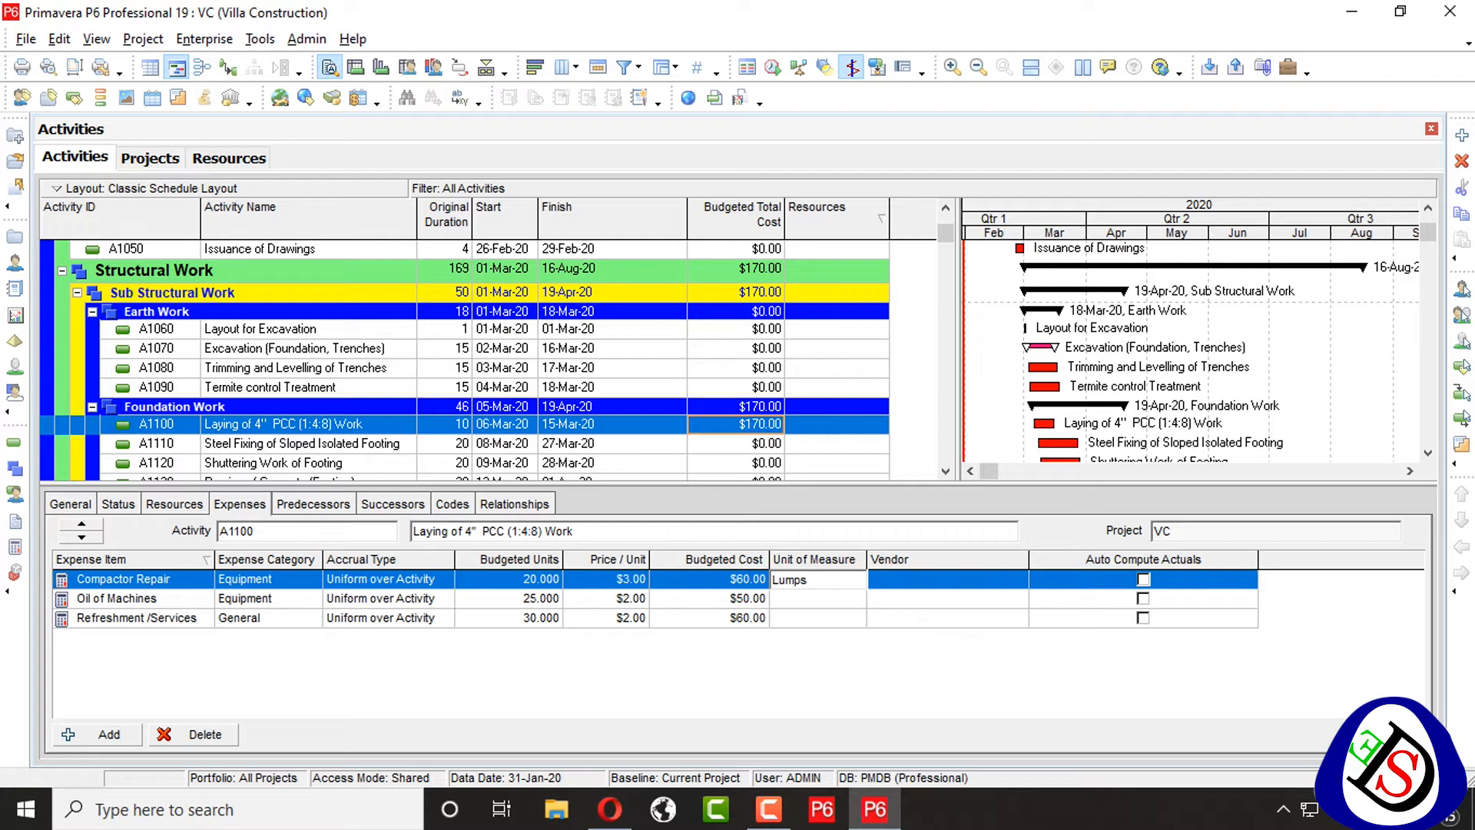
{"action": "type", "text": "sump"}
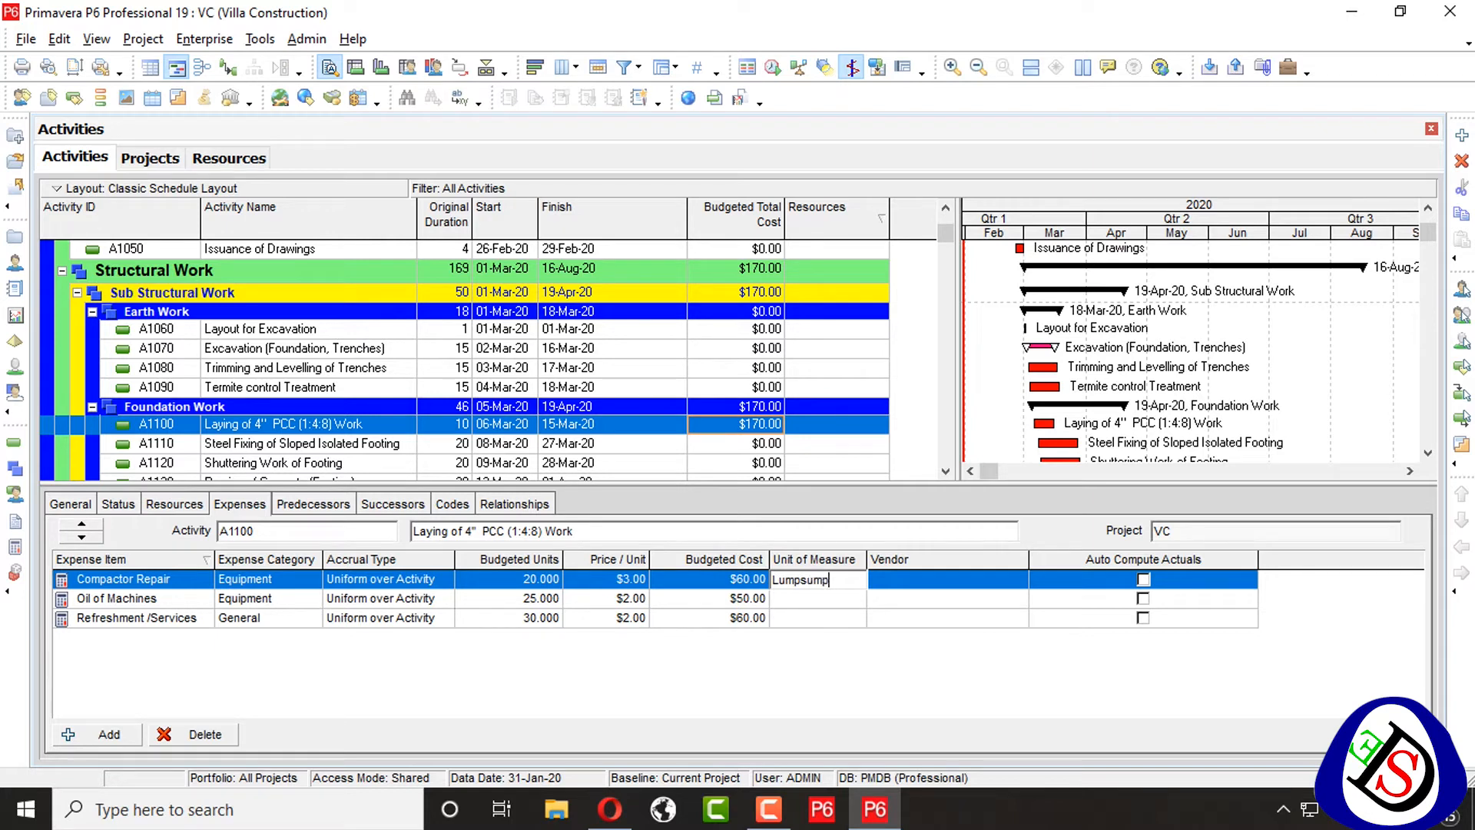
{"action": "left_click", "coordinate": [818, 599]}
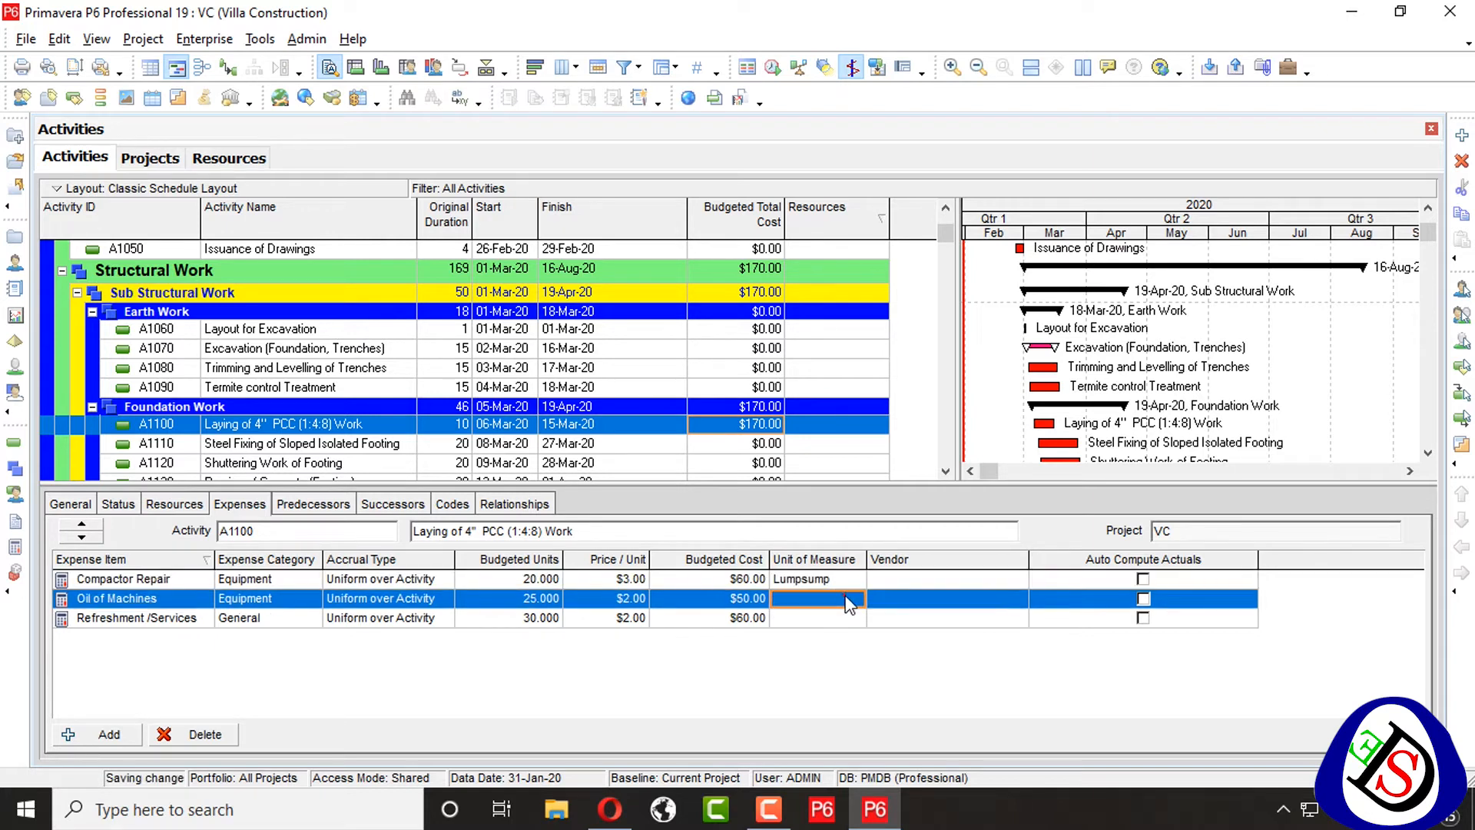
{"action": "left_click", "coordinate": [947, 599]}
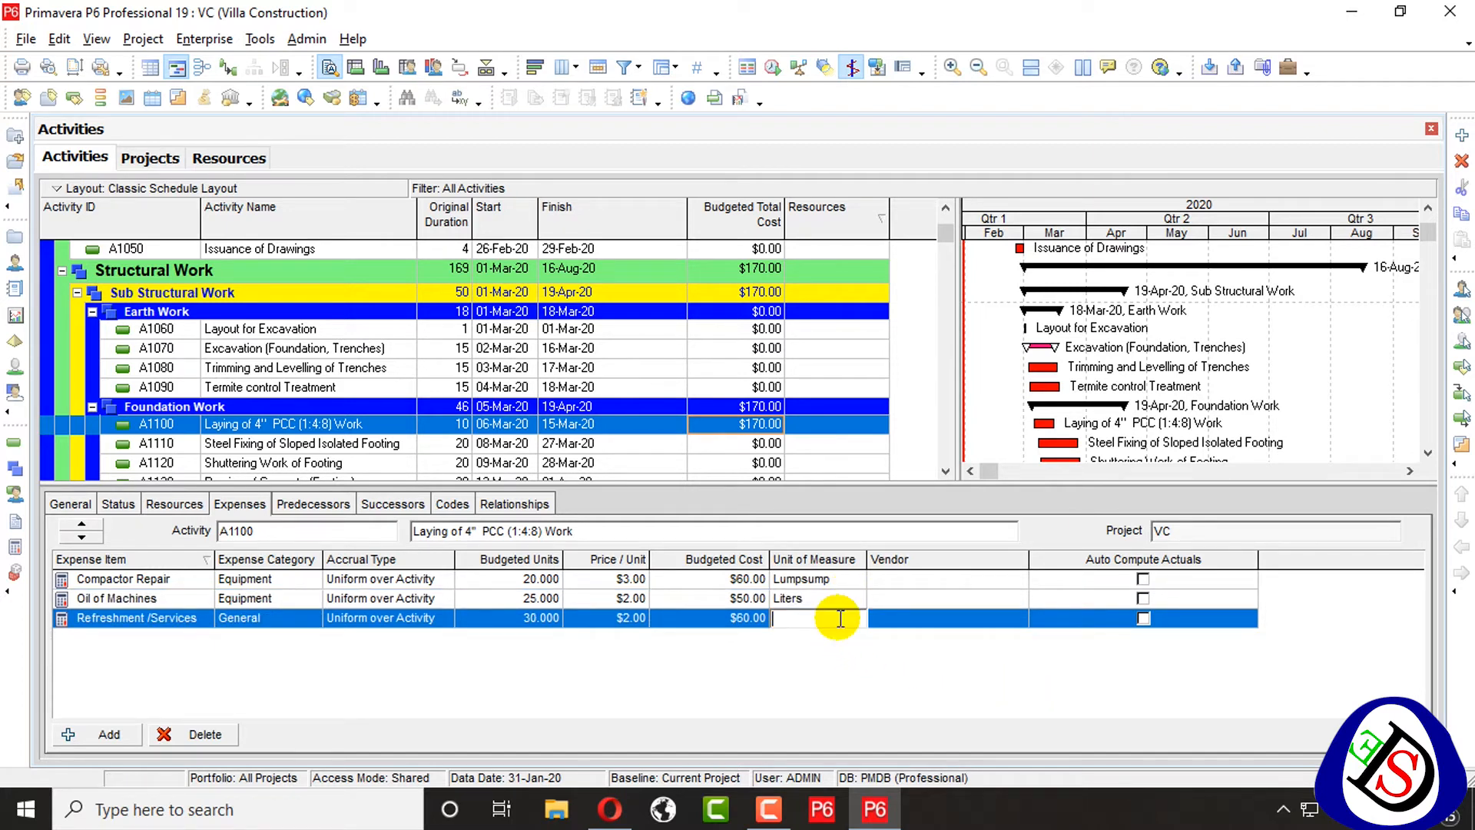
{"action": "type", "text": "Lumpsump"}
{"action": "left_click", "coordinate": [948, 579]}
{"action": "type", "text": "A"}
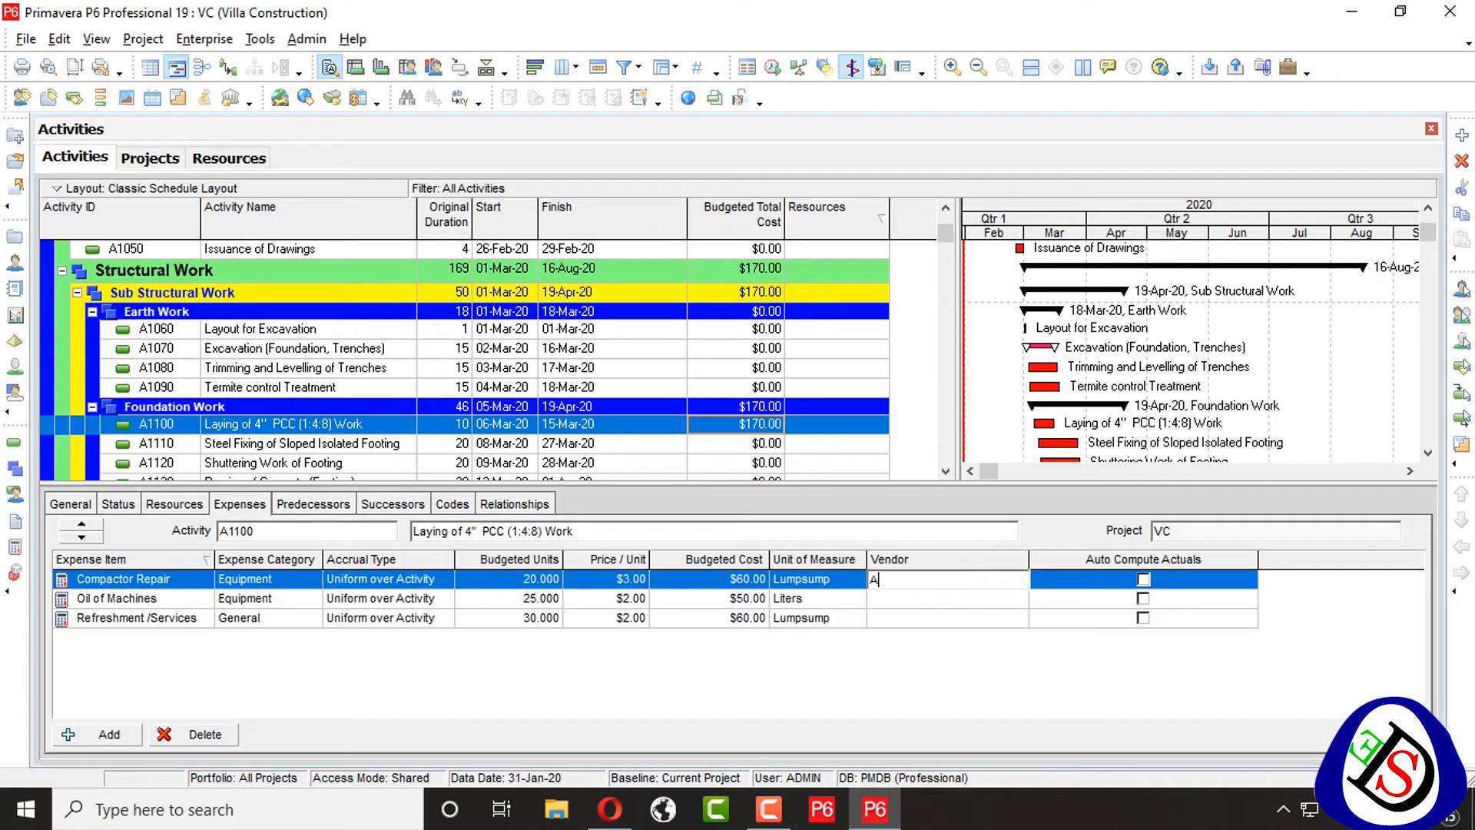
Enter vendors ABC, DEF and GH for the three expenses
{"action": "type", "text": "BC"}
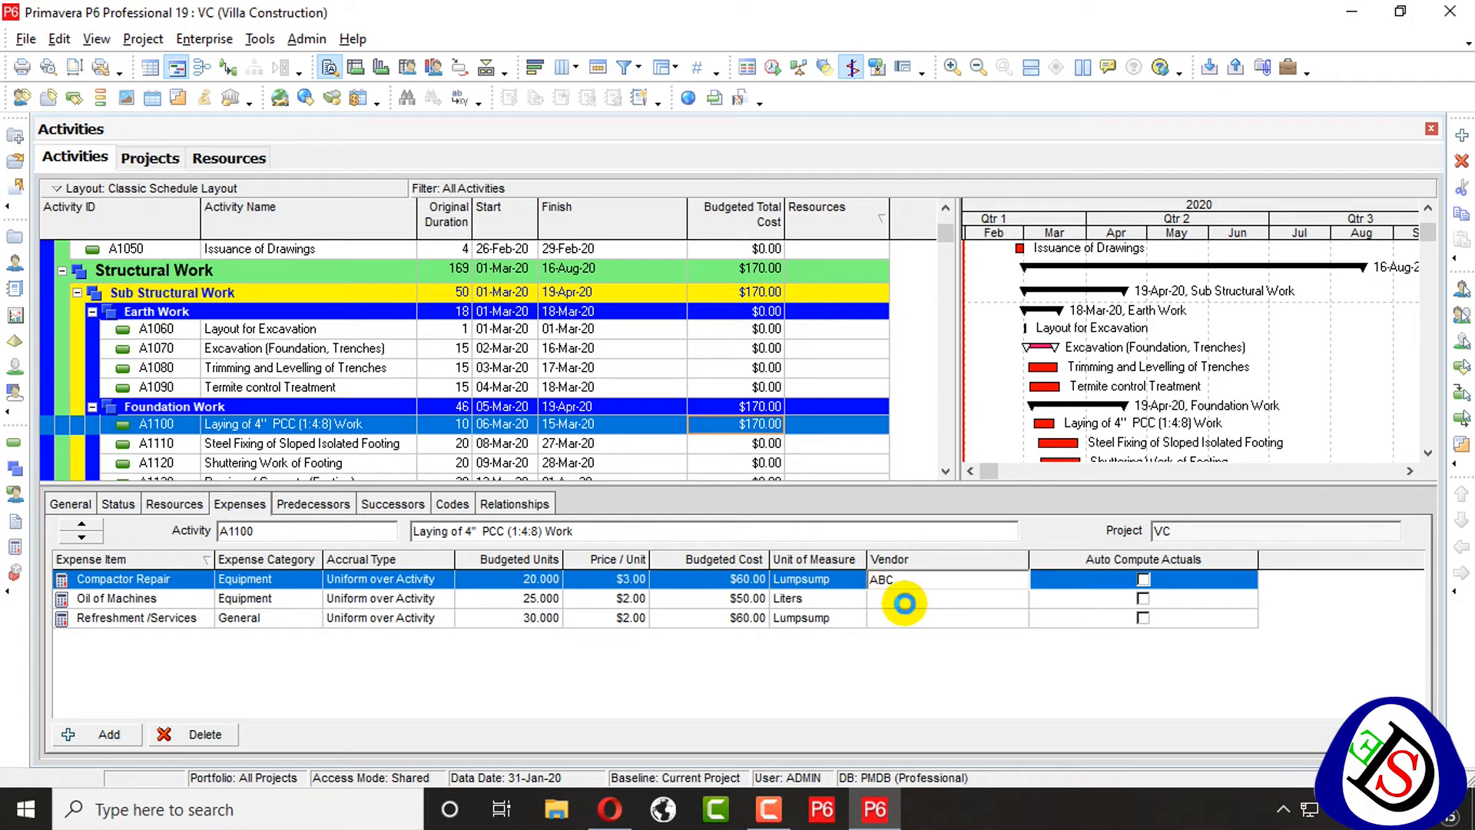
{"action": "type", "text": "DEF"}
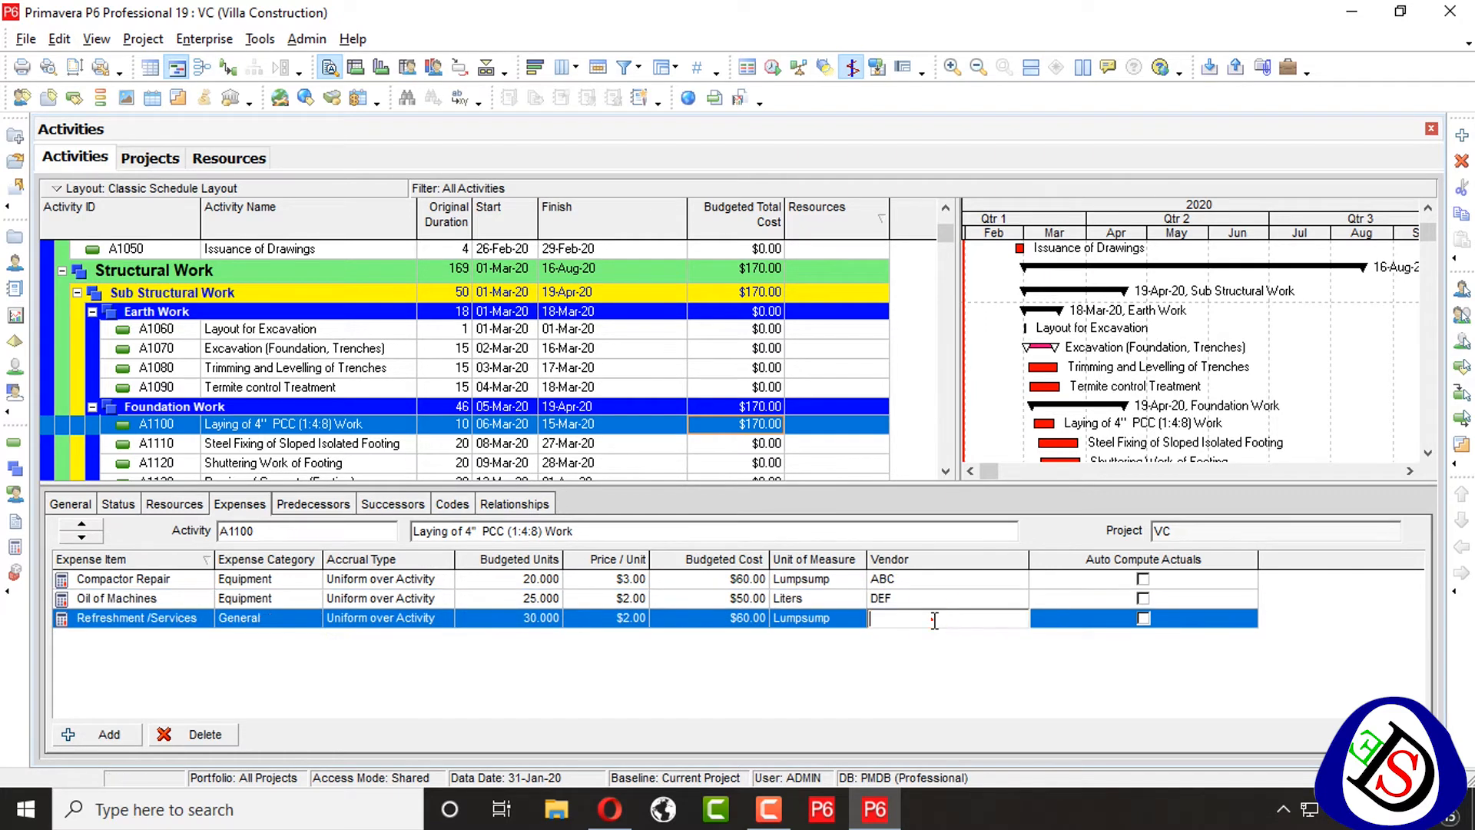
{"action": "type", "text": "GH"}
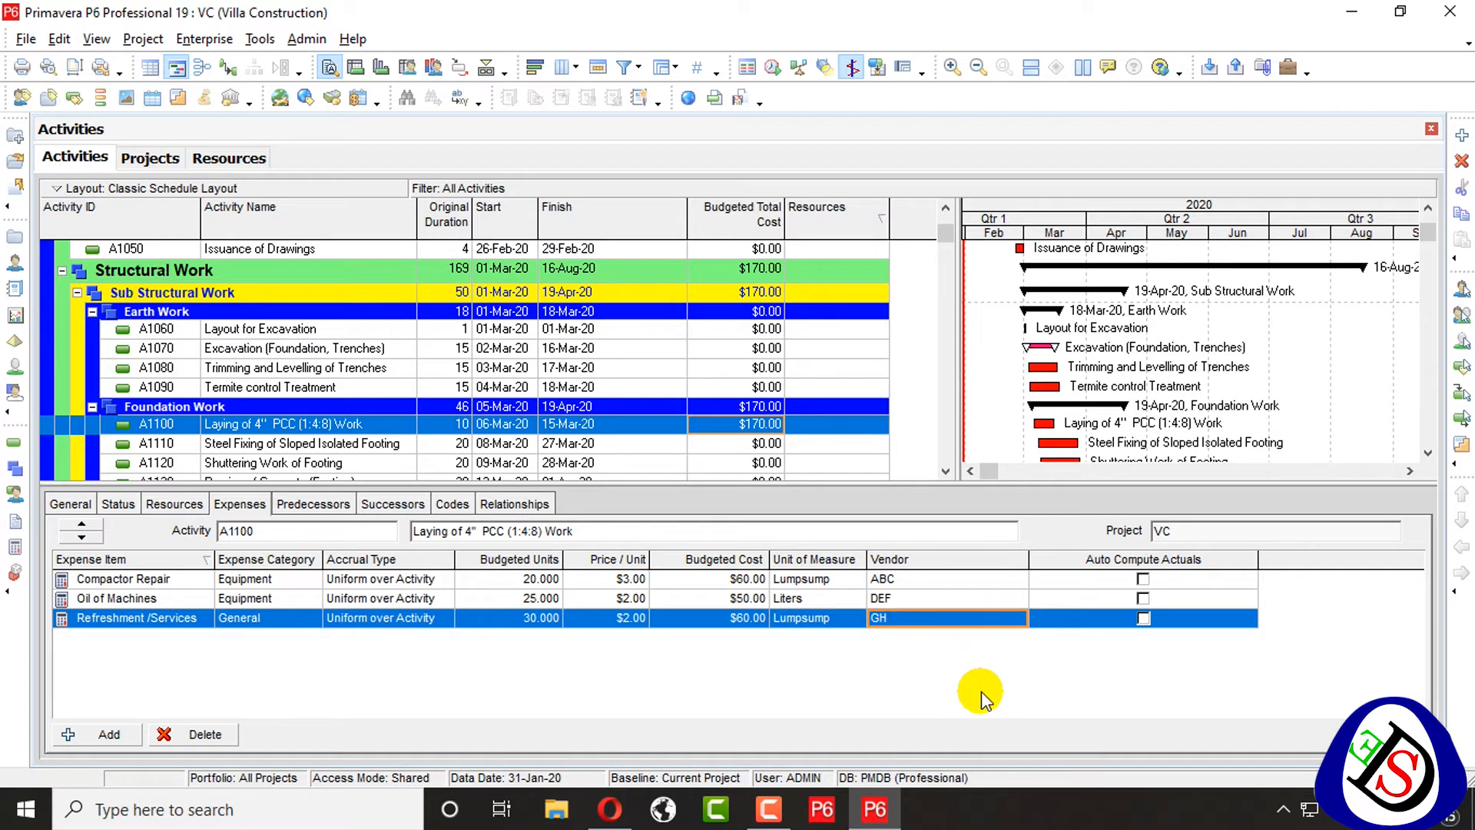
{"action": "mouse_move", "coordinate": [1175, 629]}
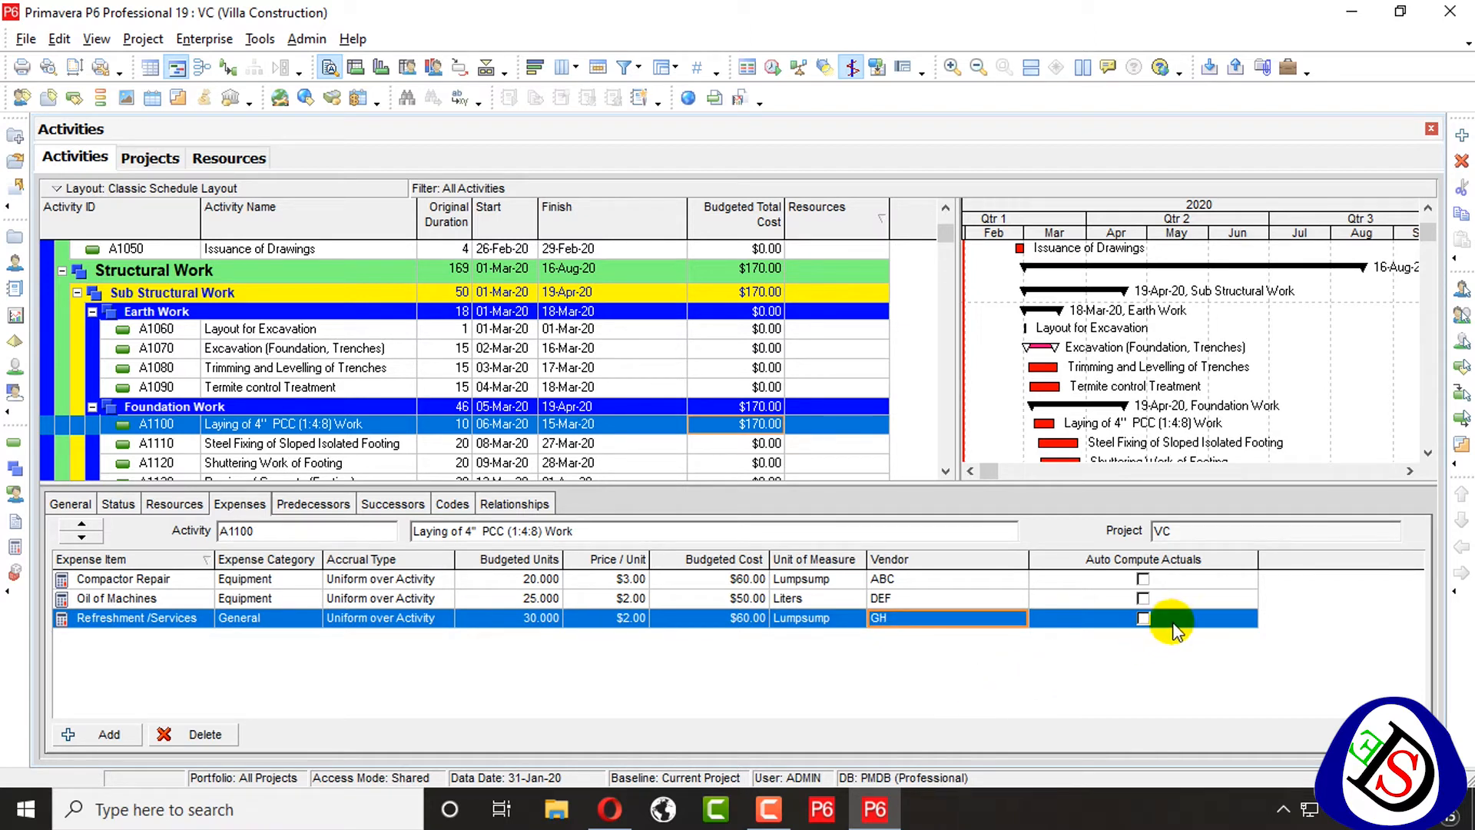
{"action": "mouse_move", "coordinate": [1145, 583]}
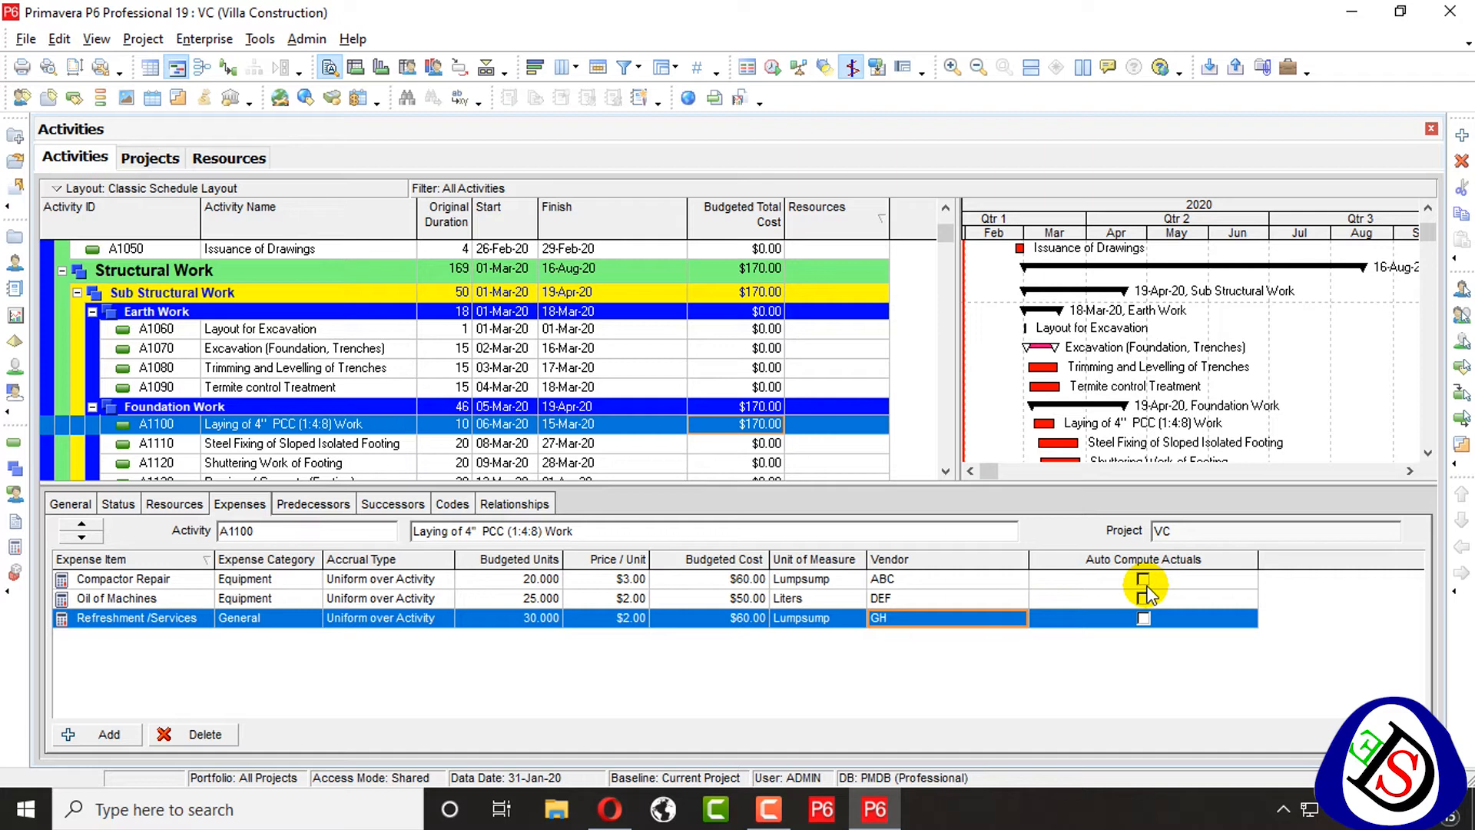
Search the Columns dialog for 'expense' to add the Budgeted Expense Cost column
{"action": "left_click", "coordinate": [122, 578]}
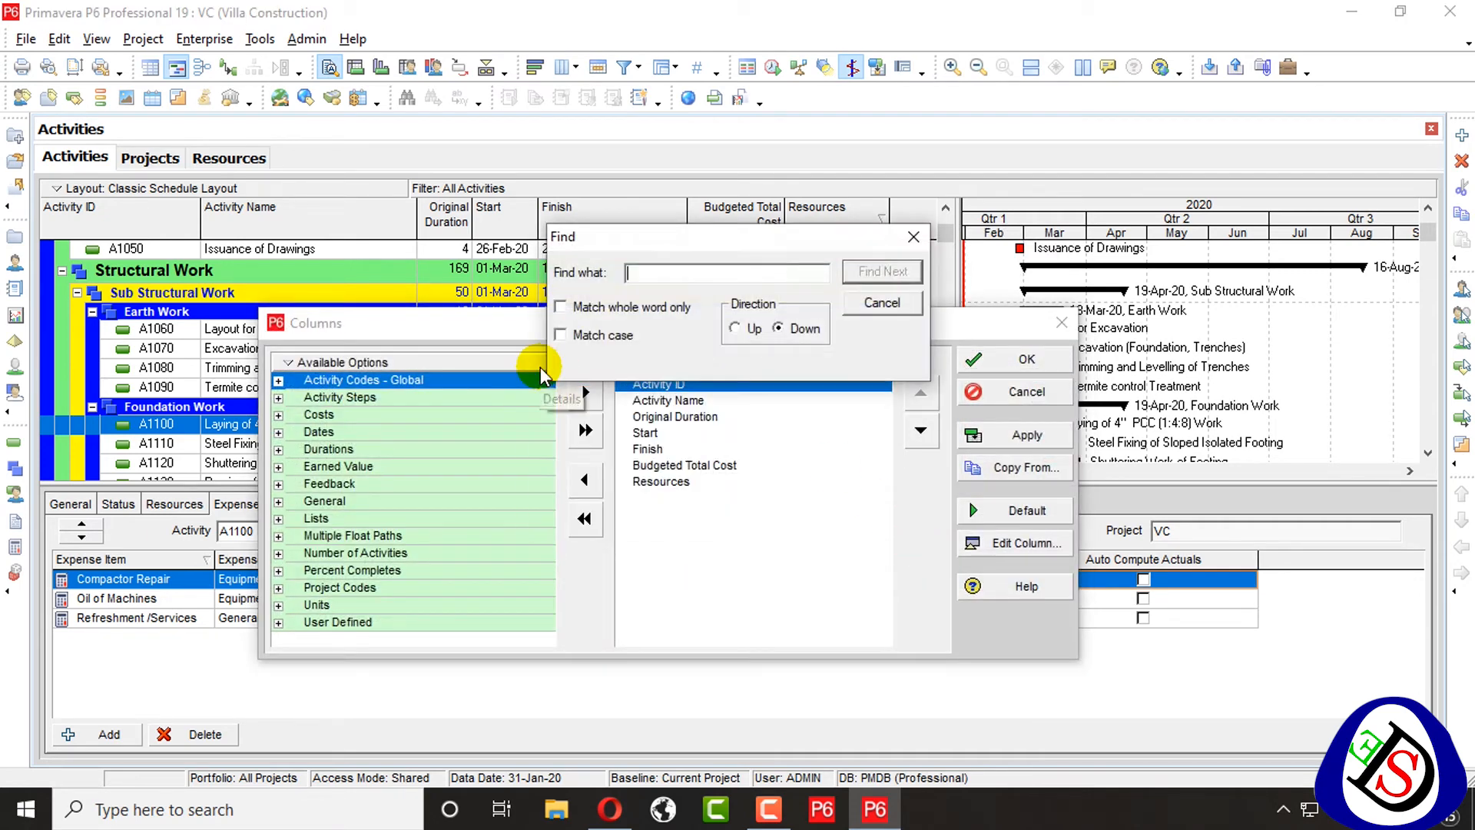
{"action": "type", "text": "expense"}
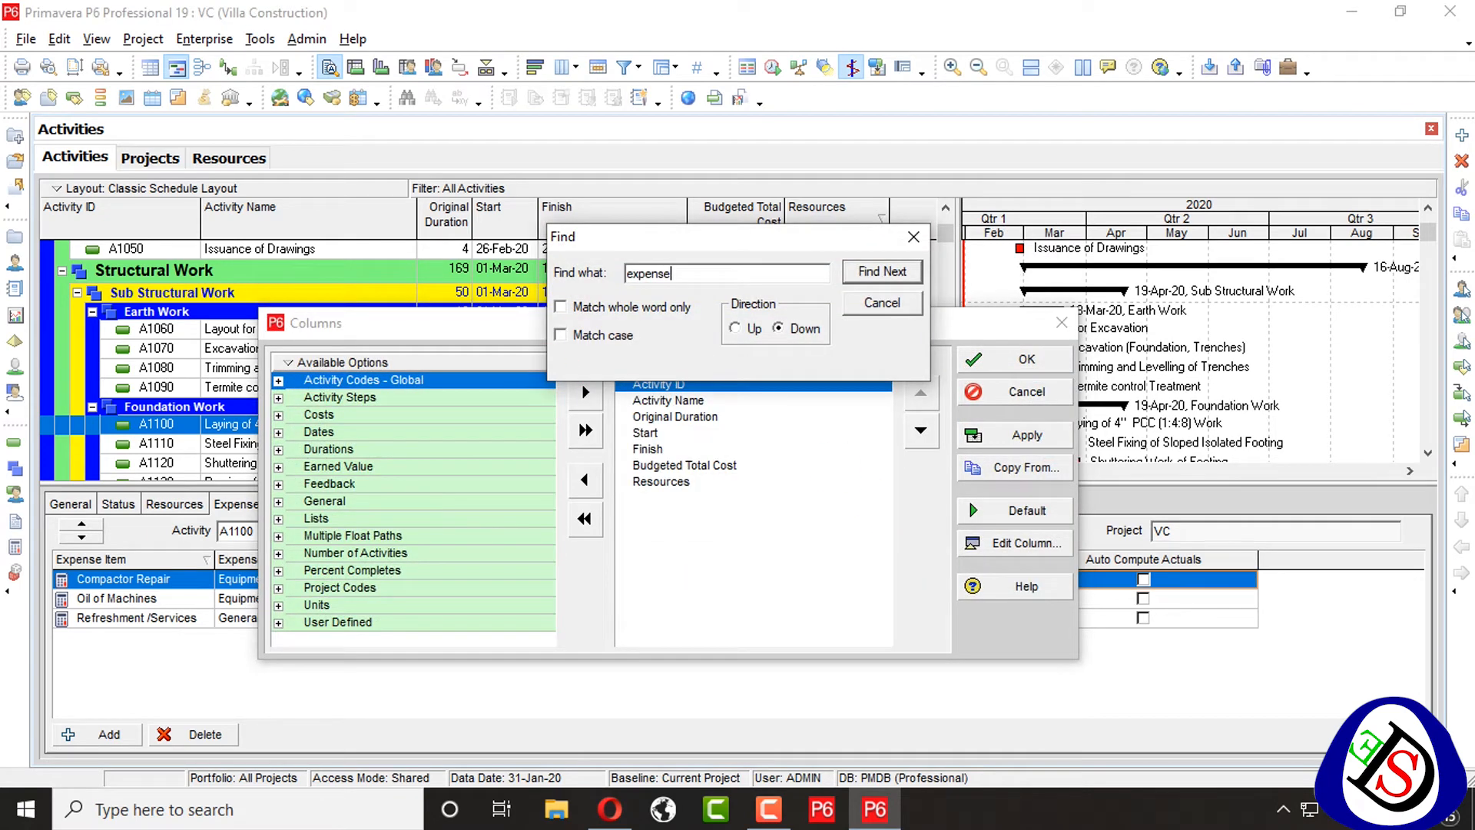
{"action": "left_click", "coordinate": [278, 414]}
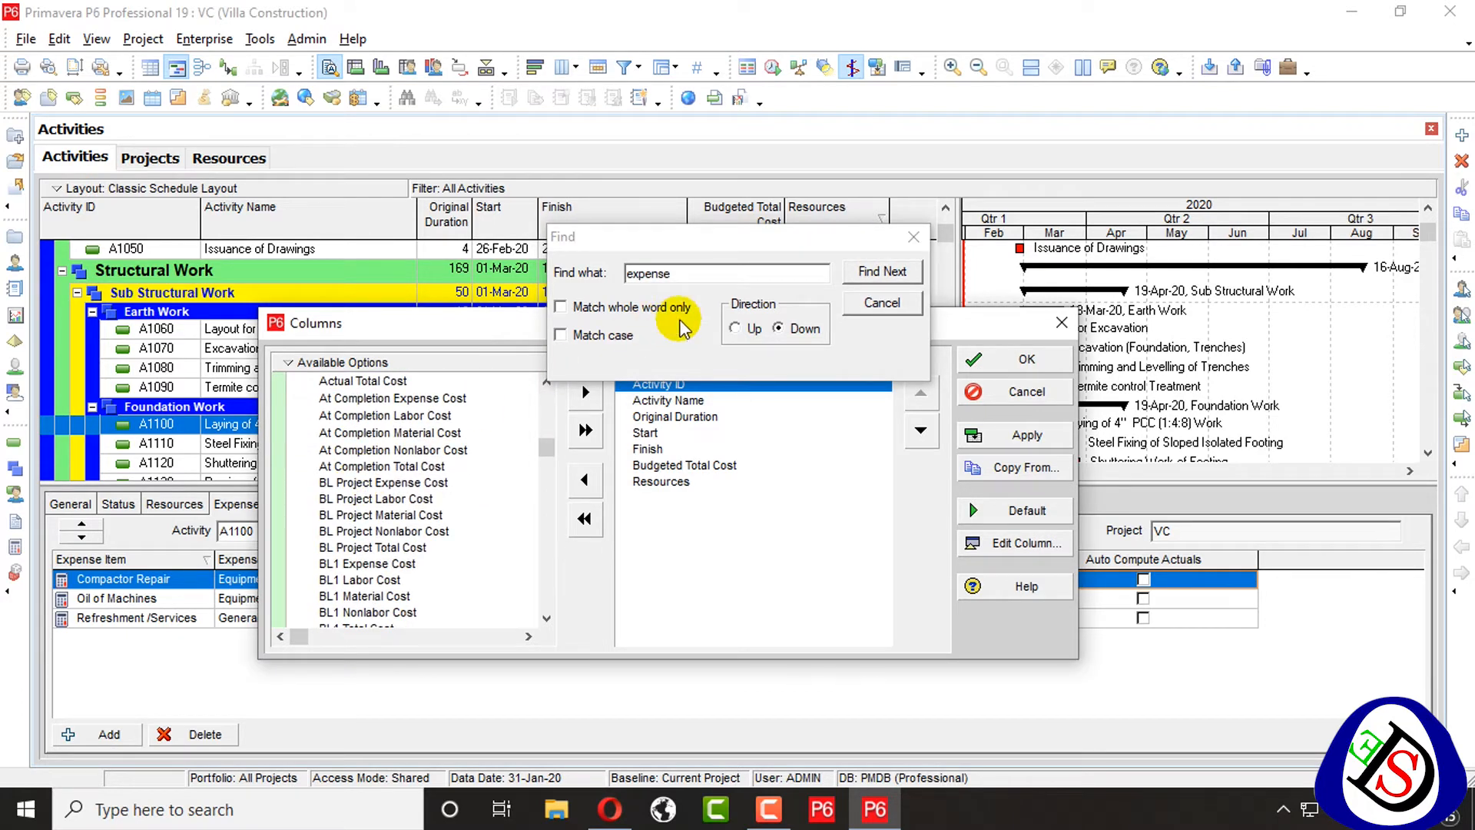
{"action": "left_click", "coordinate": [880, 271]}
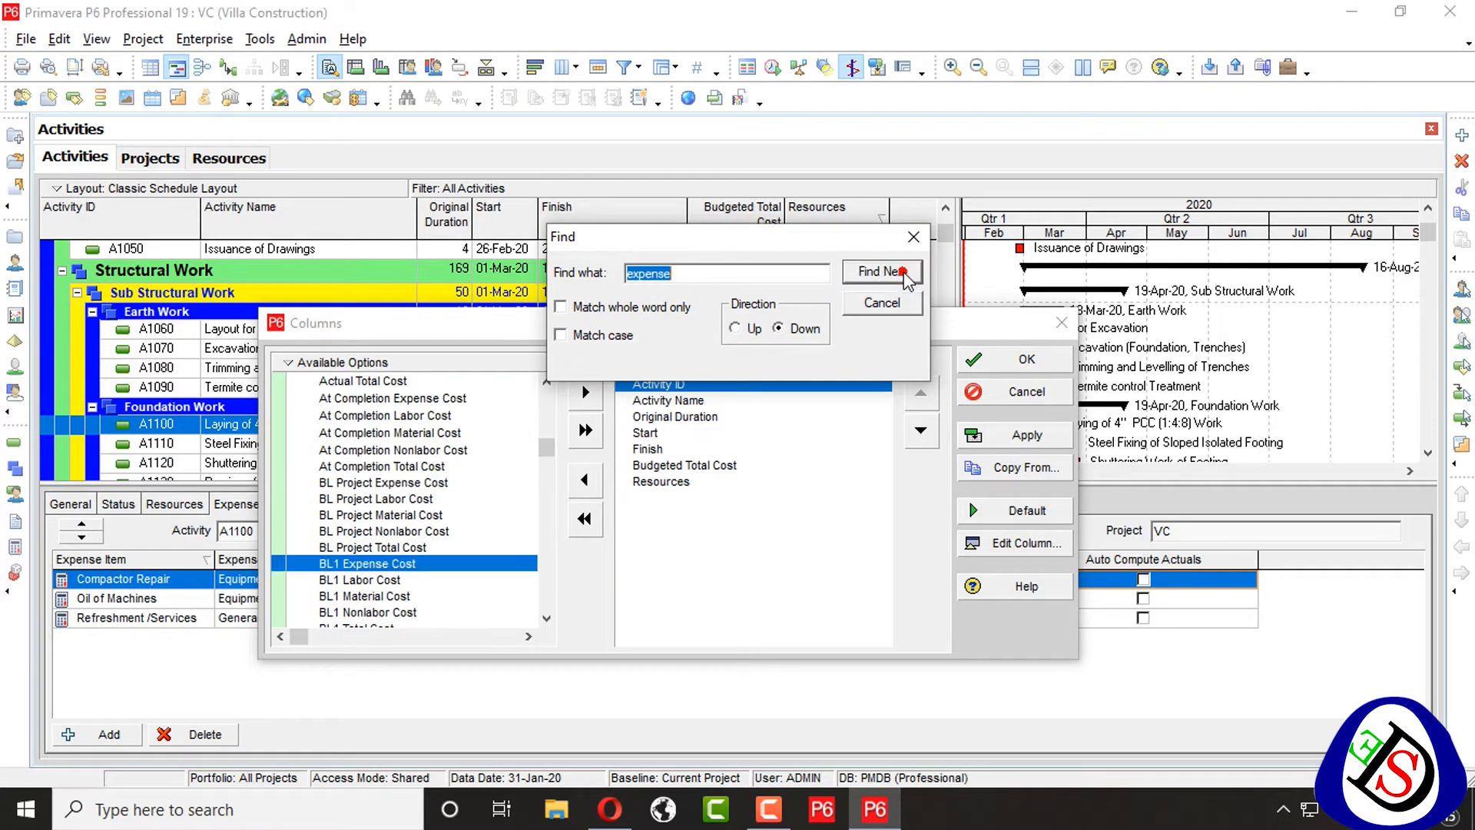
{"action": "left_click", "coordinate": [880, 272]}
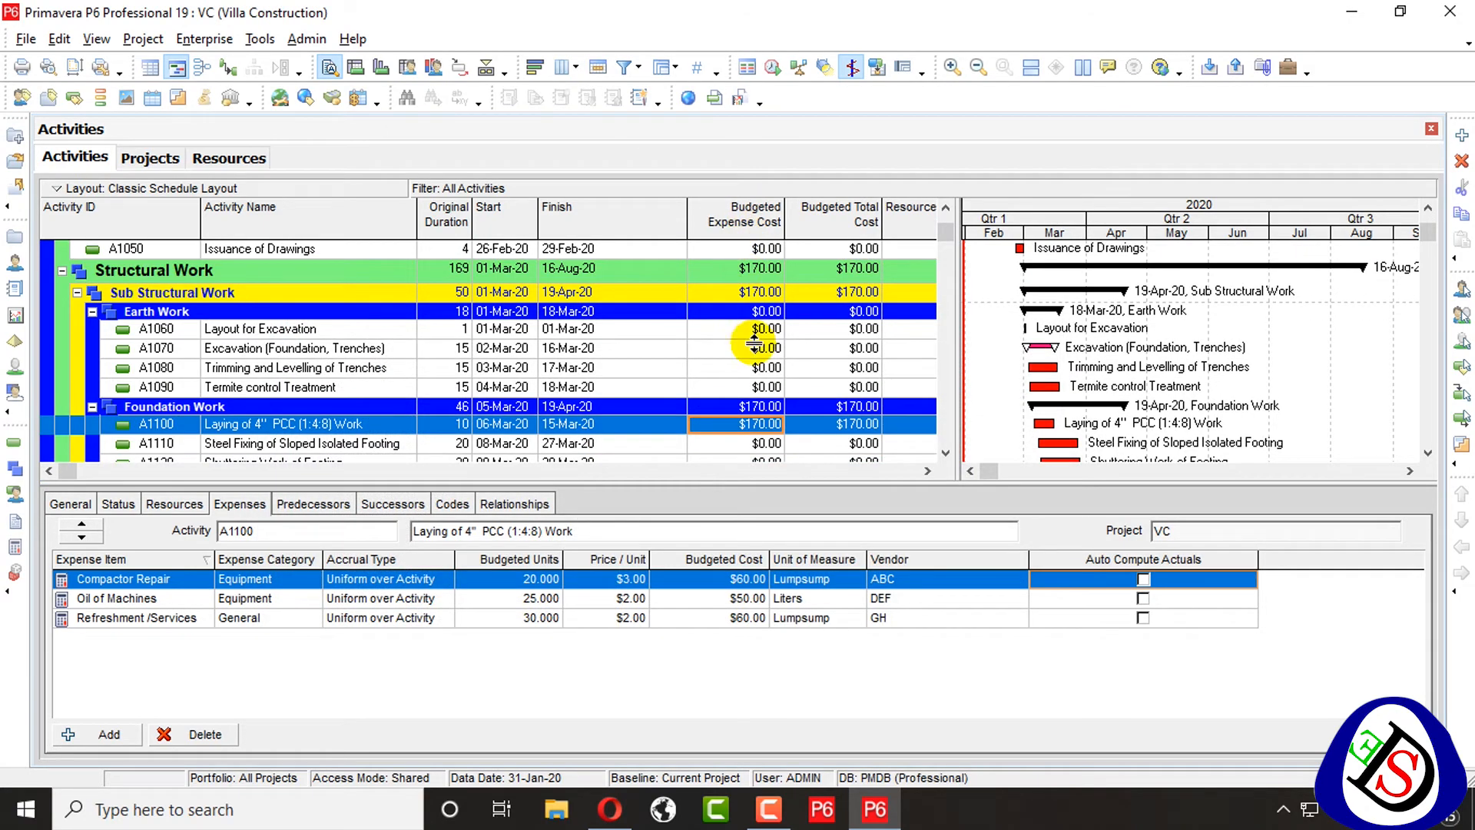
{"action": "mouse_move", "coordinate": [907, 645]}
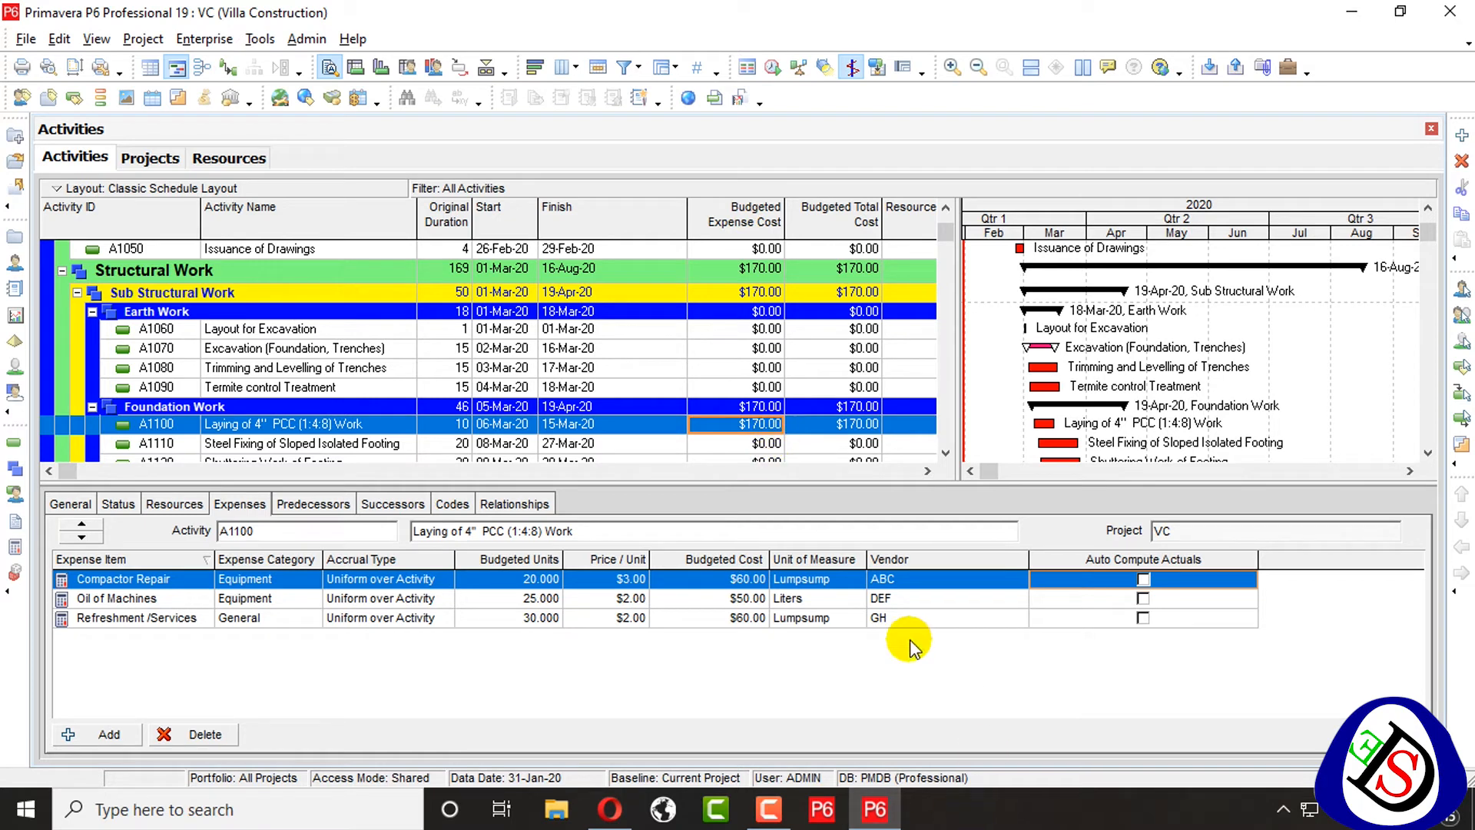
Check A1100's resource assignments, then return to its expense list
{"action": "left_click", "coordinate": [175, 503]}
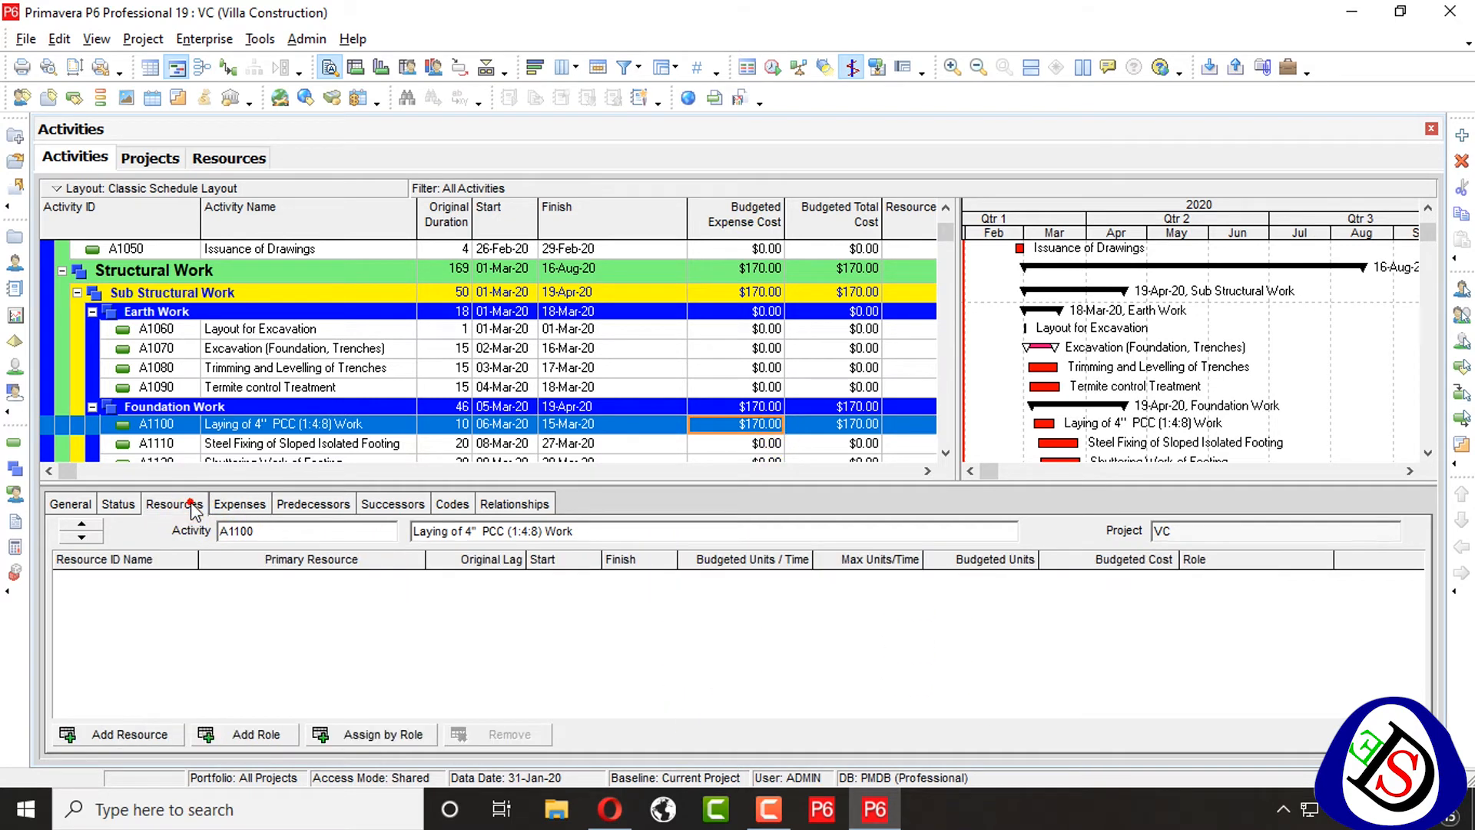
{"action": "left_click", "coordinate": [239, 503]}
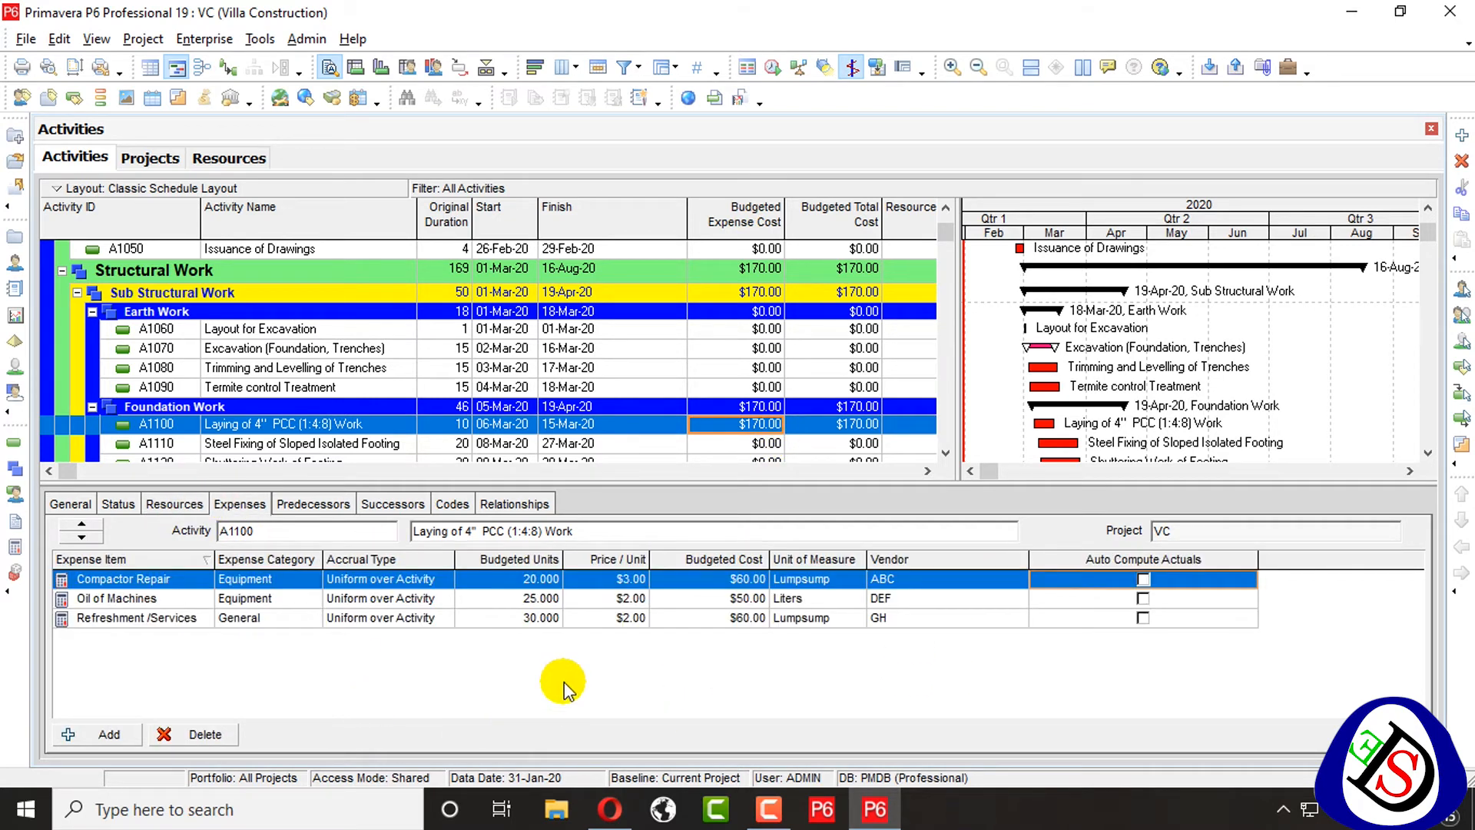
{"action": "mouse_move", "coordinate": [951, 568]}
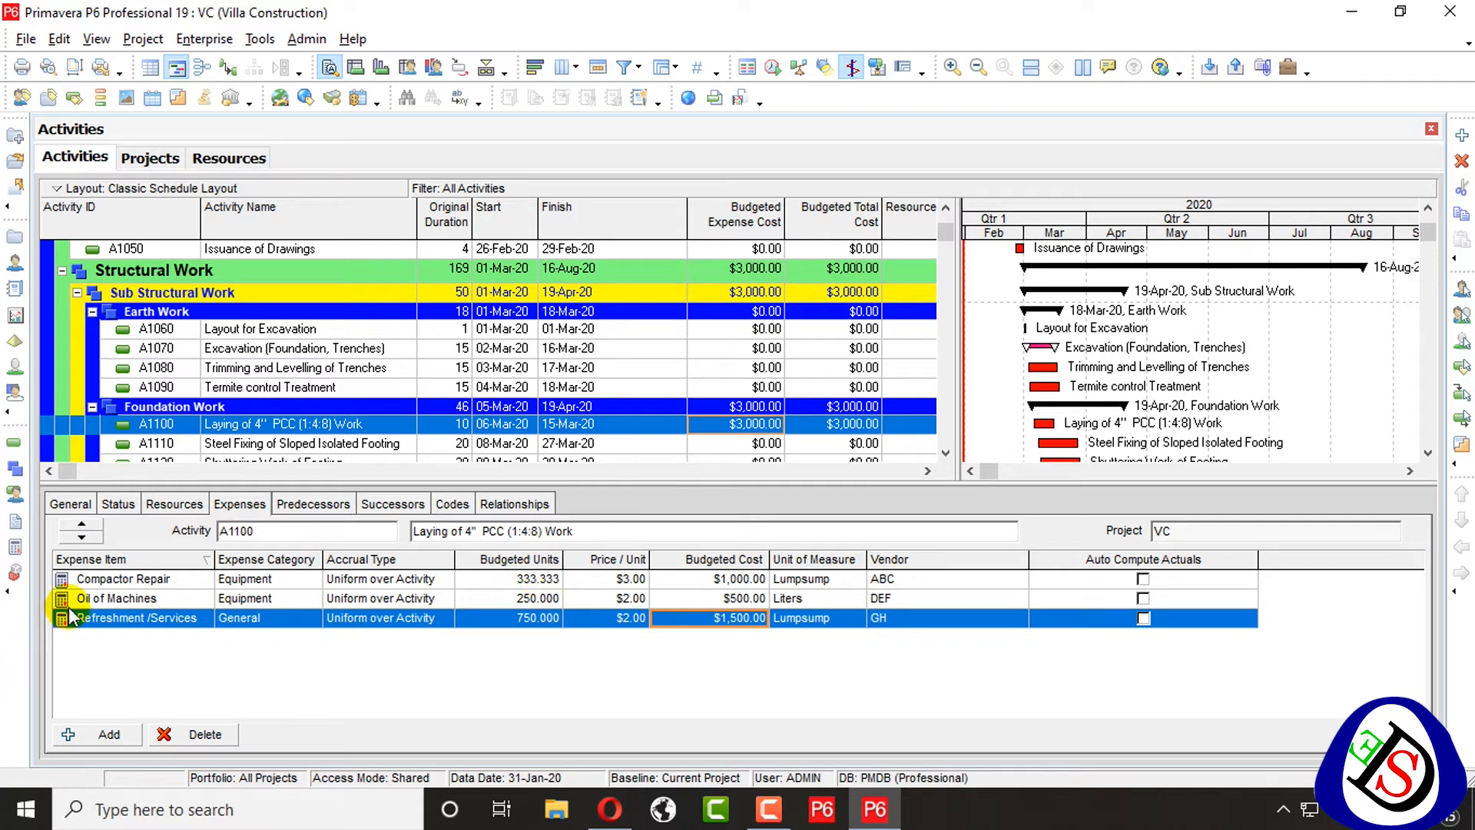
{"action": "mouse_move", "coordinate": [16, 527]}
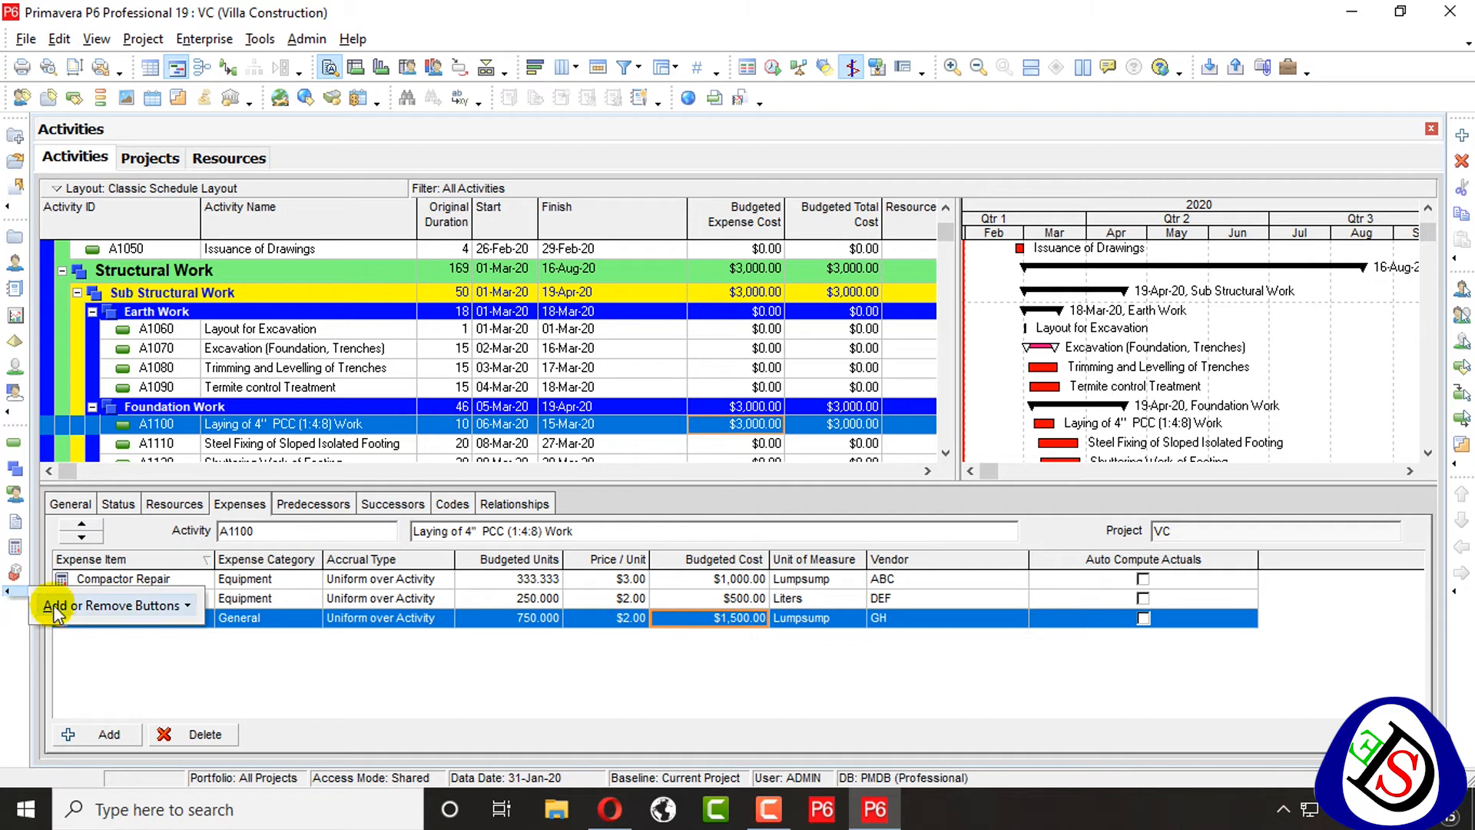
Open the Project Expenses window and review Compactor Repair and Oil of Machines
{"action": "left_click", "coordinate": [113, 604]}
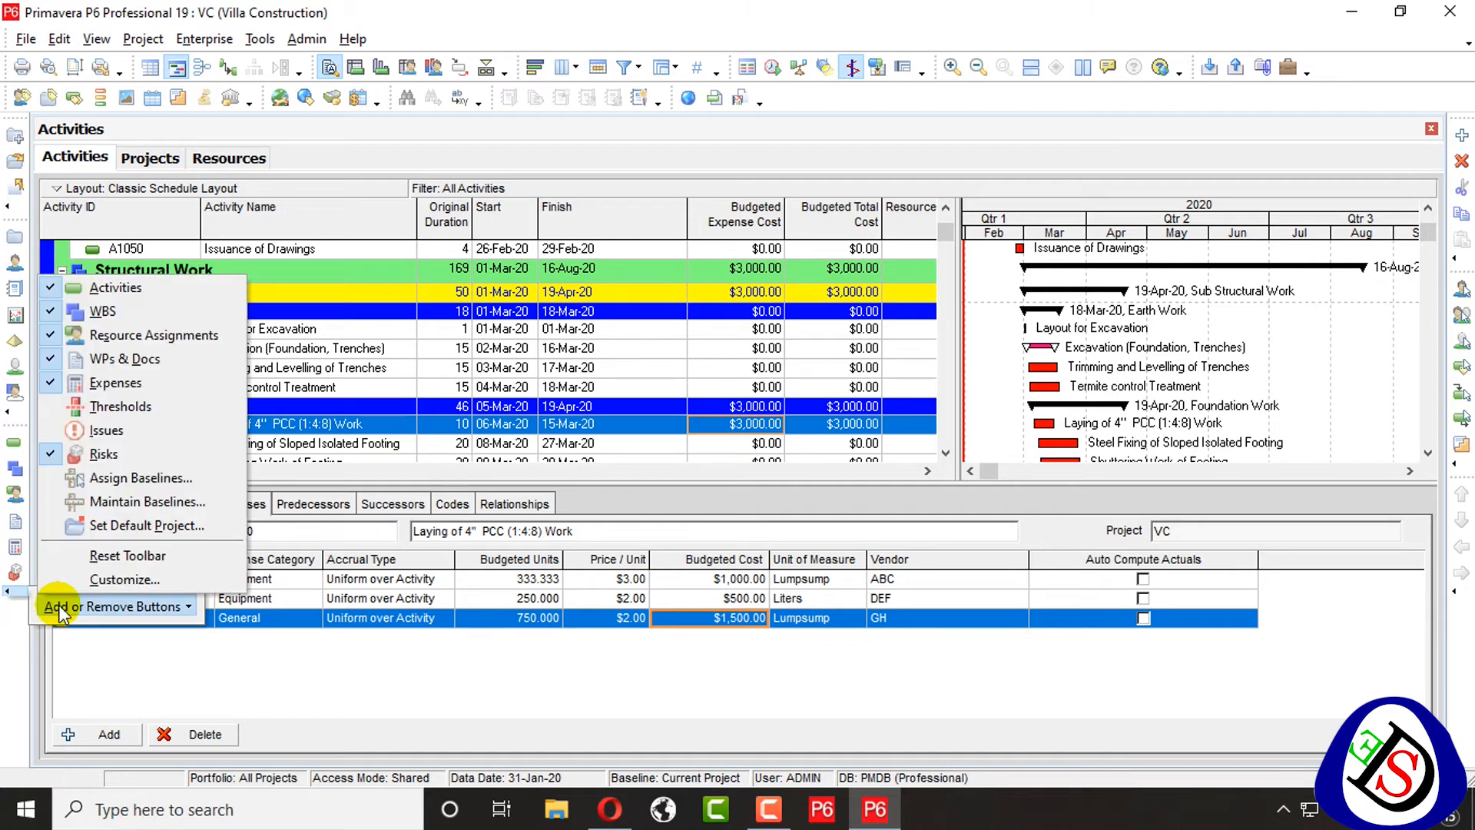
{"action": "mouse_move", "coordinate": [33, 630]}
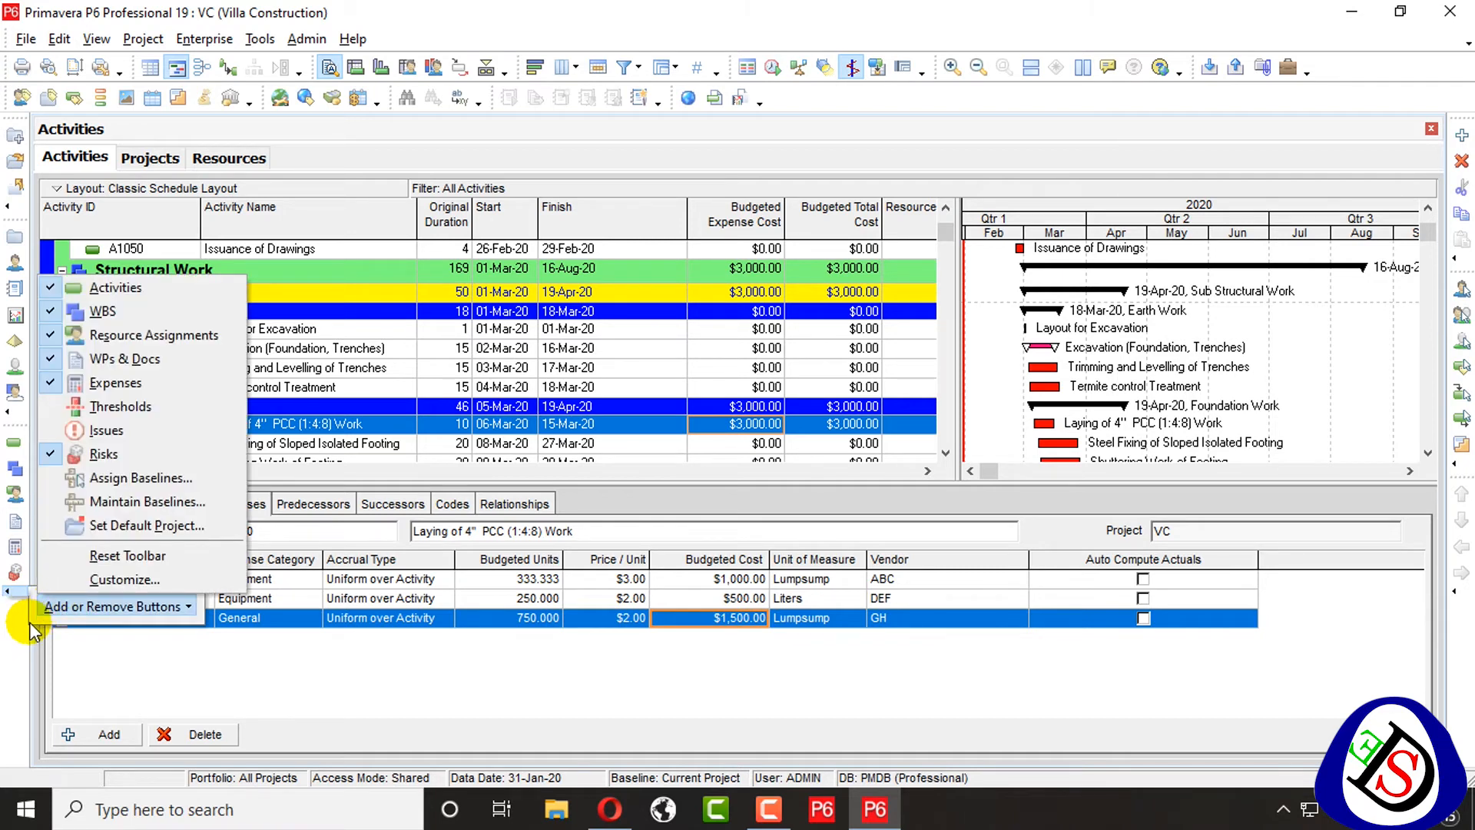
{"action": "mouse_move", "coordinate": [20, 640]}
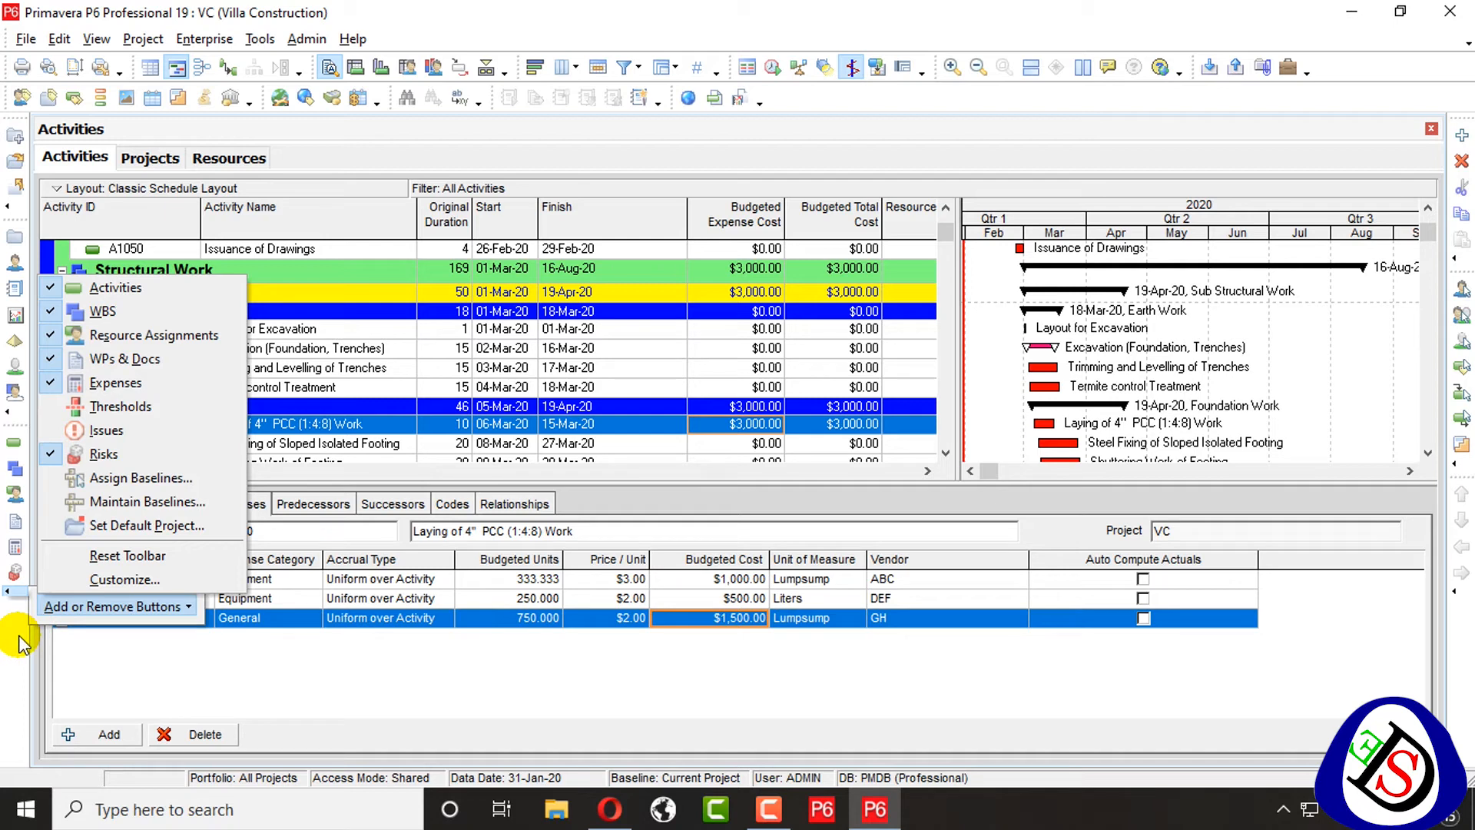
{"action": "mouse_move", "coordinate": [154, 334]}
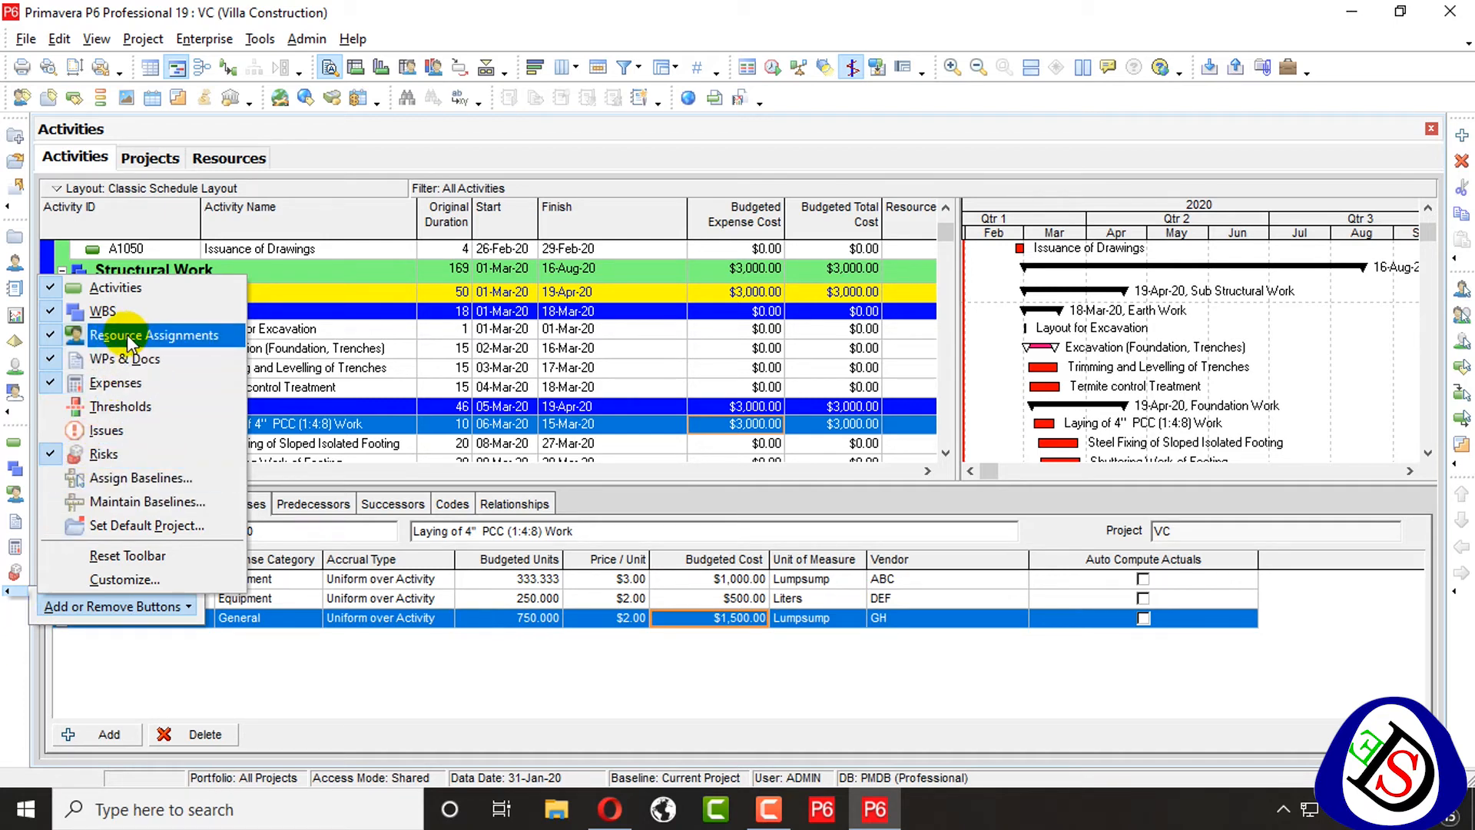
{"action": "mouse_move", "coordinate": [110, 382]}
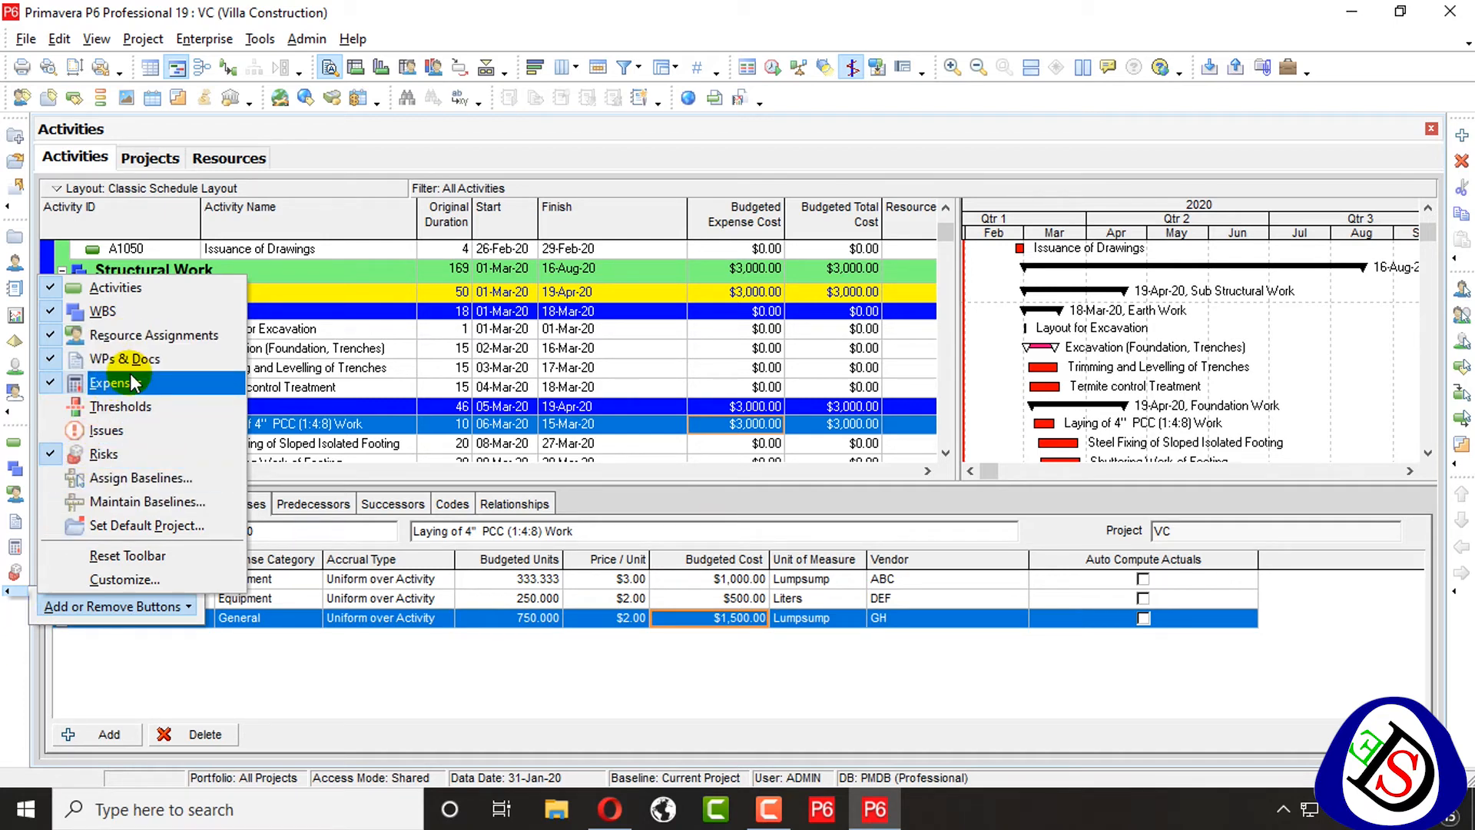
{"action": "mouse_move", "coordinate": [28, 625]}
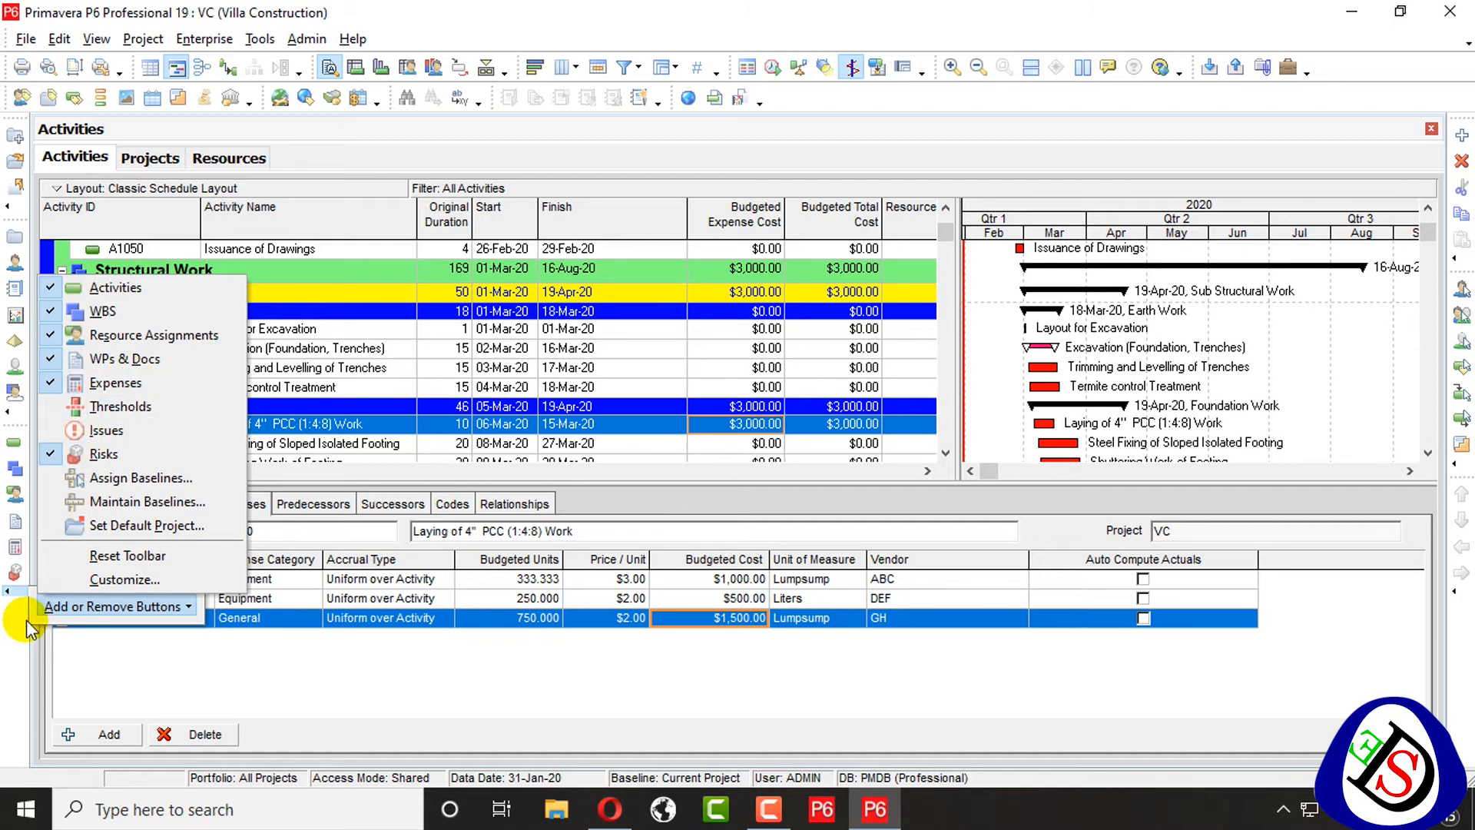
{"action": "left_click", "coordinate": [114, 382]}
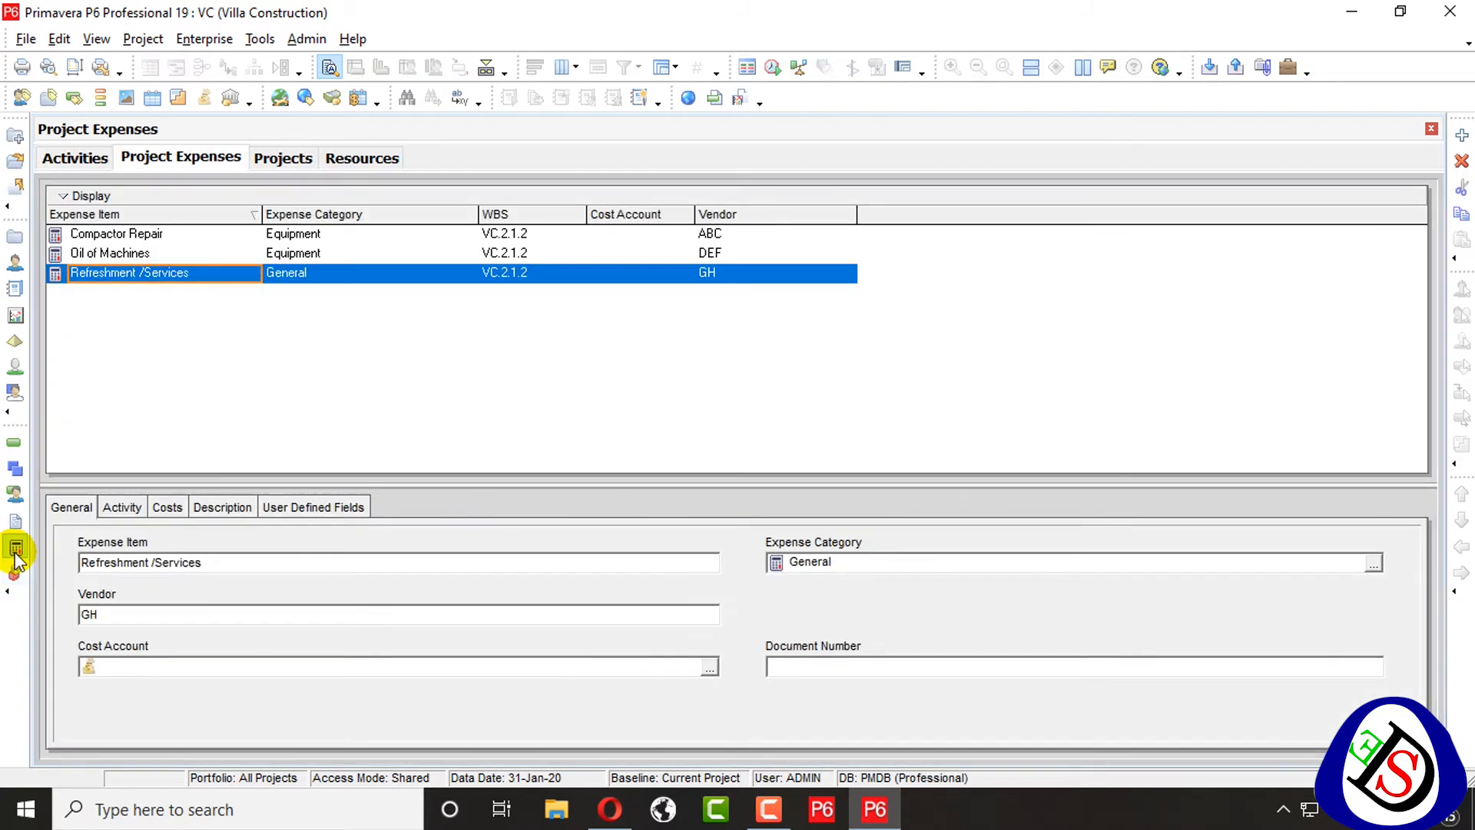
{"action": "mouse_move", "coordinate": [131, 184]}
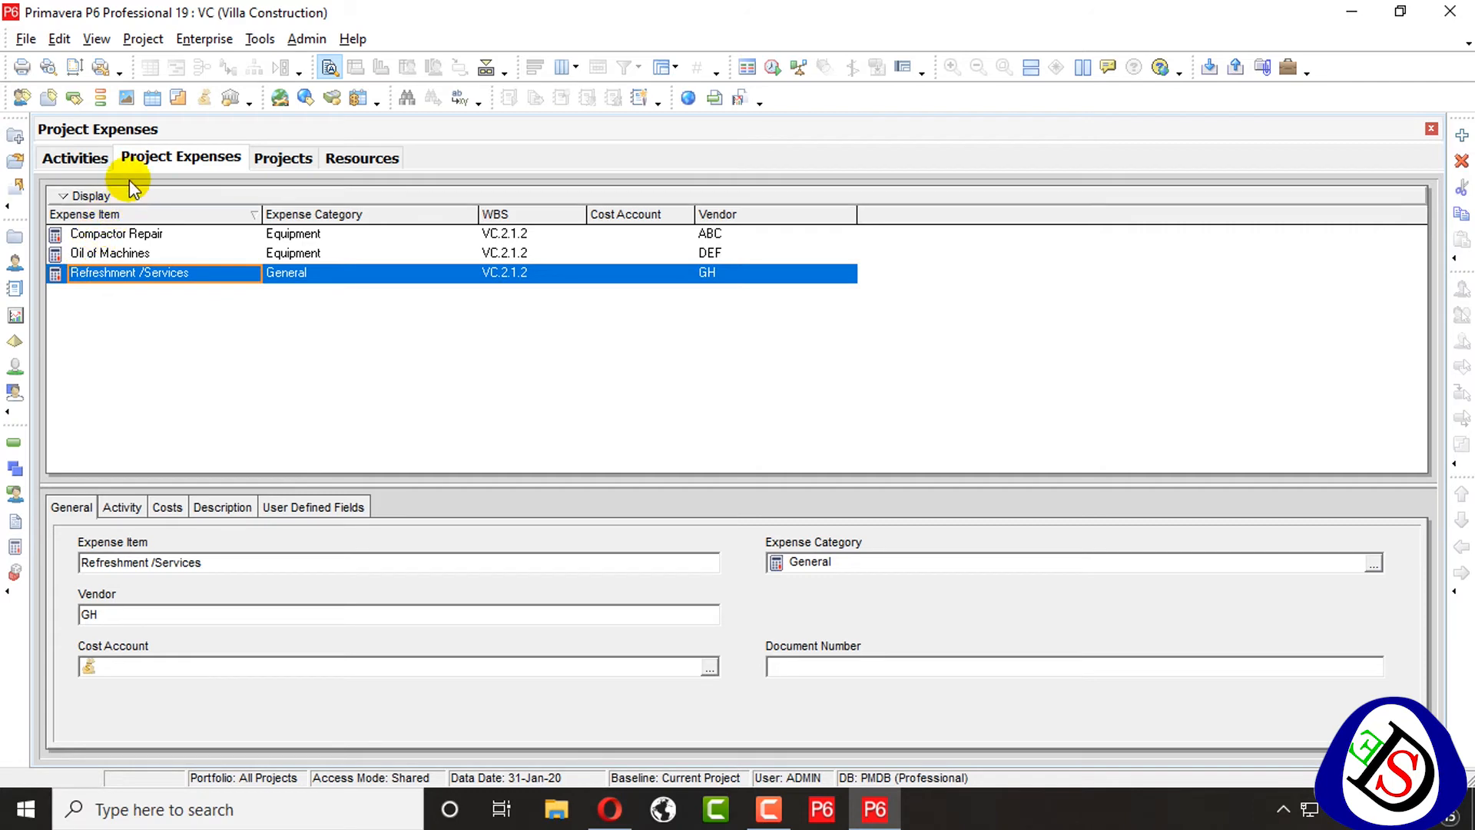
{"action": "left_click", "coordinate": [74, 157]}
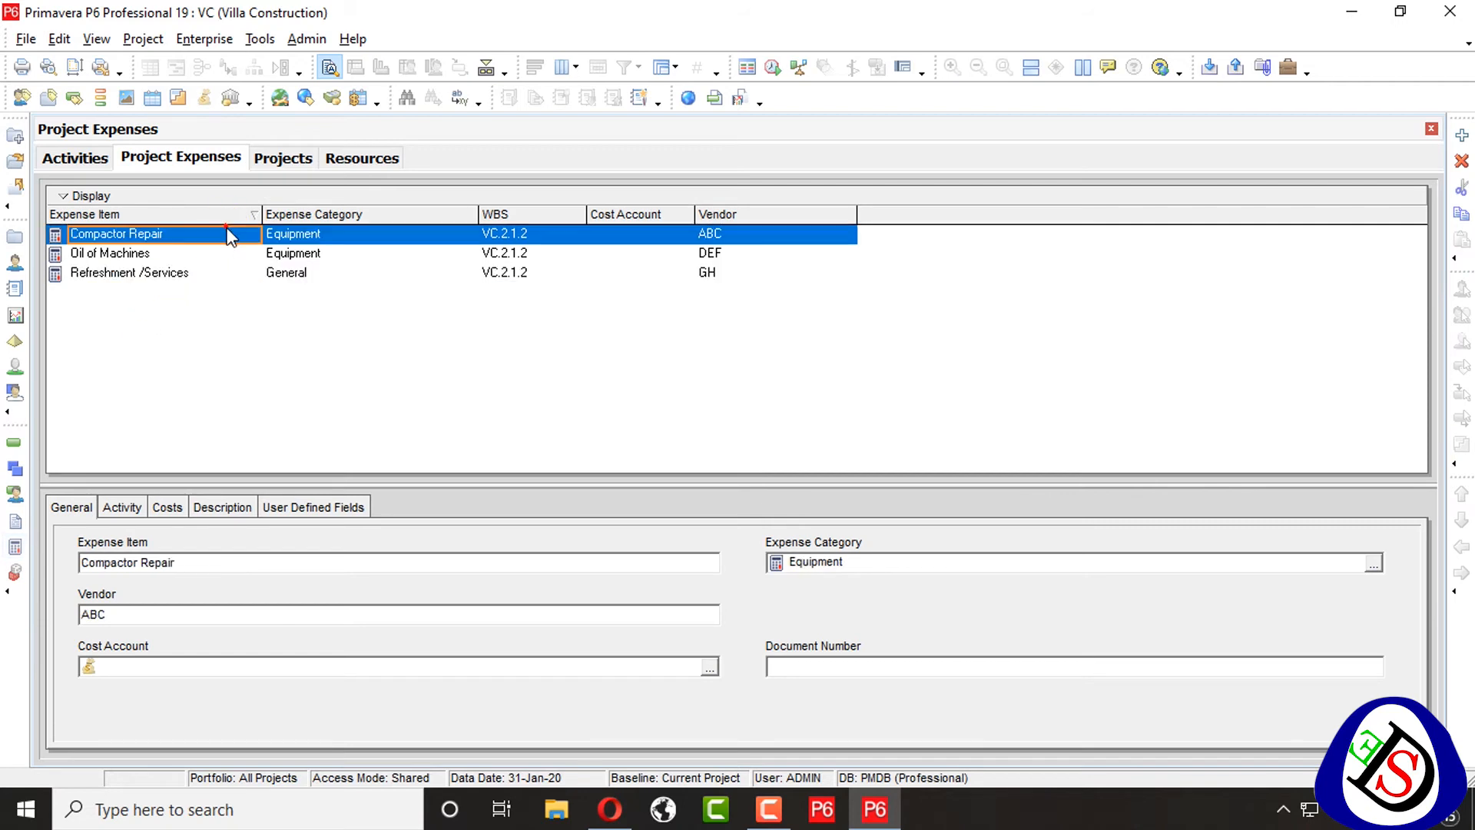
{"action": "left_click", "coordinate": [110, 253]}
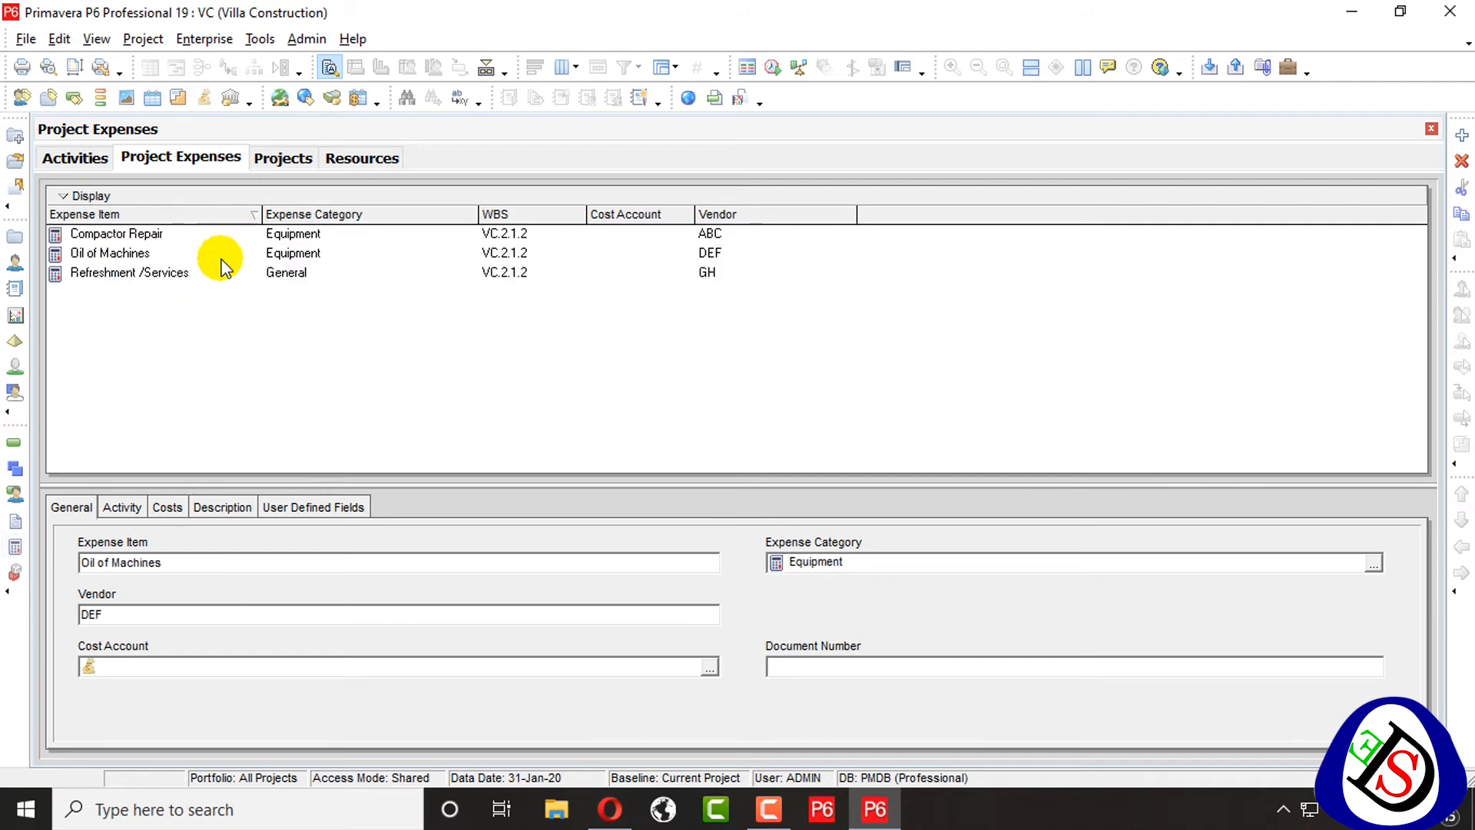
{"action": "left_click", "coordinate": [129, 273]}
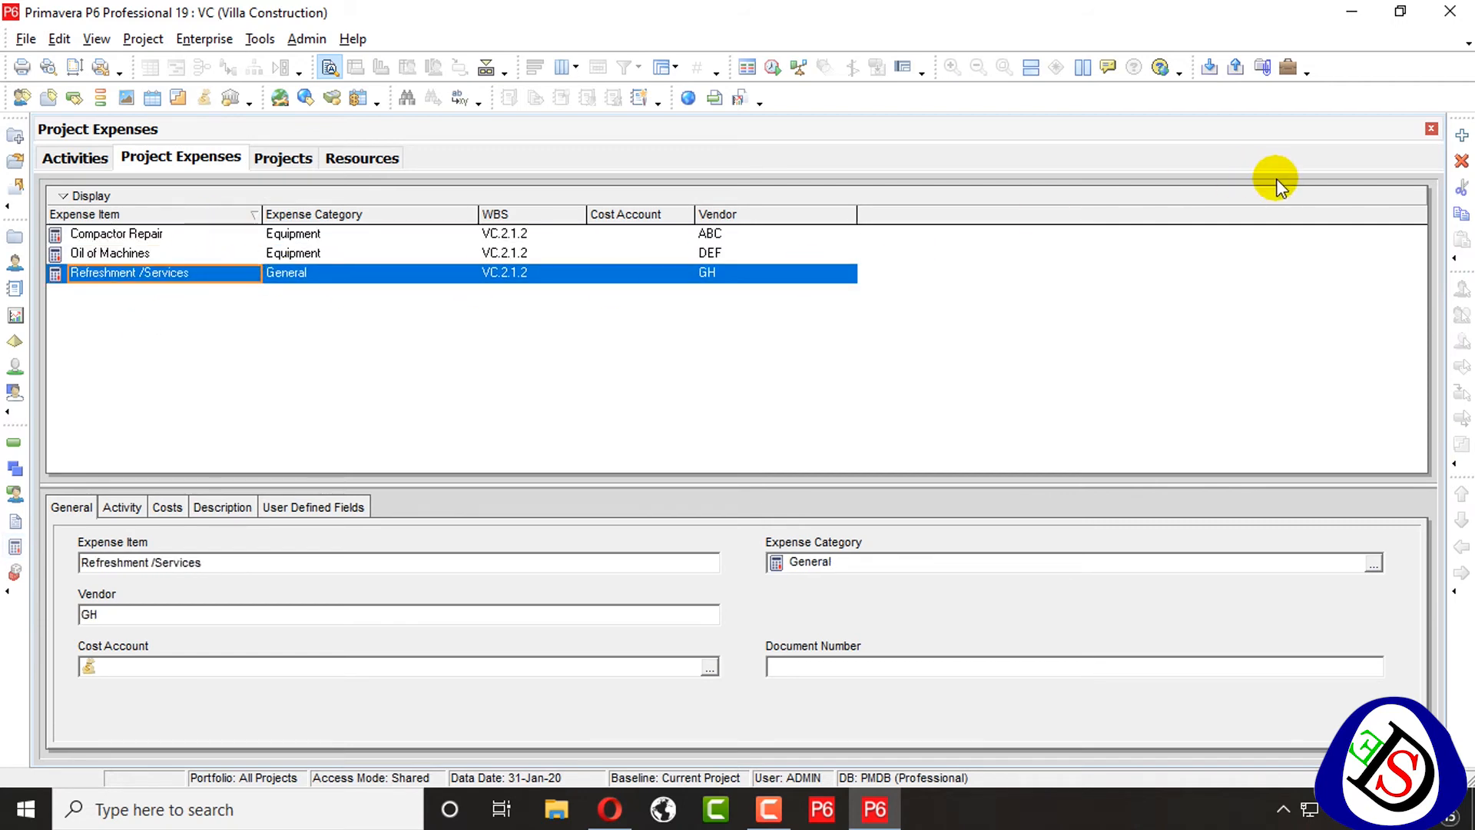
{"action": "mouse_move", "coordinate": [268, 550]}
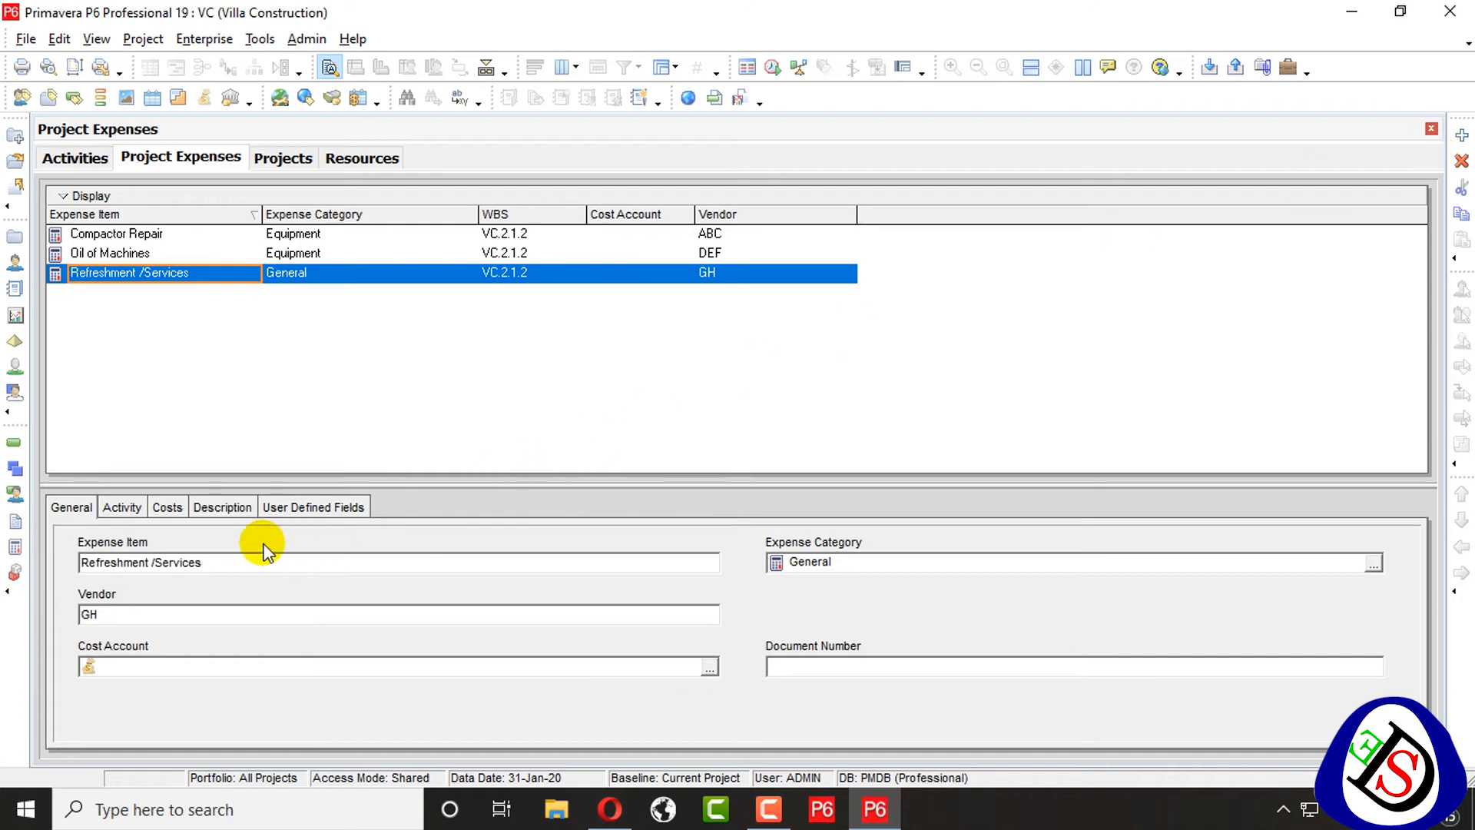
Check Refreshment /Services' linked activity (Laying of 4" PCC) and open the activity picker
{"action": "left_click", "coordinate": [121, 507]}
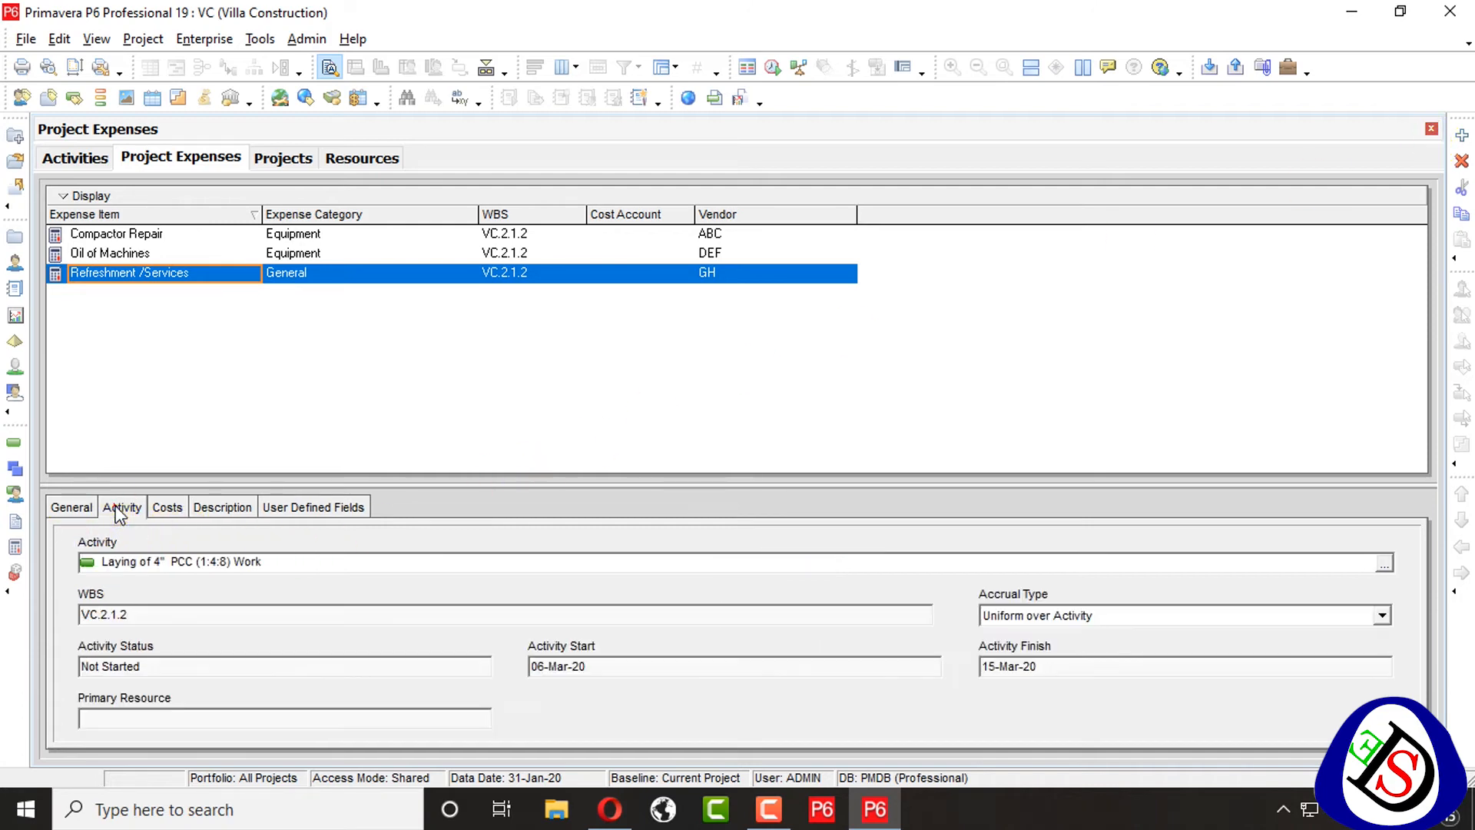
{"action": "mouse_move", "coordinate": [1396, 554]}
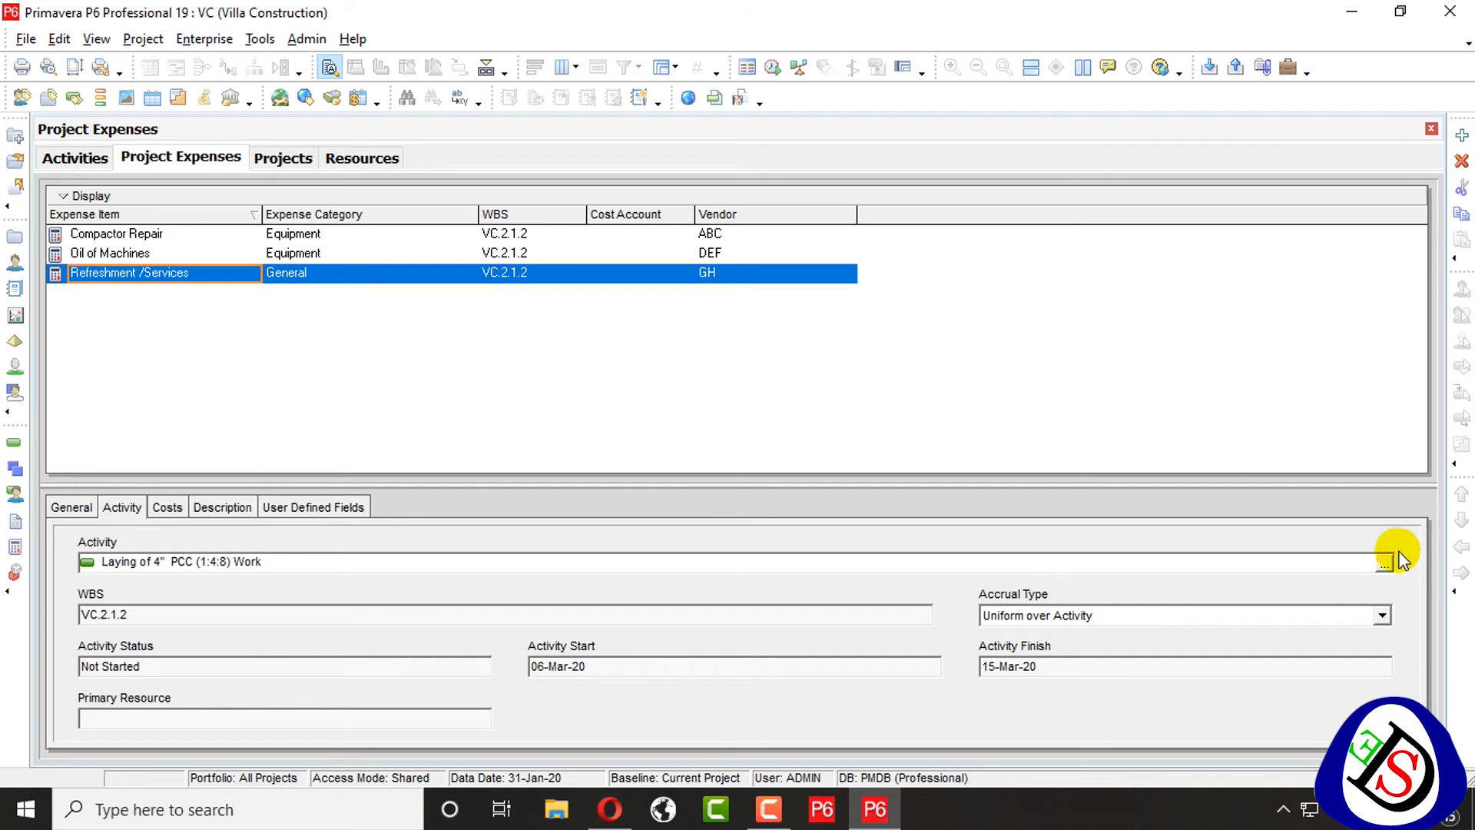
{"action": "left_click", "coordinate": [1383, 561]}
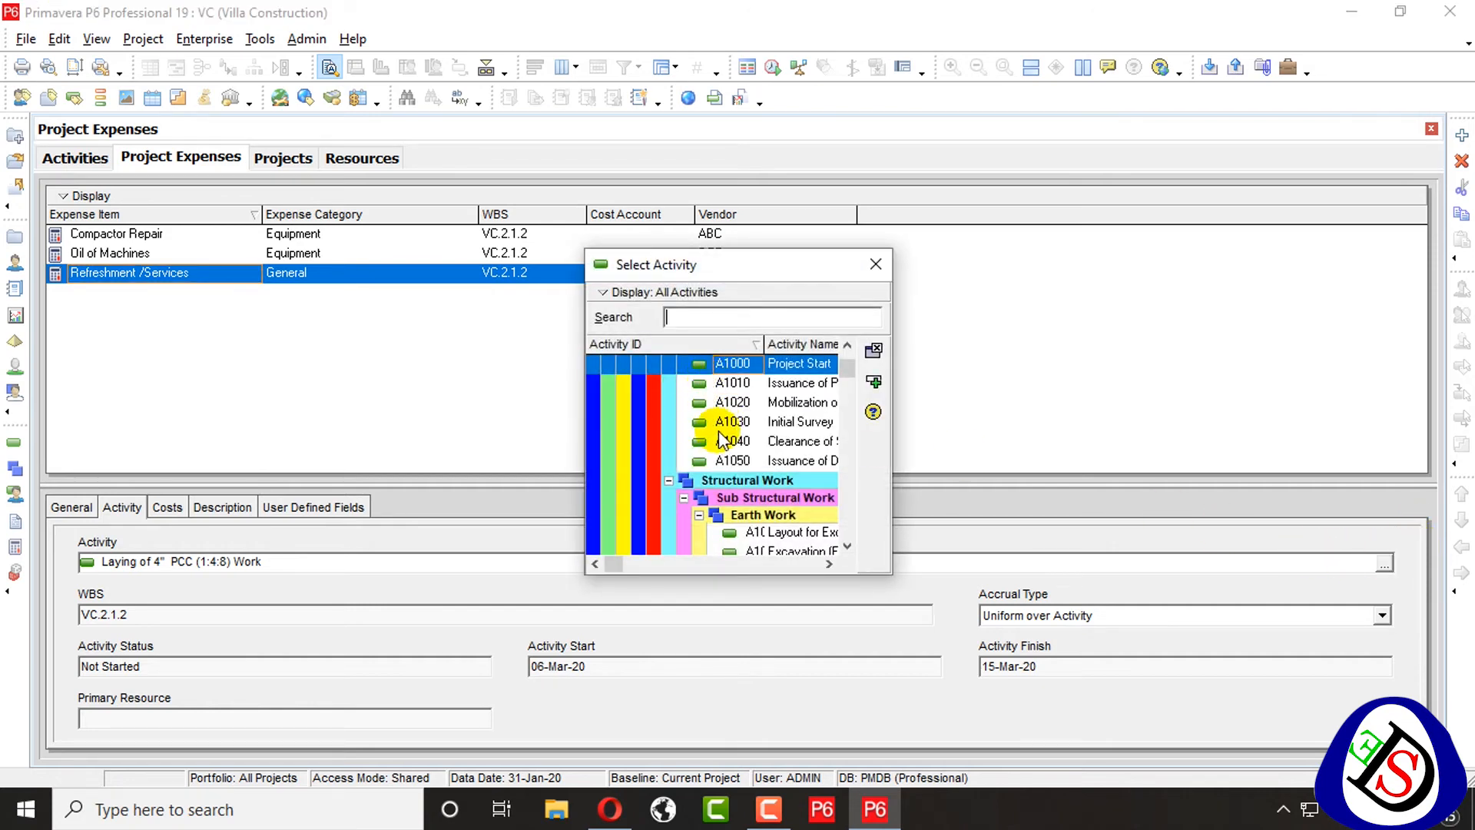
{"action": "mouse_move", "coordinate": [889, 577]}
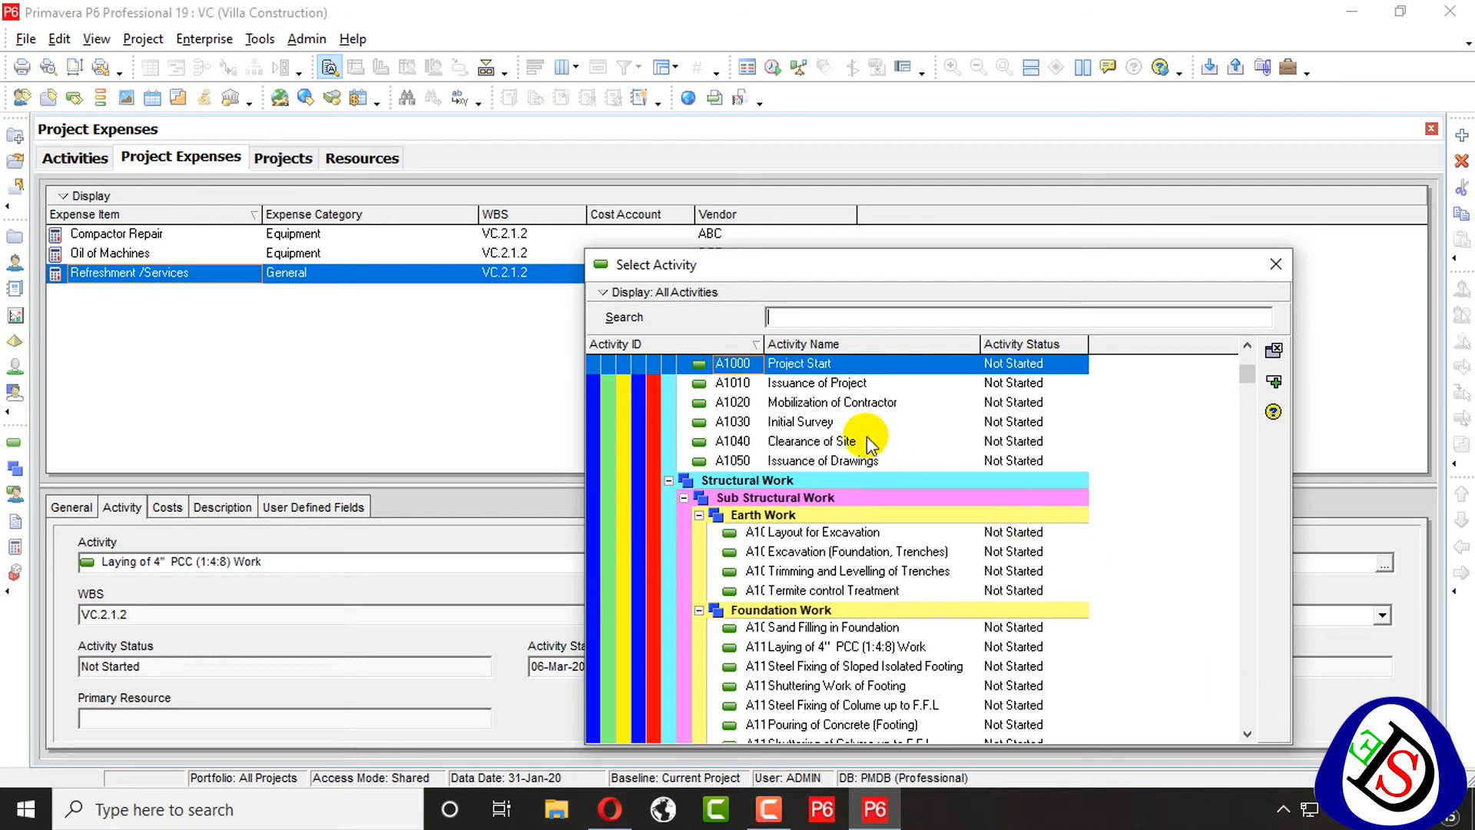
{"action": "mouse_move", "coordinate": [866, 553]}
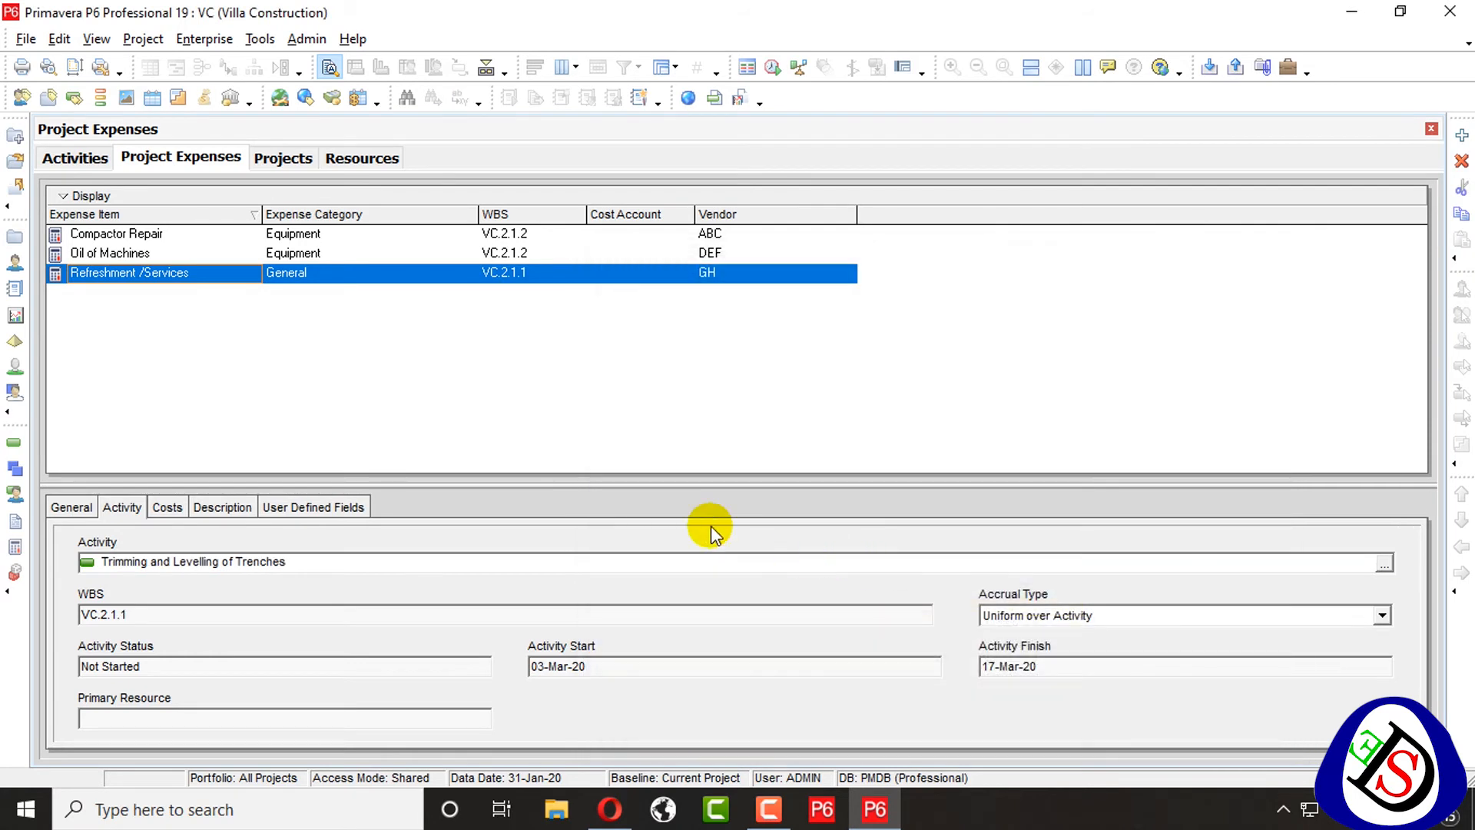
{"action": "mouse_move", "coordinate": [1383, 565]}
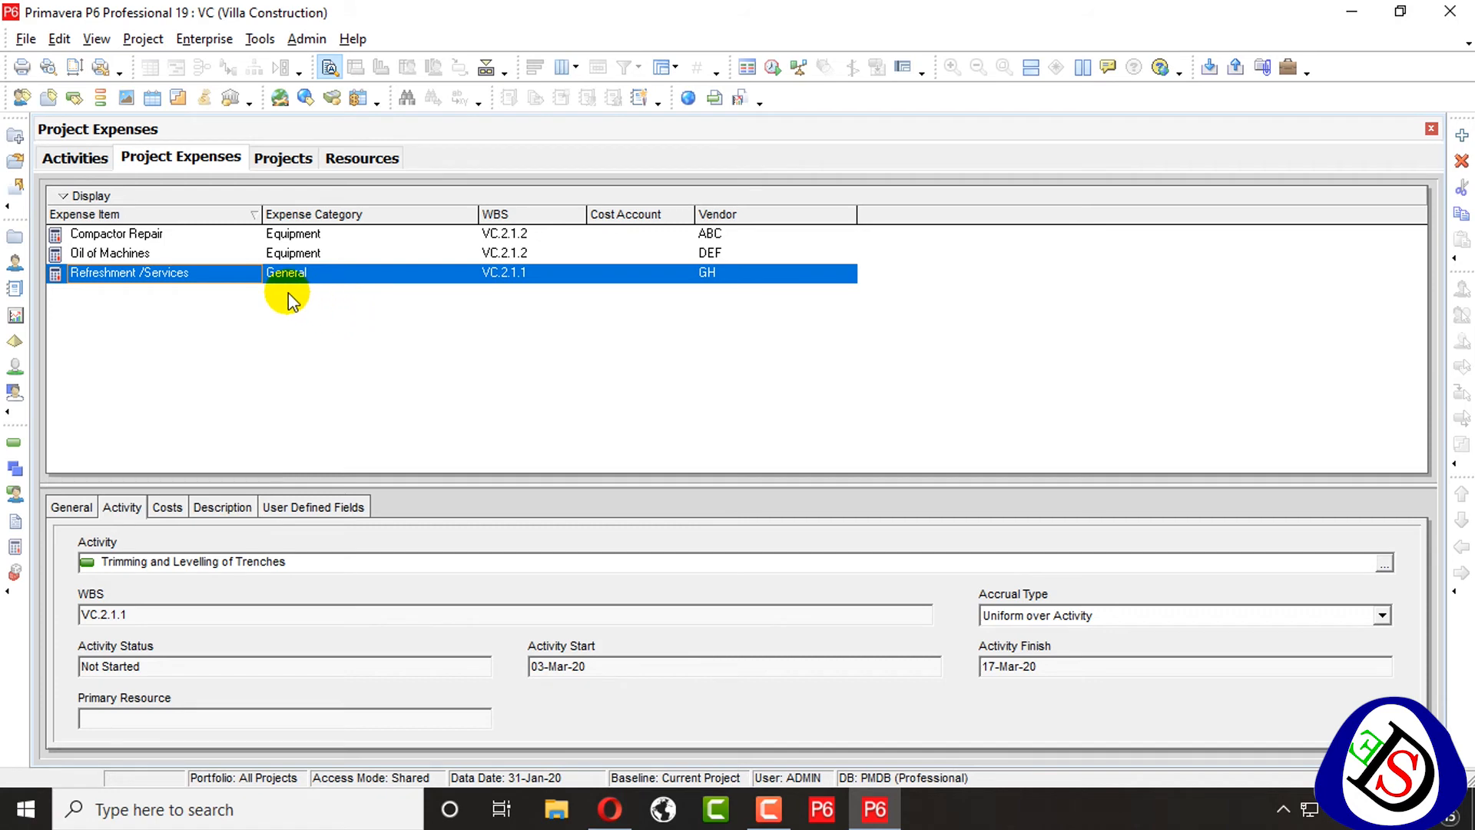
{"action": "mouse_move", "coordinate": [284, 285]}
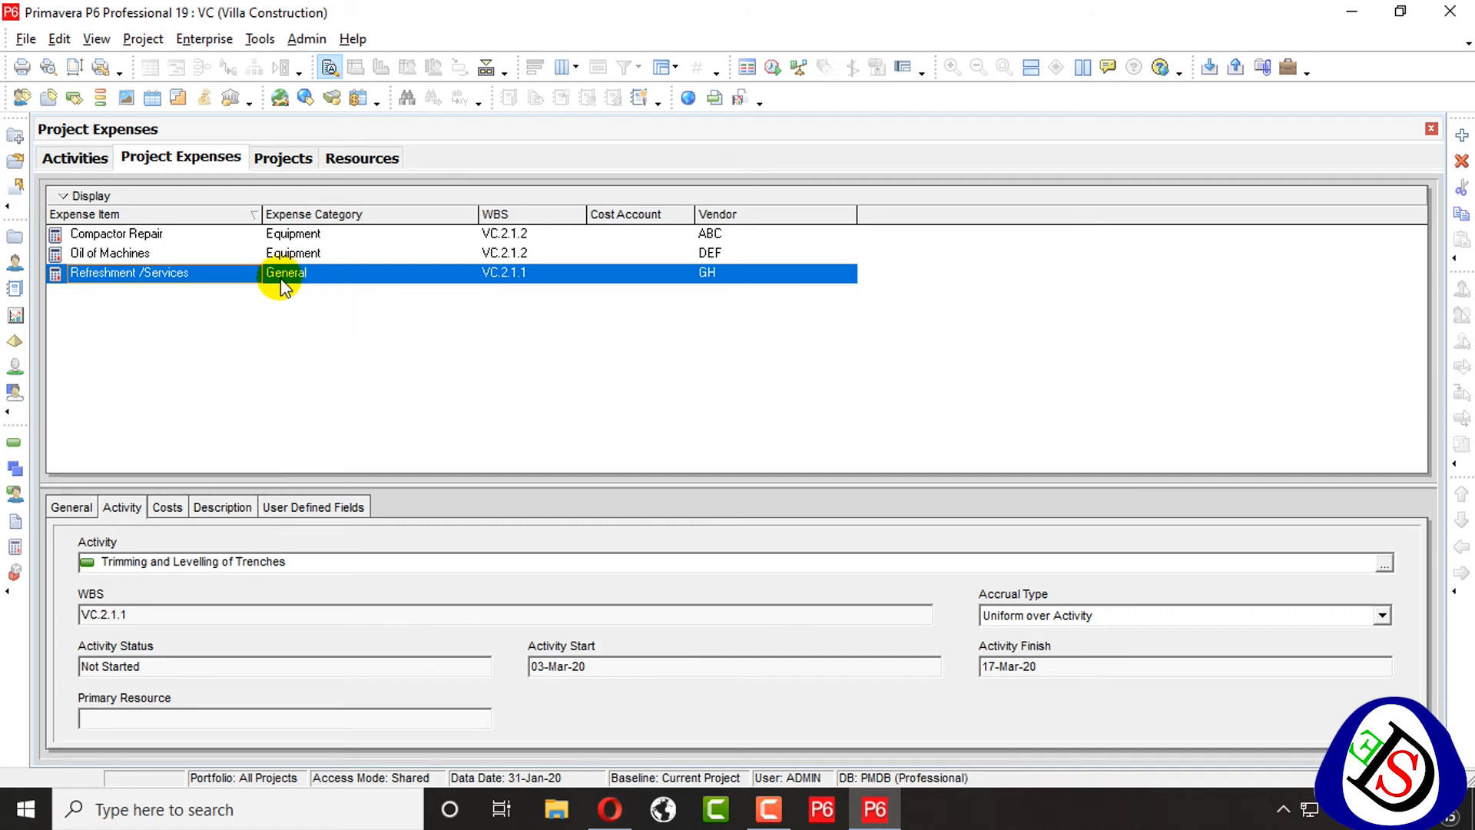
Review Refreshment /Services costs (750 units at $2.00), description and user defined fields
{"action": "left_click", "coordinate": [167, 507]}
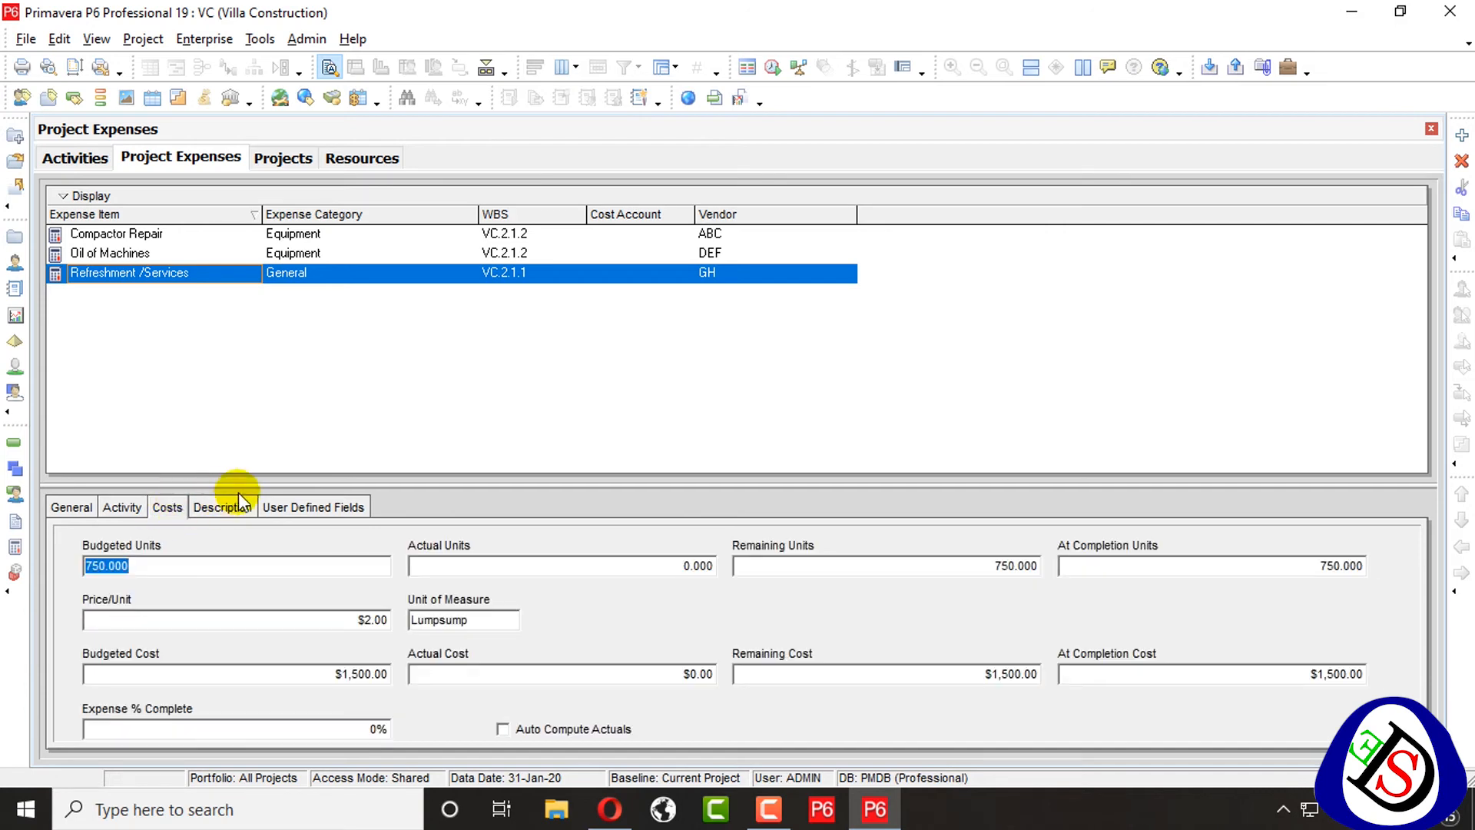
{"action": "mouse_move", "coordinate": [343, 568]}
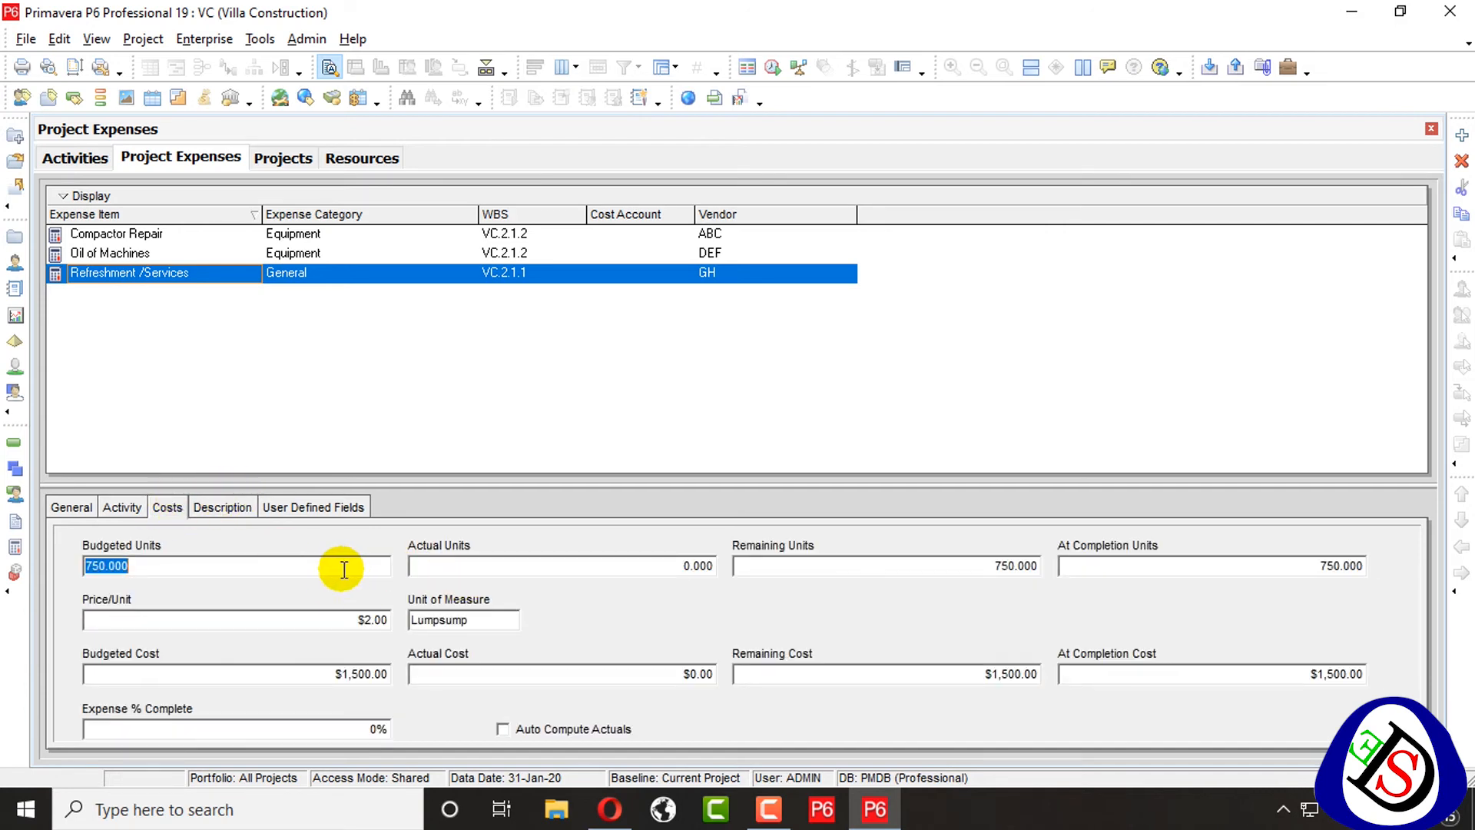
{"action": "mouse_move", "coordinate": [585, 626]}
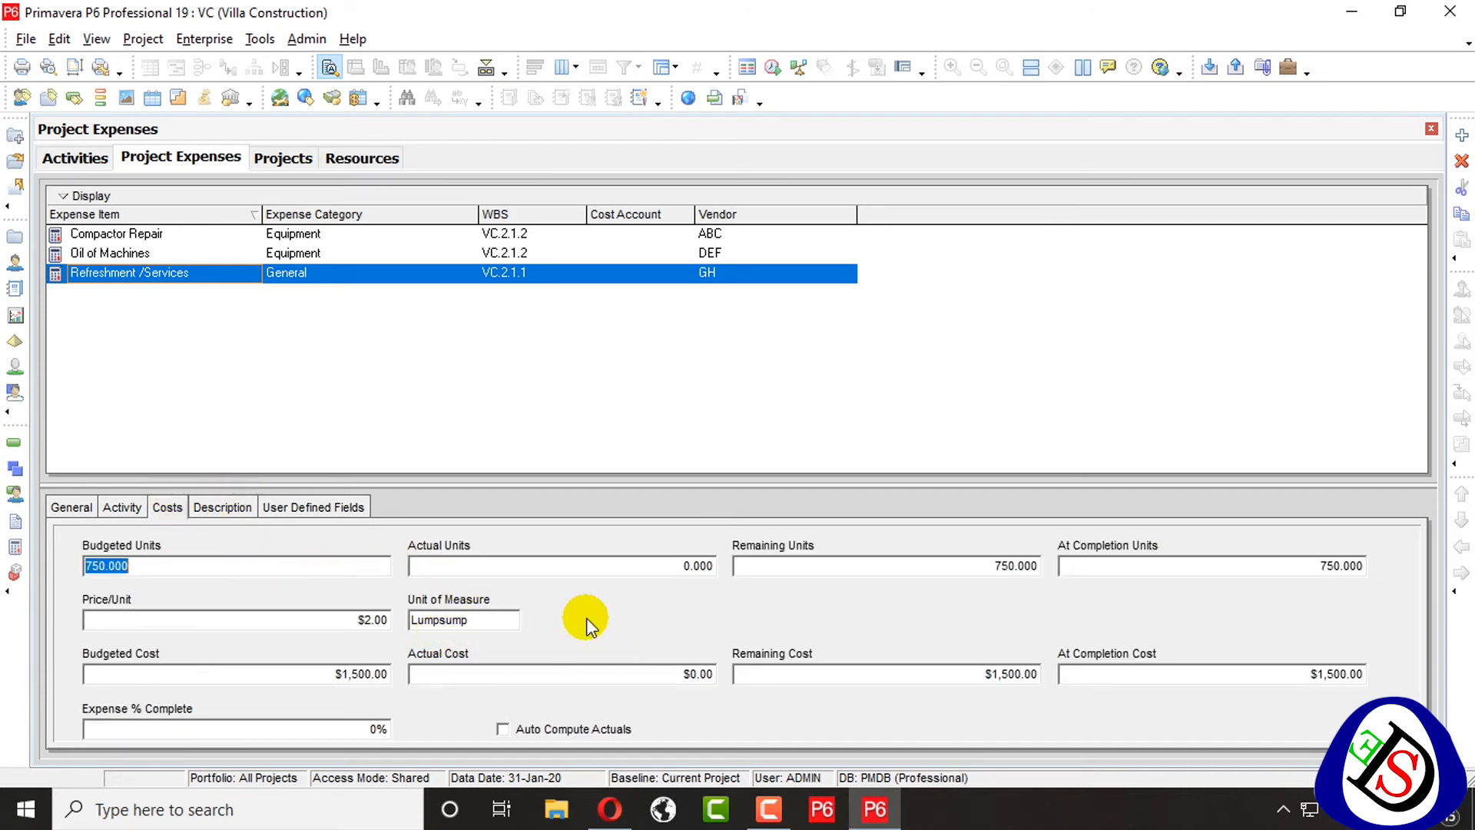
{"action": "mouse_move", "coordinate": [471, 486]}
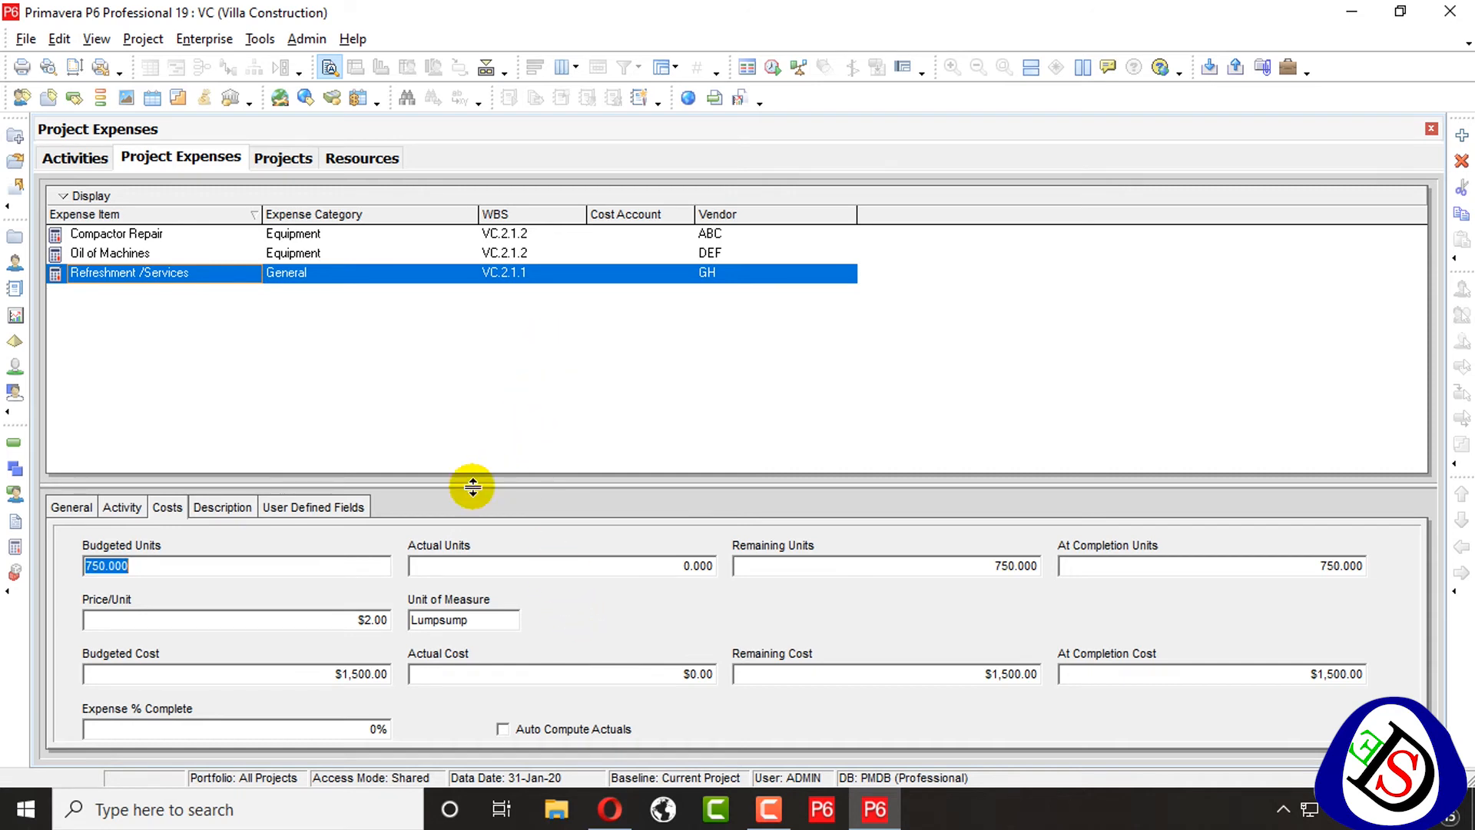
{"action": "left_click", "coordinate": [222, 507]}
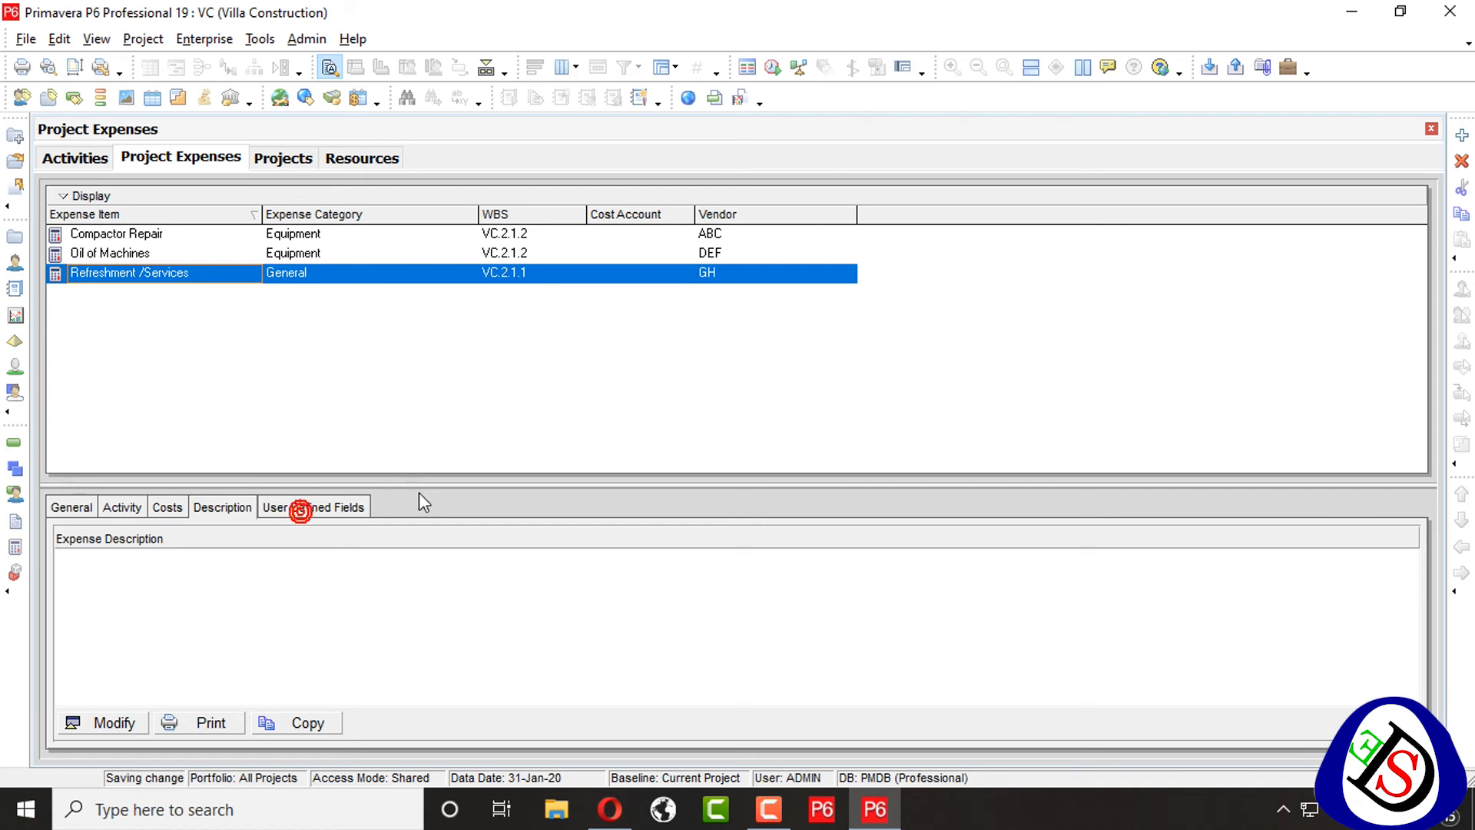
{"action": "left_click", "coordinate": [313, 506]}
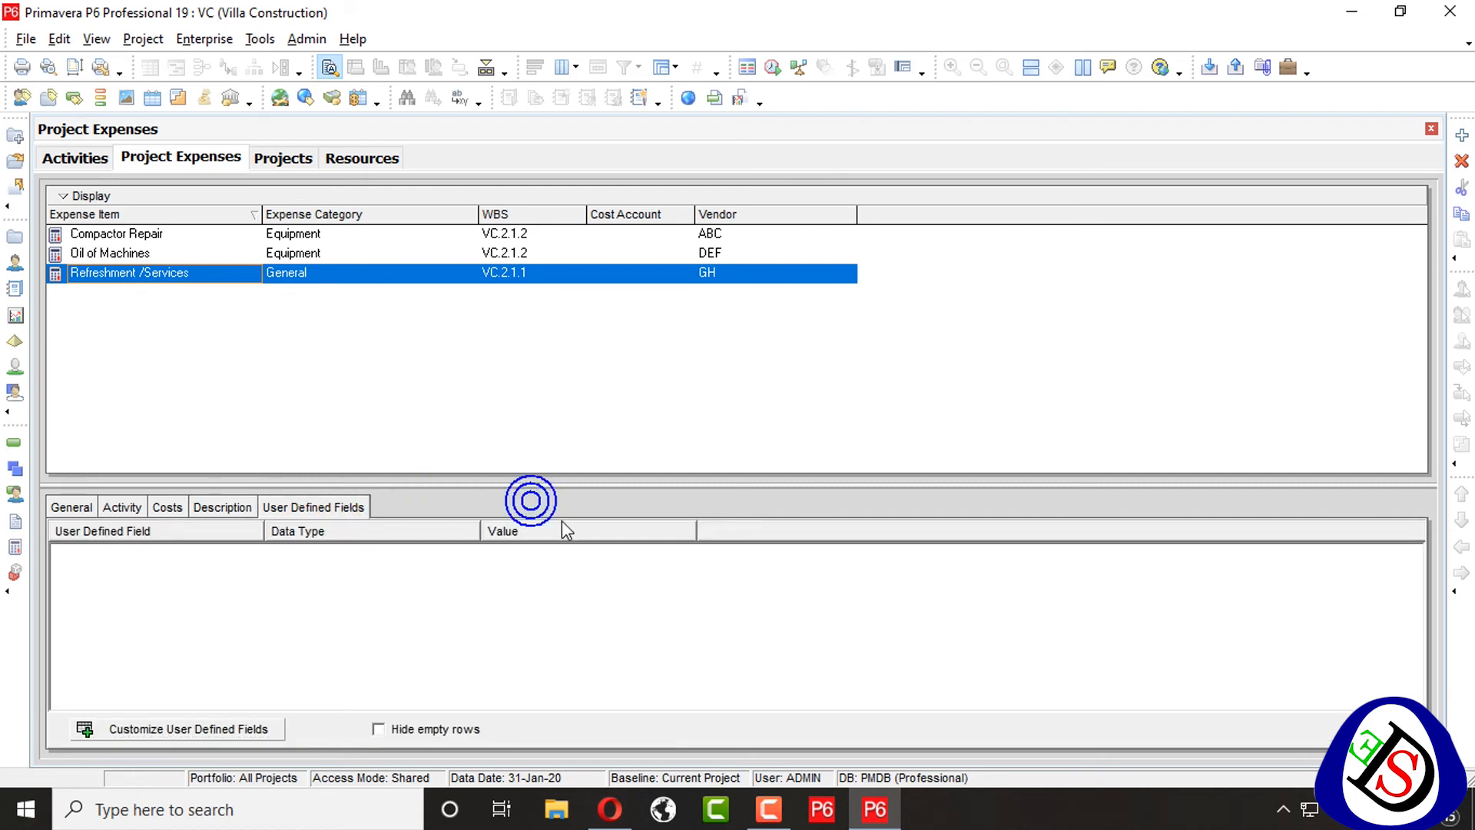
{"action": "left_click", "coordinate": [167, 506]}
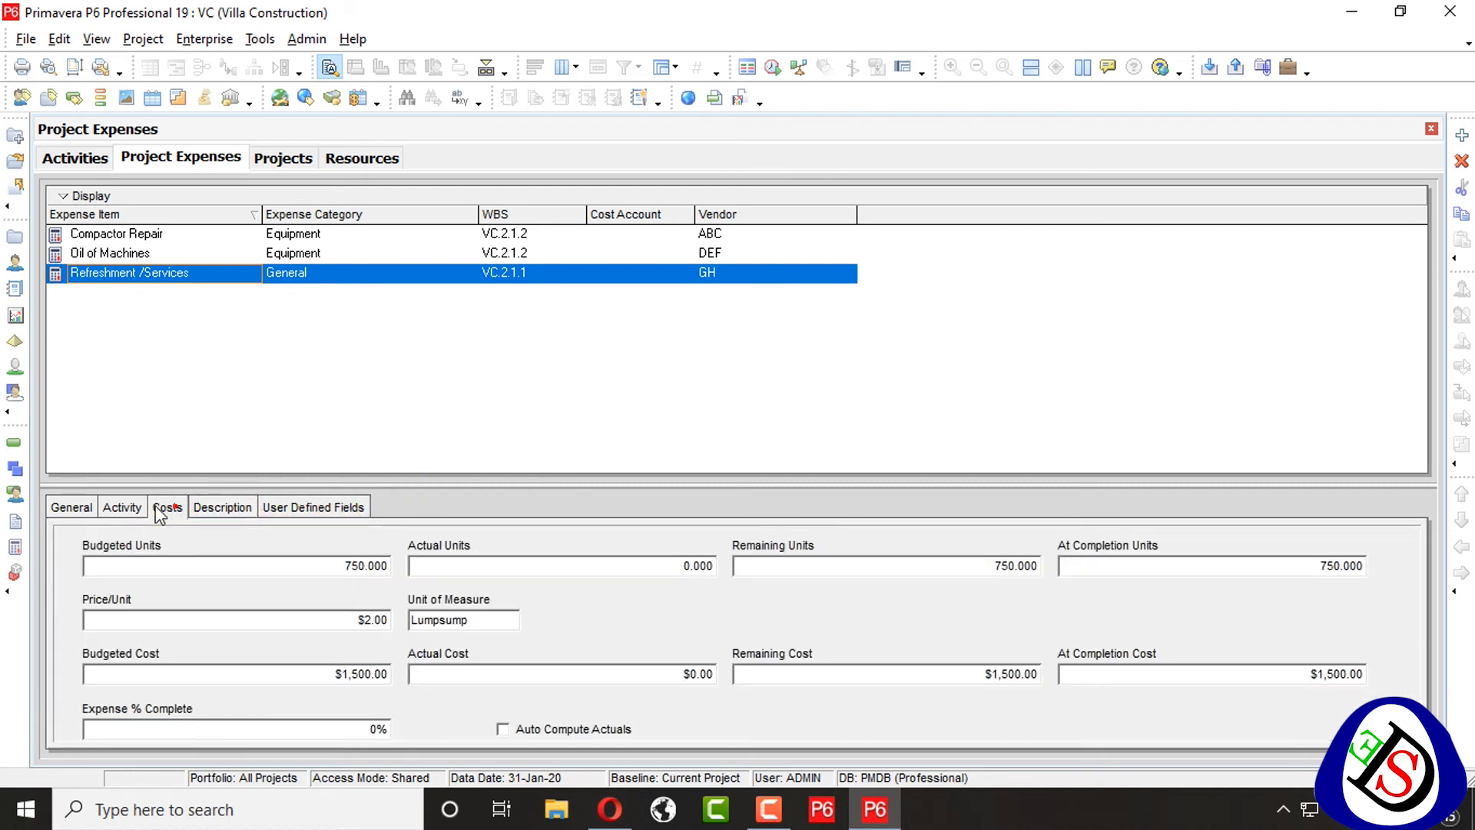
{"action": "mouse_move", "coordinate": [14, 547]}
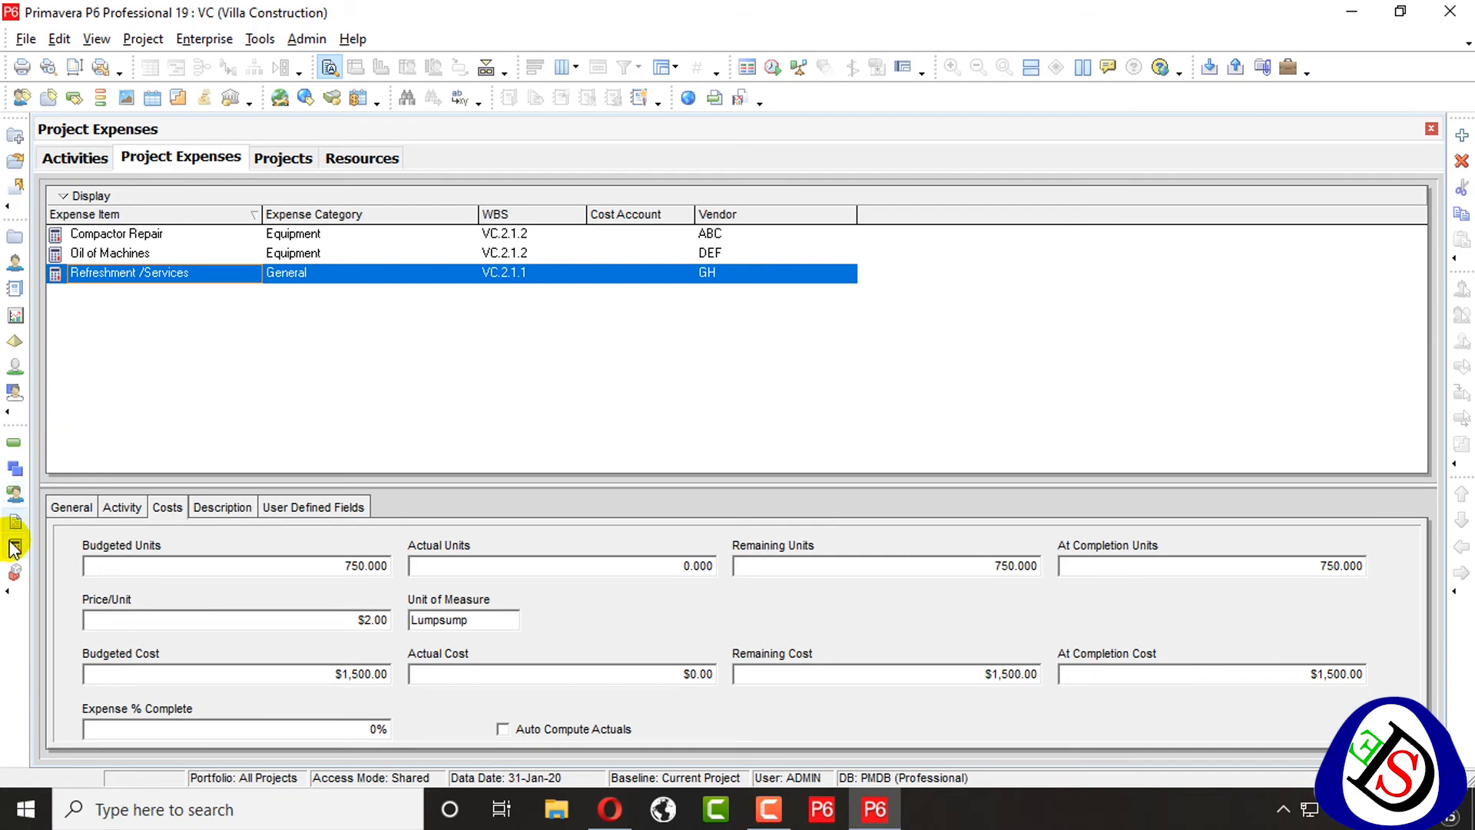
{"action": "mouse_move", "coordinate": [15, 523]}
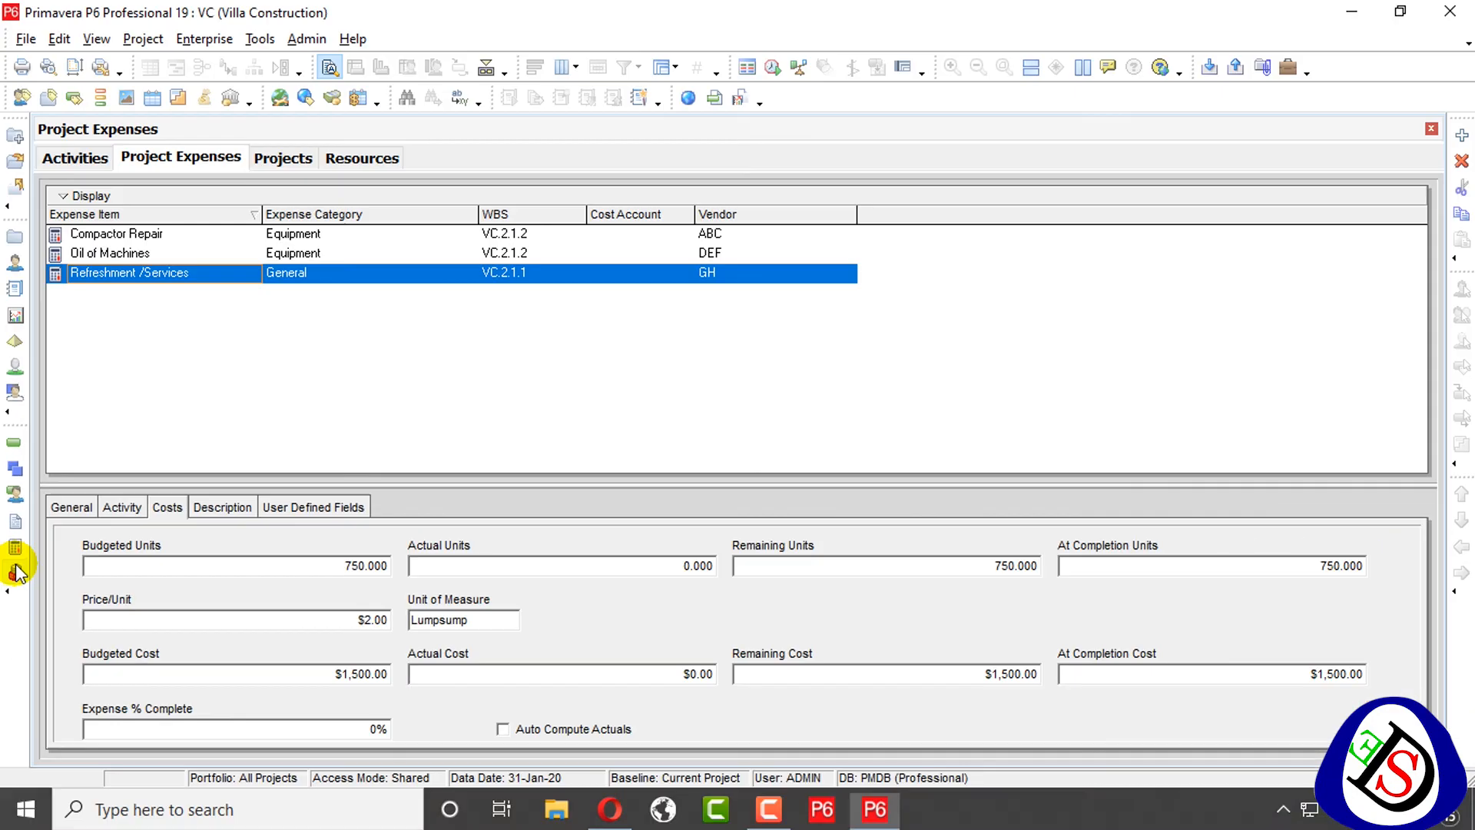
{"action": "left_click", "coordinate": [12, 594]}
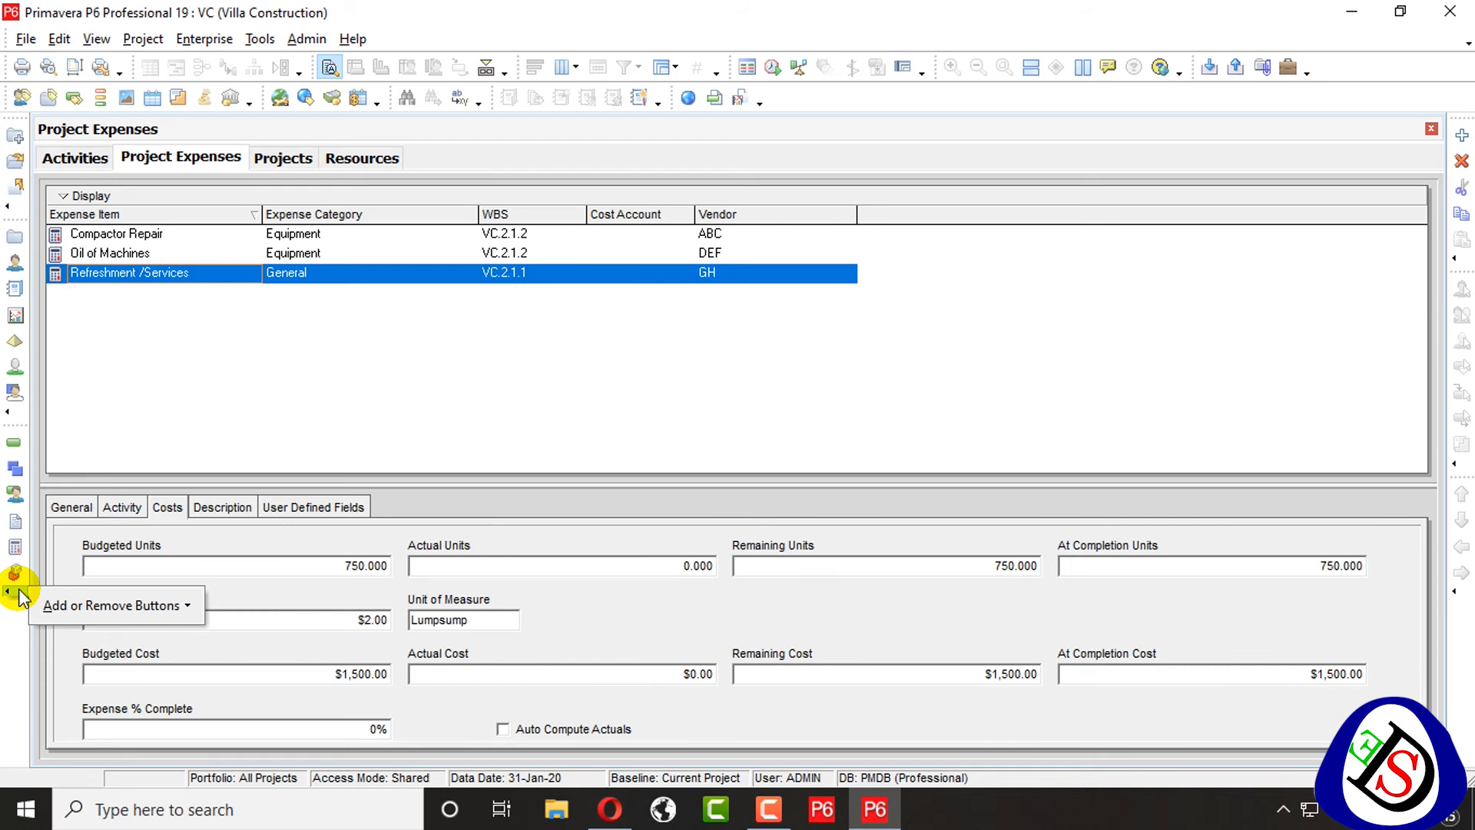
{"action": "mouse_move", "coordinate": [131, 626]}
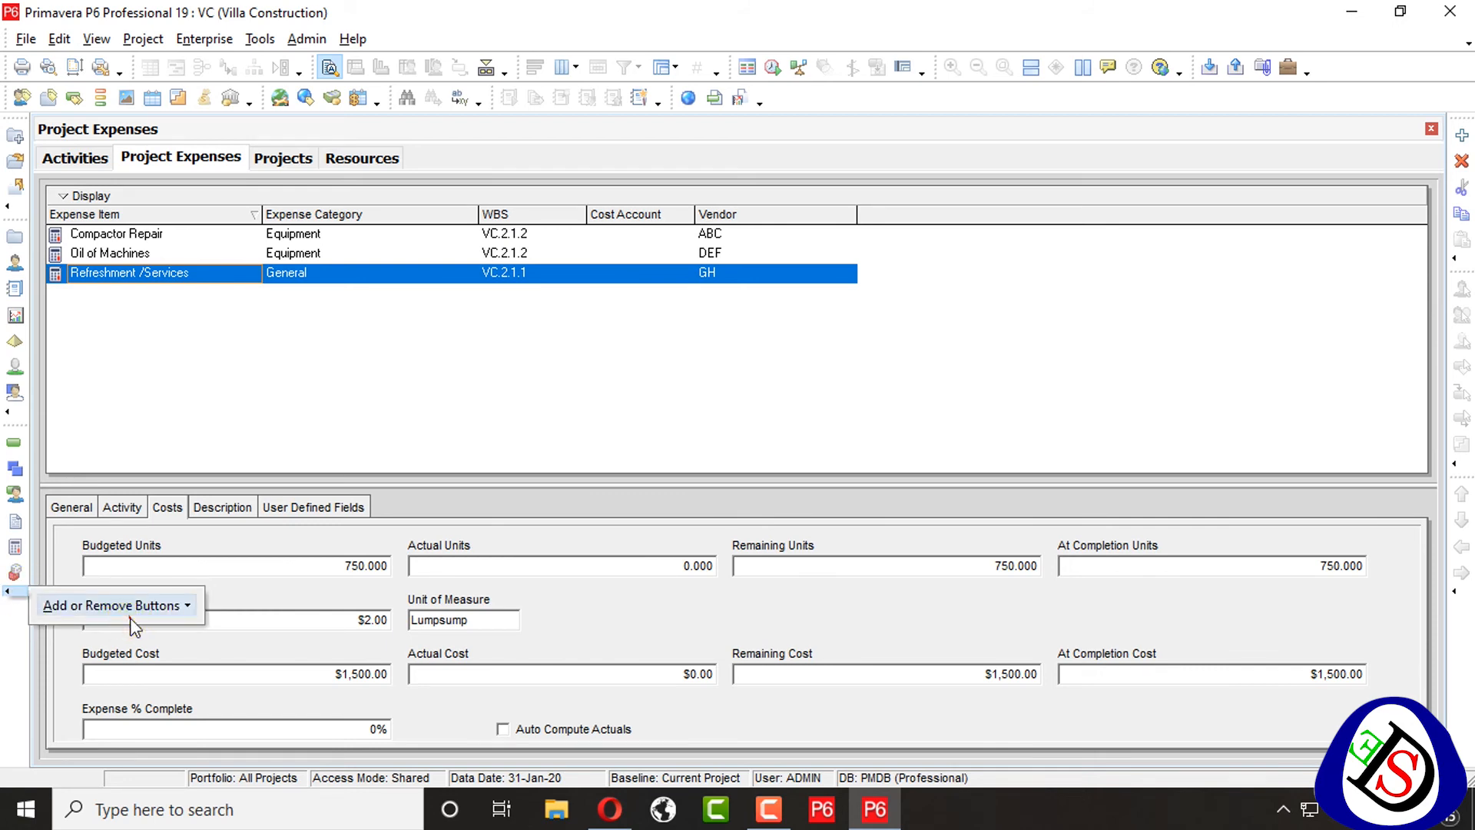
{"action": "mouse_move", "coordinate": [24, 598]}
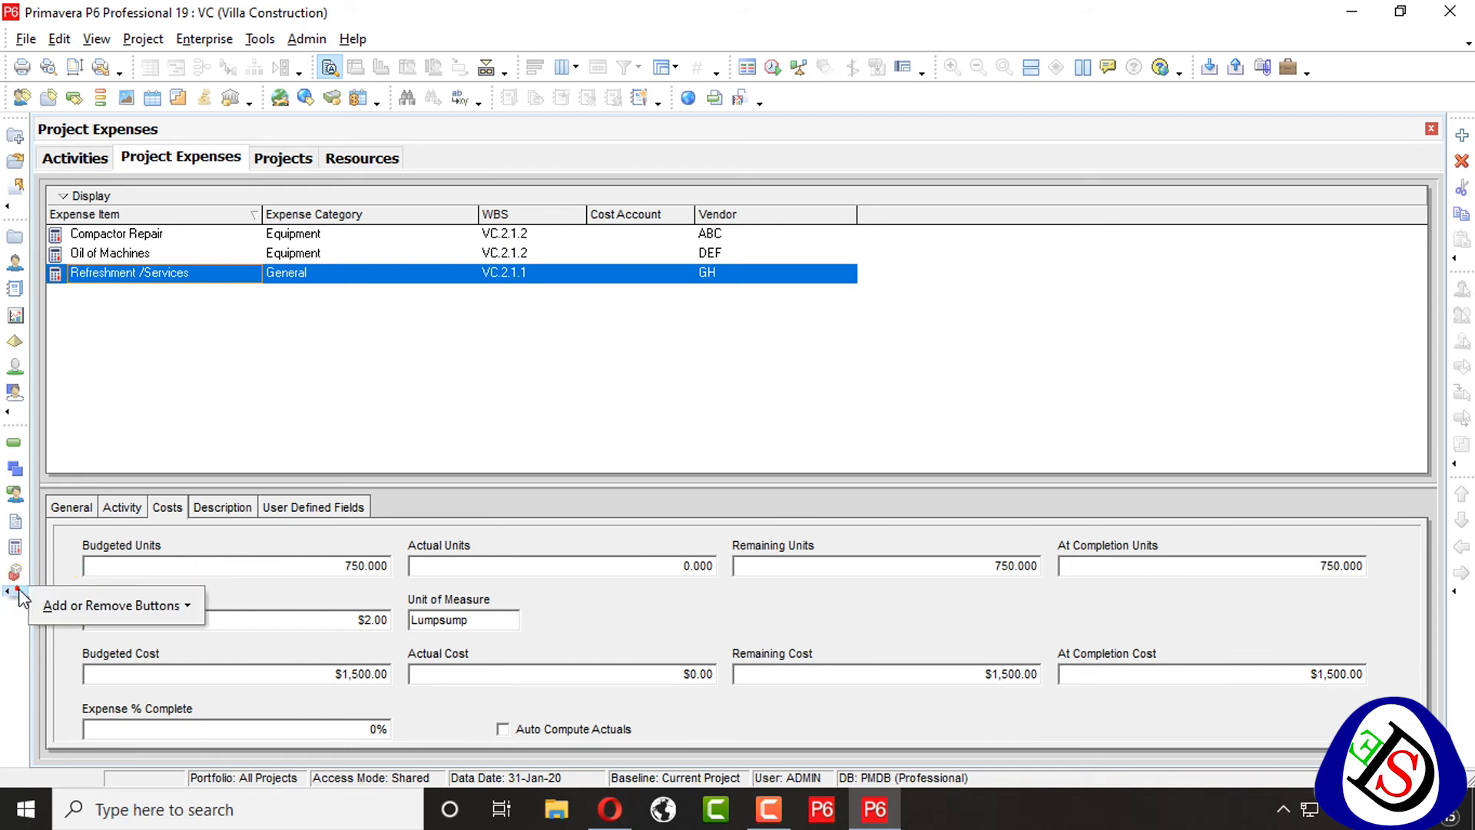
{"action": "left_click", "coordinate": [110, 605]}
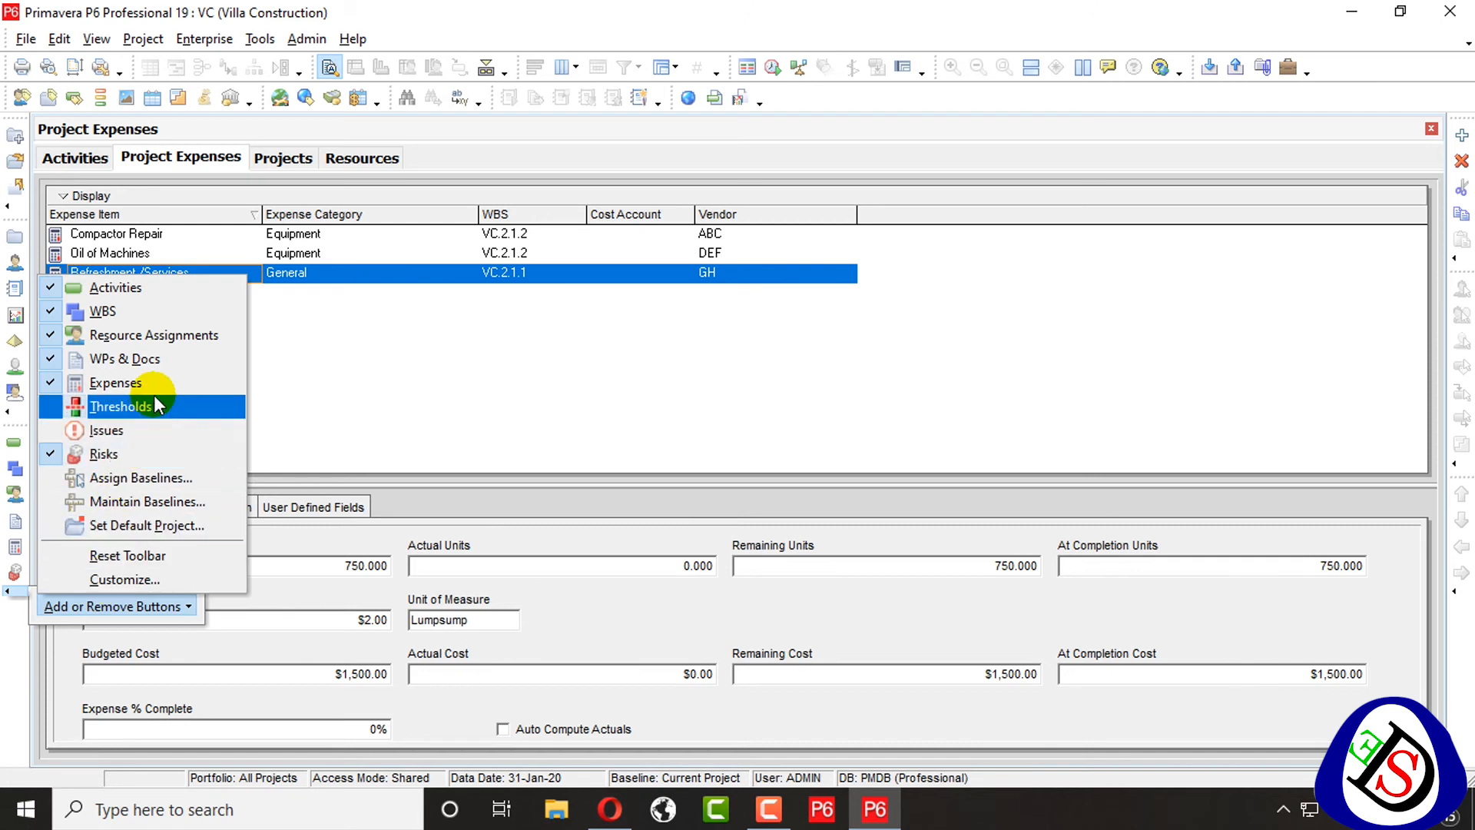
{"action": "left_click", "coordinate": [203, 38]}
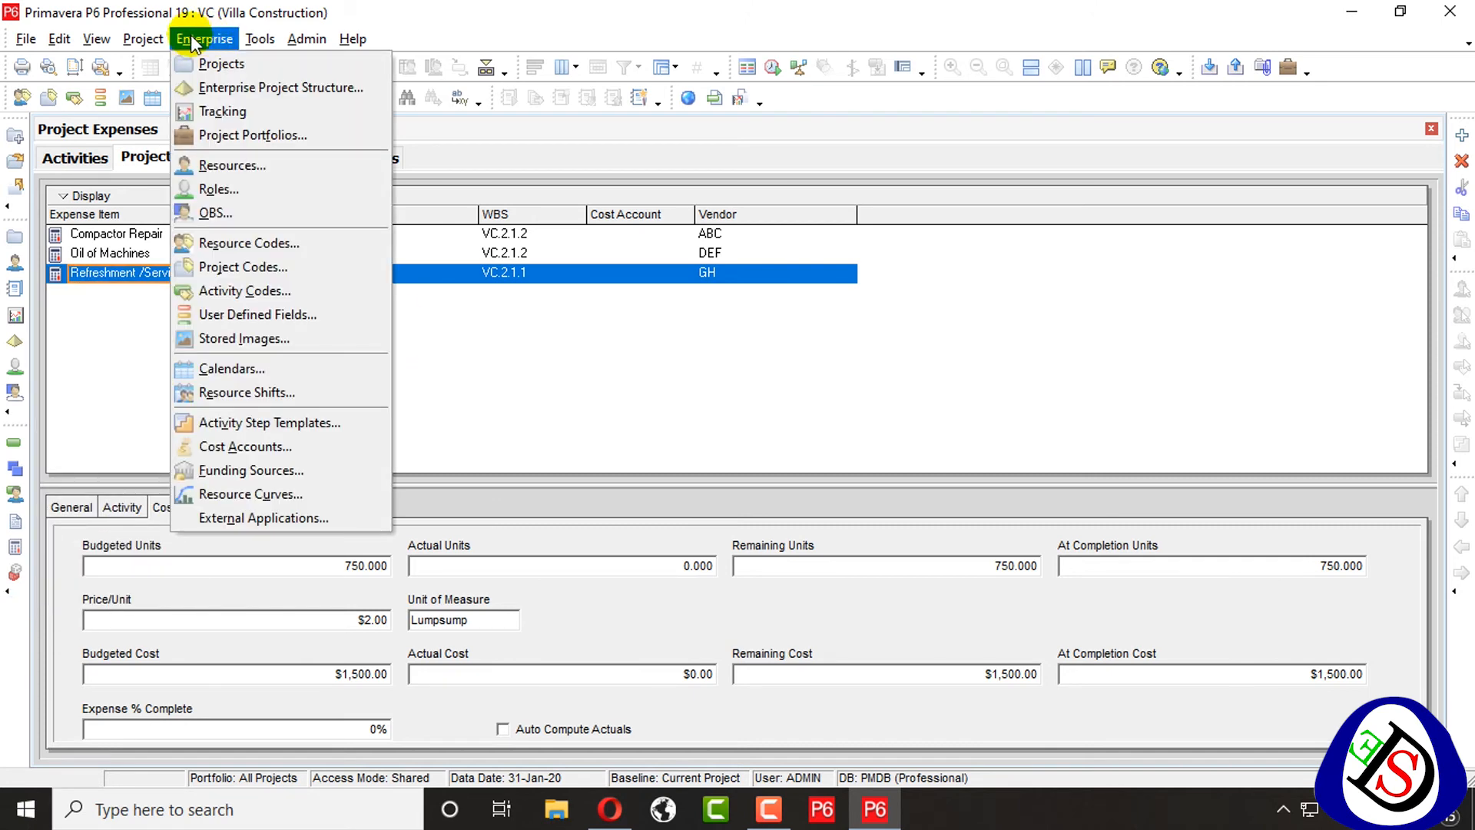
{"action": "left_click", "coordinate": [142, 38]}
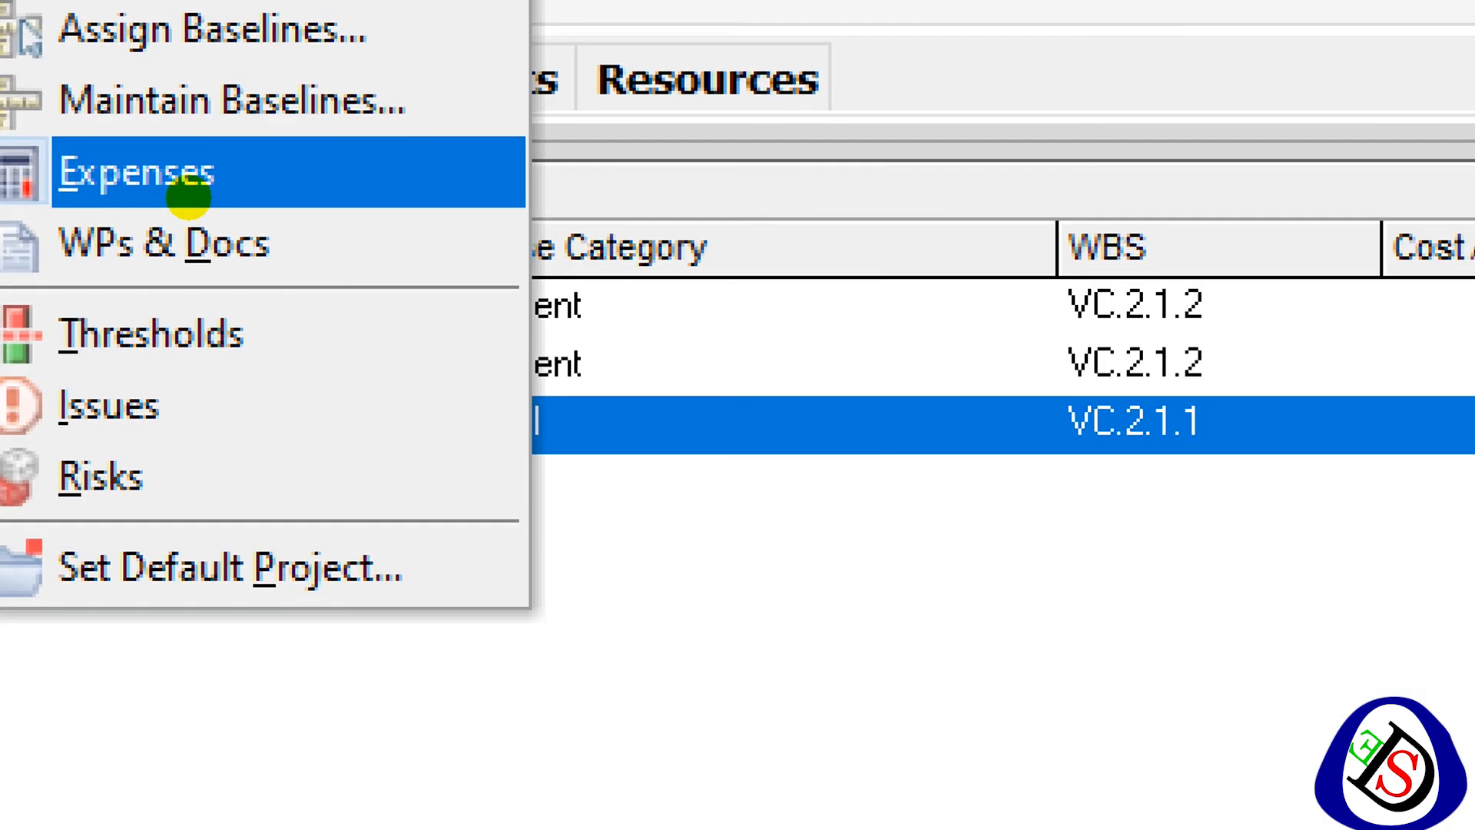
{"action": "left_click", "coordinate": [137, 171]}
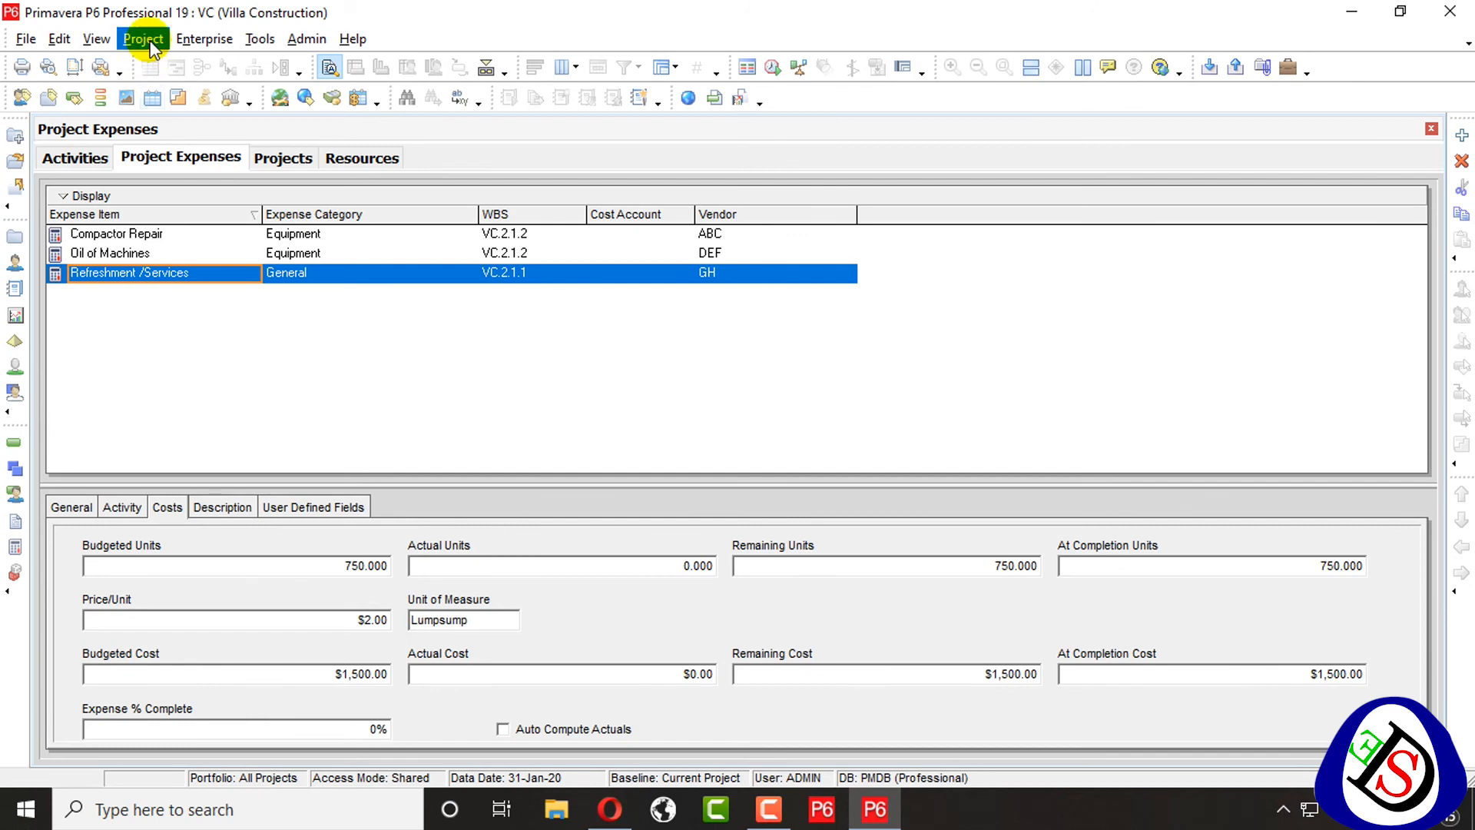
{"action": "mouse_move", "coordinate": [206, 201]}
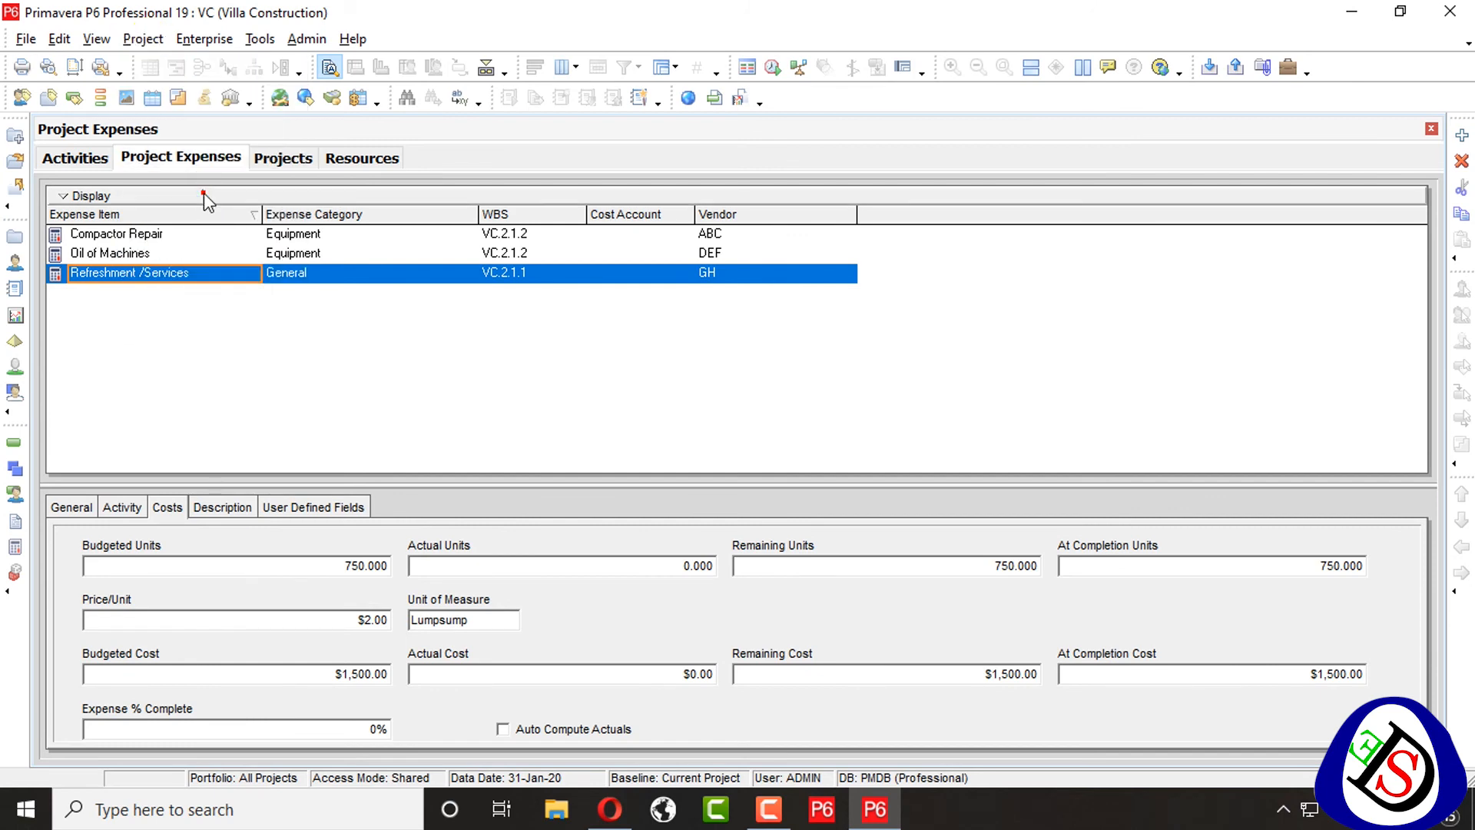
{"action": "mouse_move", "coordinate": [74, 157]}
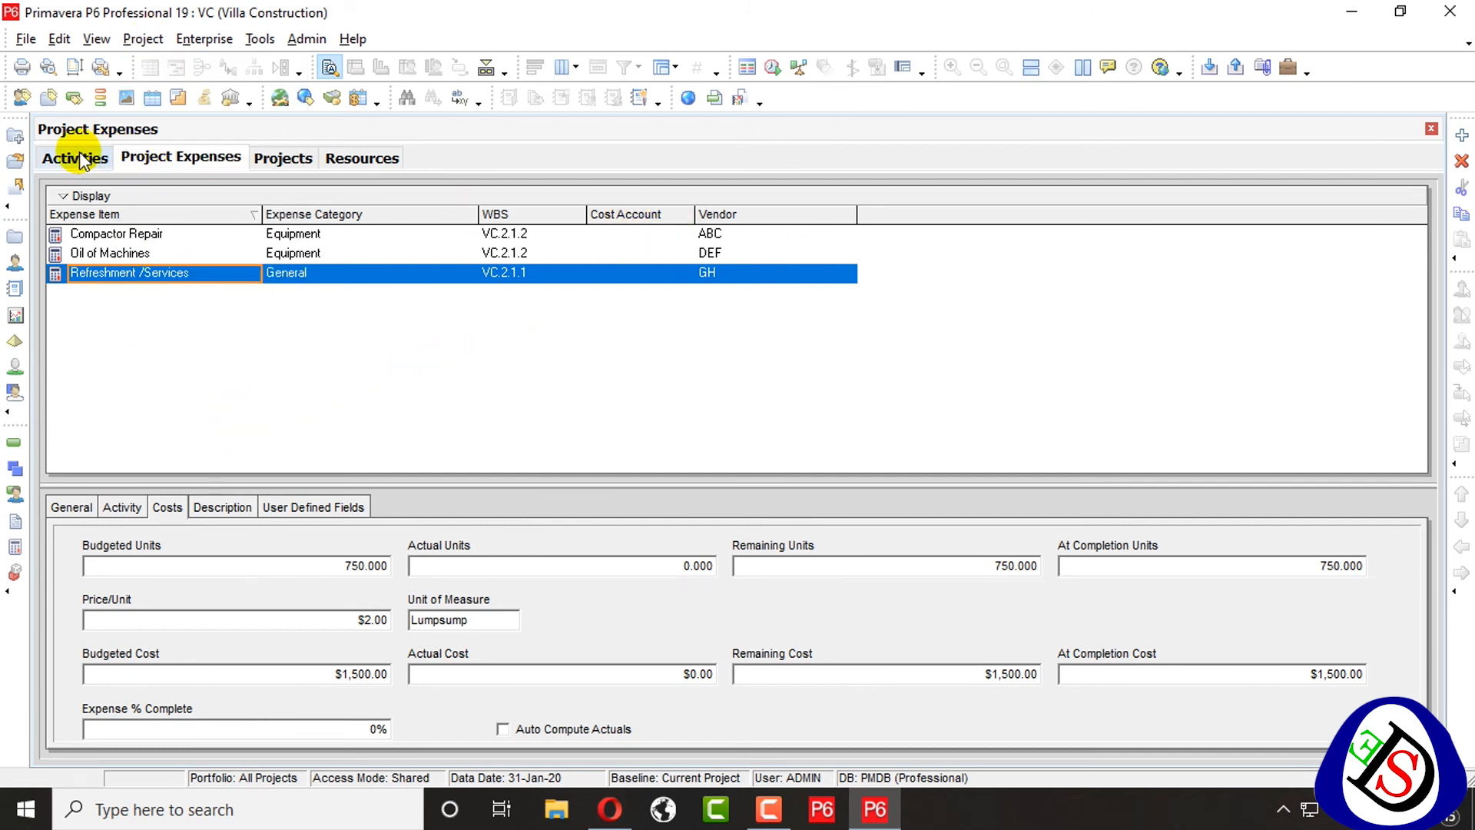
{"action": "left_click", "coordinate": [74, 157]}
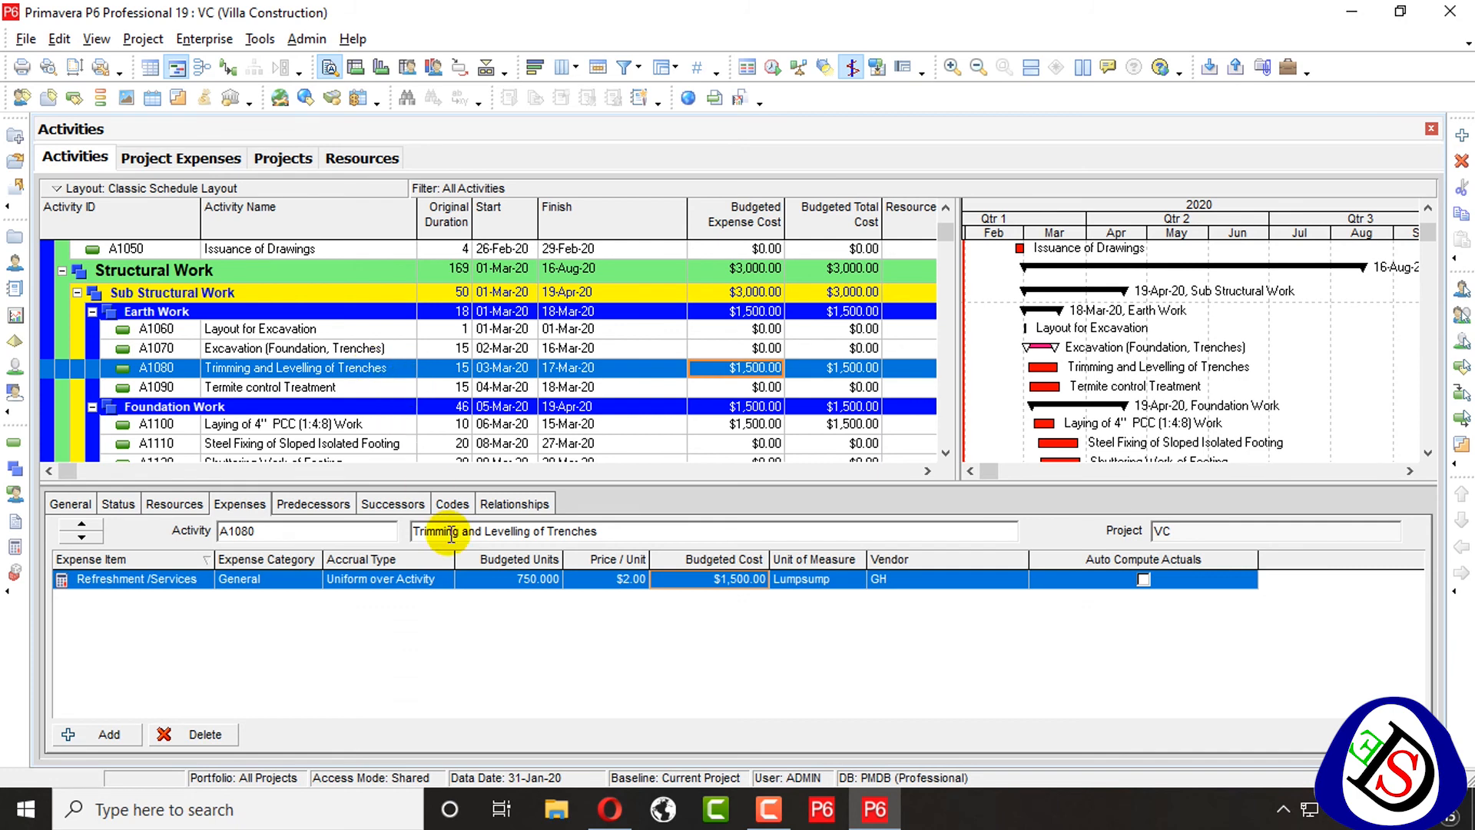
{"action": "mouse_move", "coordinate": [251, 612]}
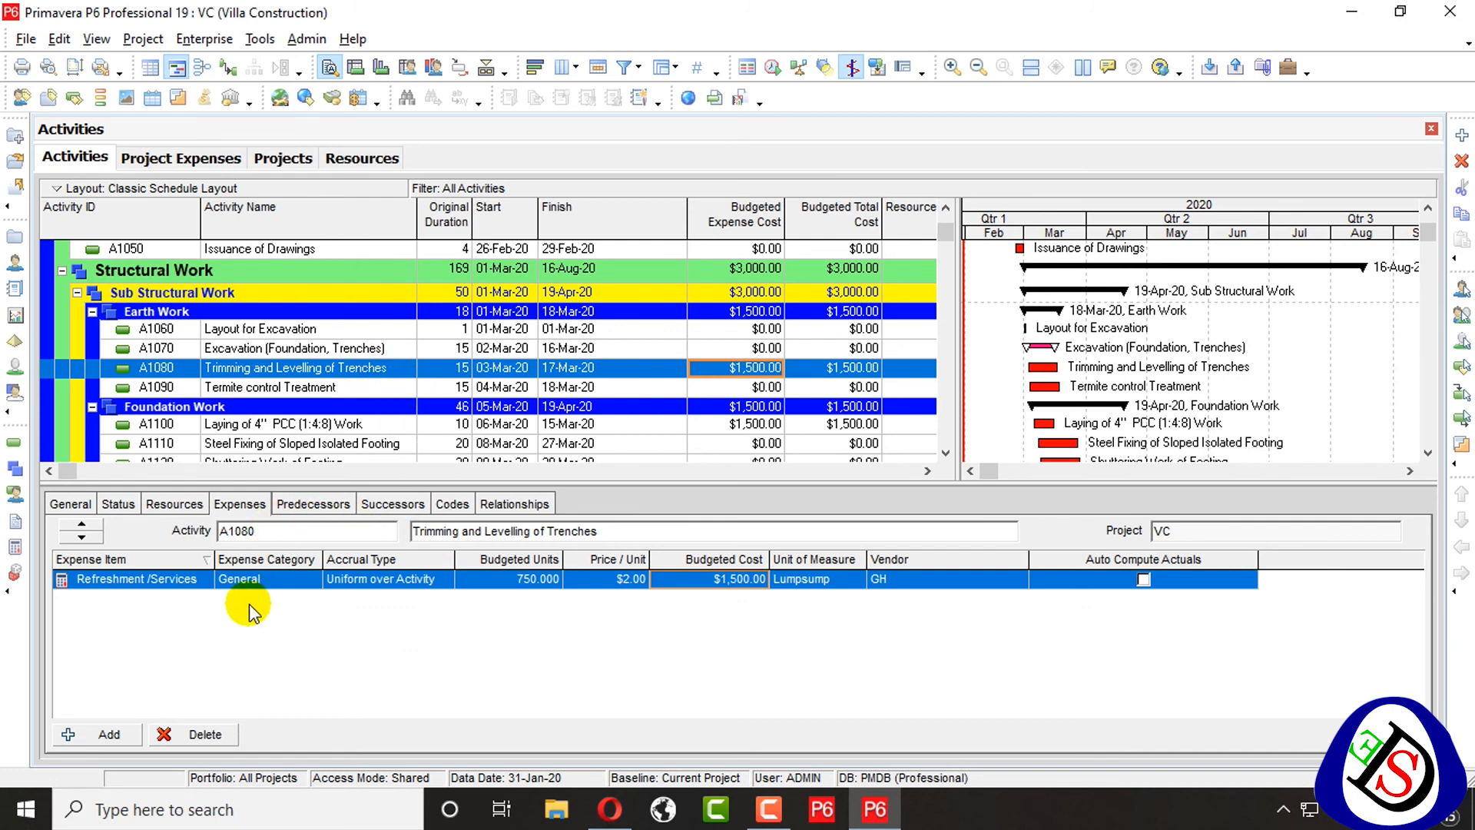
{"action": "mouse_move", "coordinate": [185, 156]}
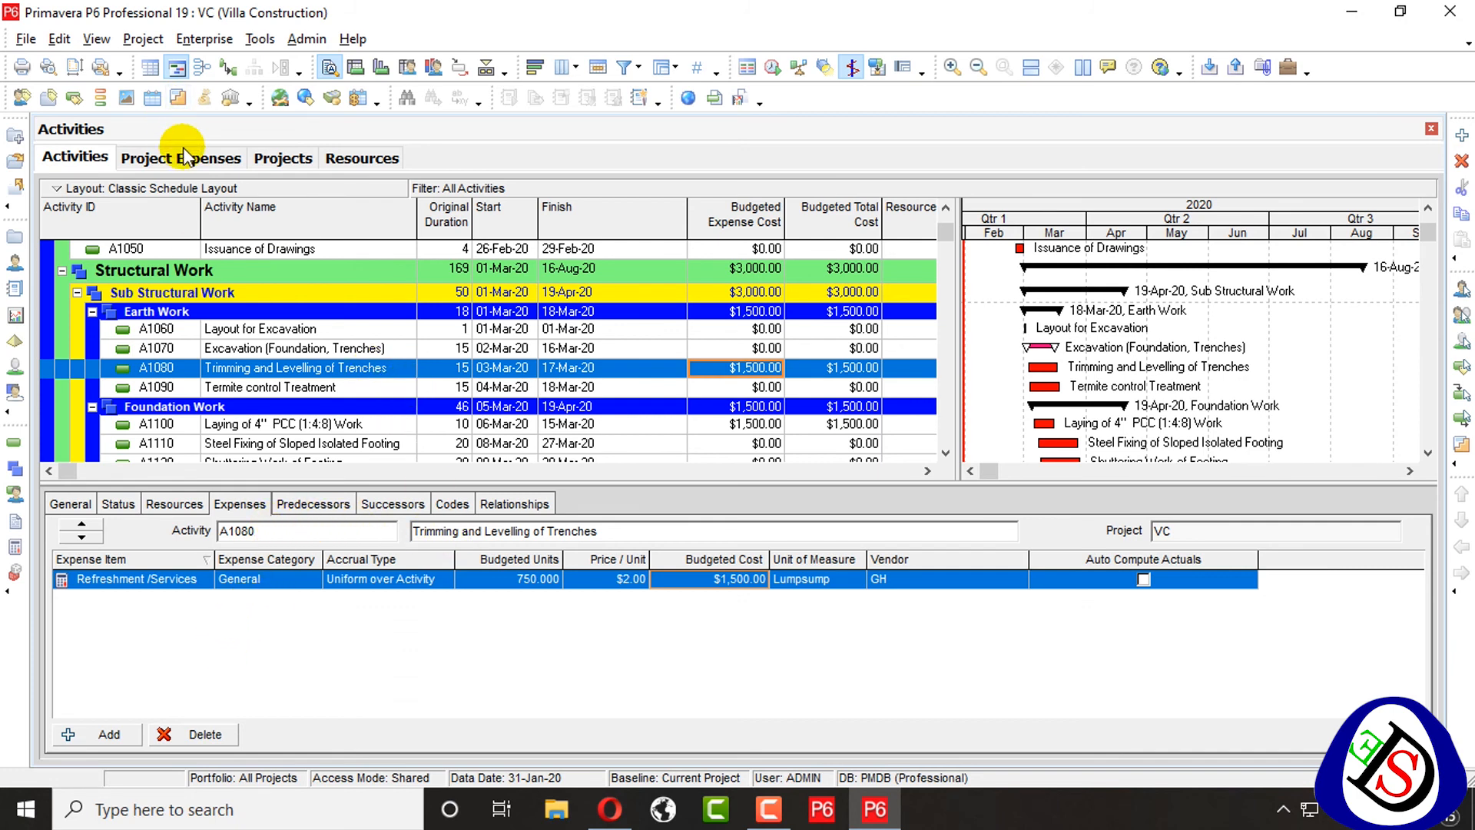
{"action": "left_click", "coordinate": [181, 157]}
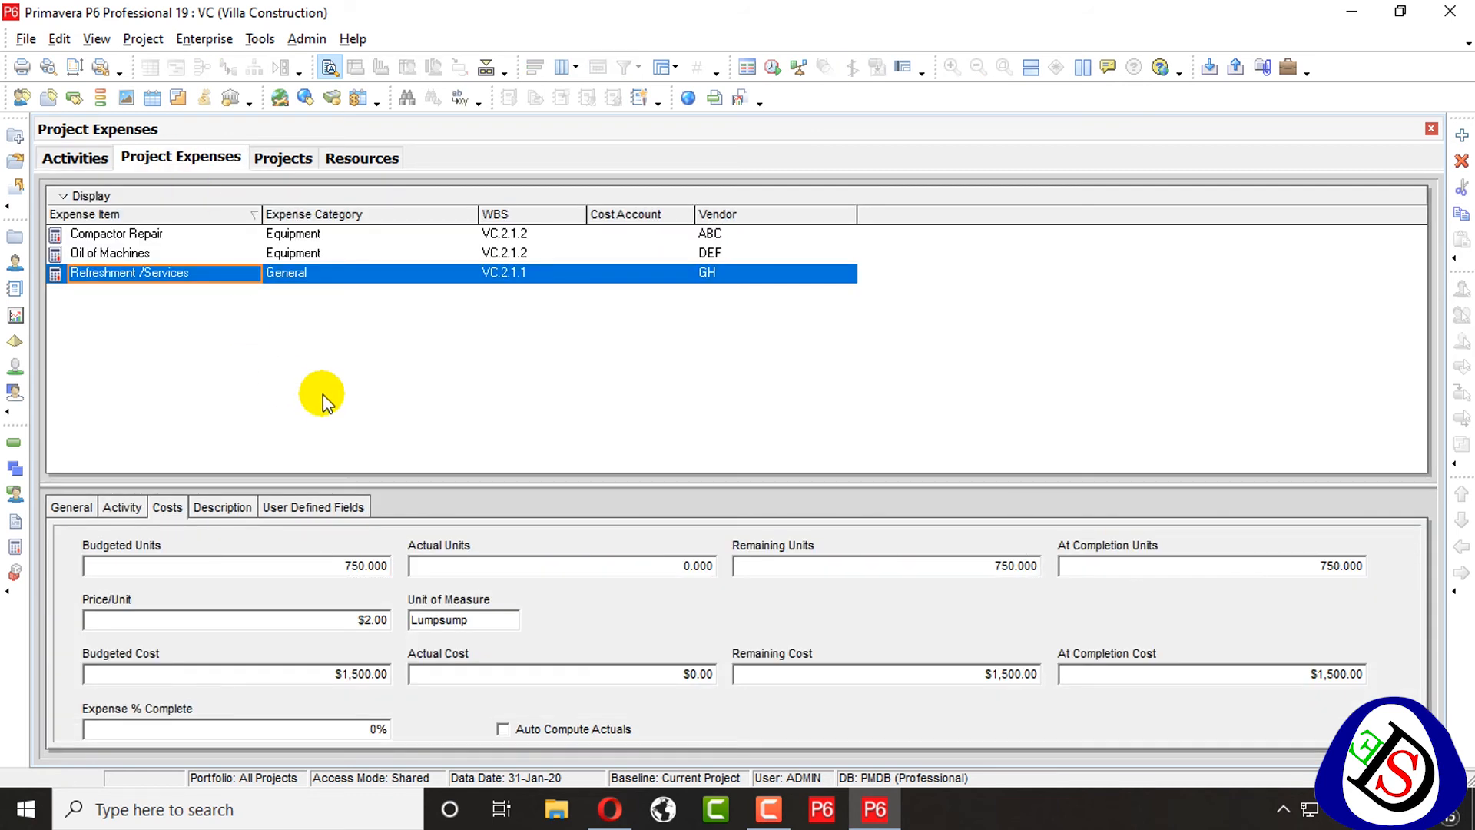
{"action": "mouse_move", "coordinate": [197, 456]}
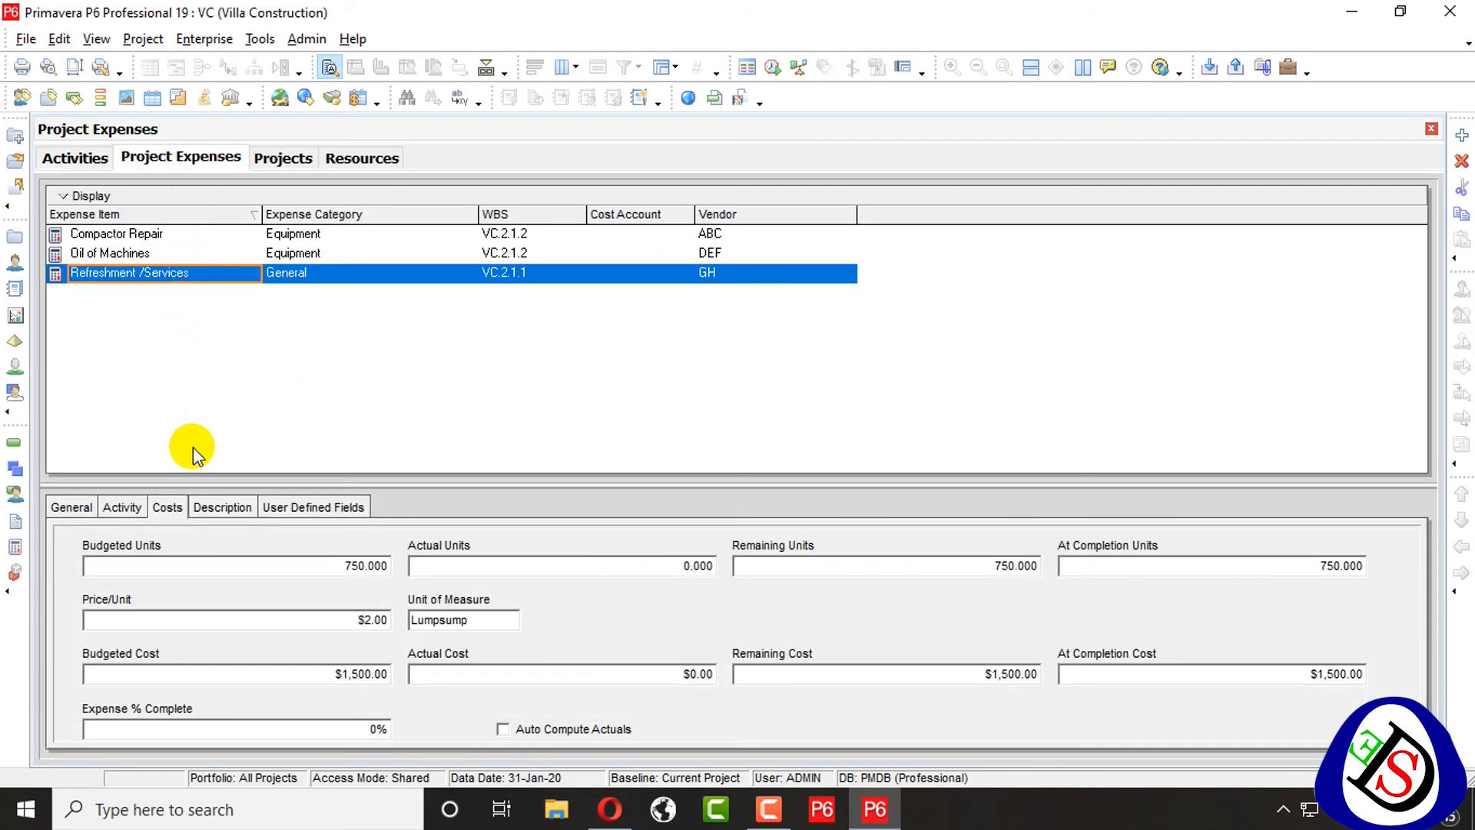
{"action": "mouse_move", "coordinate": [599, 270]}
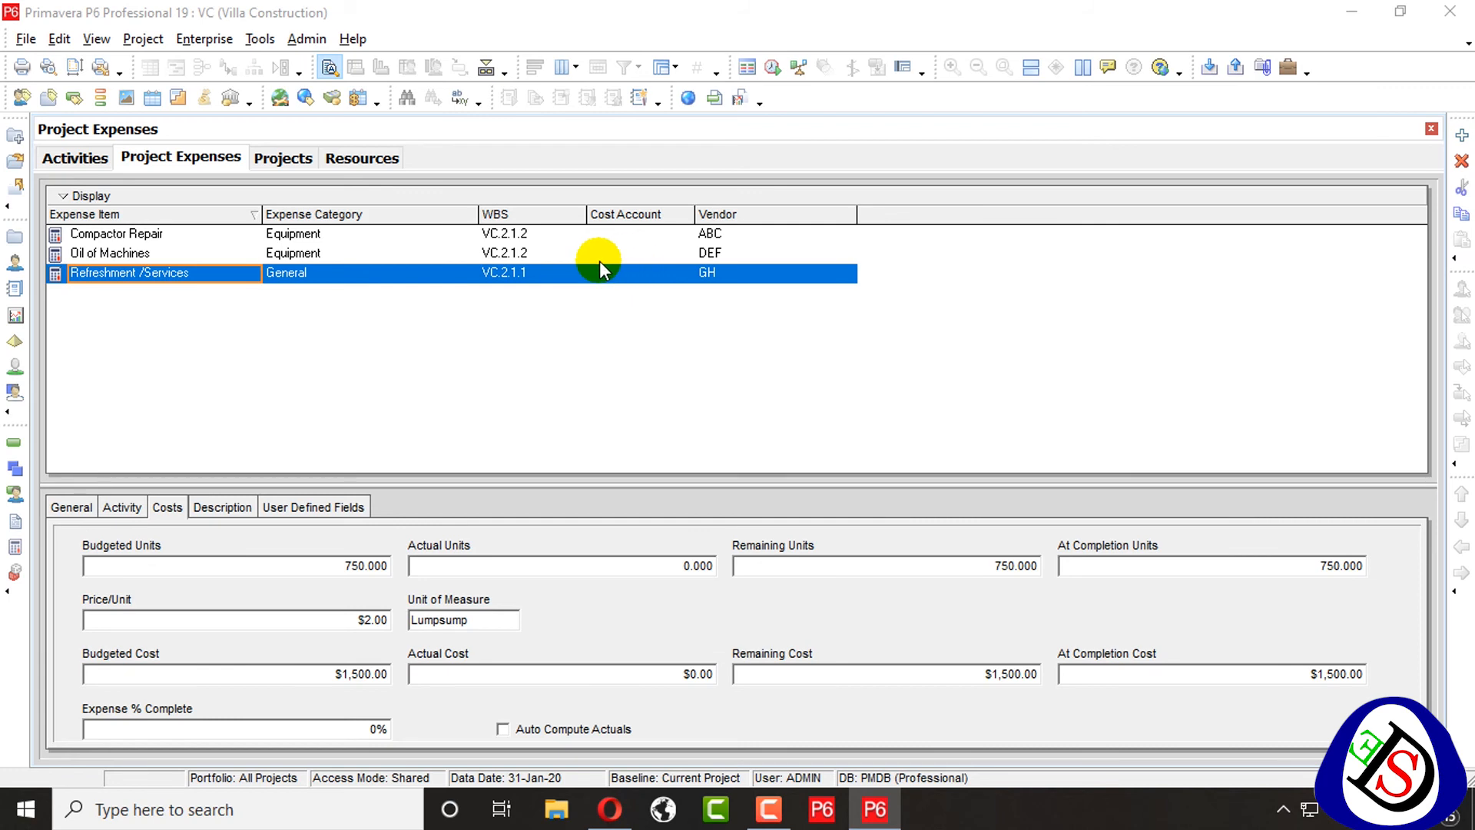
{"action": "mouse_move", "coordinate": [943, 535]}
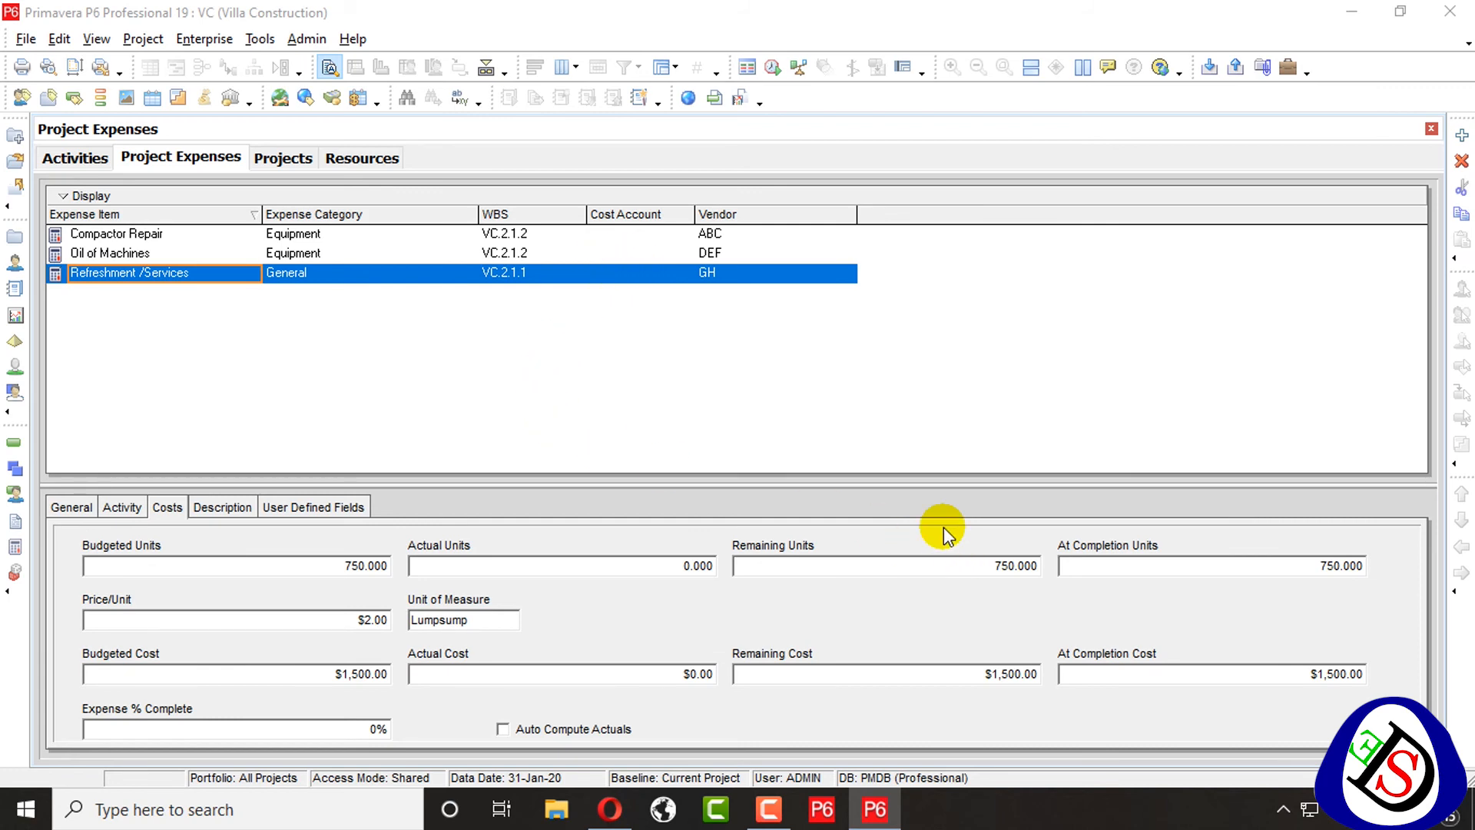